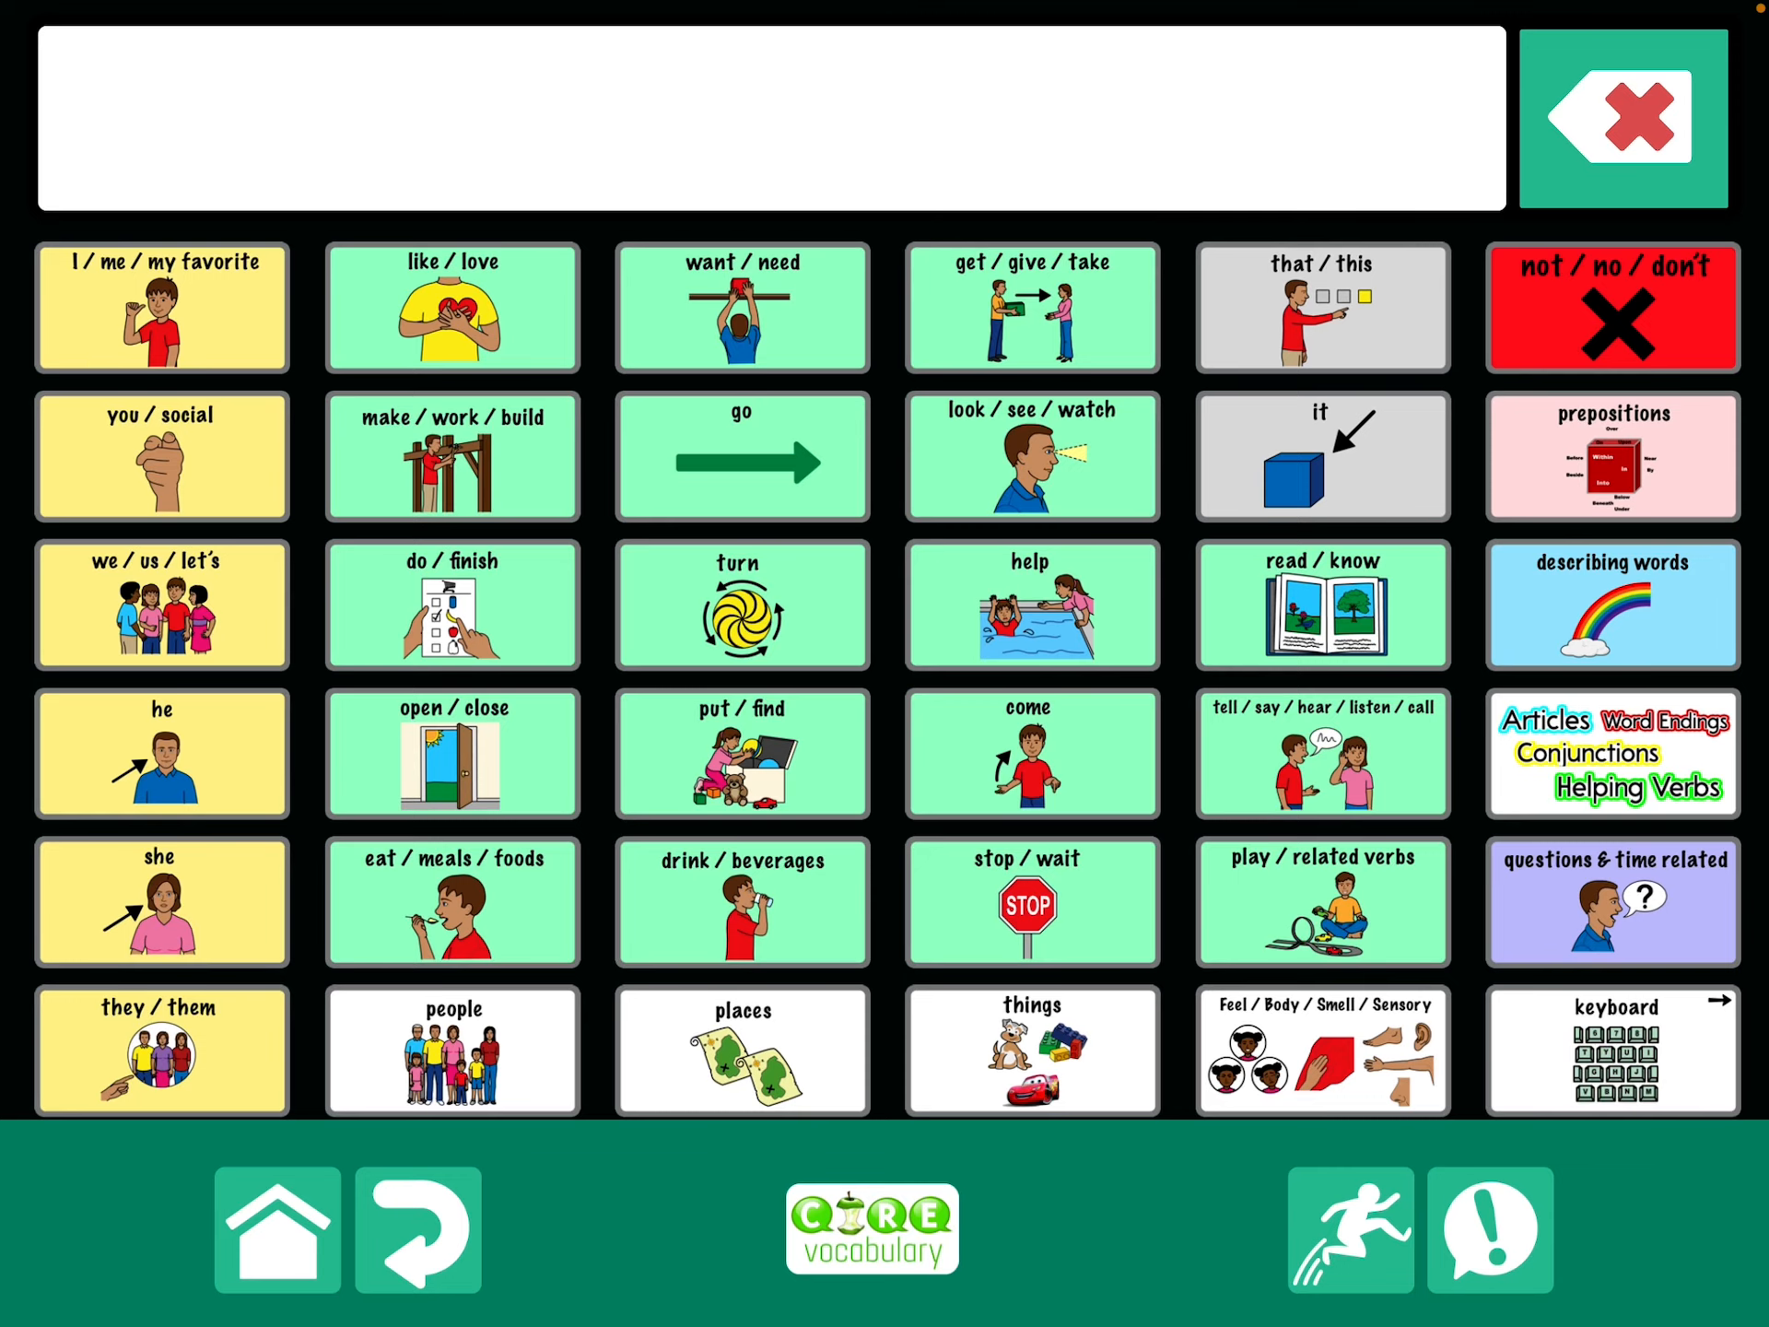
# Speak 'hi' from the You / Social page, then exit the Player to the main menu.
pyautogui.click(162, 455)
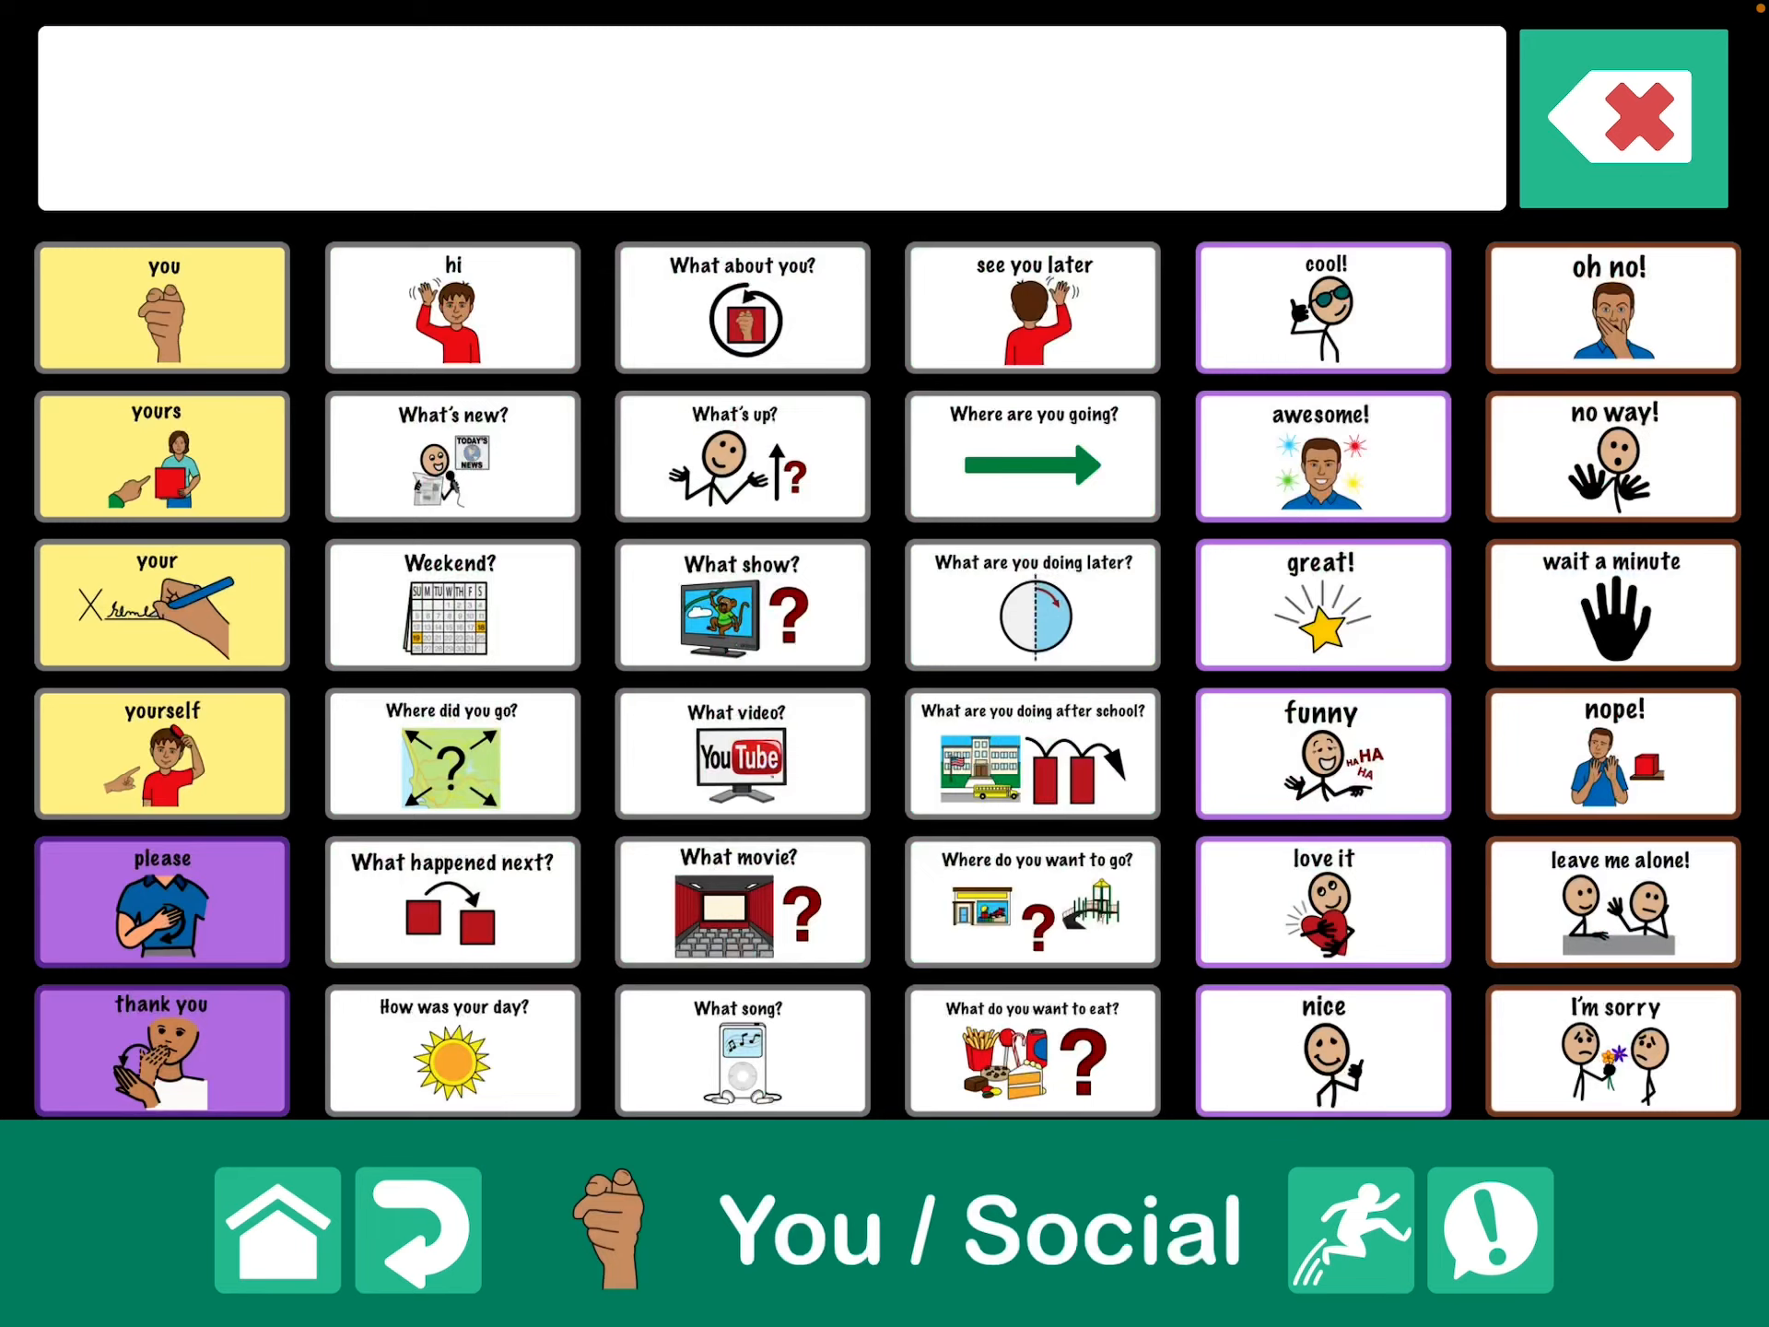
pyautogui.click(449, 306)
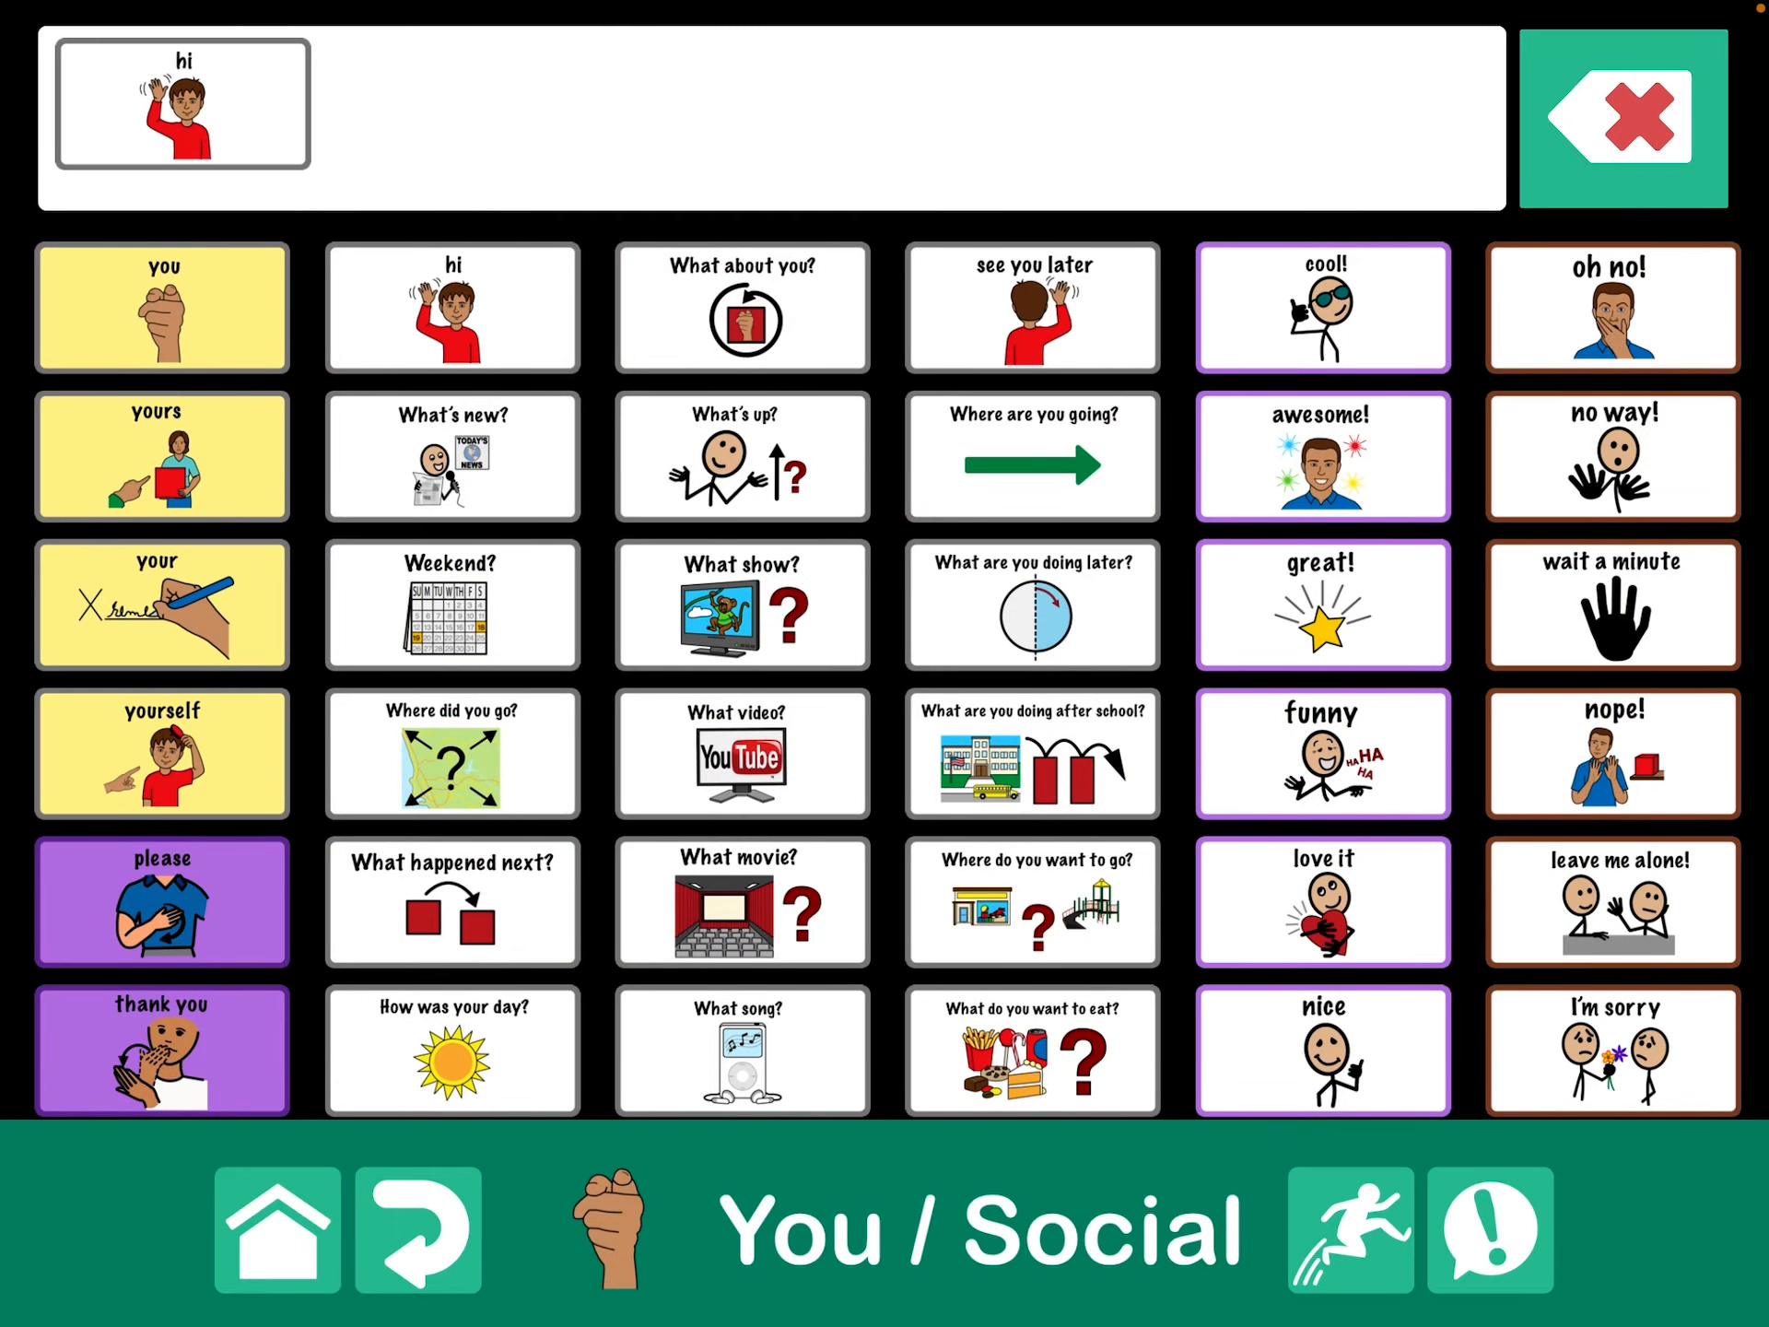
pyautogui.click(1613, 901)
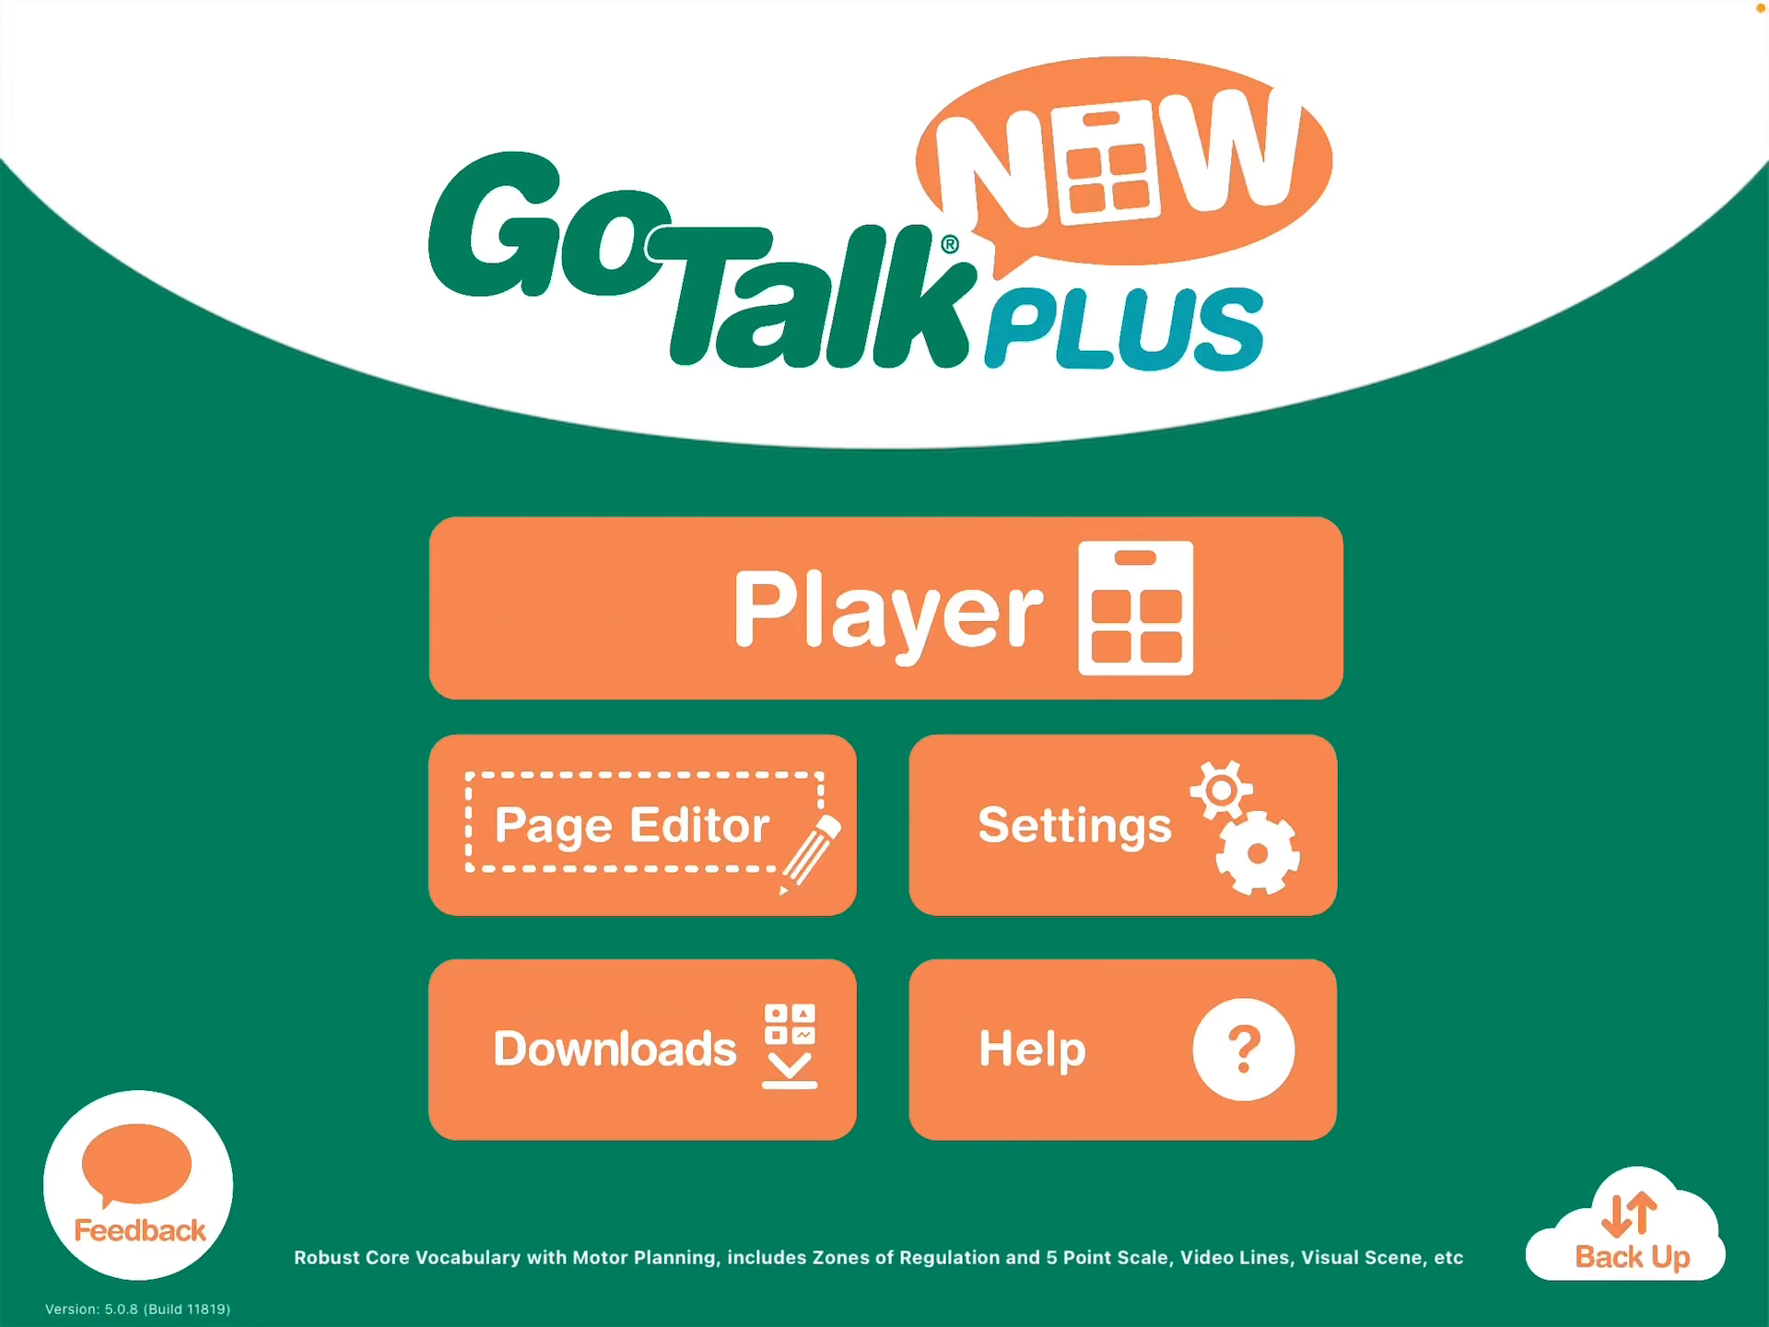
# In Page Editor, replace the hi button's TTS text with 'Hi!' and close the popup.
pyautogui.click(884, 609)
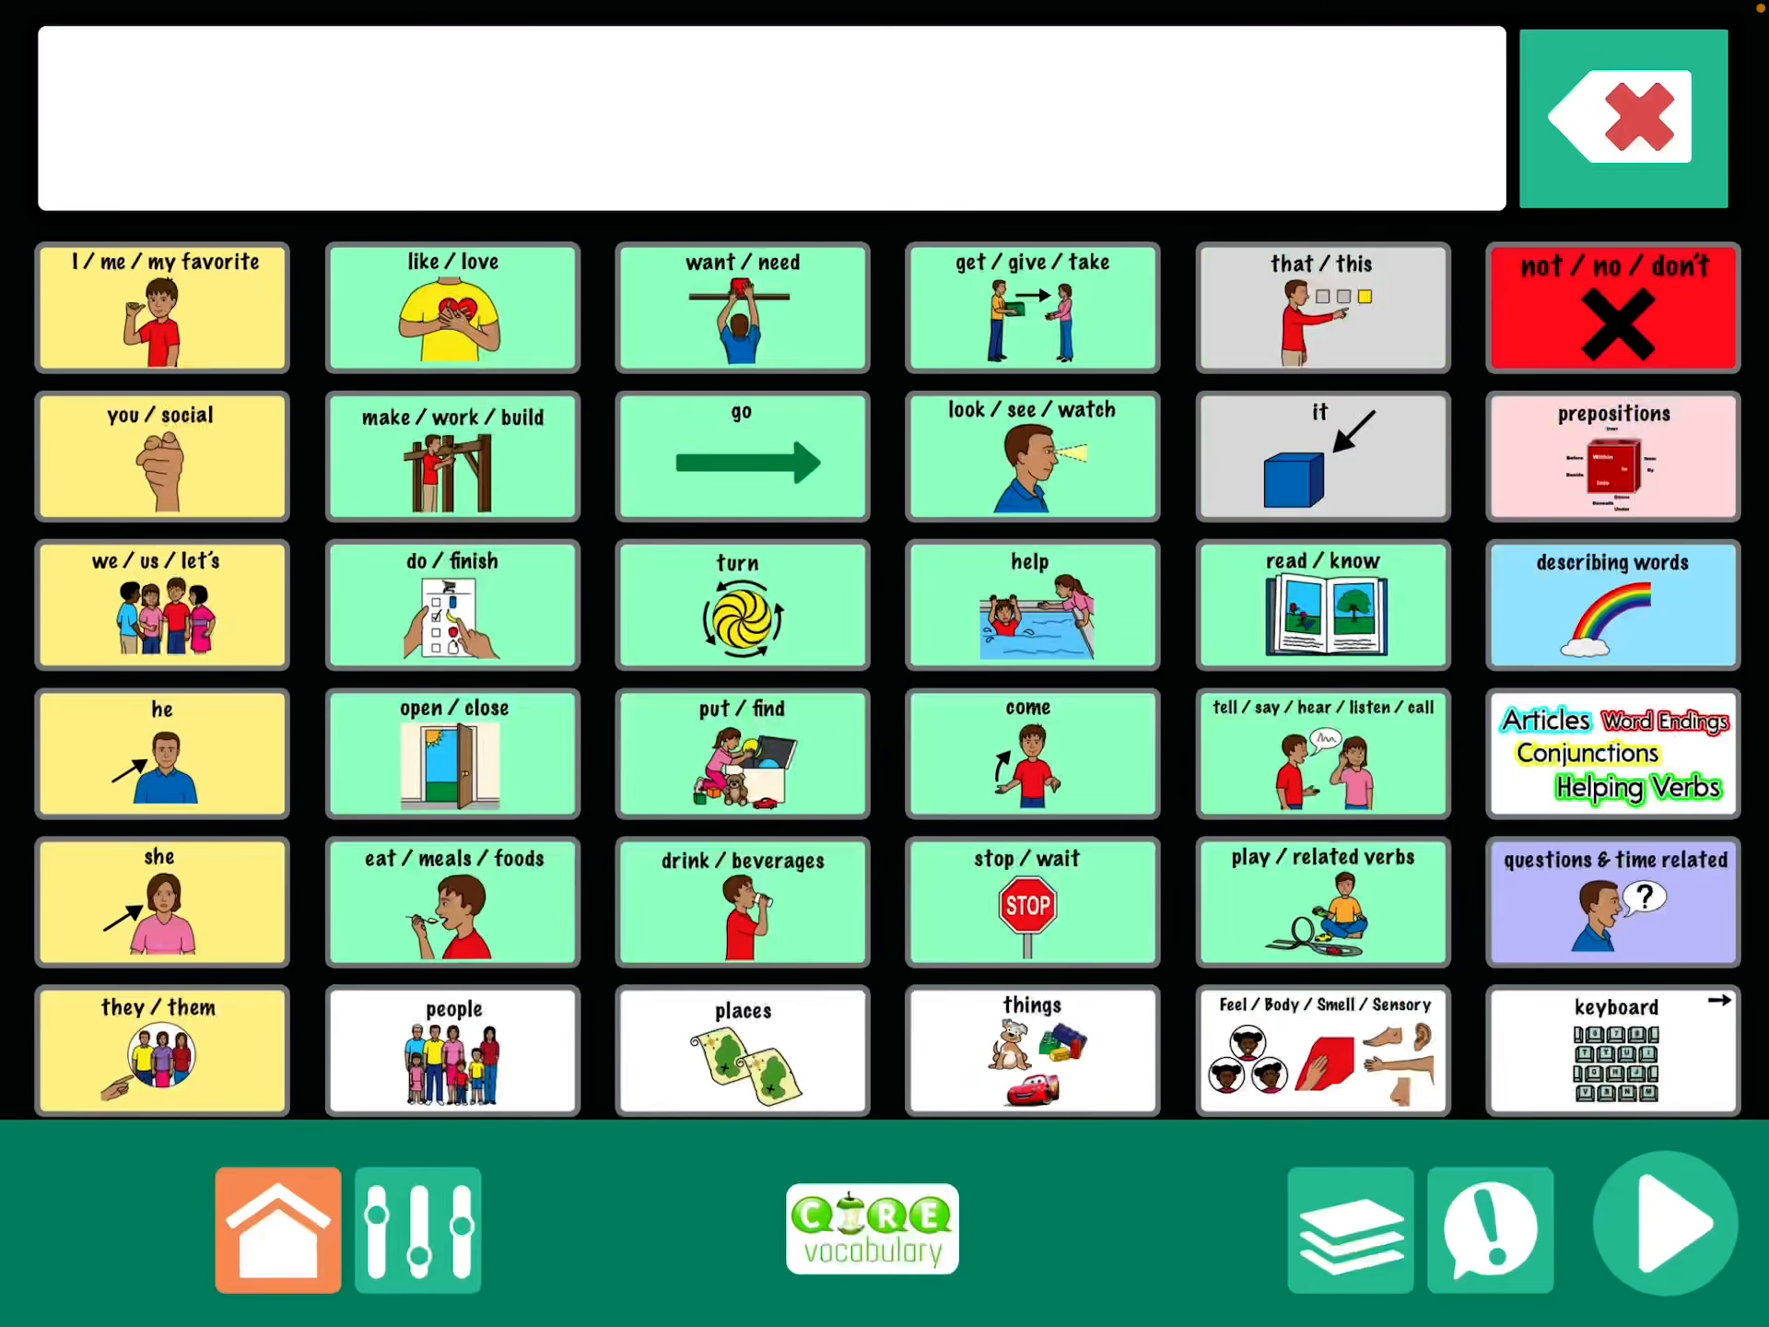
pyautogui.click(1349, 1227)
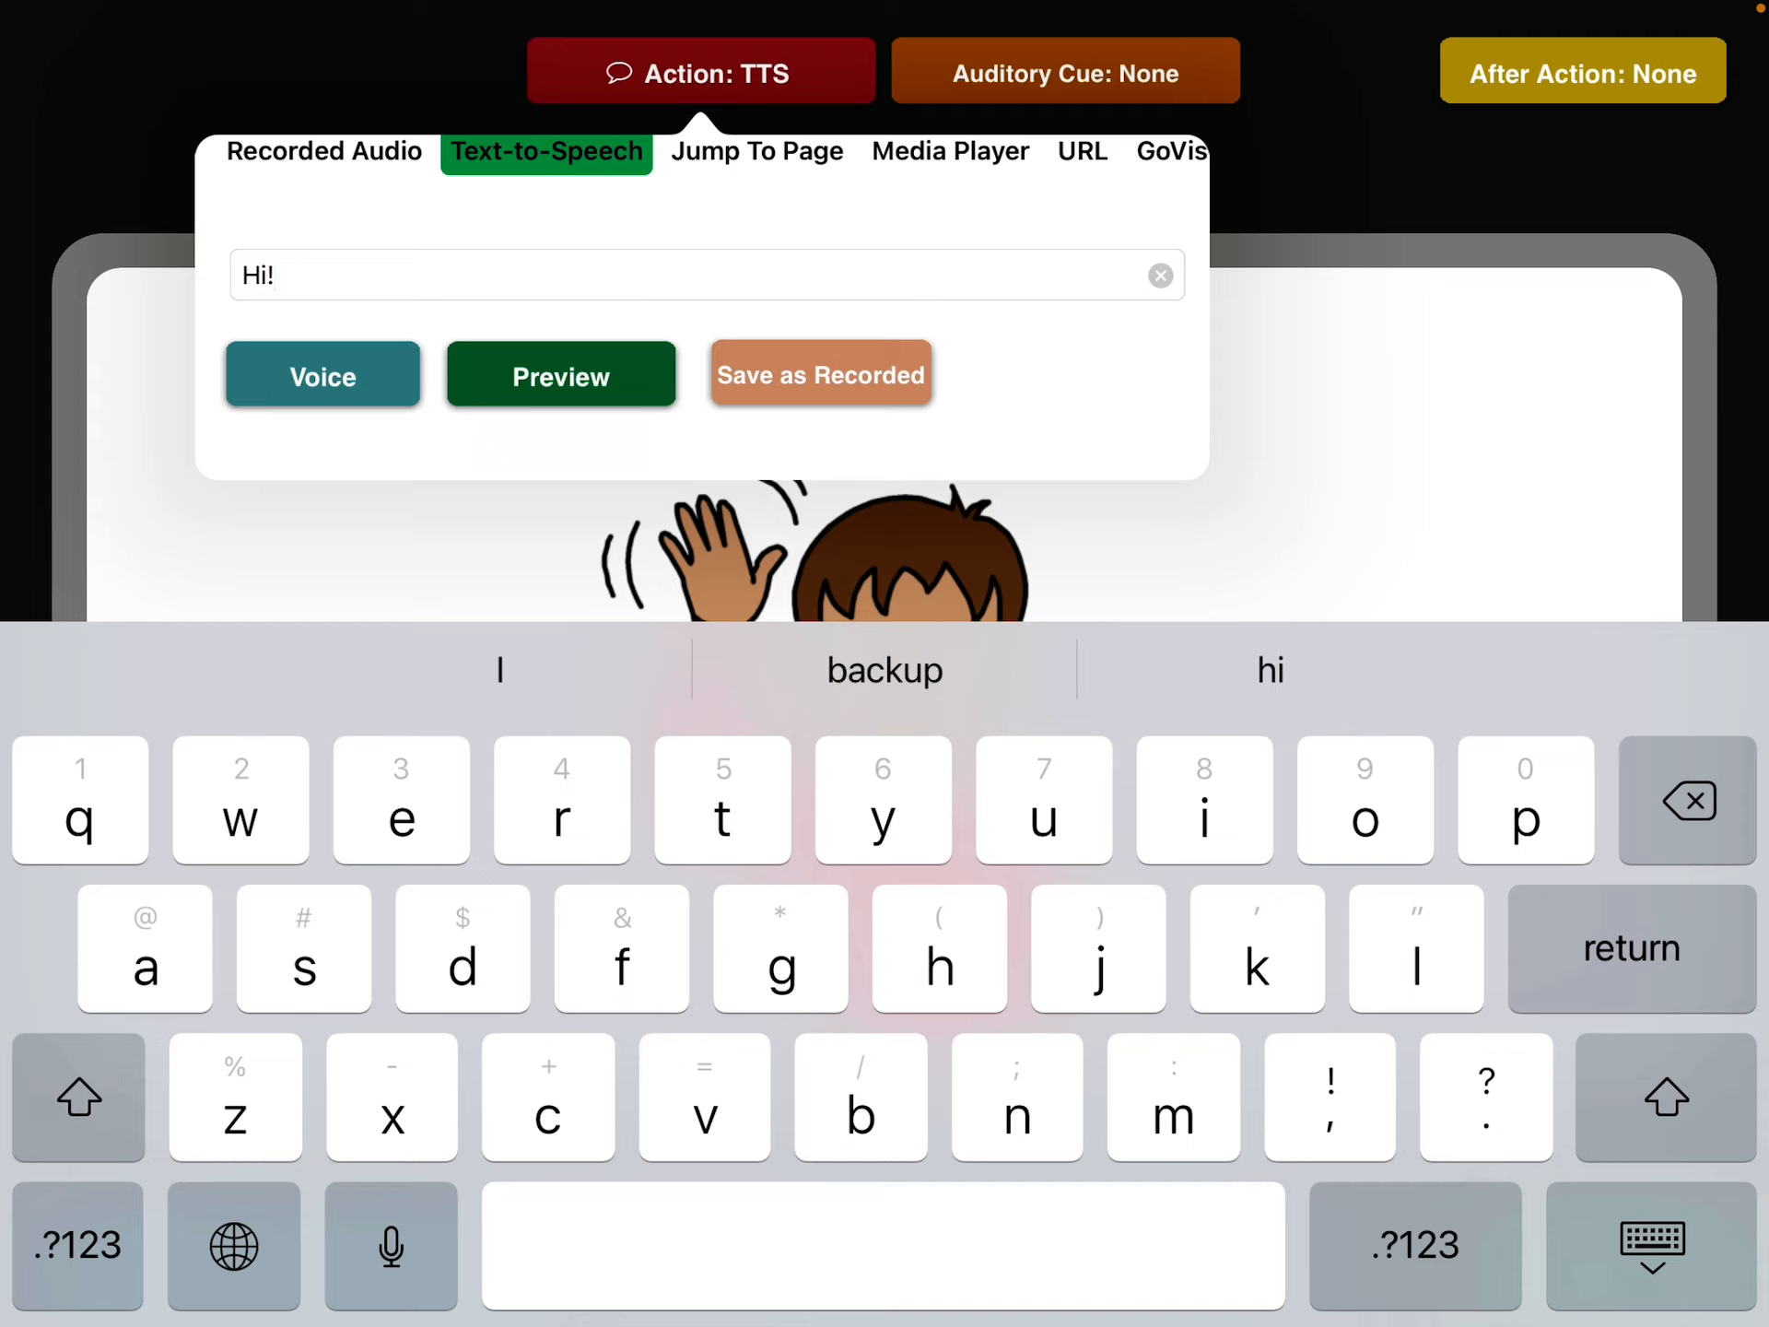
pyautogui.click(1159, 274)
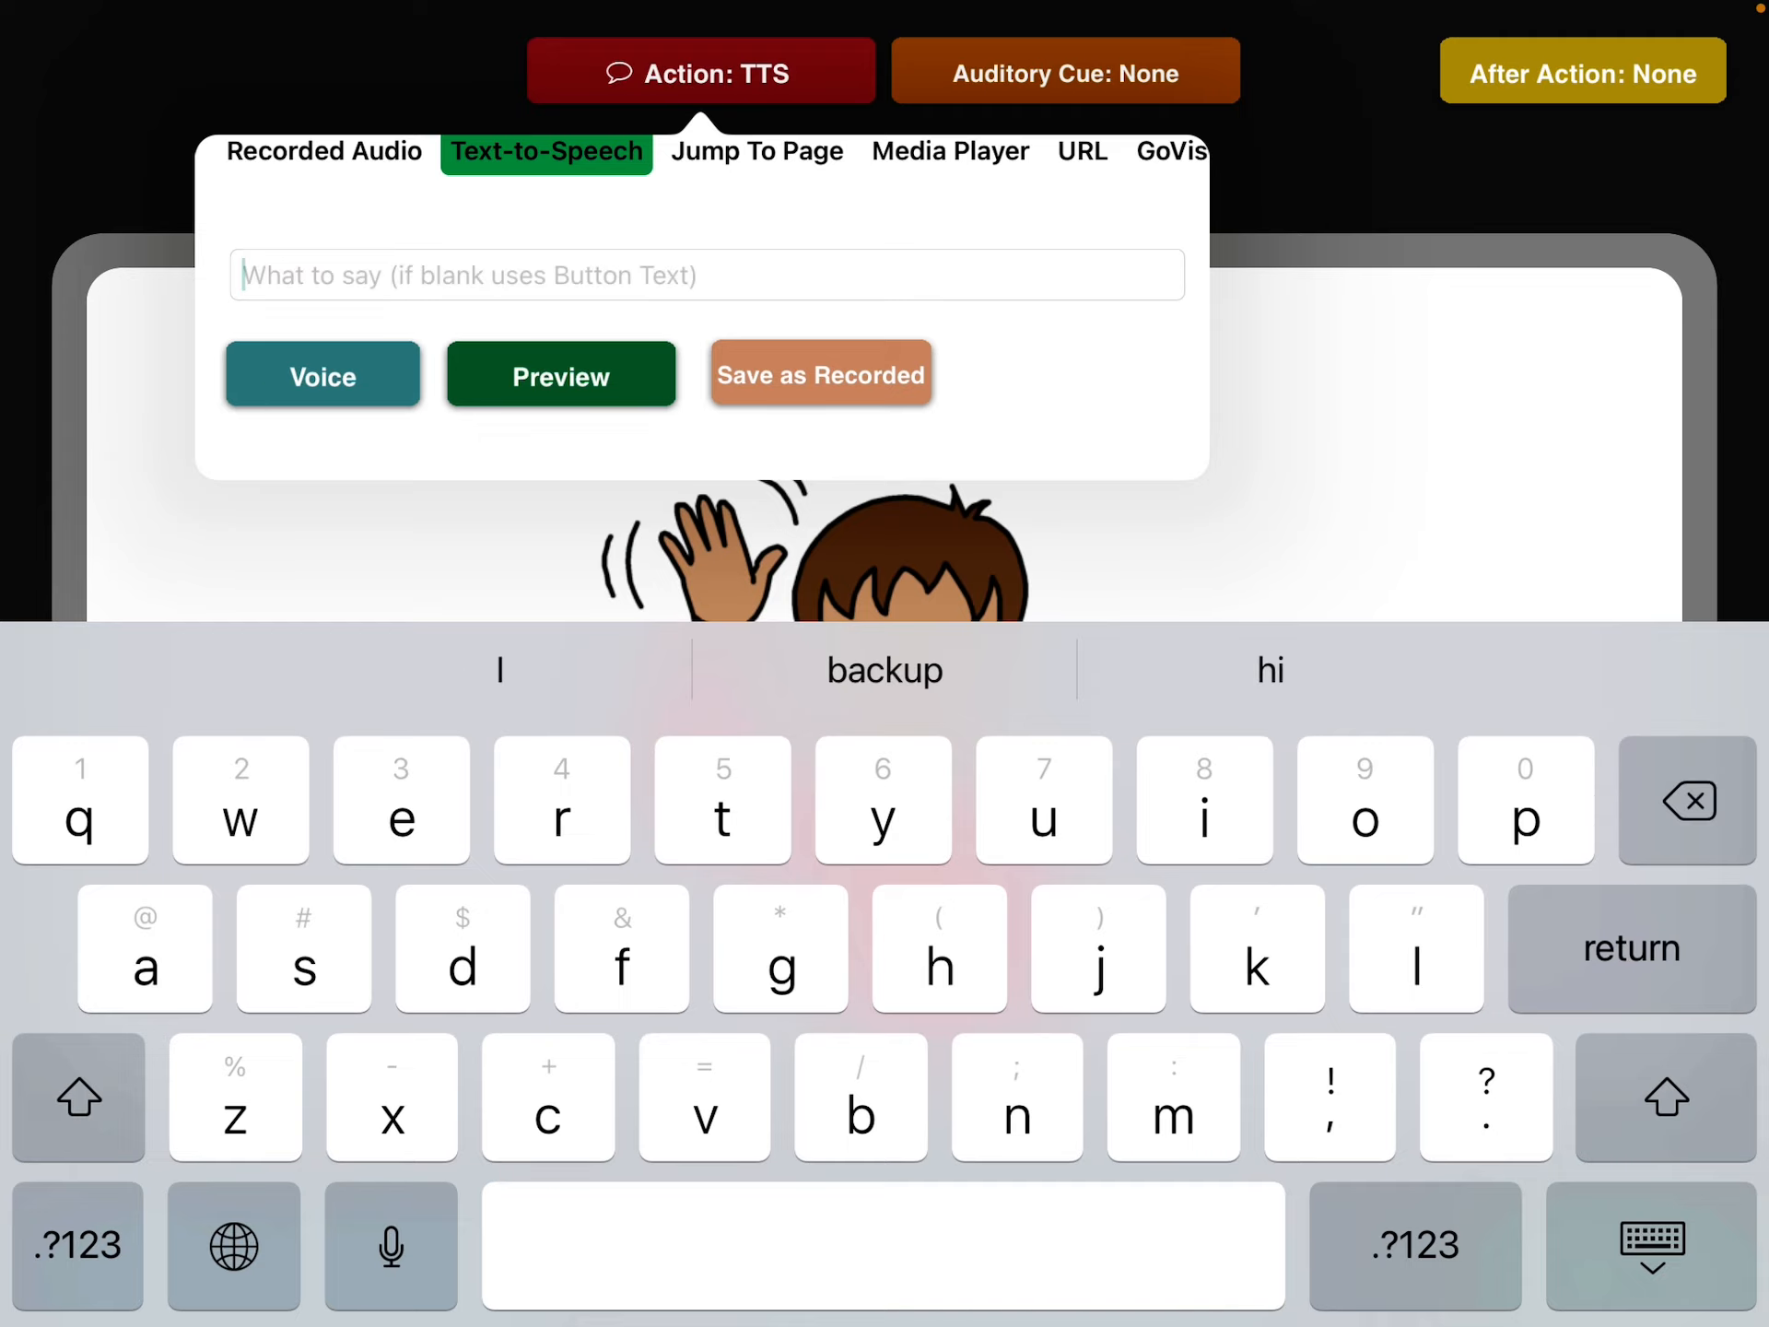
pyautogui.click(1649, 1245)
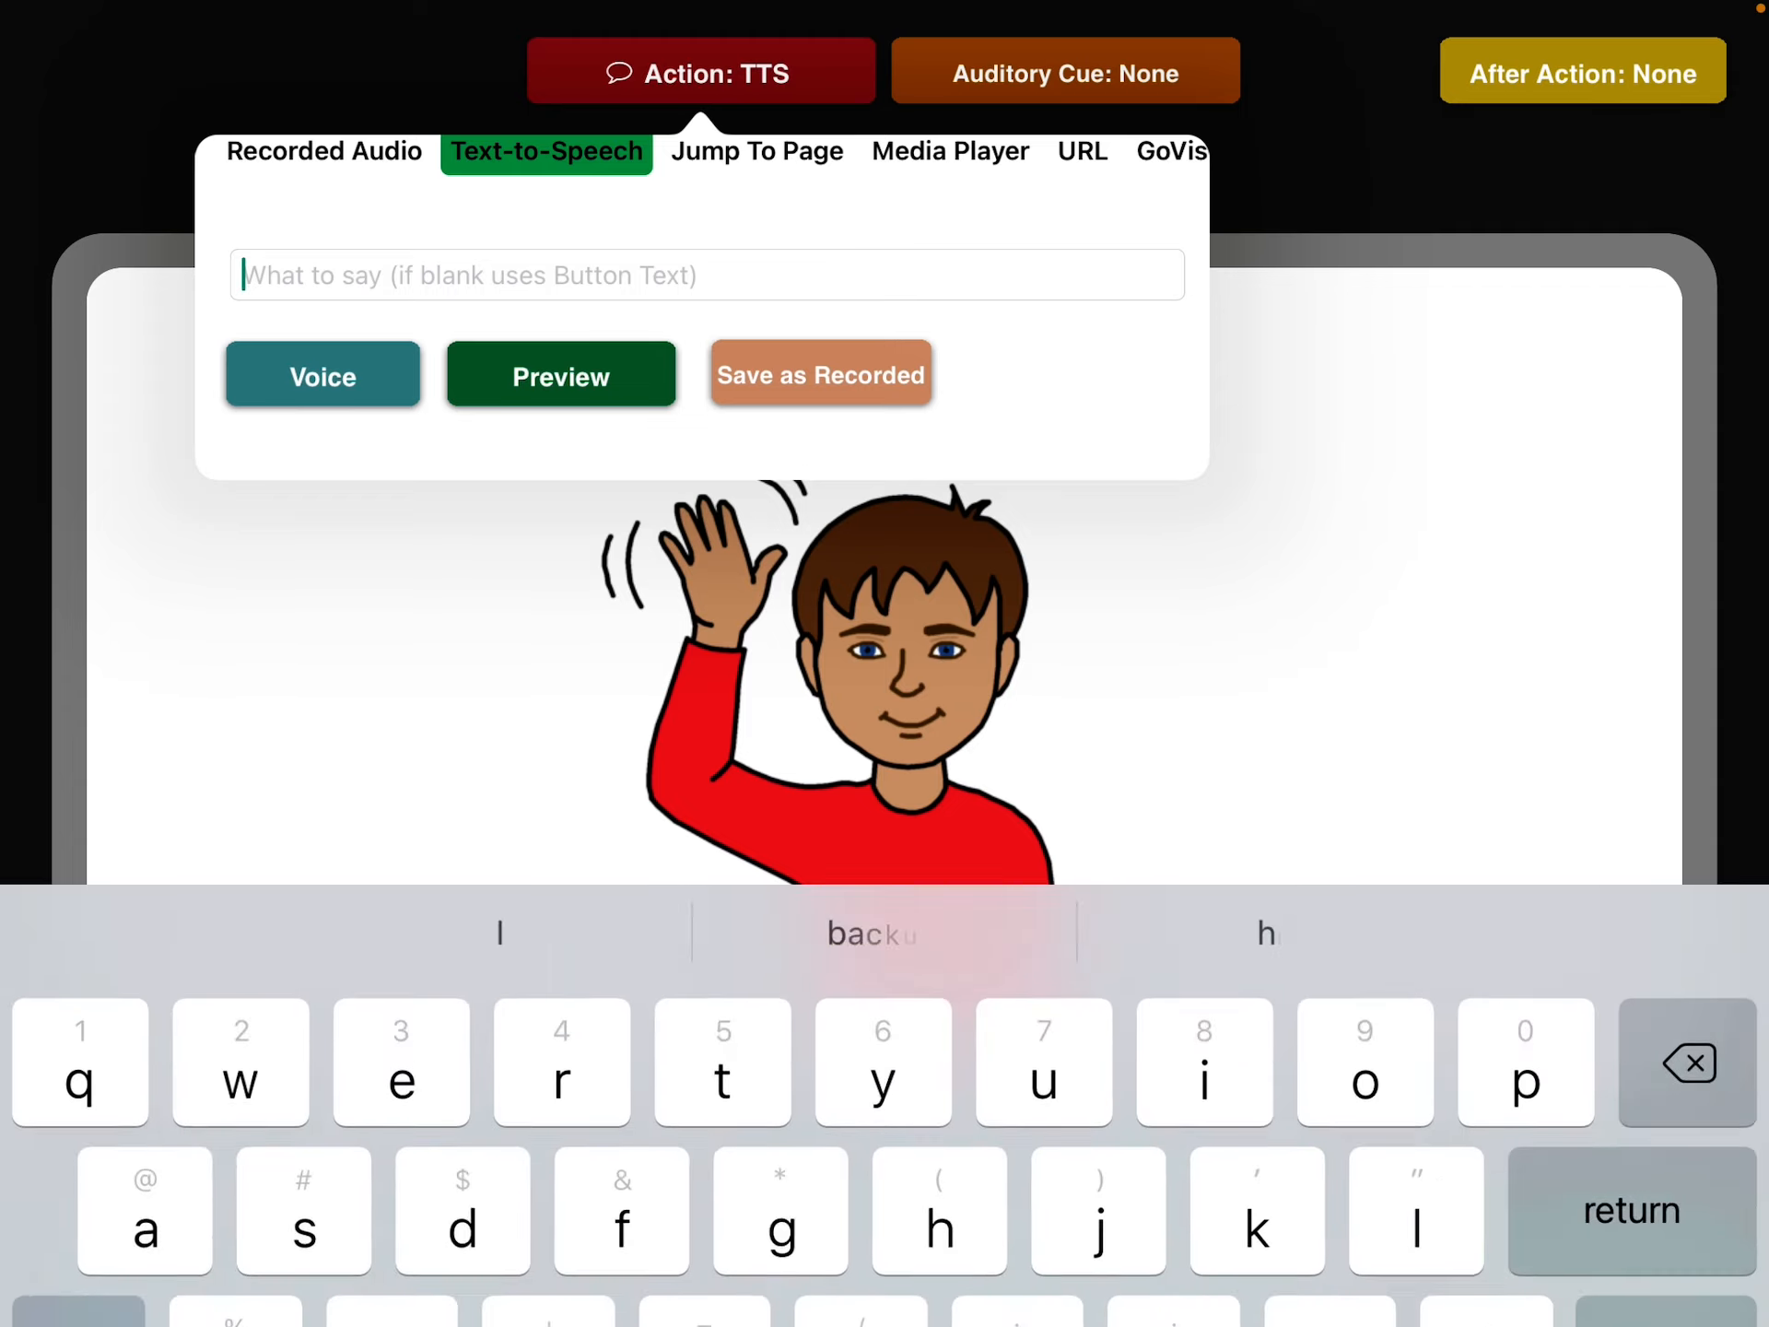
pyautogui.write('H')
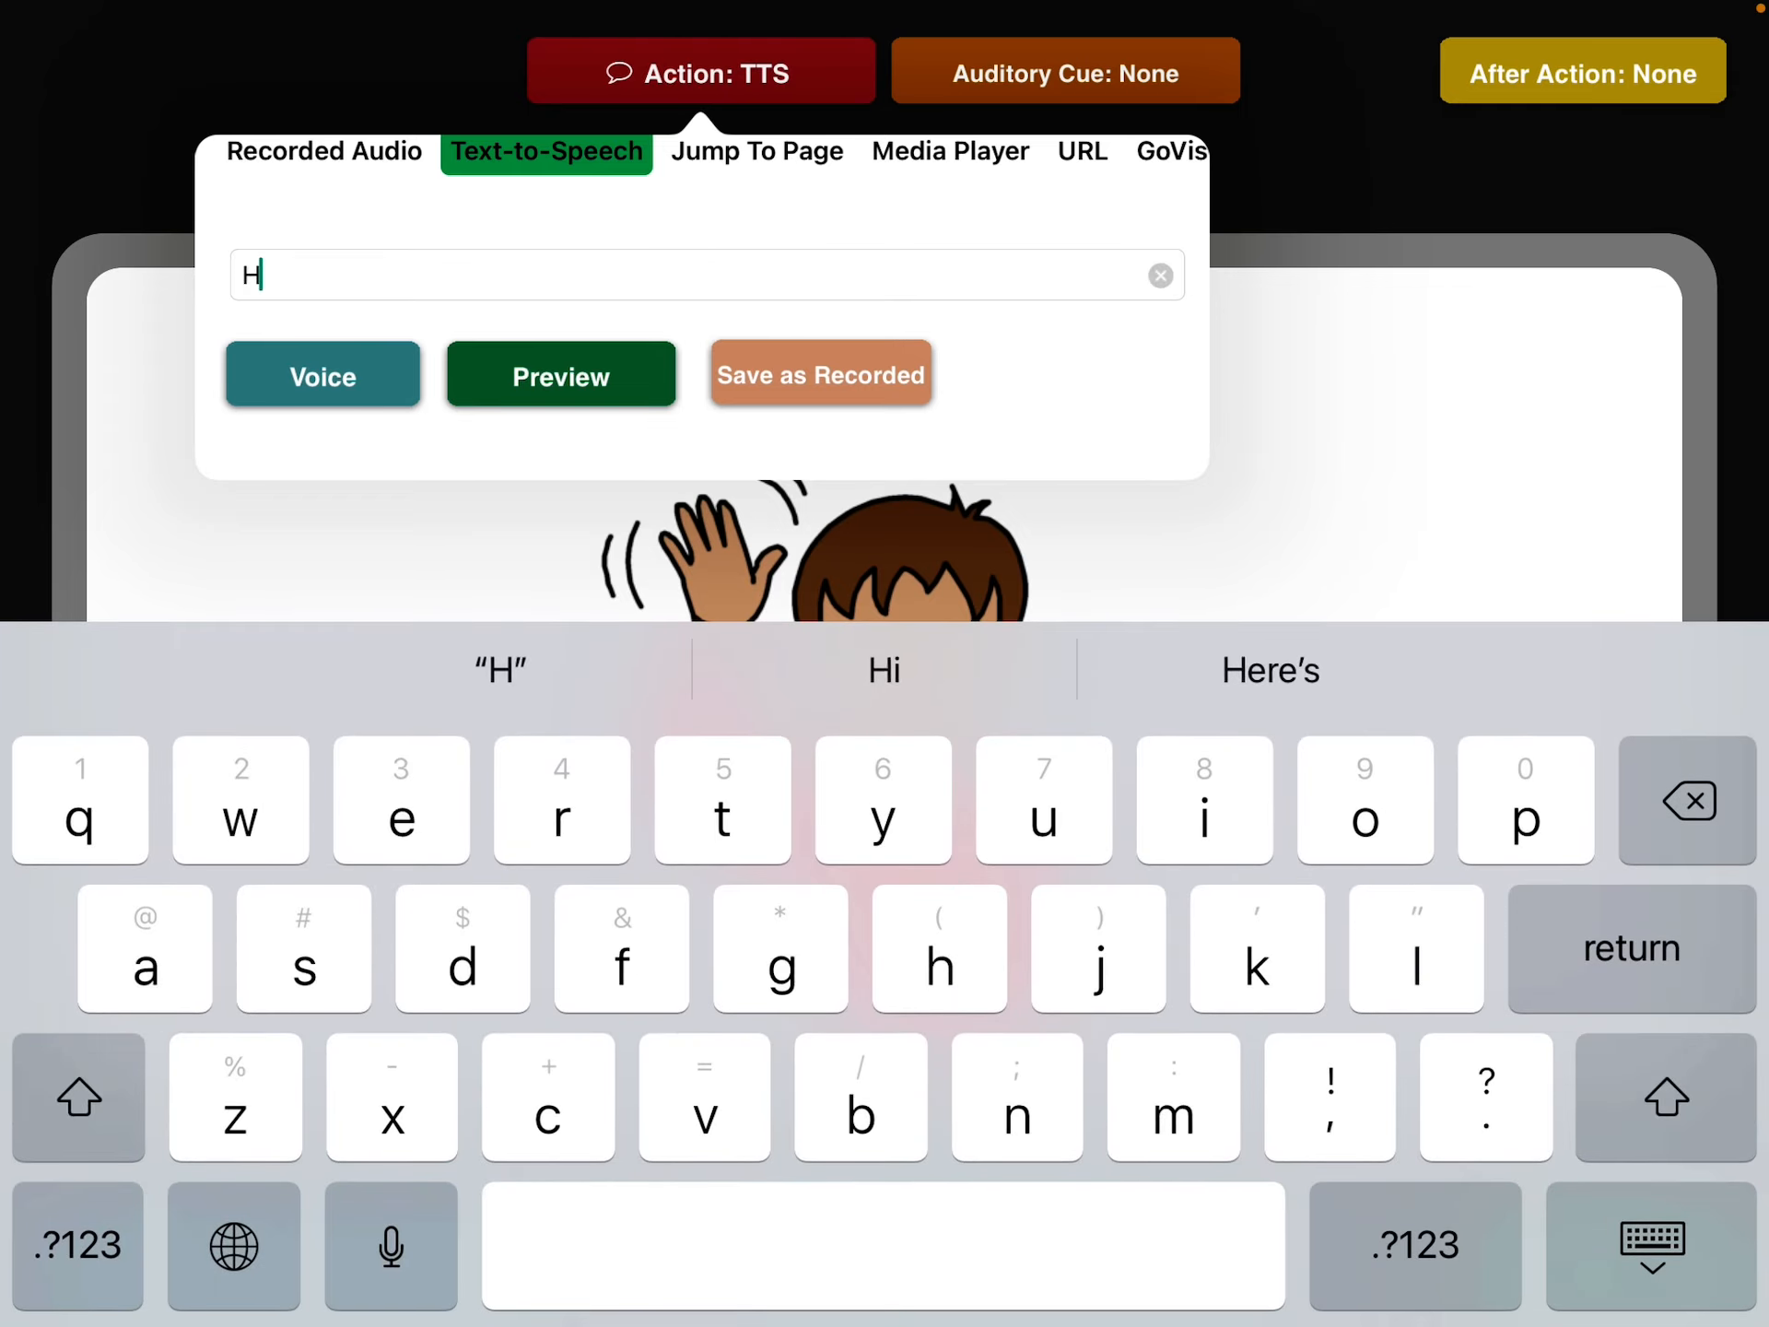
pyautogui.write('i!')
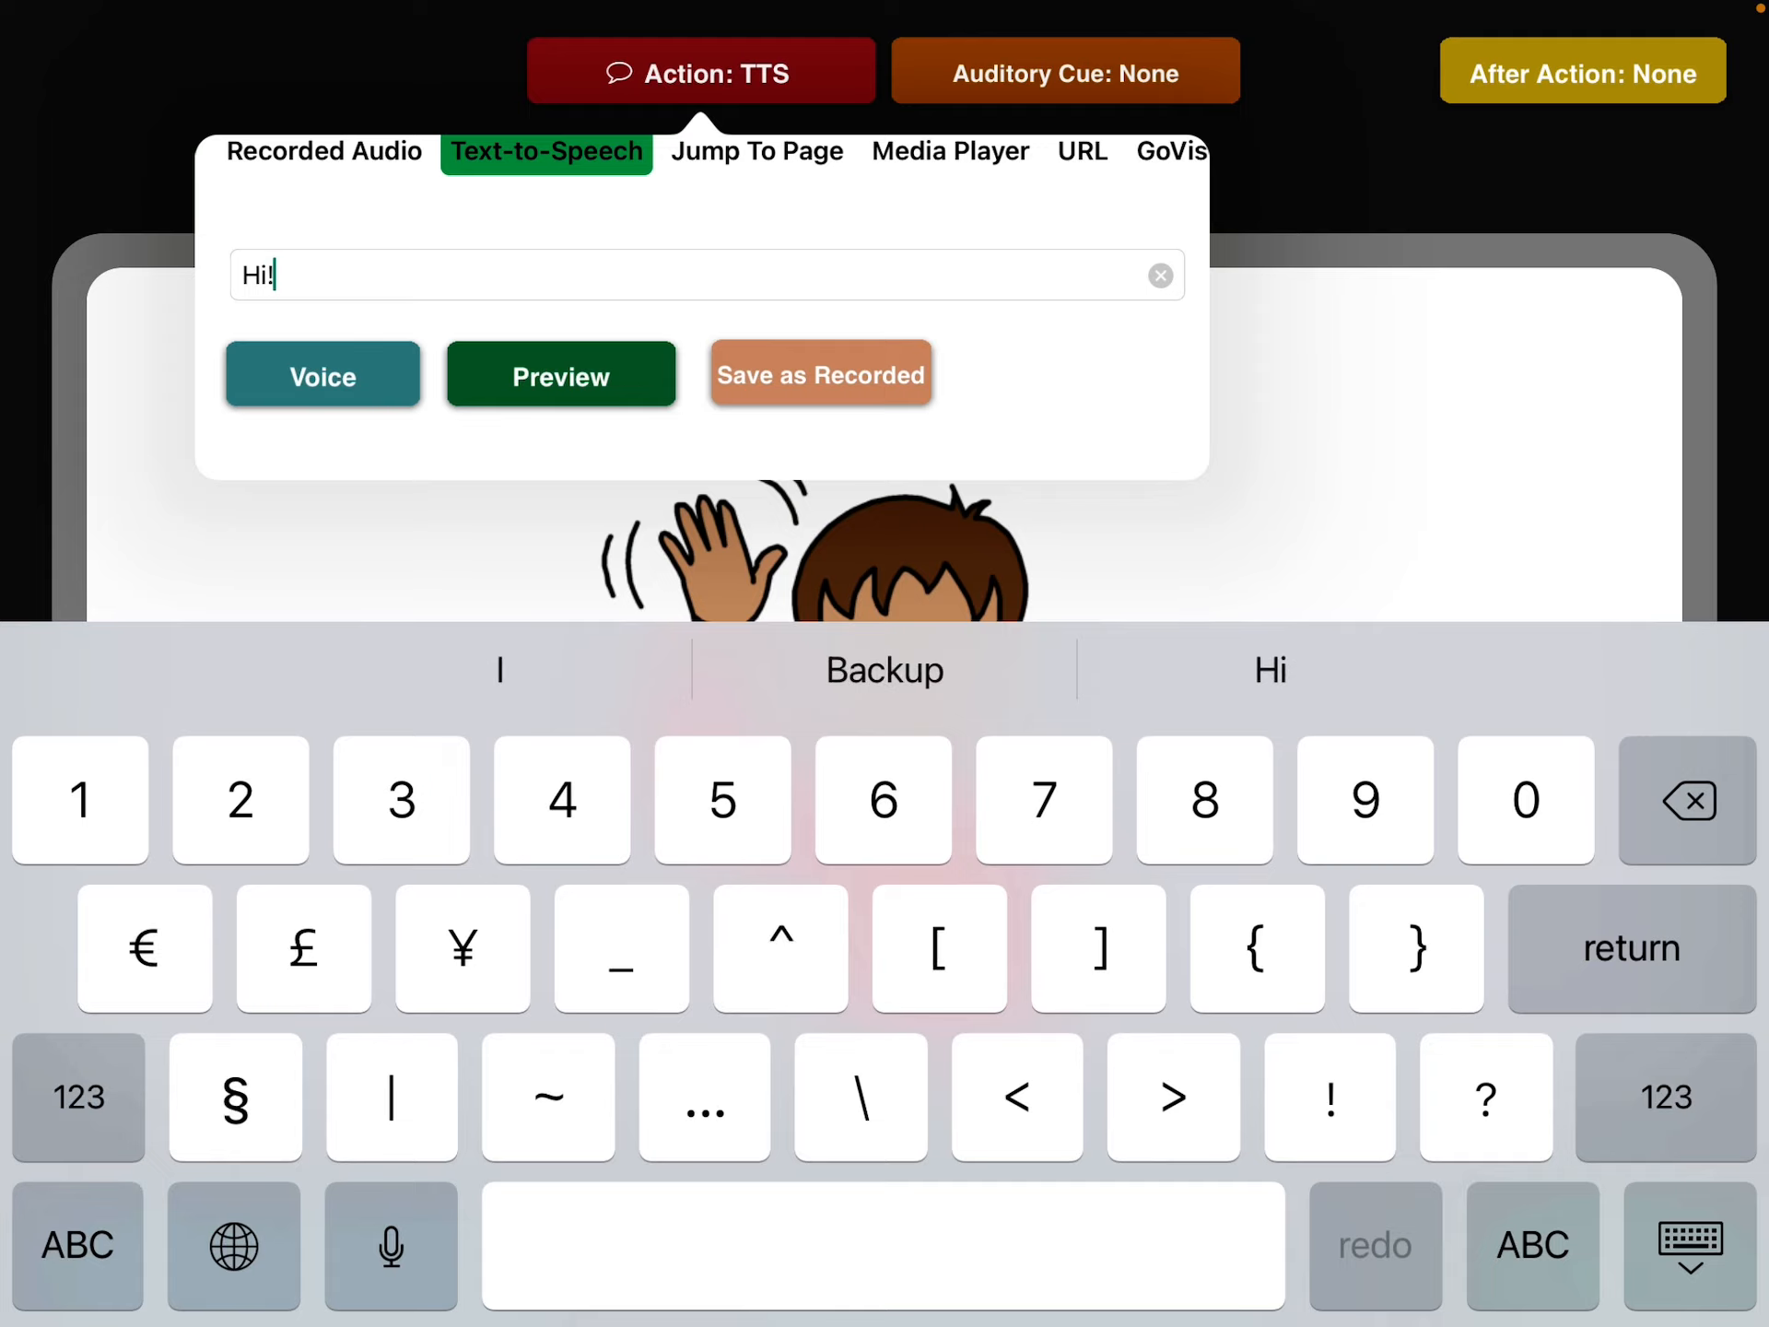
pyautogui.click(1686, 1246)
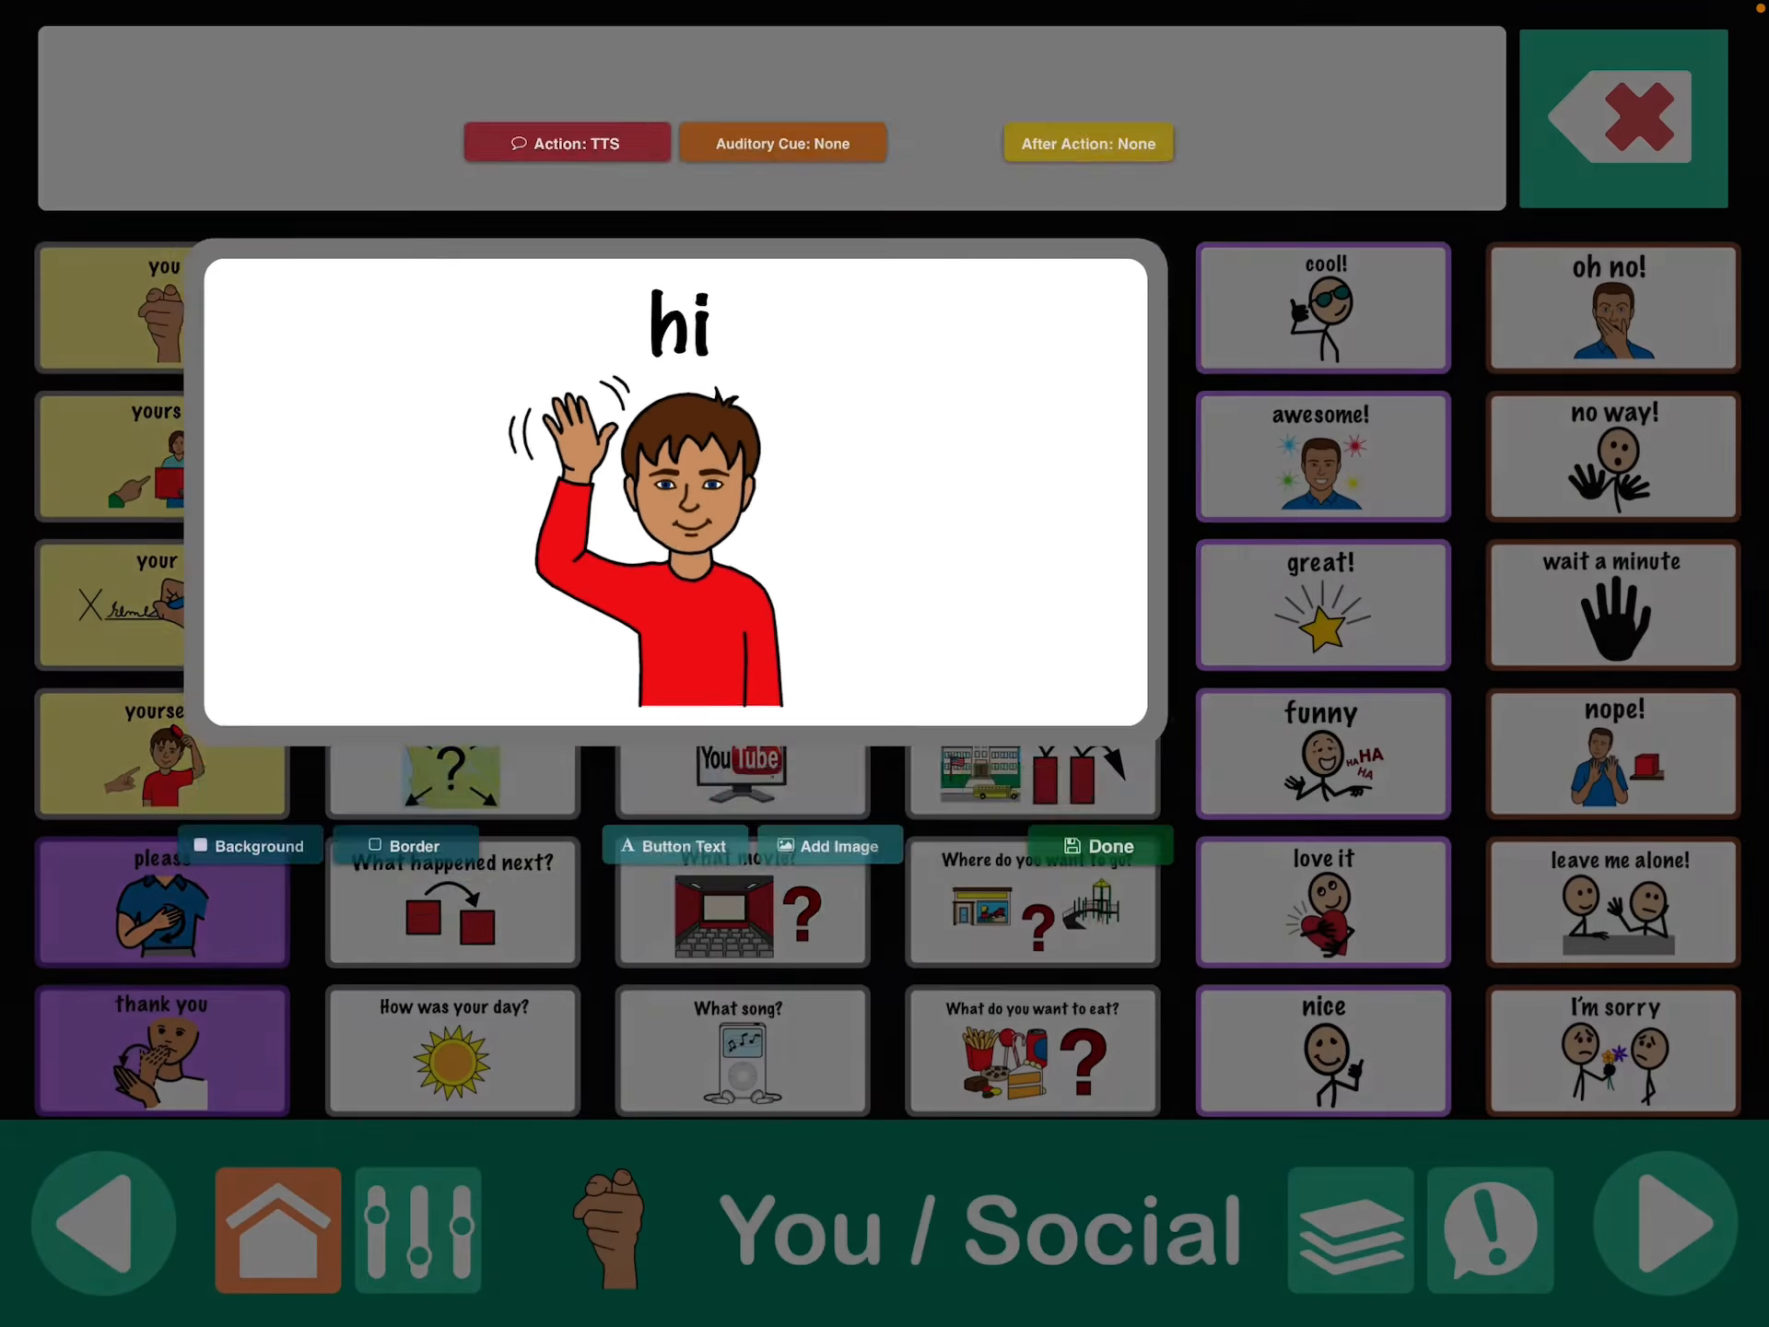
# Retype the leave me alone! button's TTS text as 'Leave me alone!' and save with Done.
pyautogui.click(1611, 901)
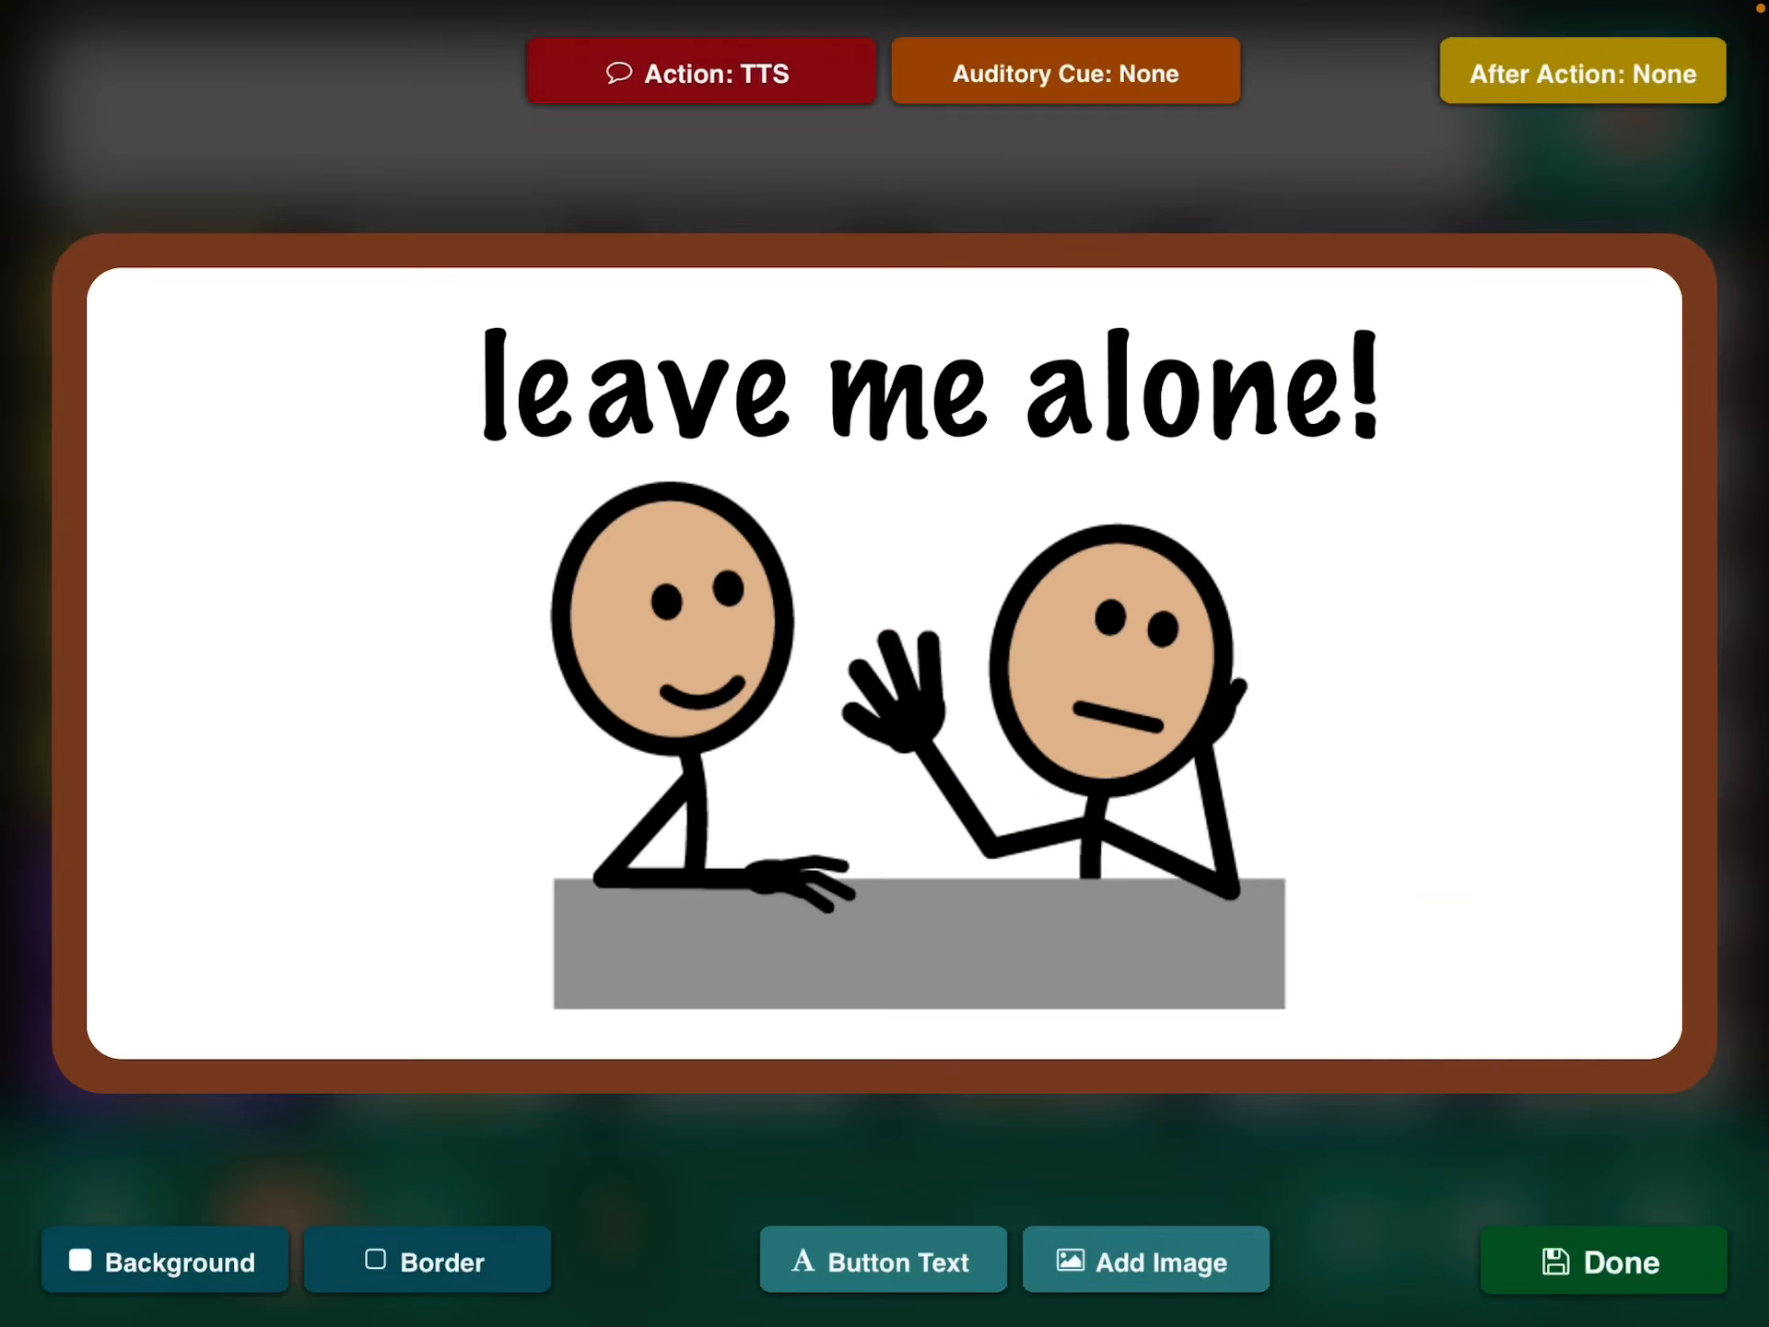
pyautogui.click(700, 72)
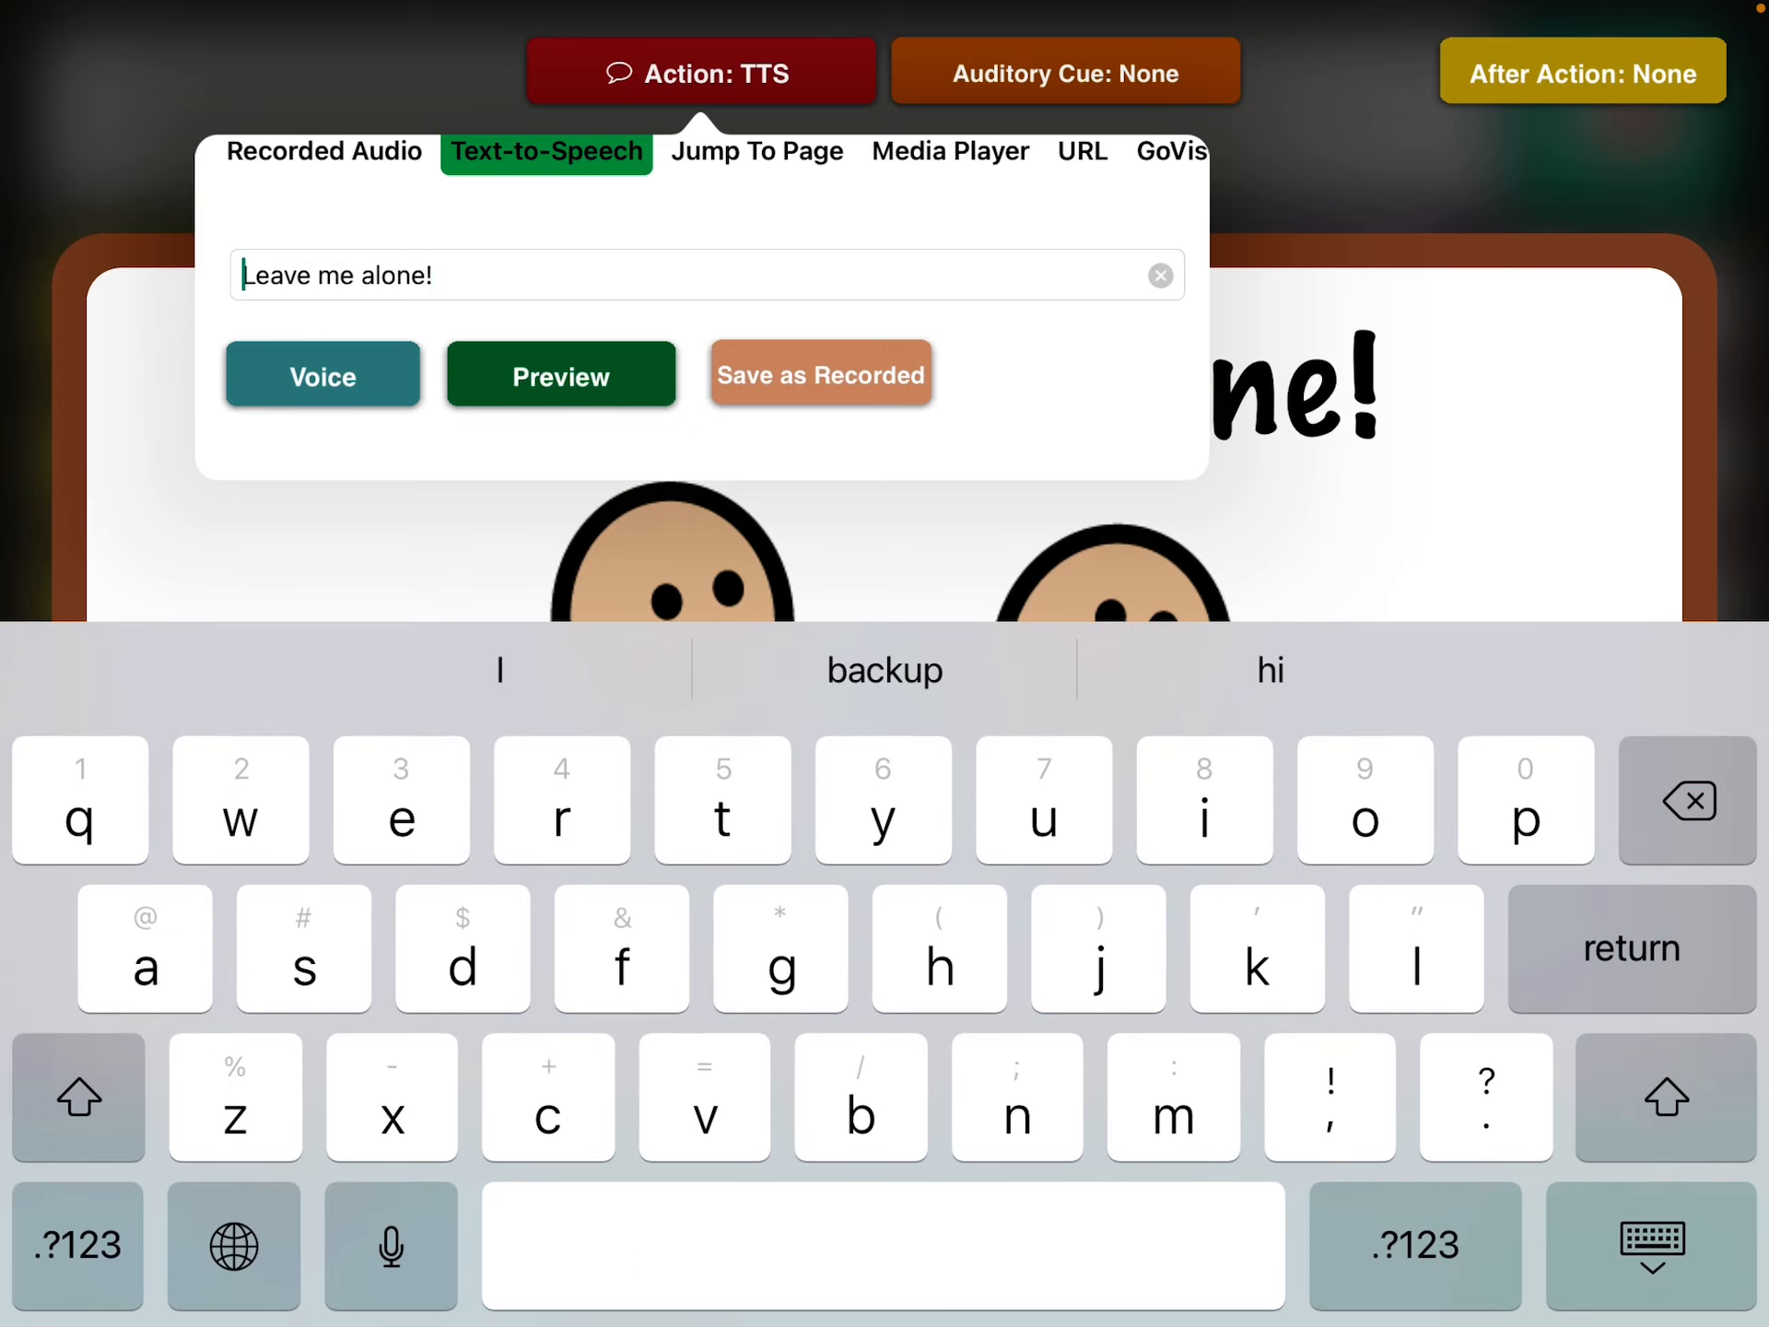
pyautogui.doubleClick(339, 274)
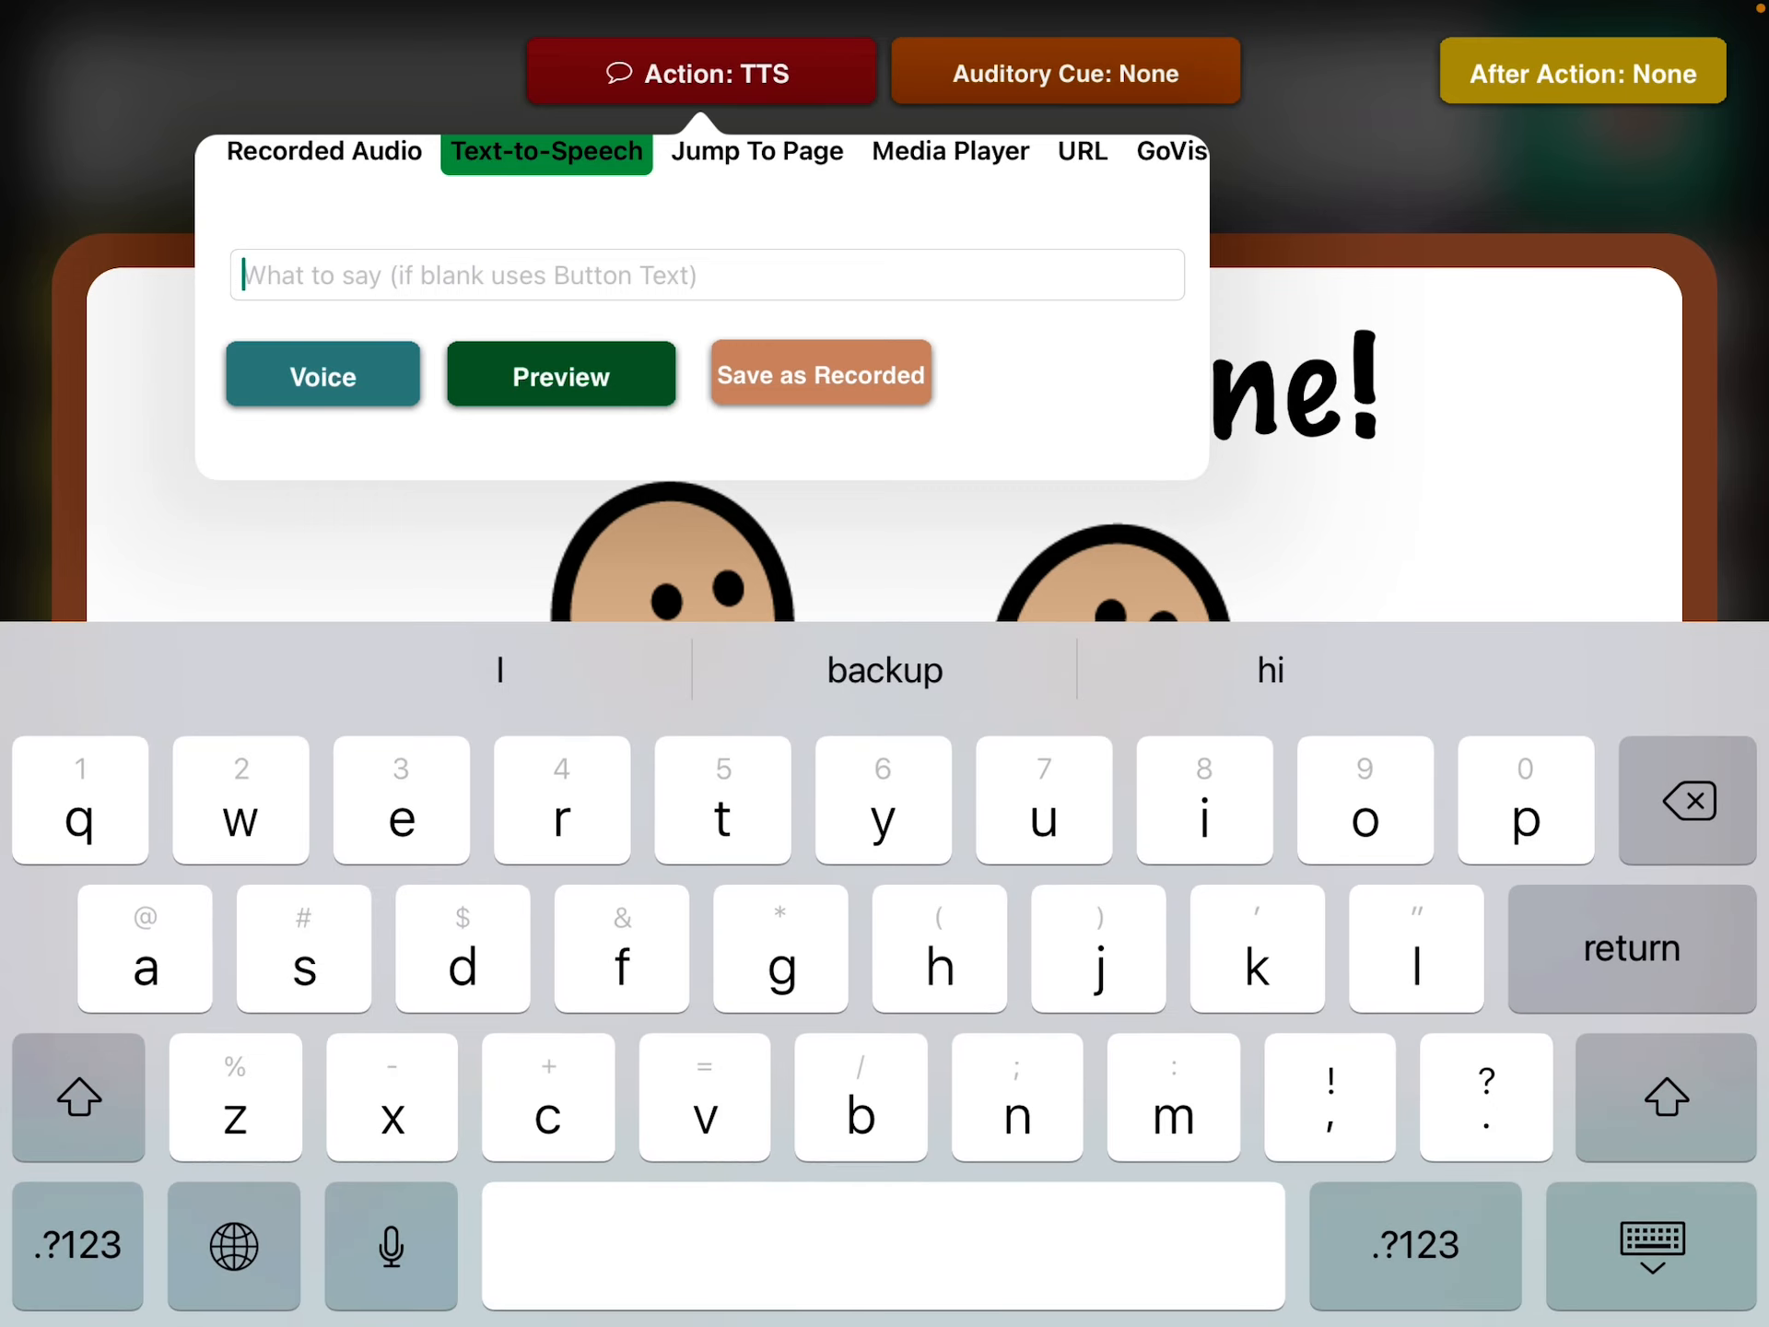
pyautogui.write('Leave me alone!')
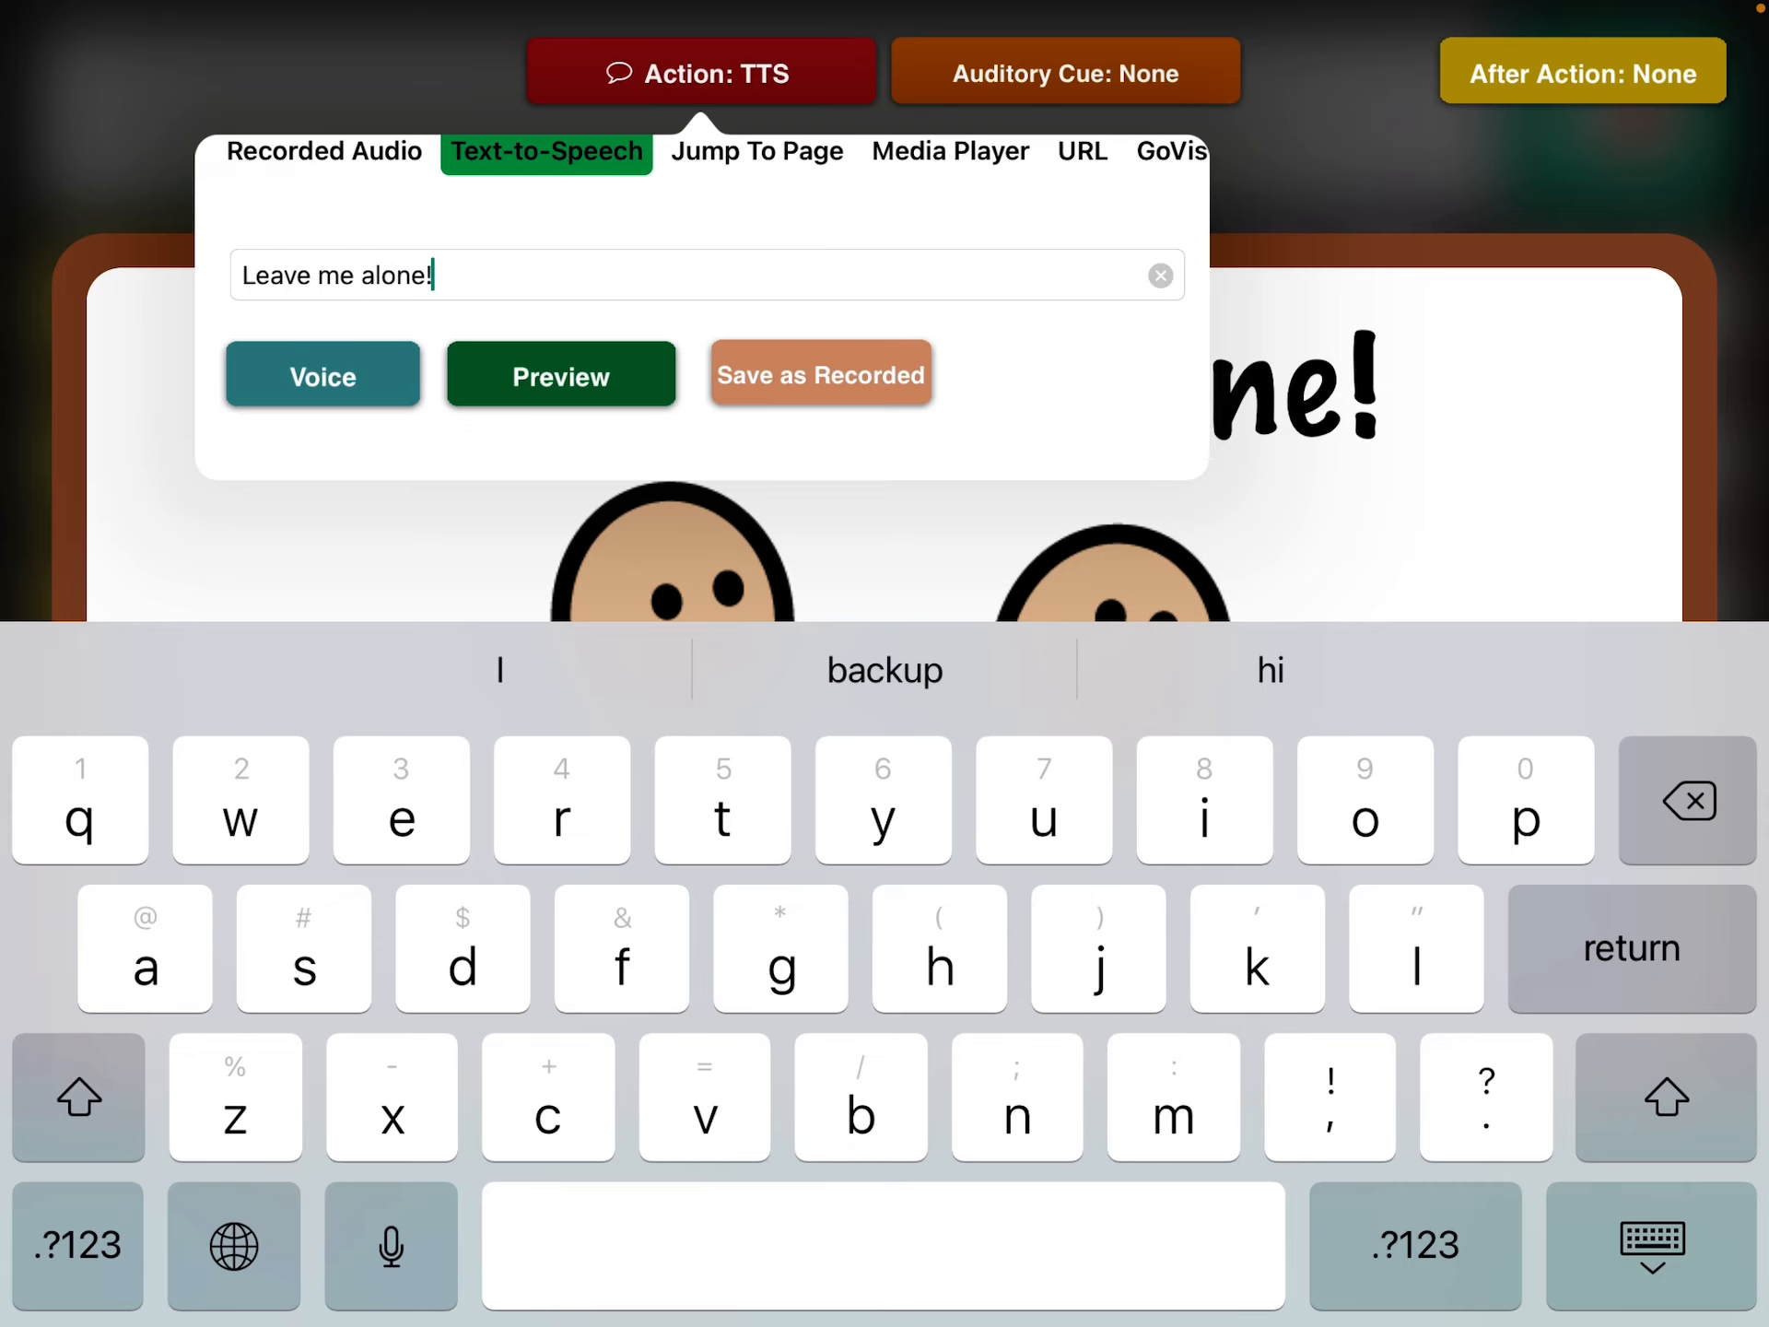
pyautogui.click(1646, 1245)
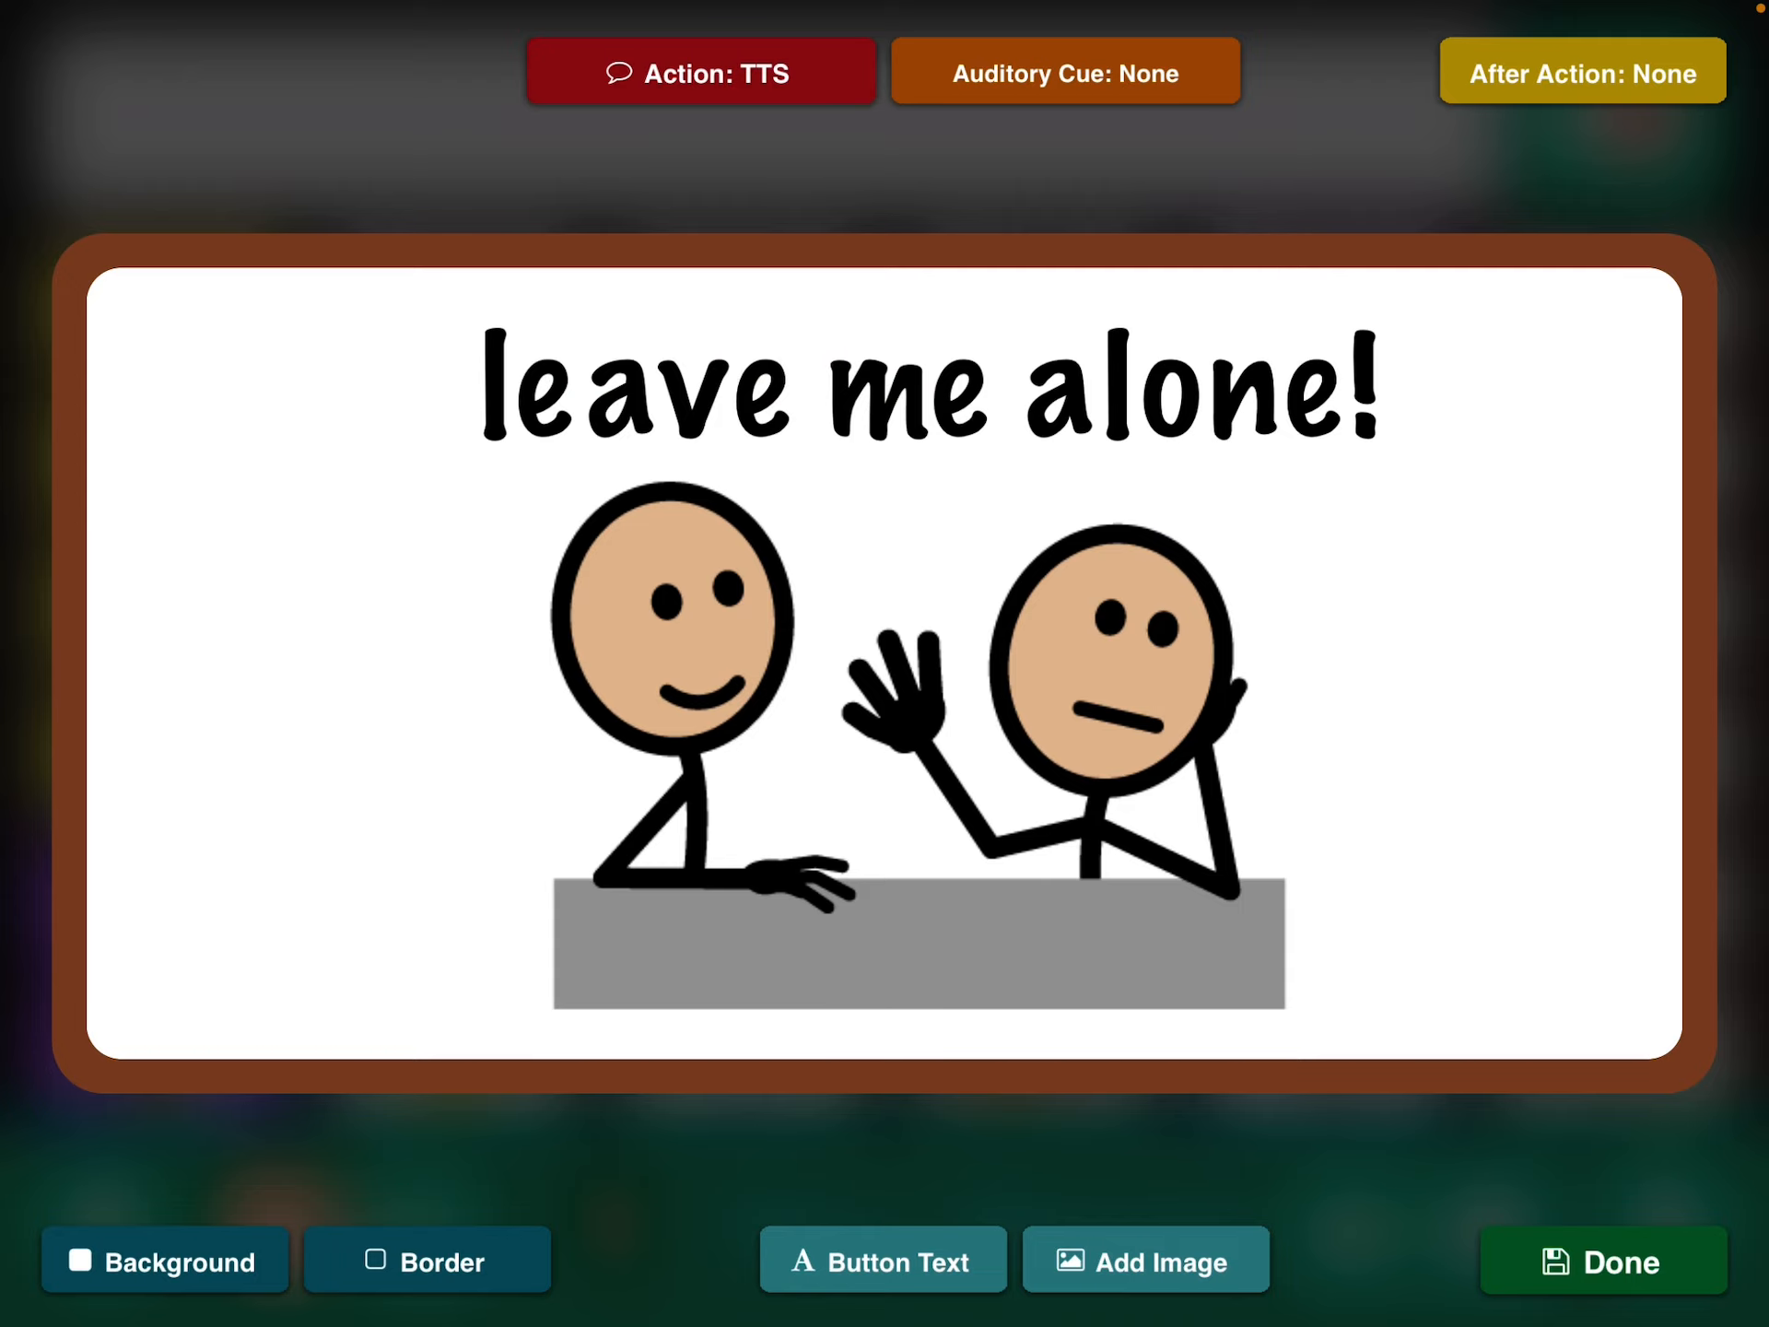
pyautogui.click(1599, 1260)
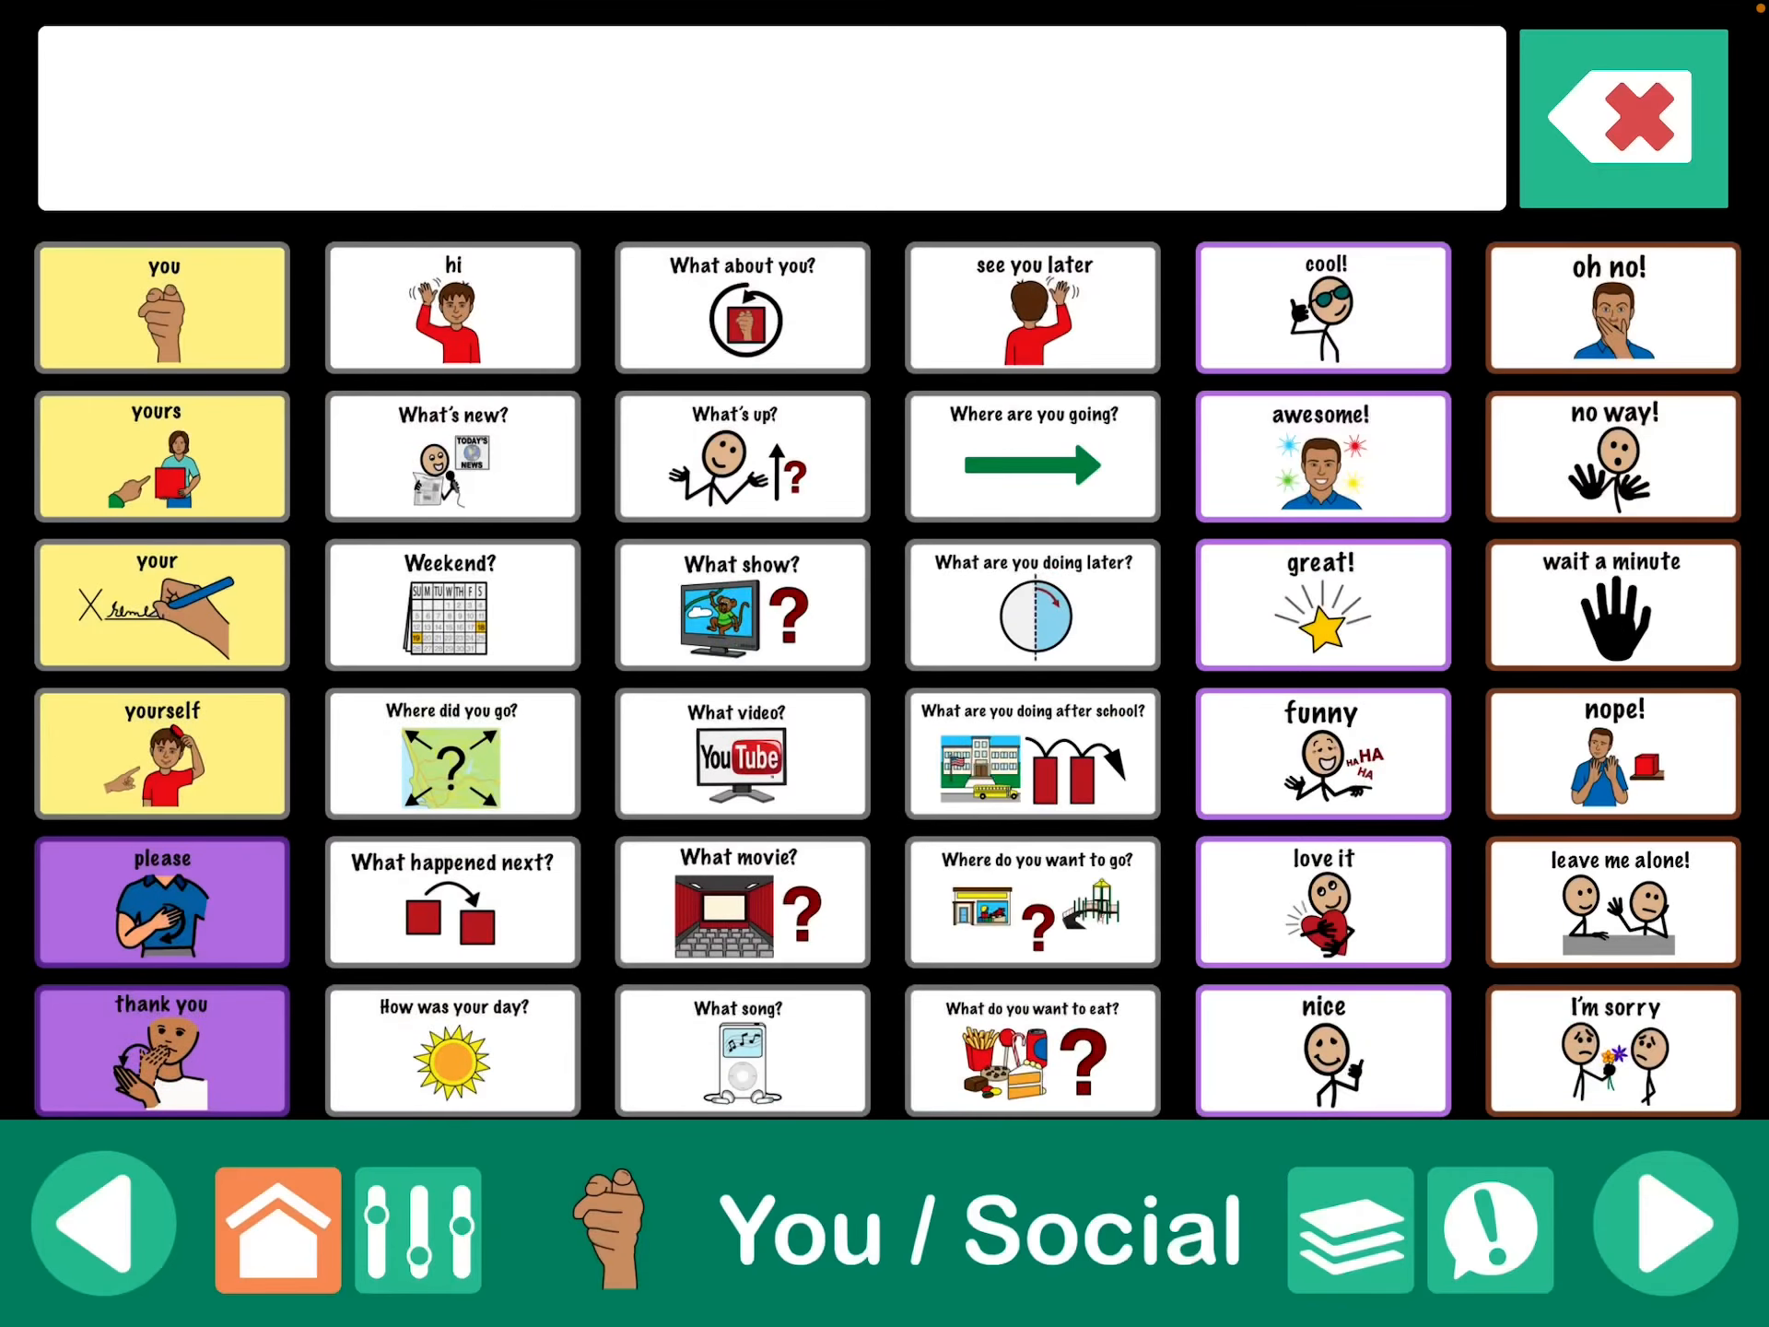
# On the Brown Bear page, set the brown bear button's TTS to 'brown bear #BEAR#' and finish editing.
pyautogui.click(276, 1229)
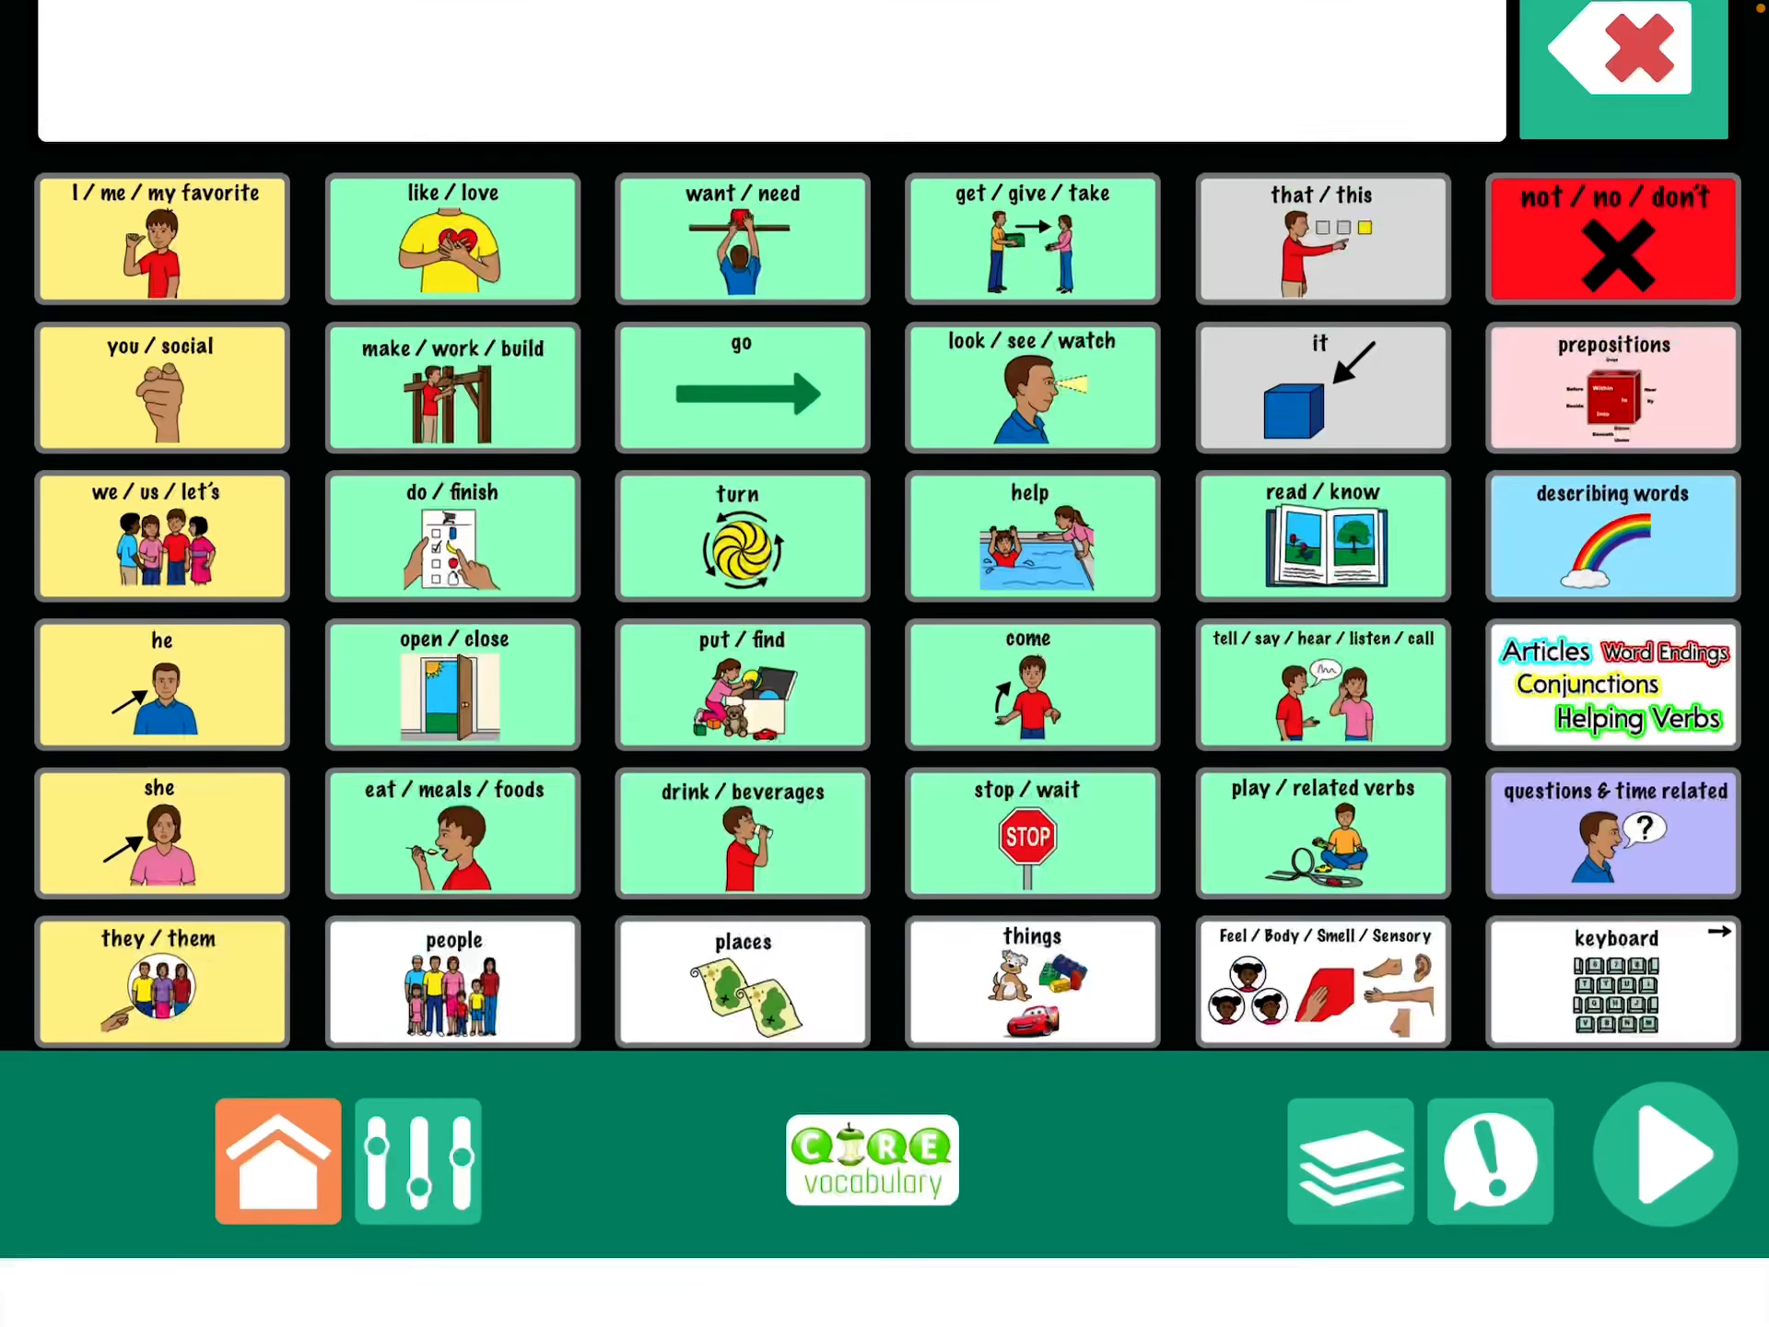
pyautogui.click(1349, 1163)
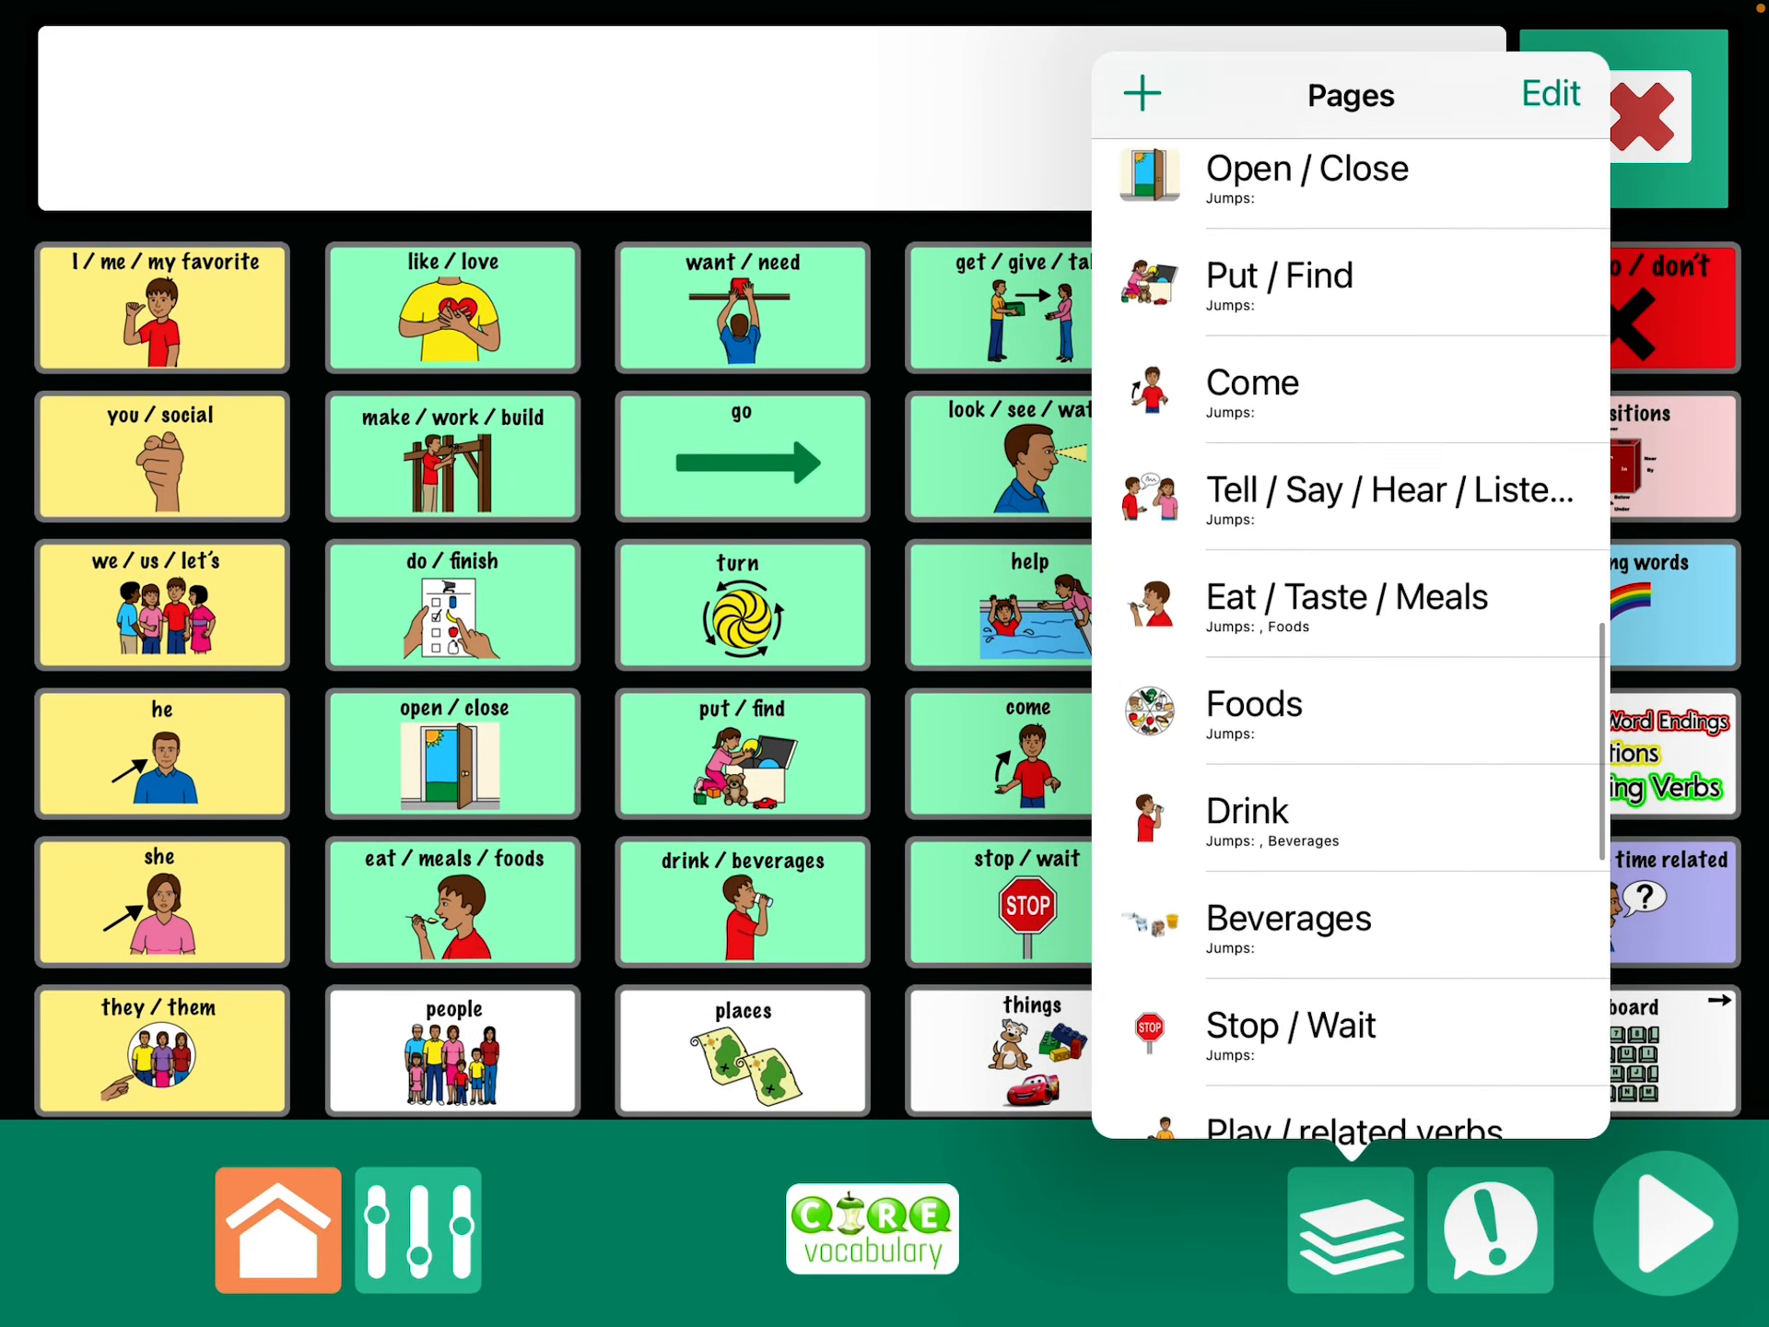
pyautogui.scroll(-3)
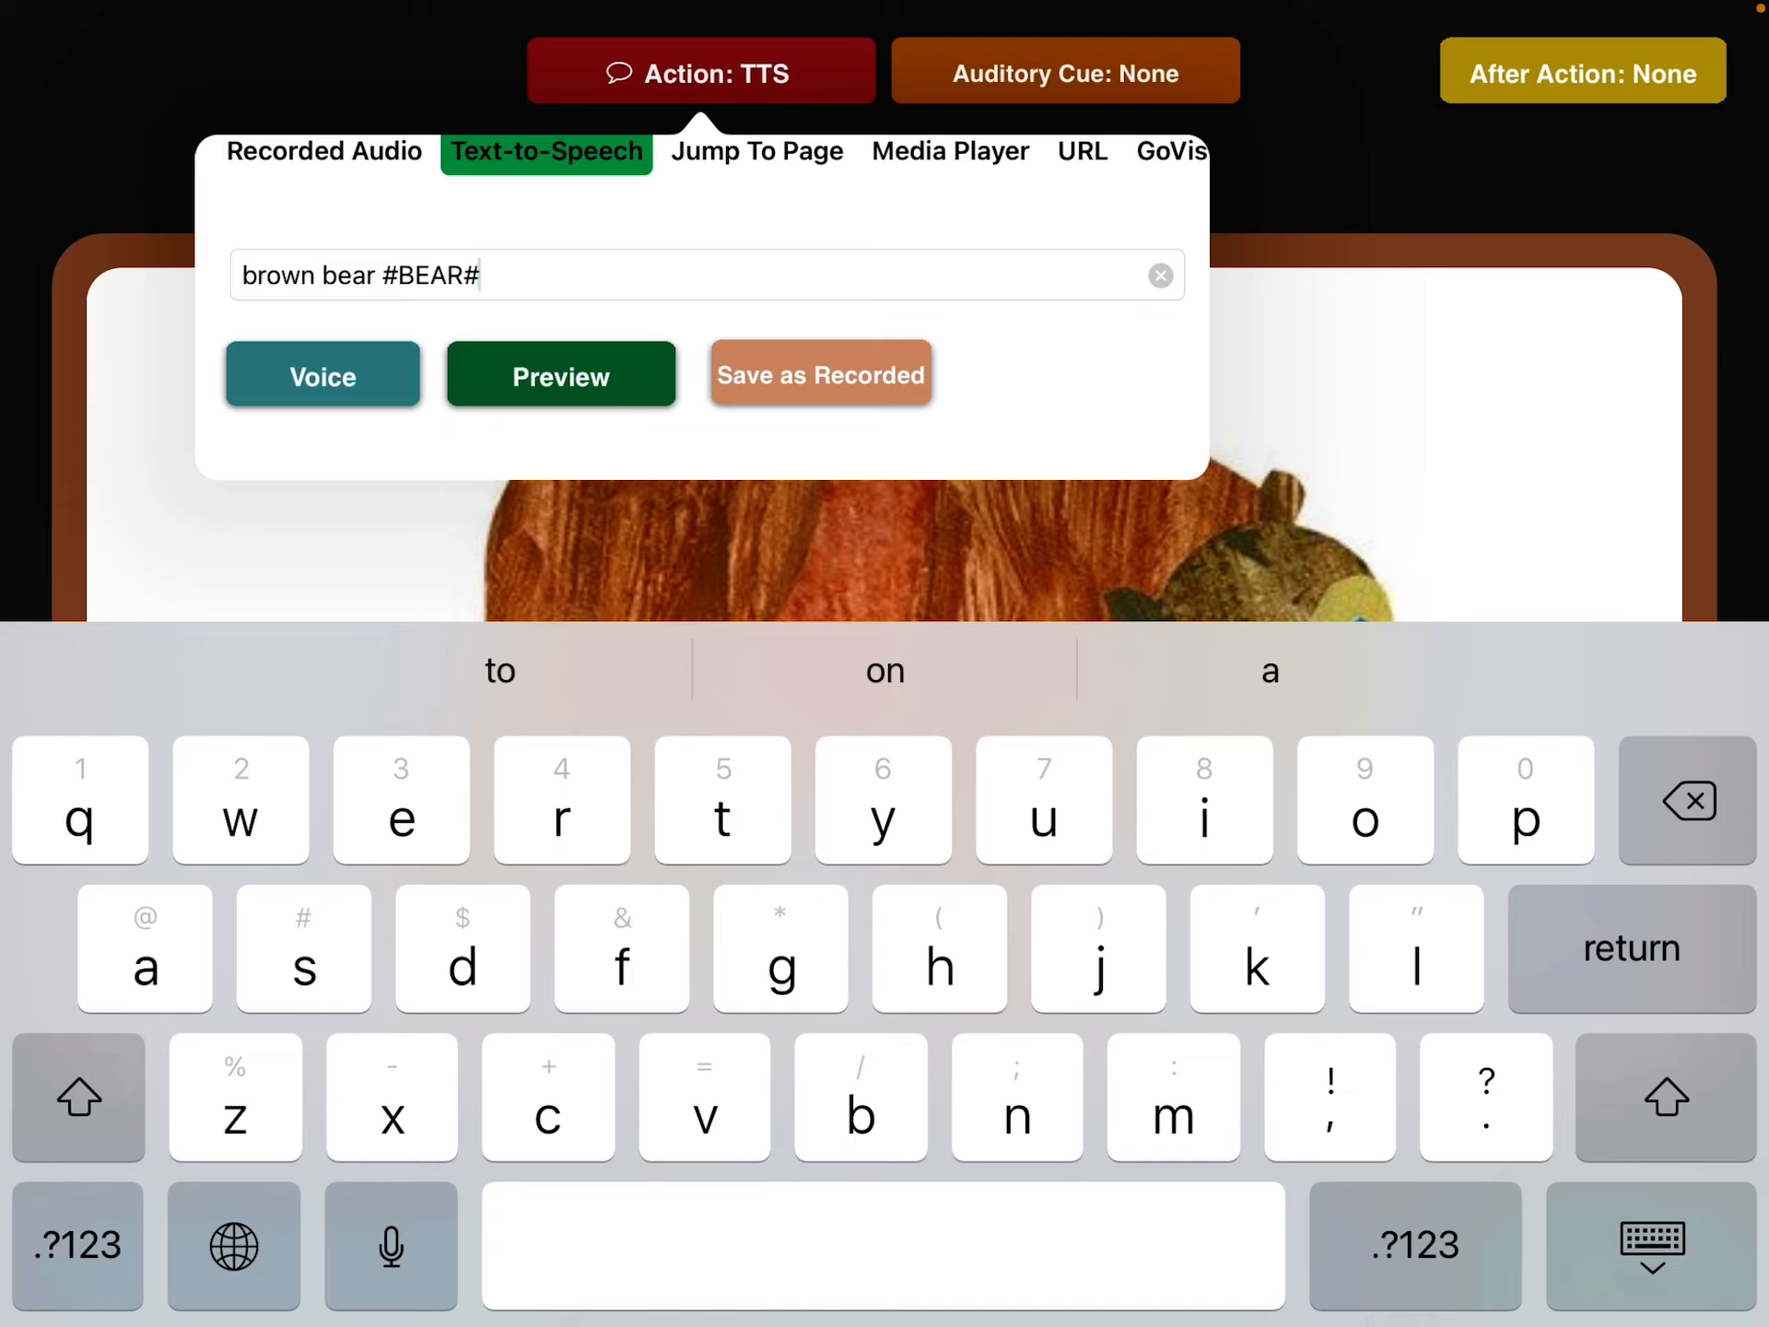
pyautogui.click(1647, 1246)
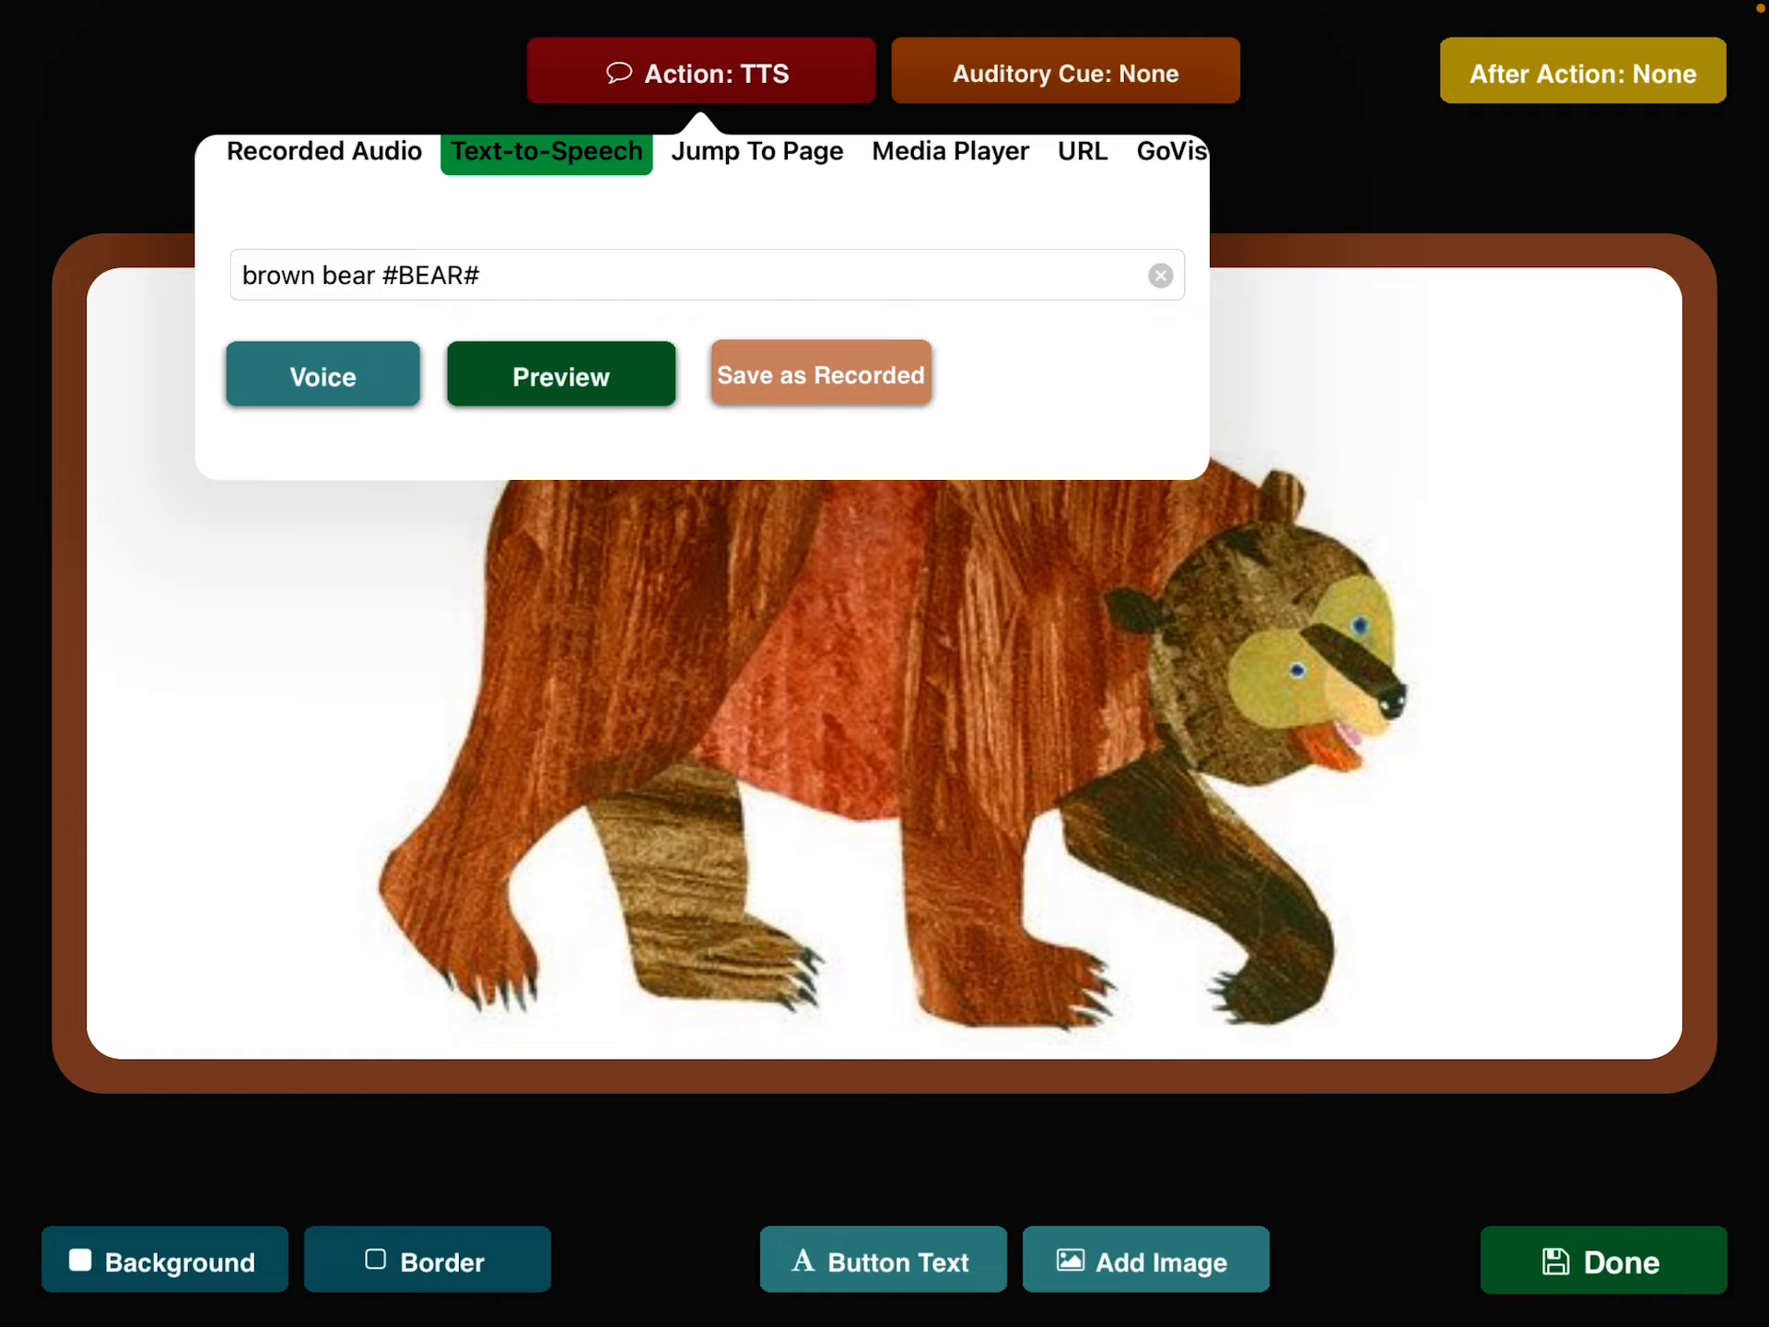
pyautogui.click(1601, 1261)
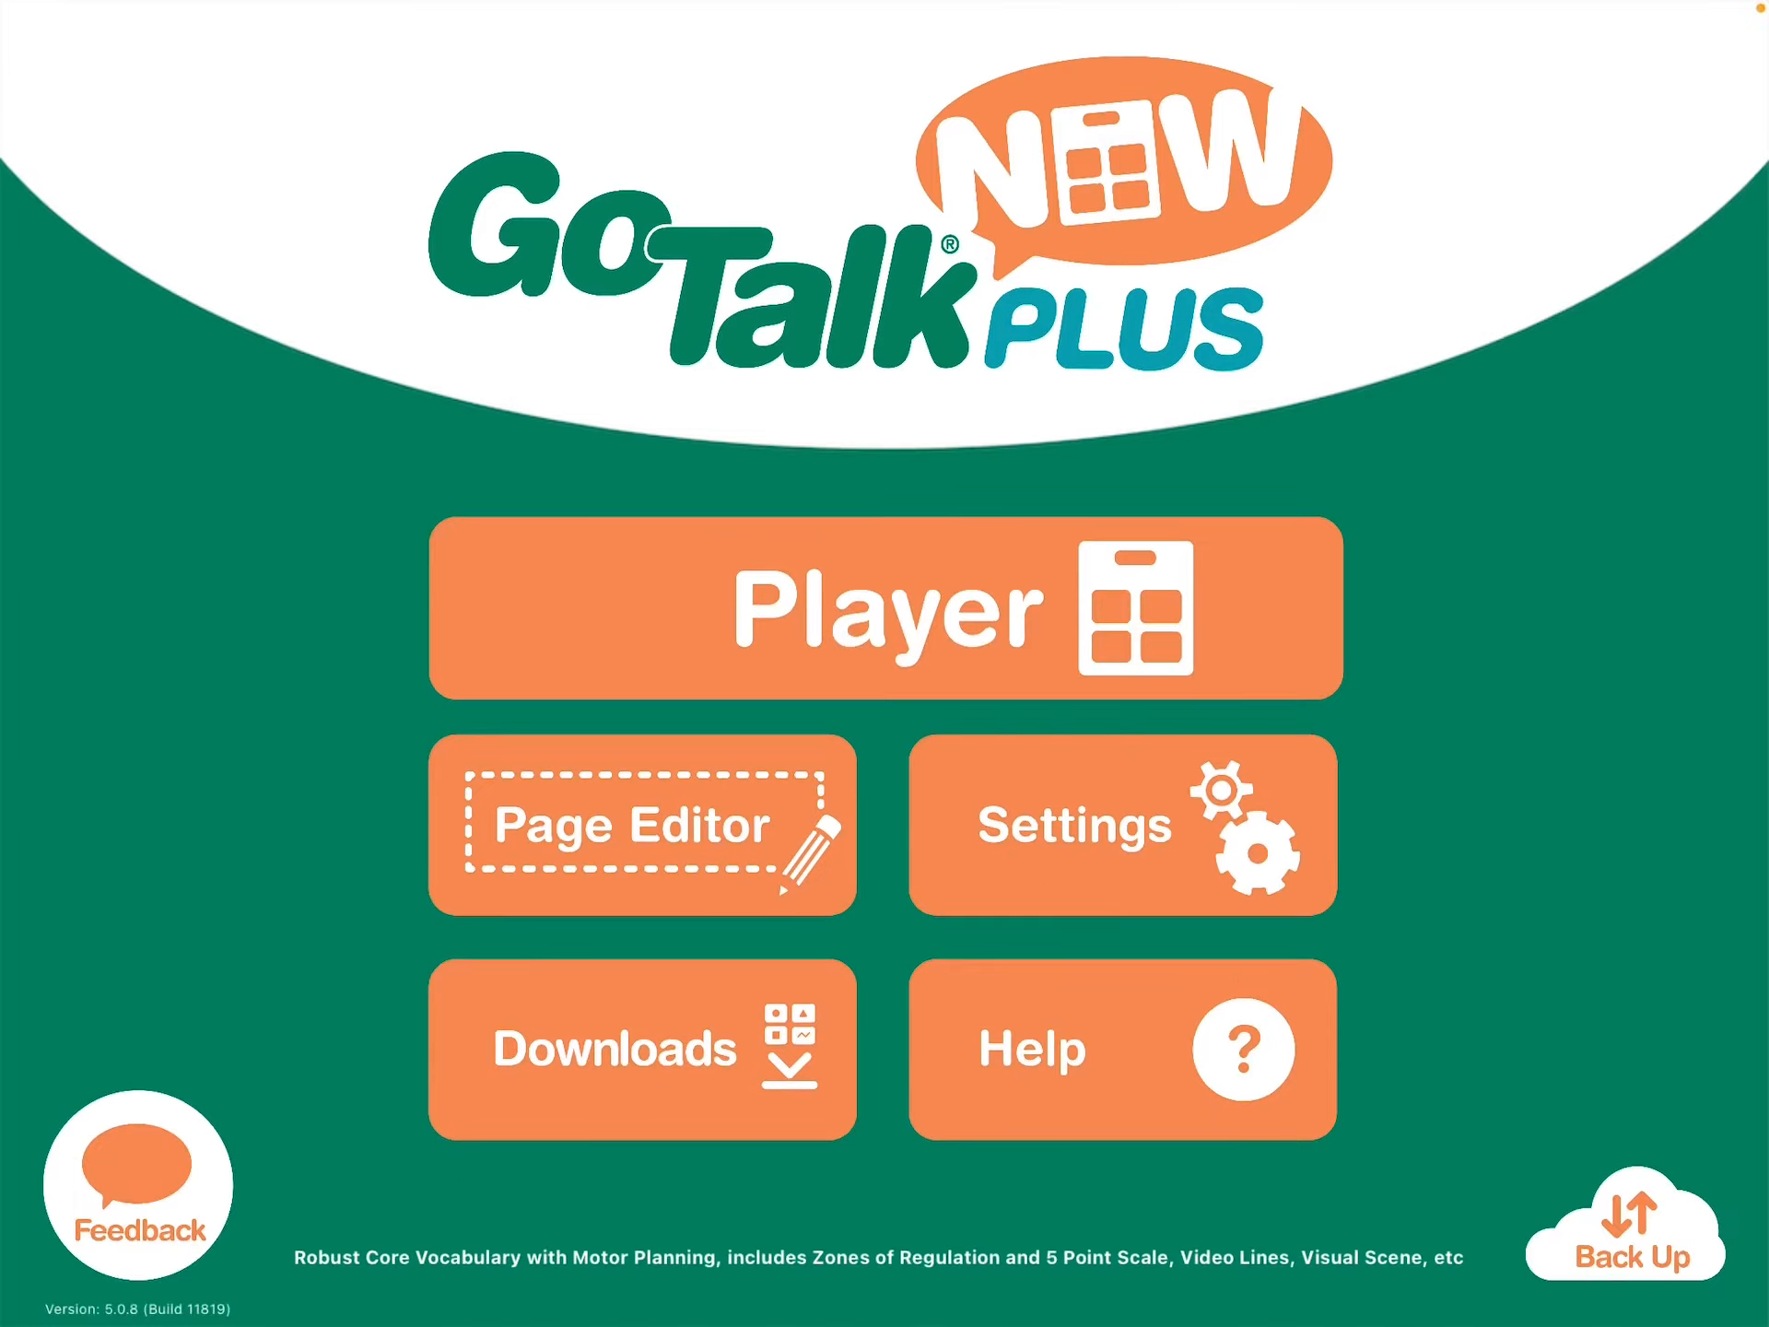
# Jump to the Brown Bear, Brown Bear page and play its animal buttons starting with blue horse.
pyautogui.click(883, 608)
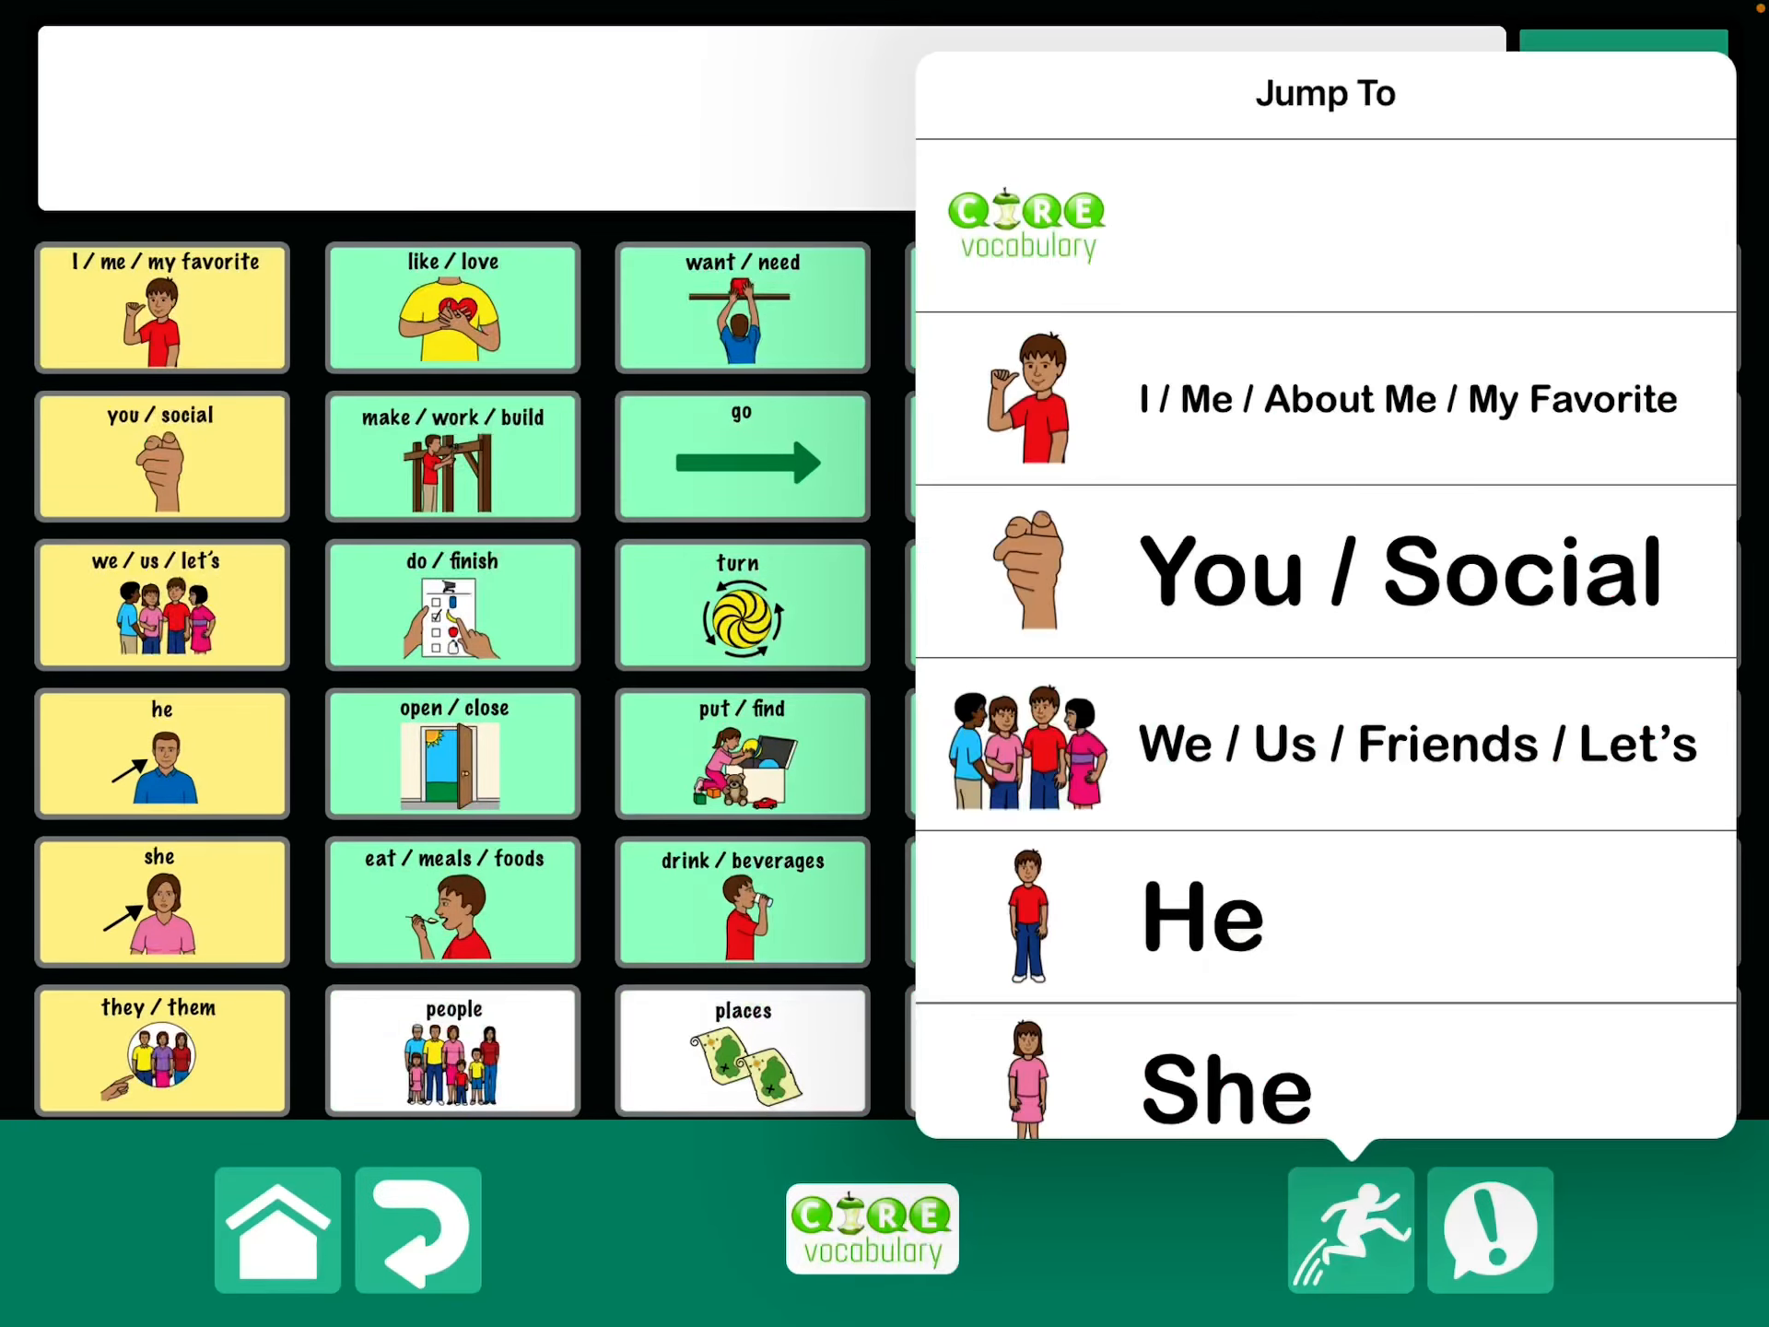
pyautogui.scroll(-3)
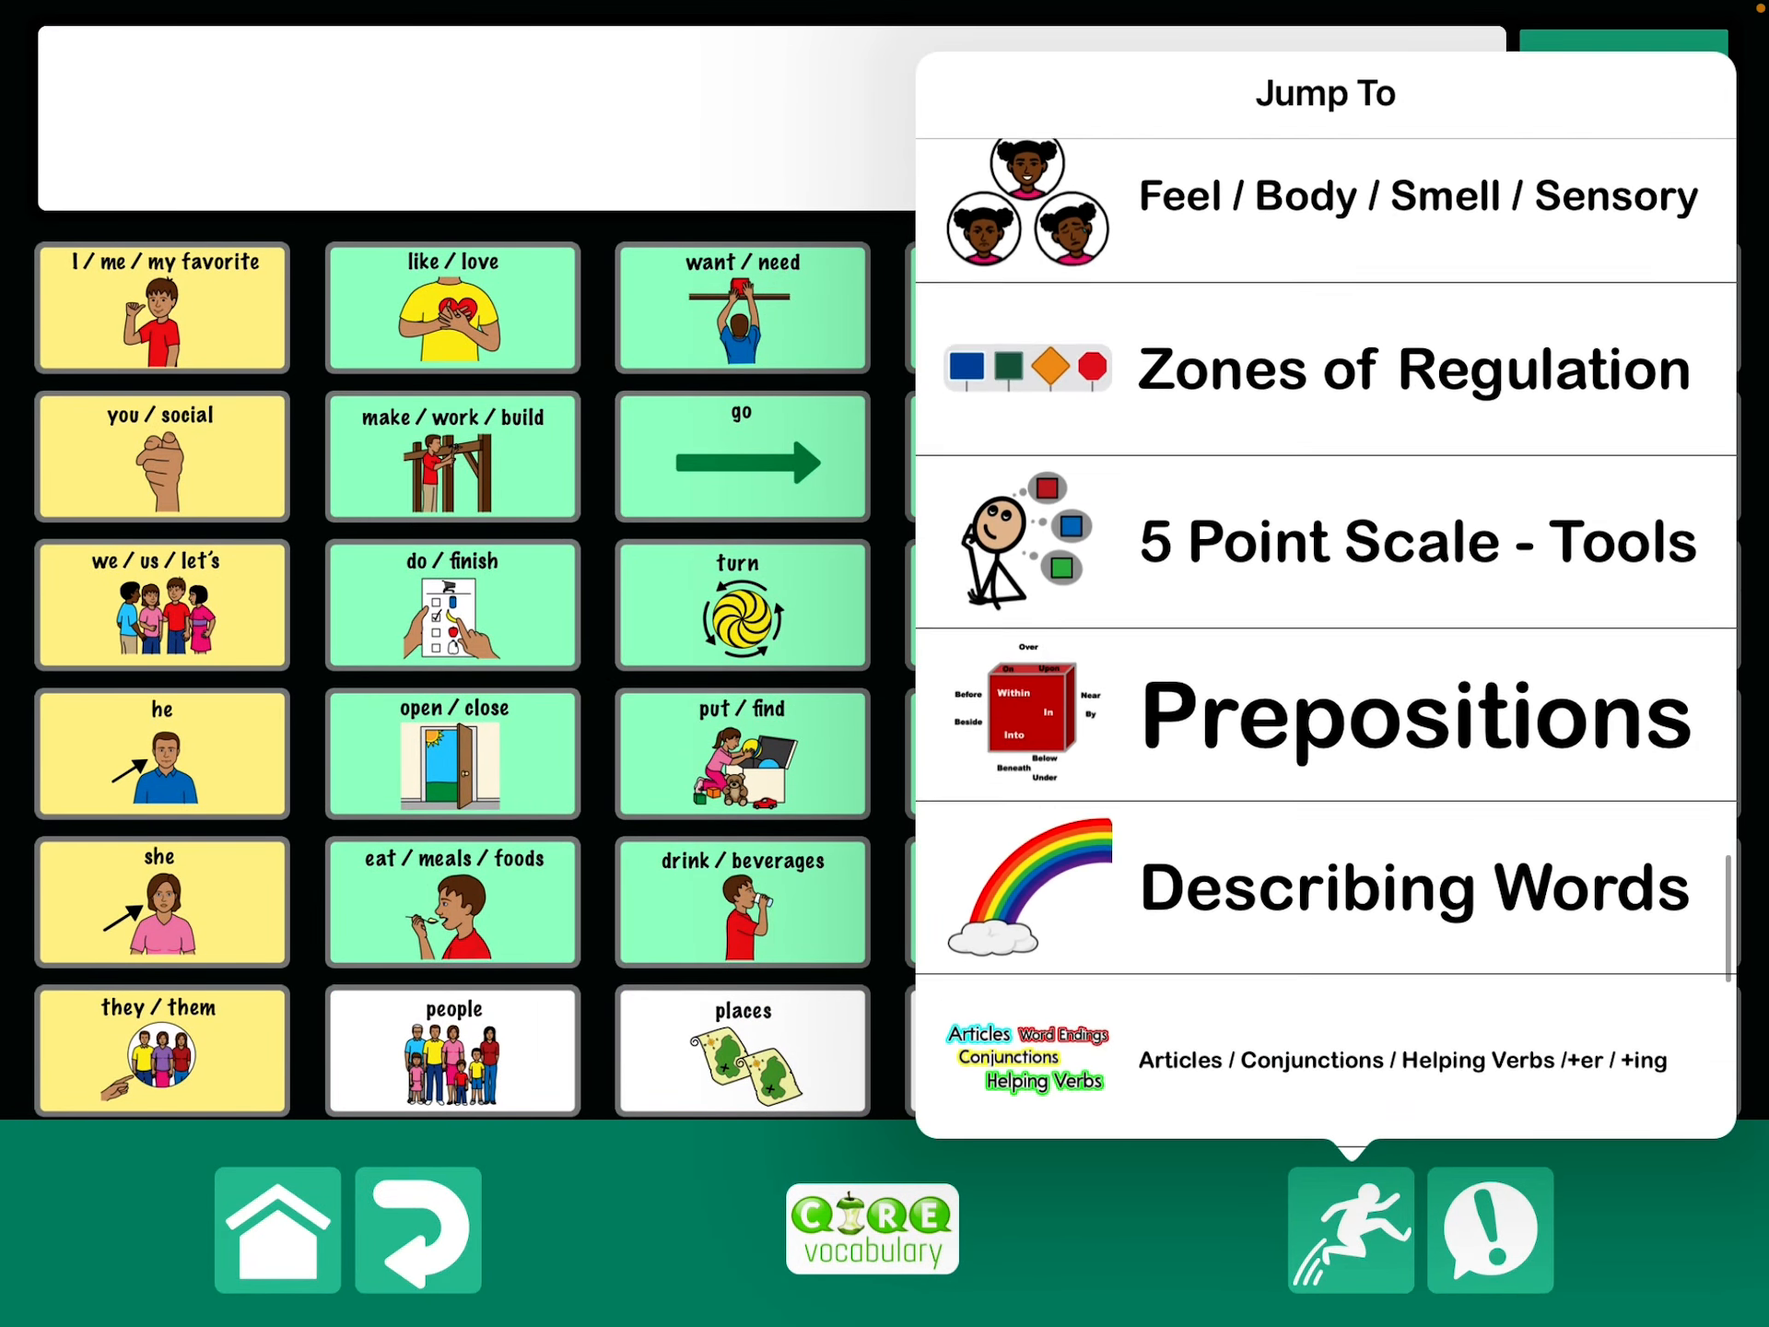
pyautogui.scroll(-3)
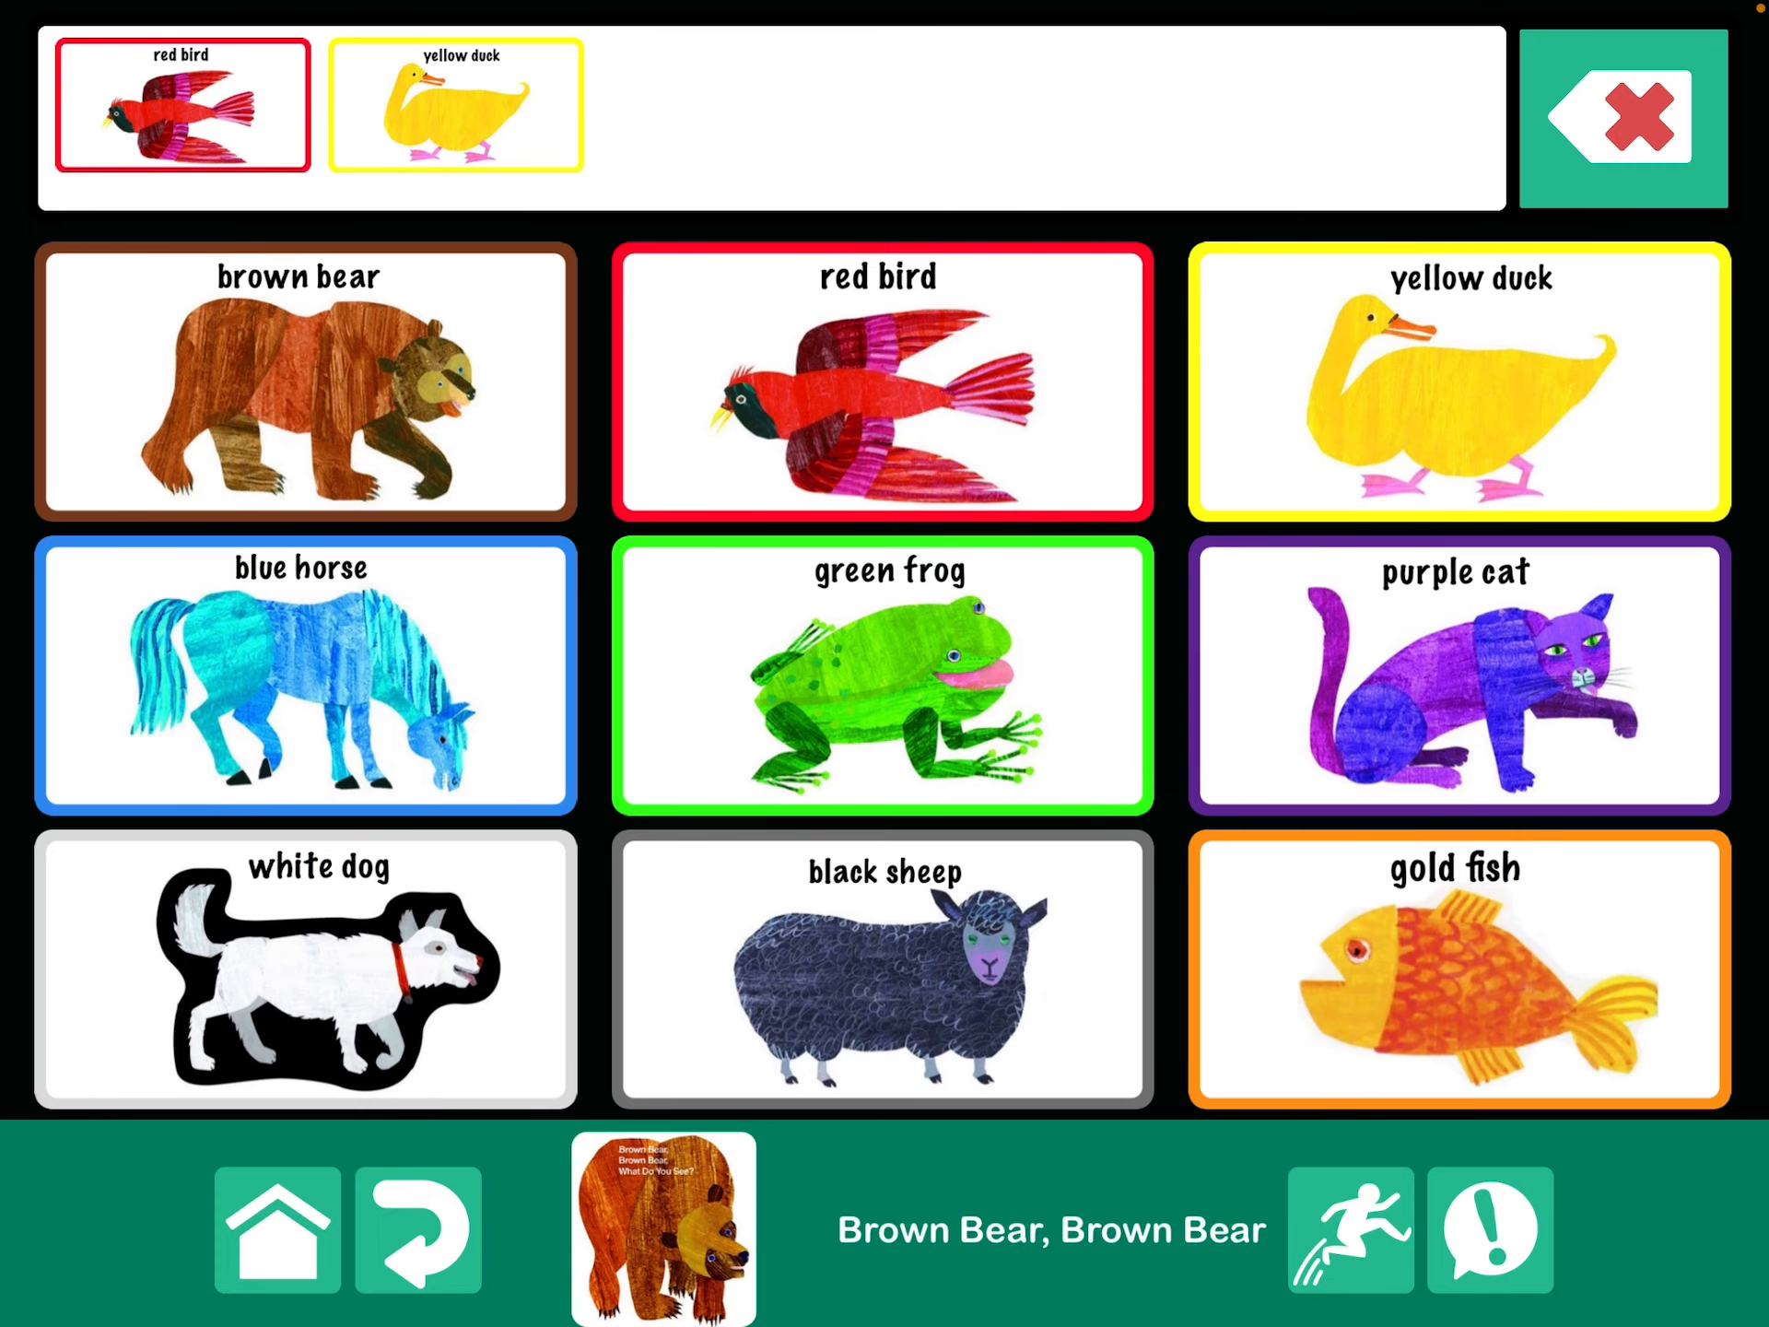
pyautogui.click(302, 676)
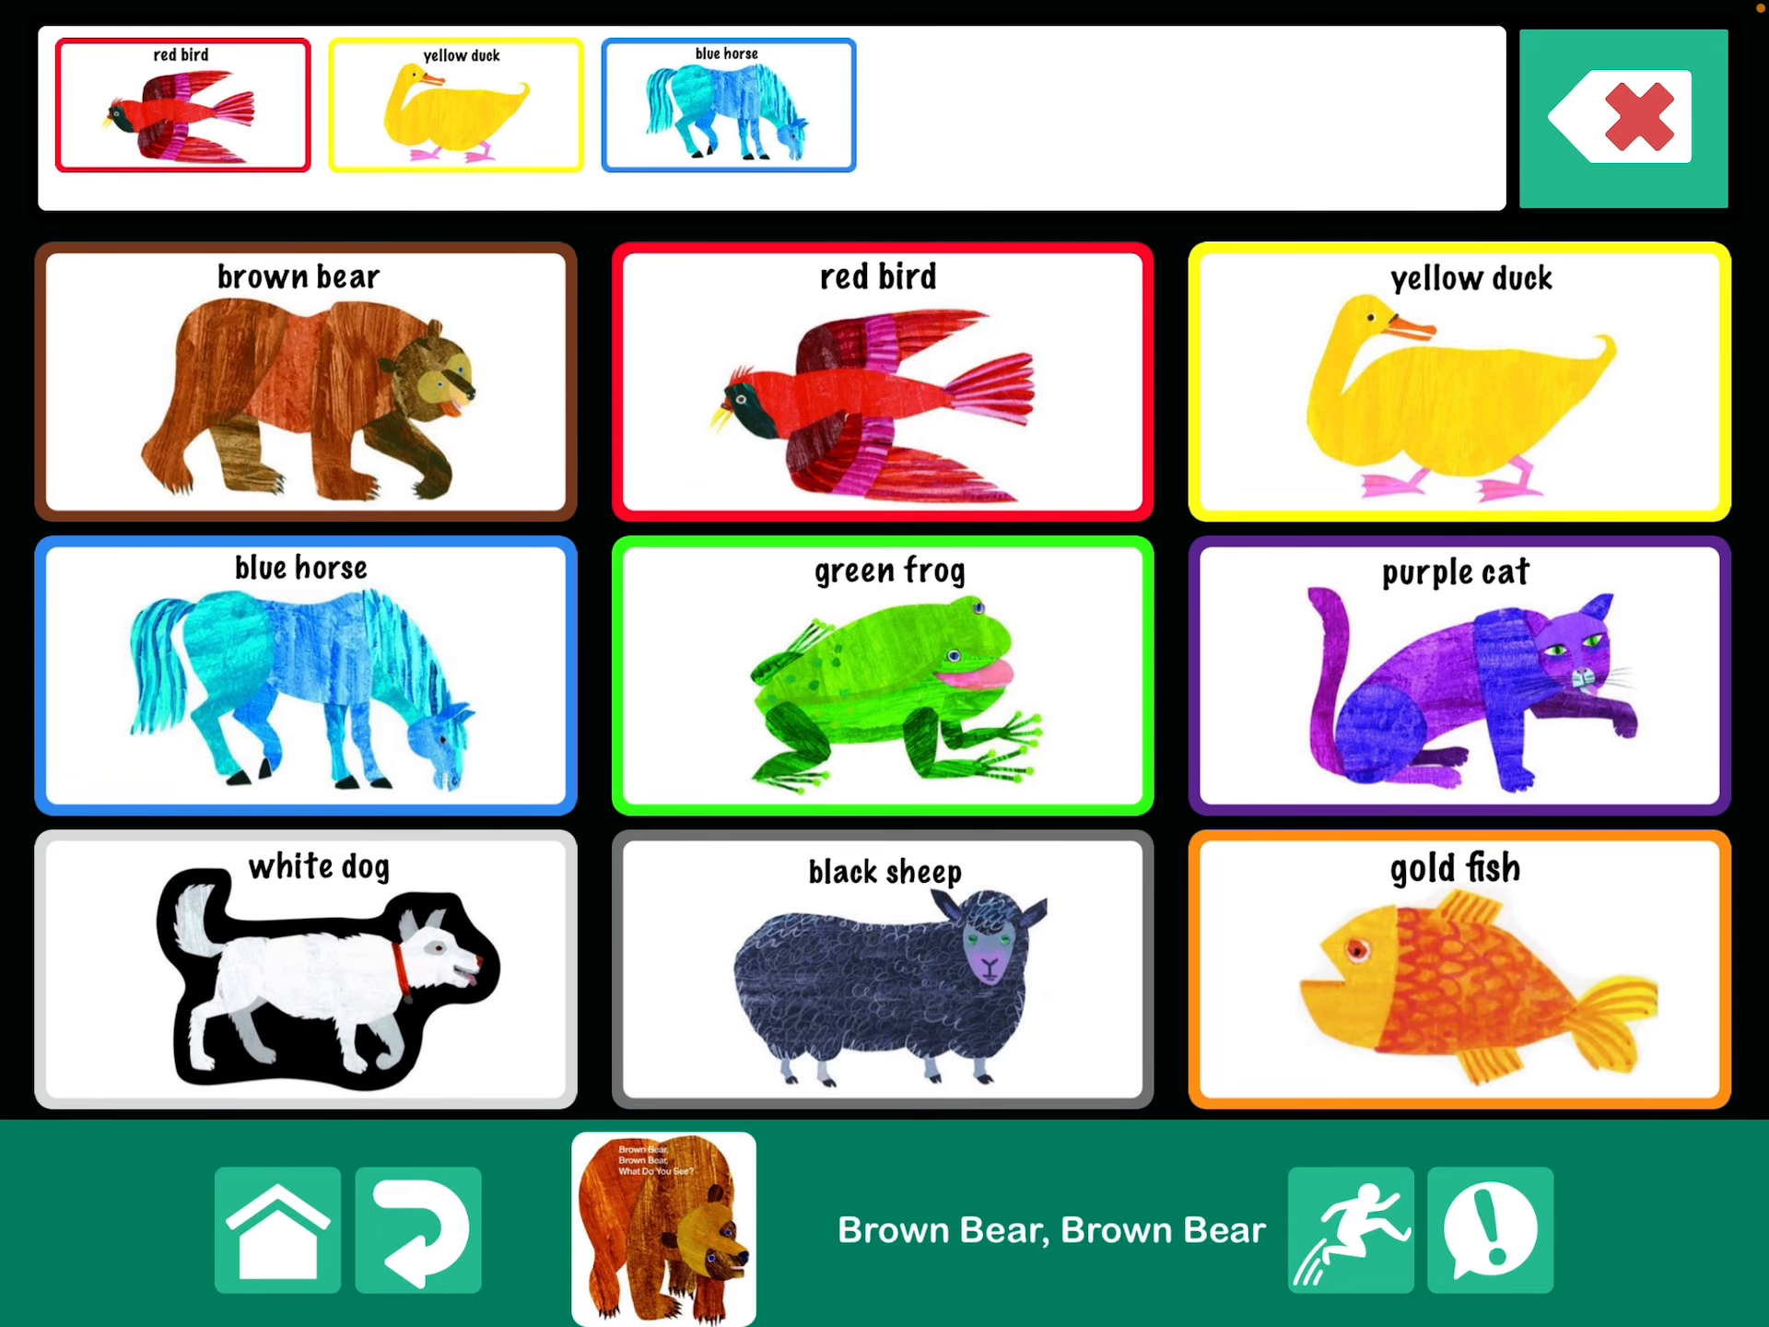
pyautogui.click(883, 676)
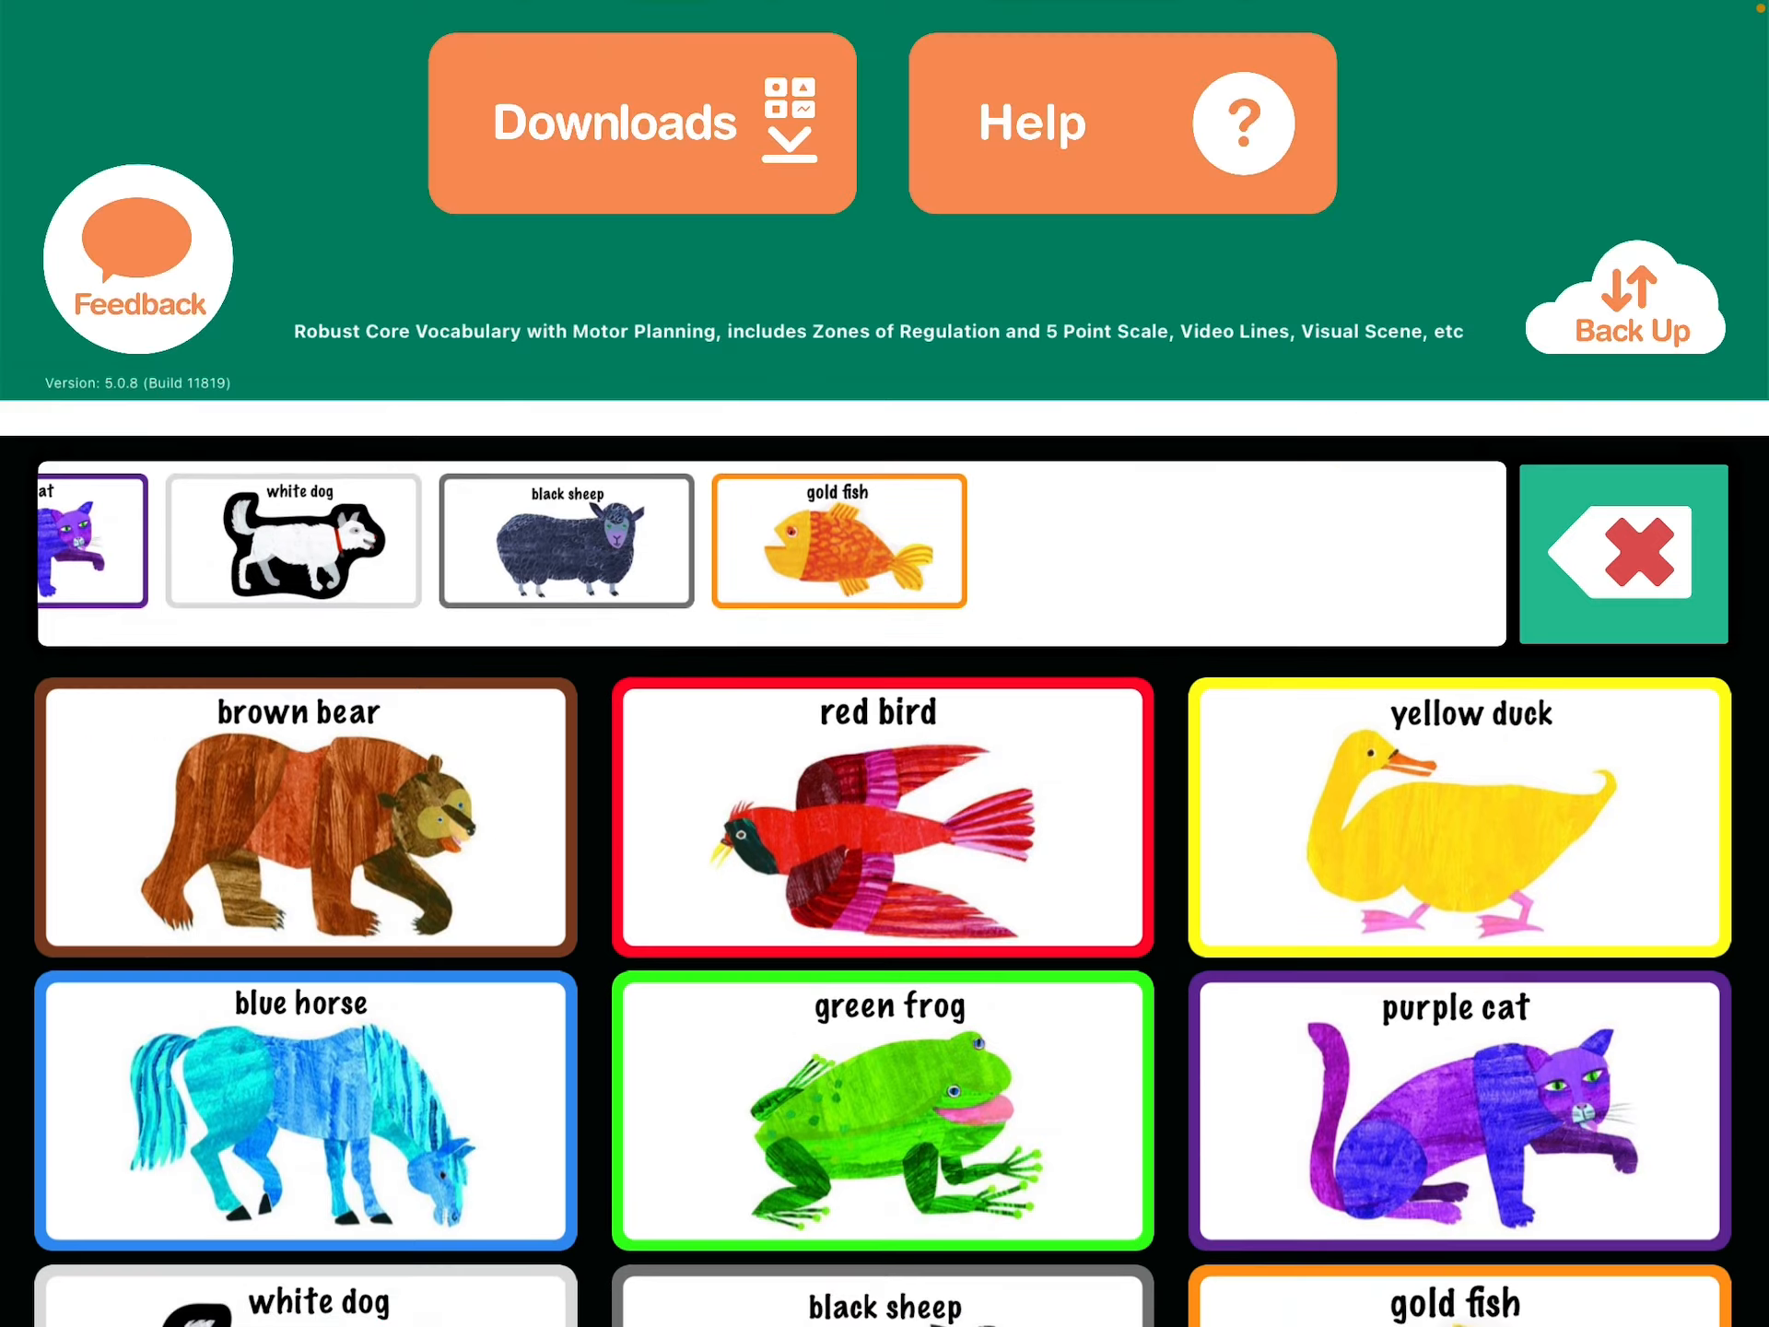
# From the main menu, show the Text-to-Speech Voice downloads down to the US children's voices with Ella checked.
pyautogui.click(1622, 553)
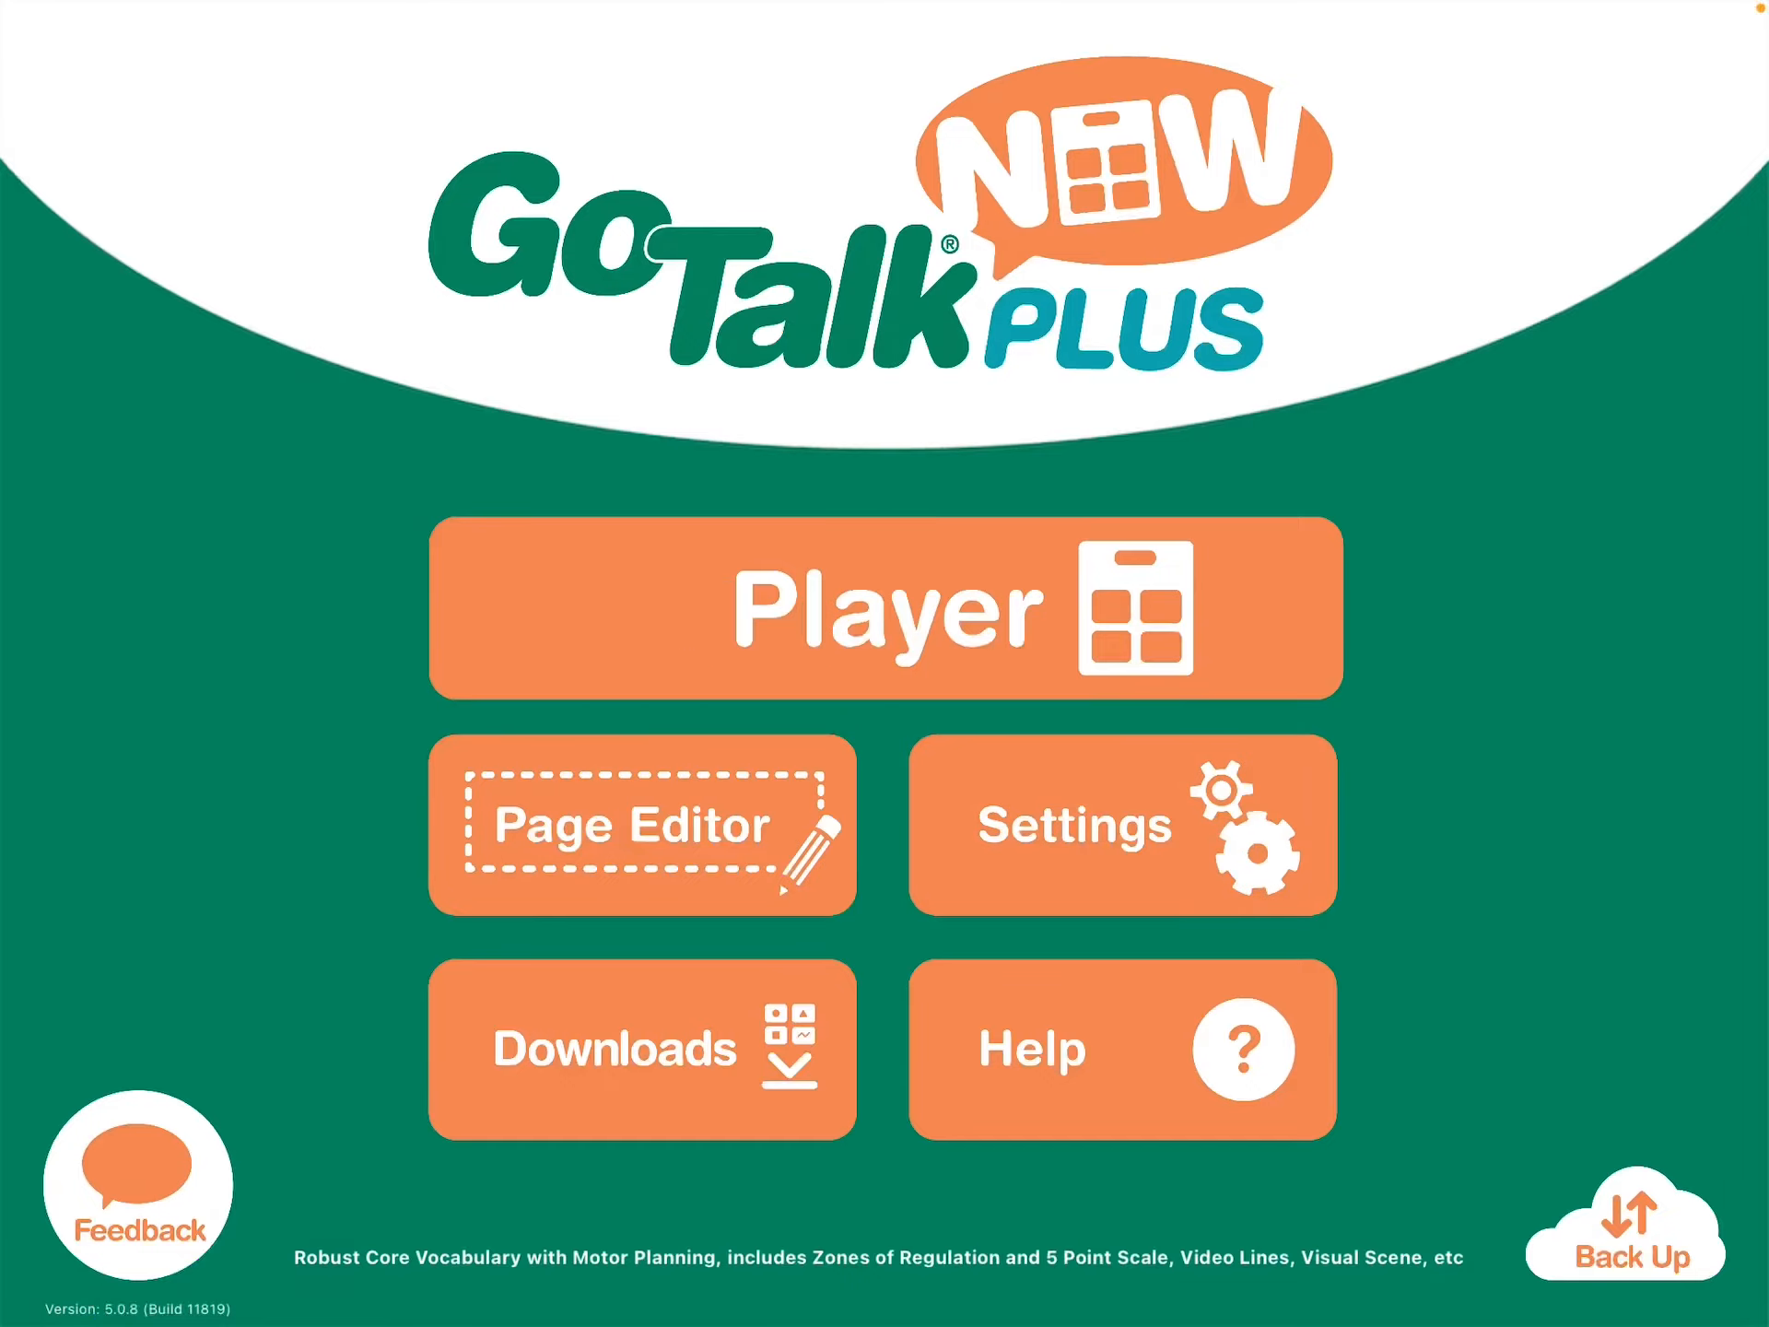
pyautogui.click(641, 1047)
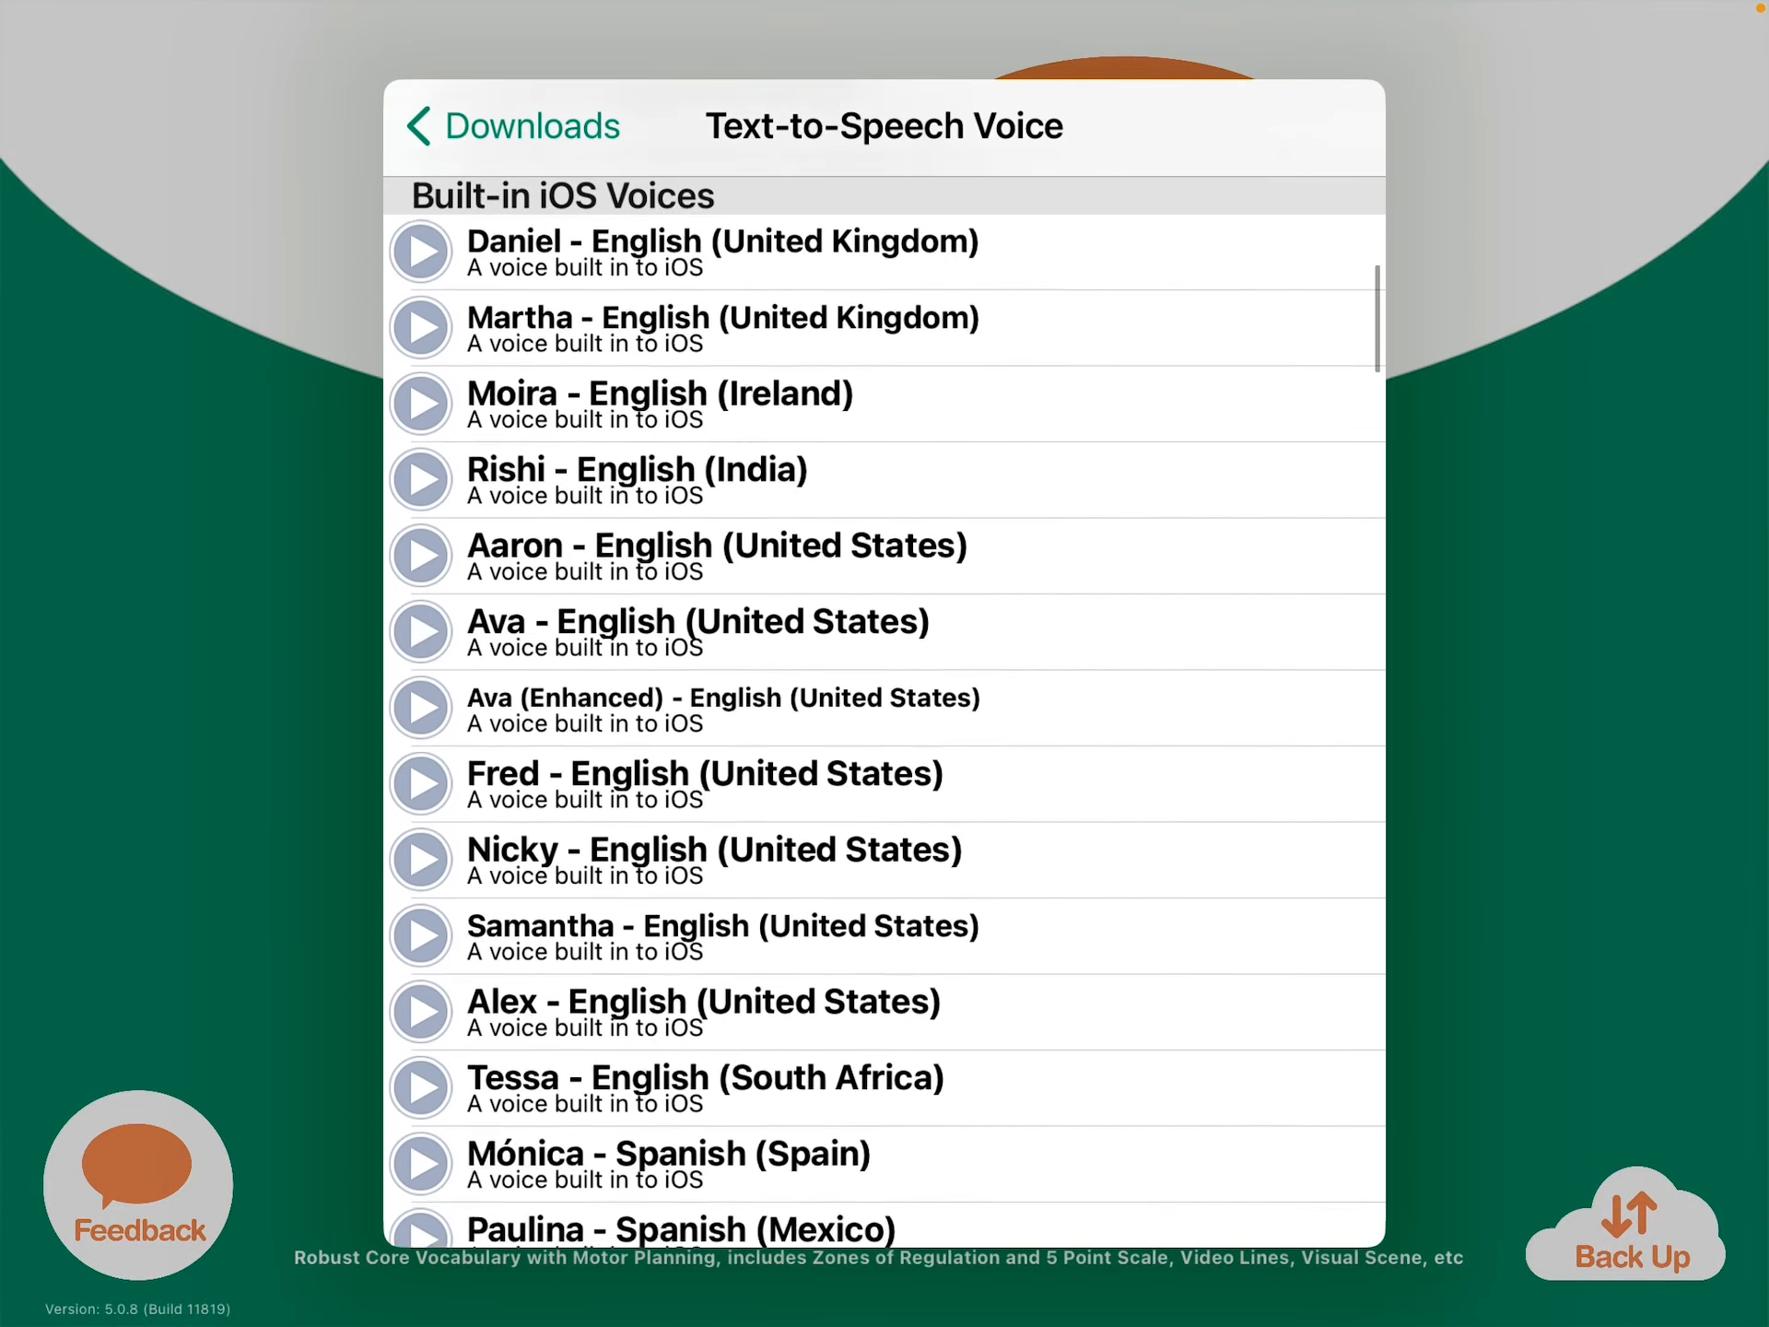
pyautogui.scroll(-3)
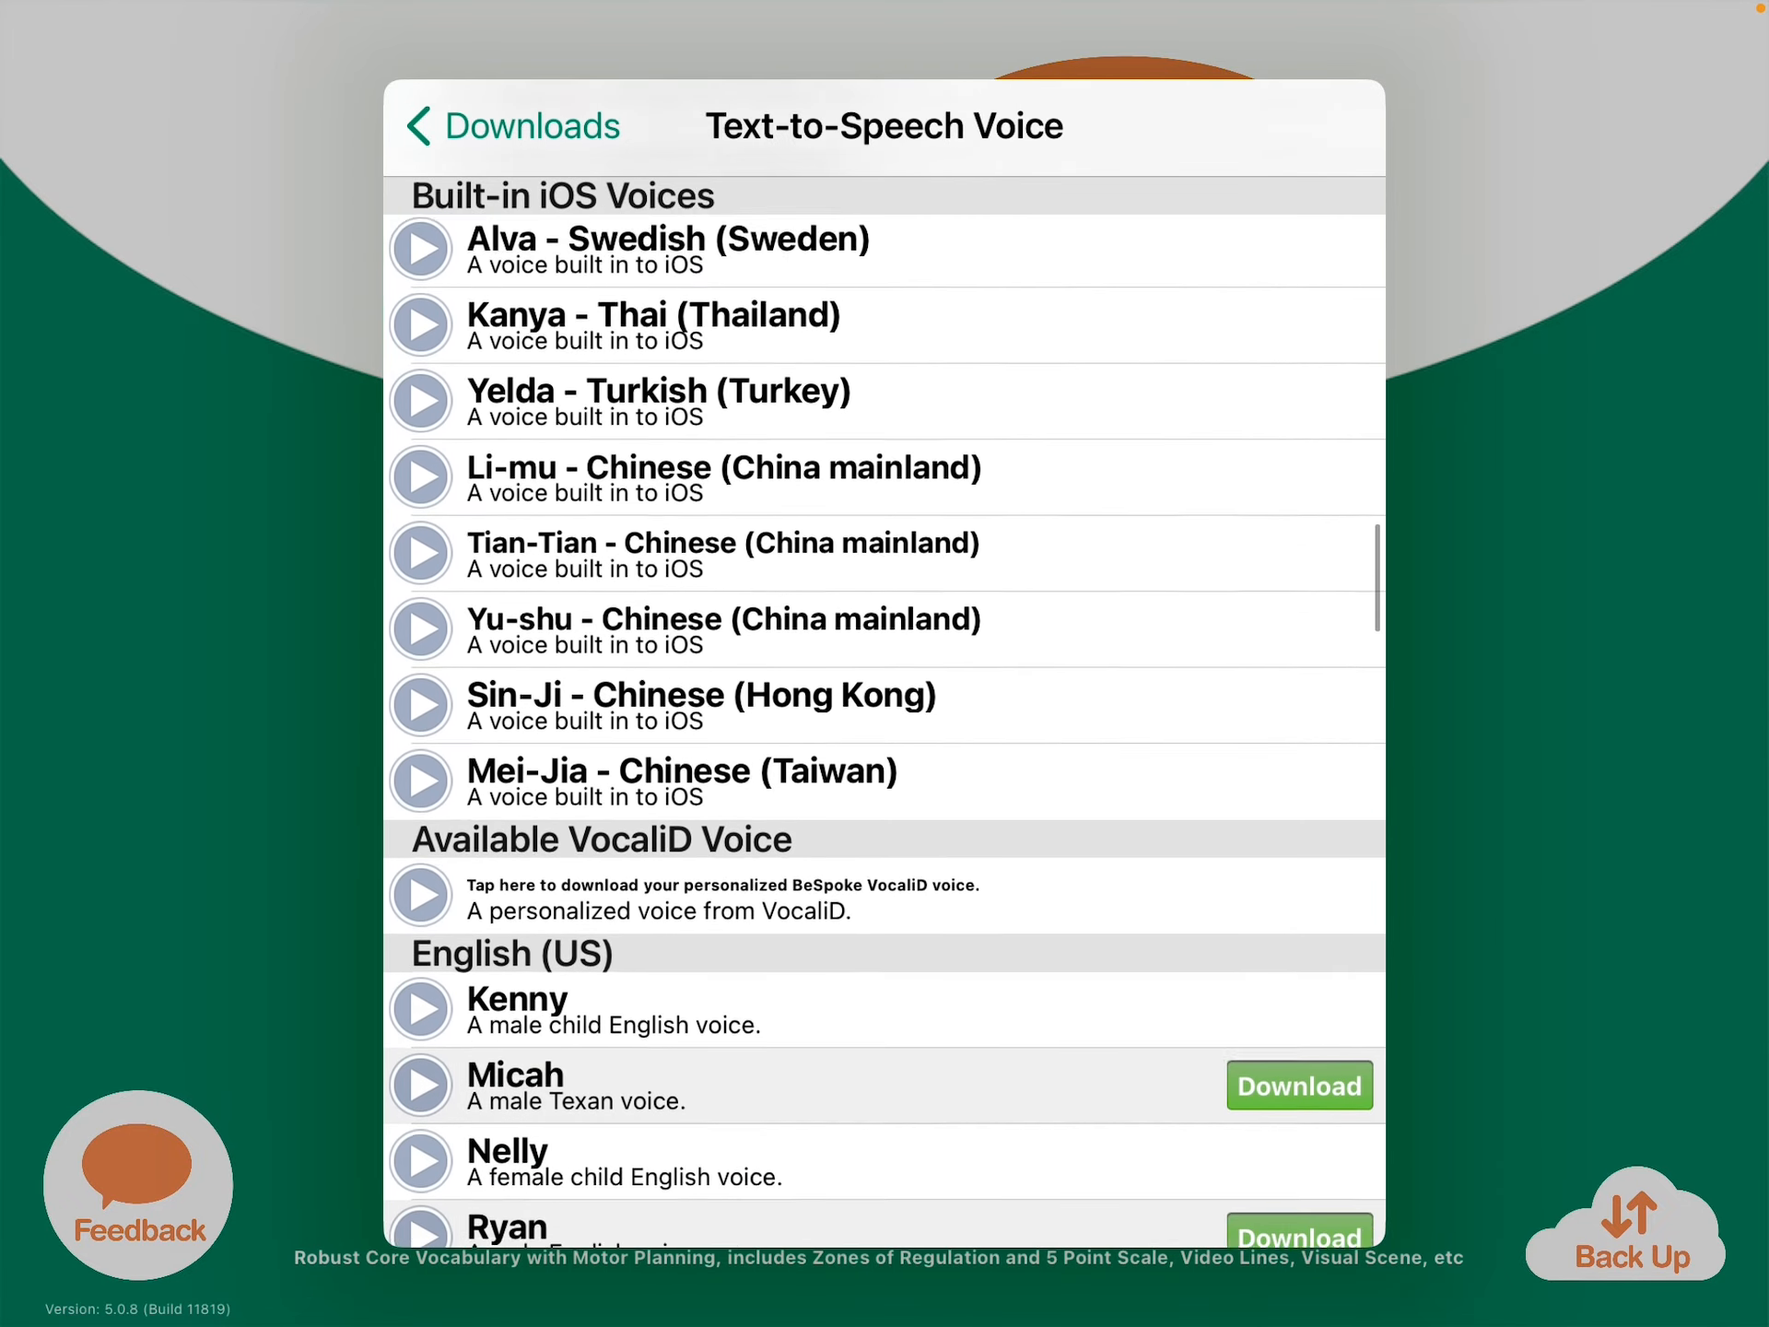
pyautogui.scroll(-3)
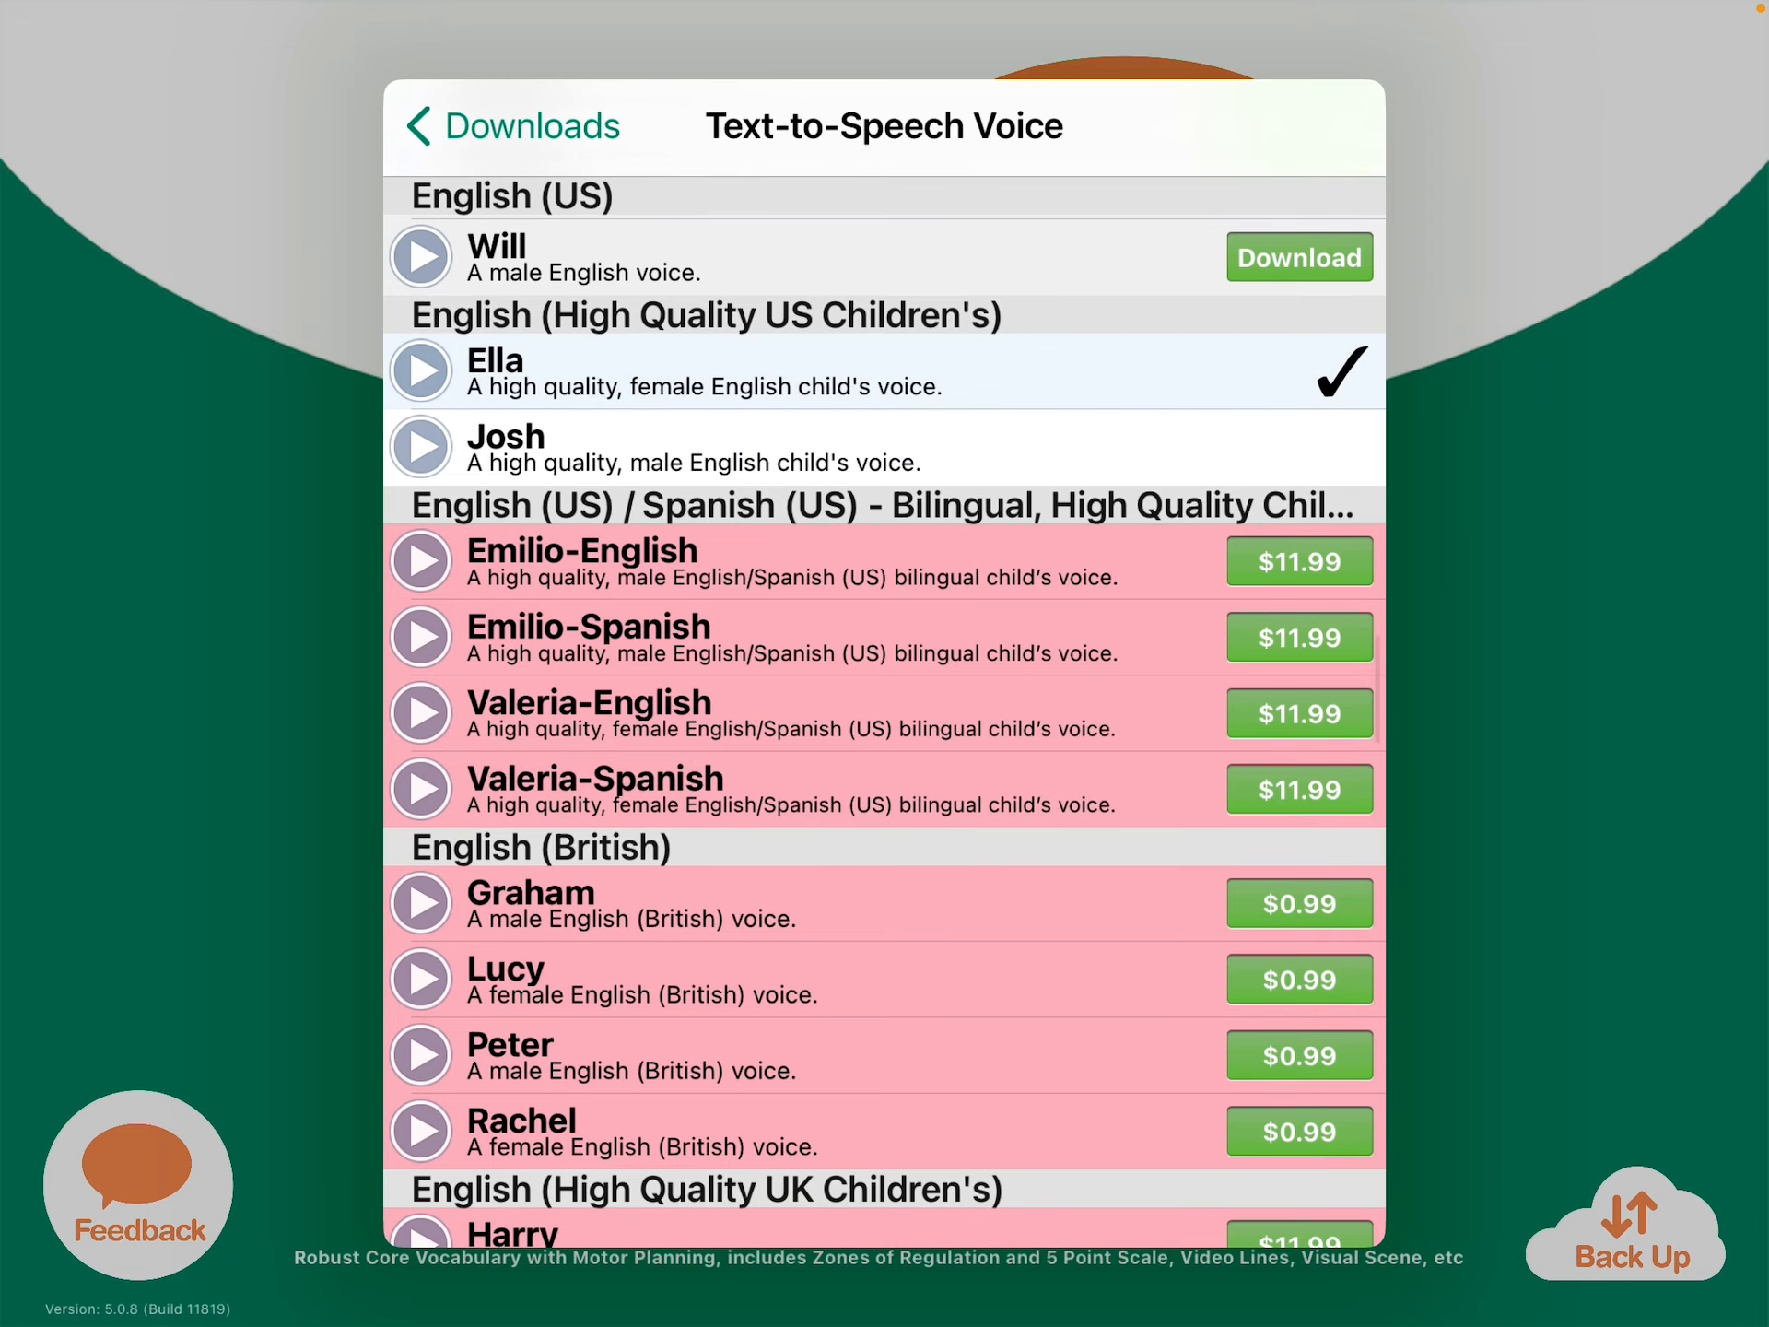
# Close Downloads, speak 'hi' from You / Social, then go Home with a cleared message bar.
pyautogui.click(516, 125)
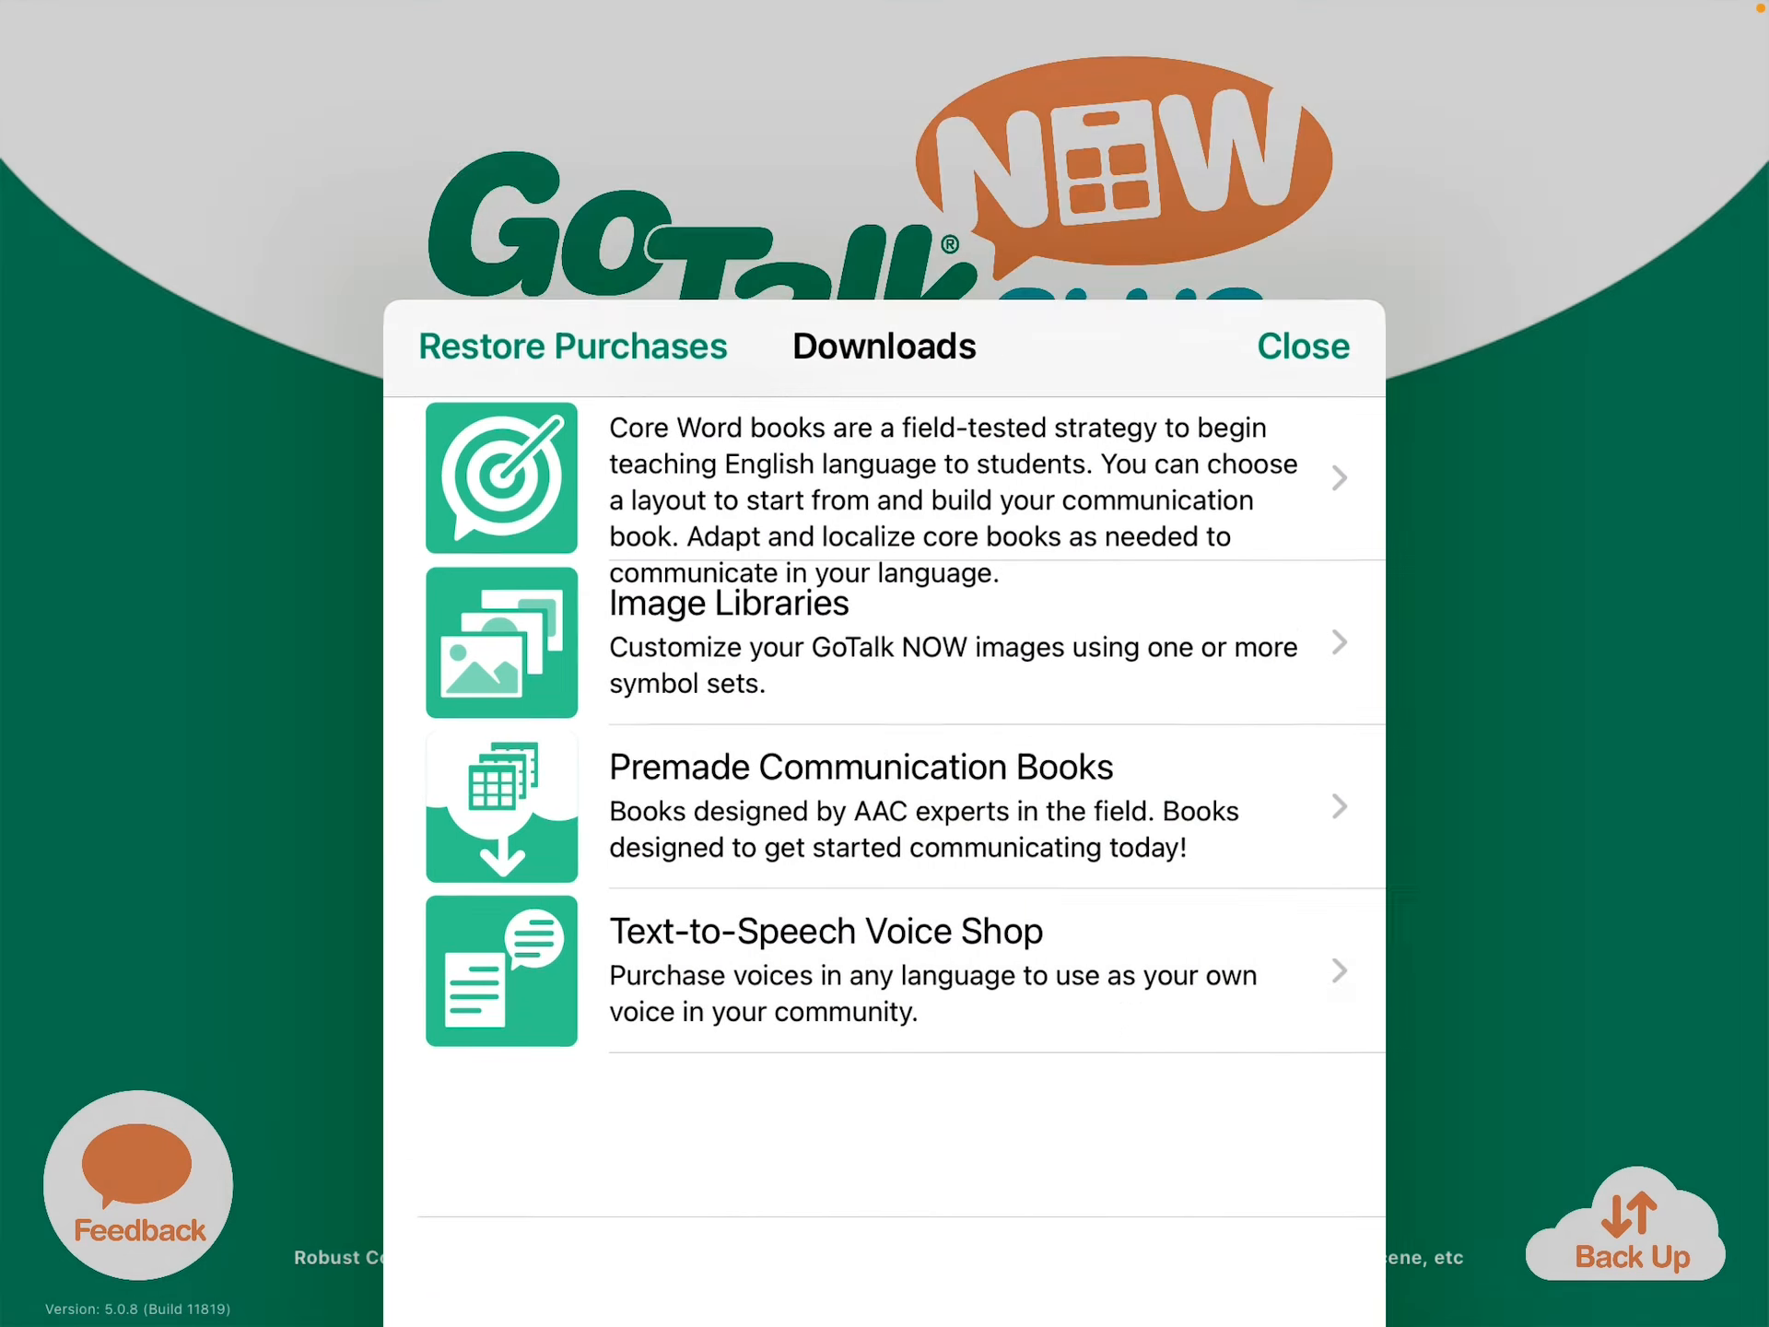
pyautogui.click(1303, 344)
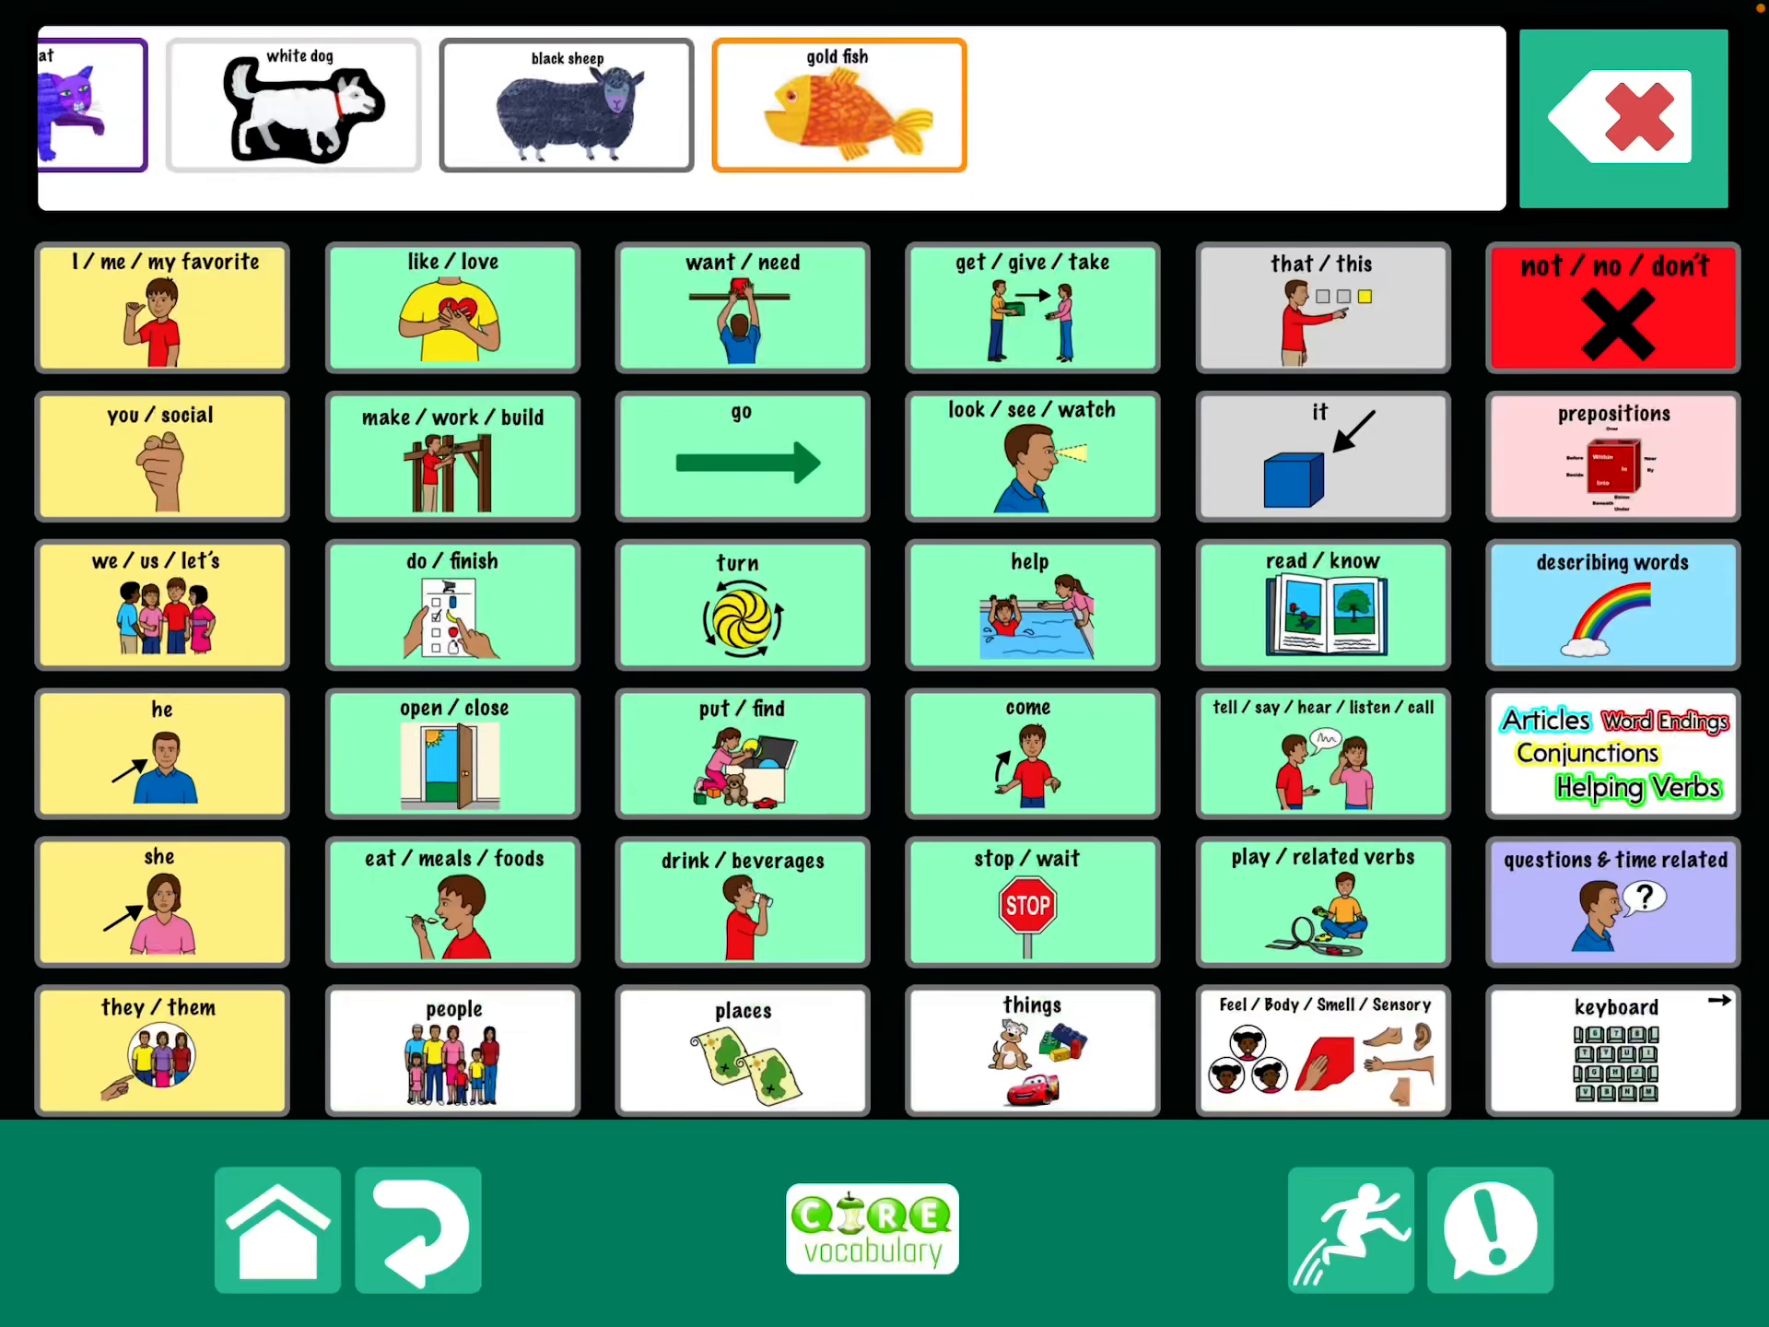
pyautogui.click(160, 455)
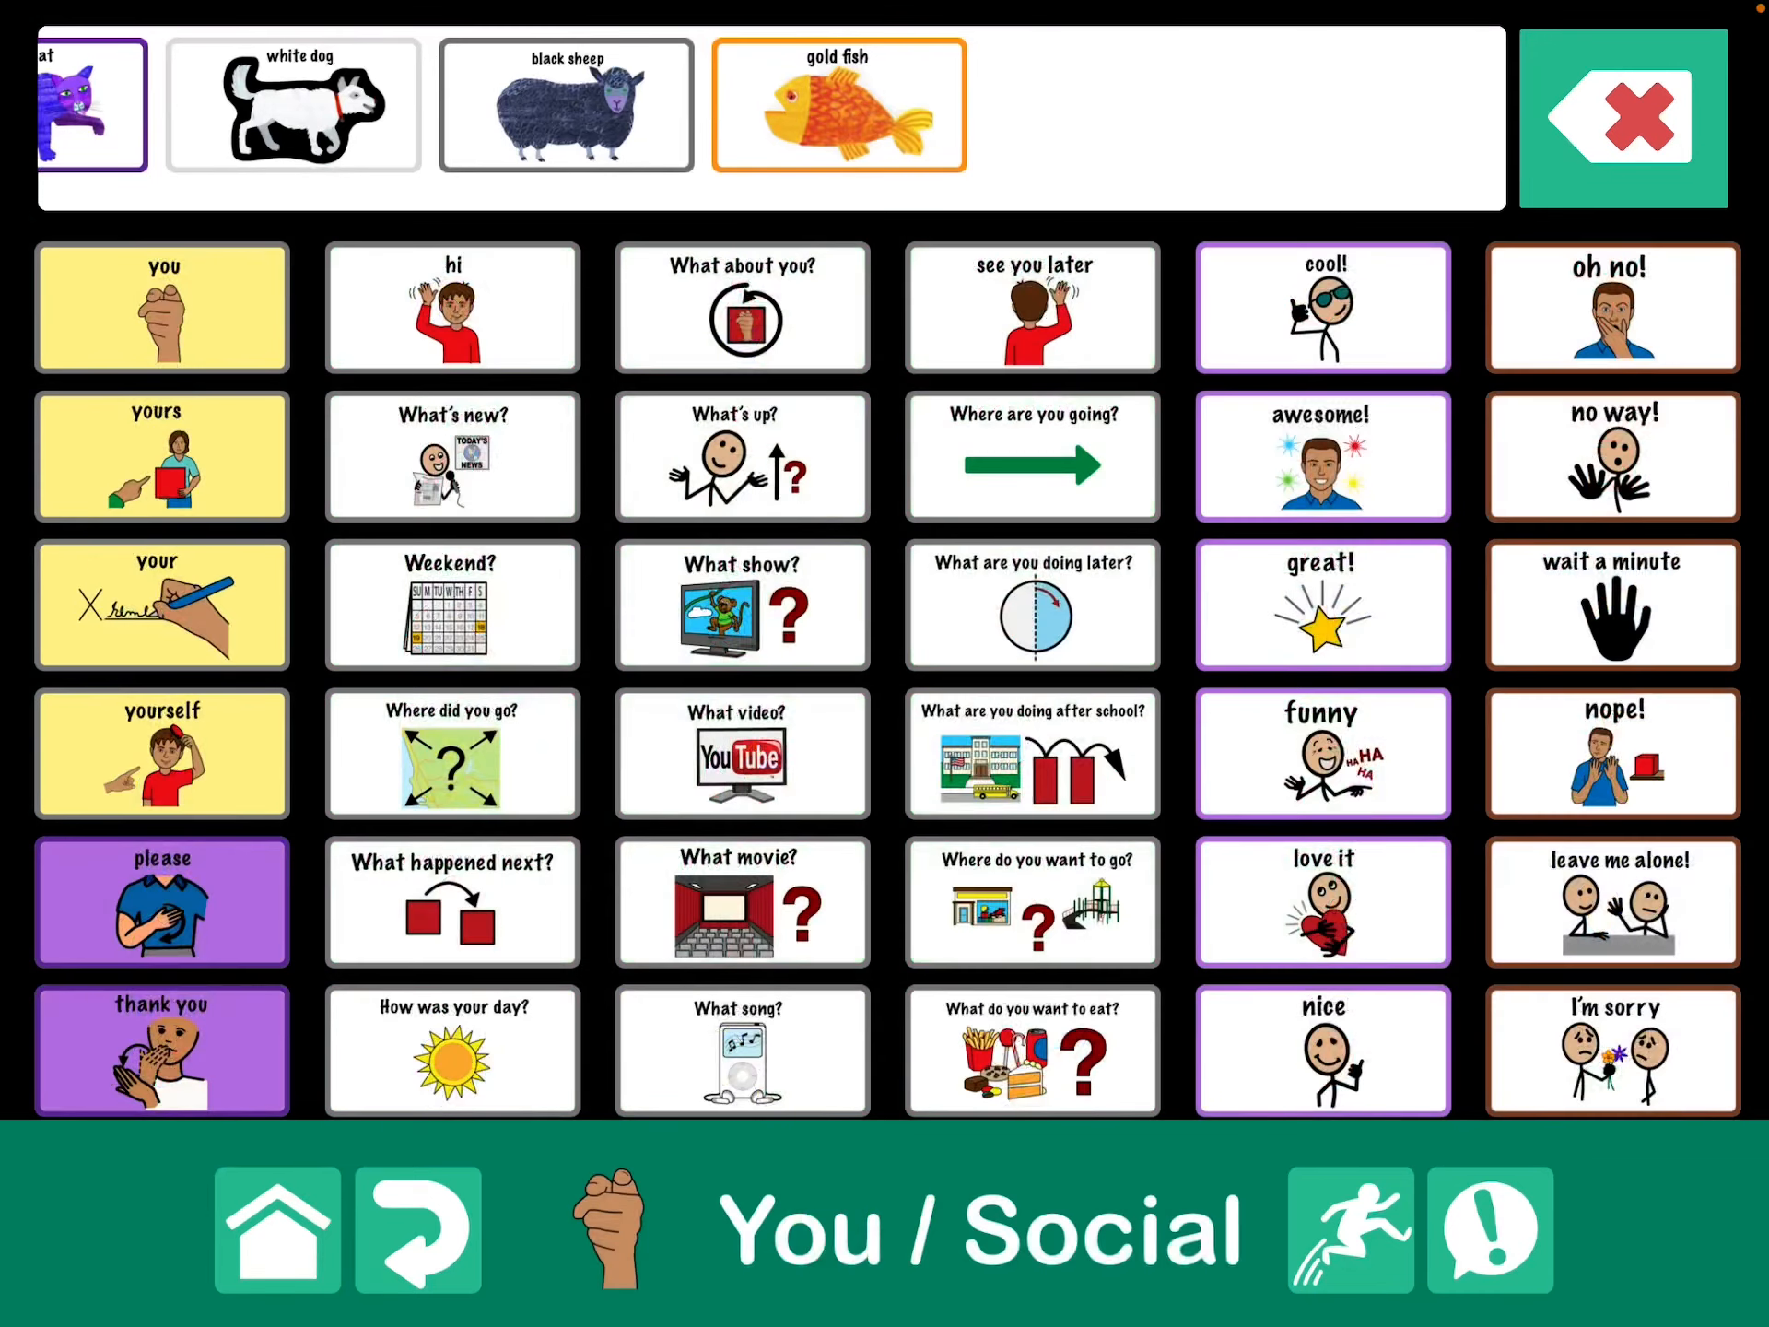
pyautogui.click(452, 304)
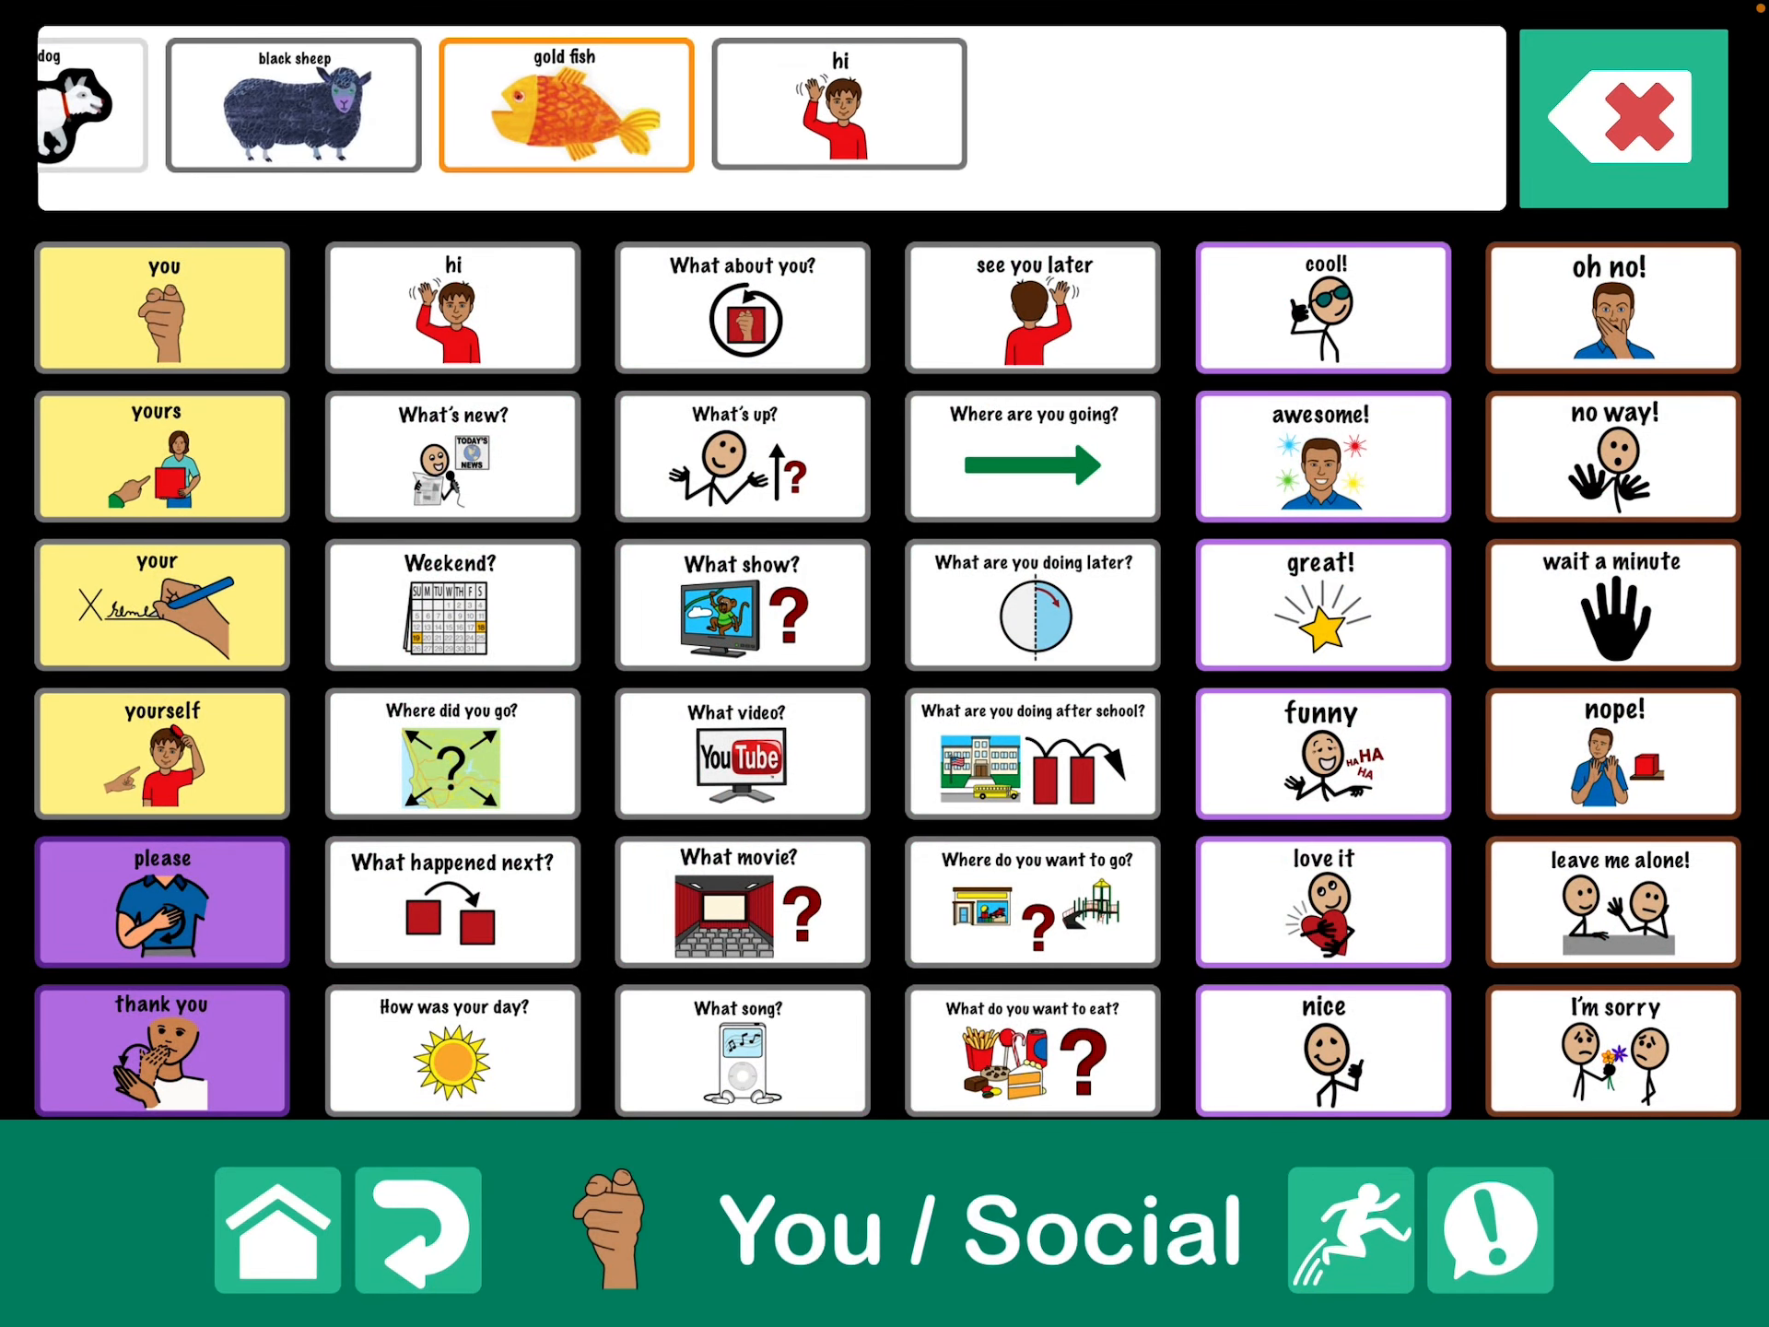
pyautogui.click(1613, 901)
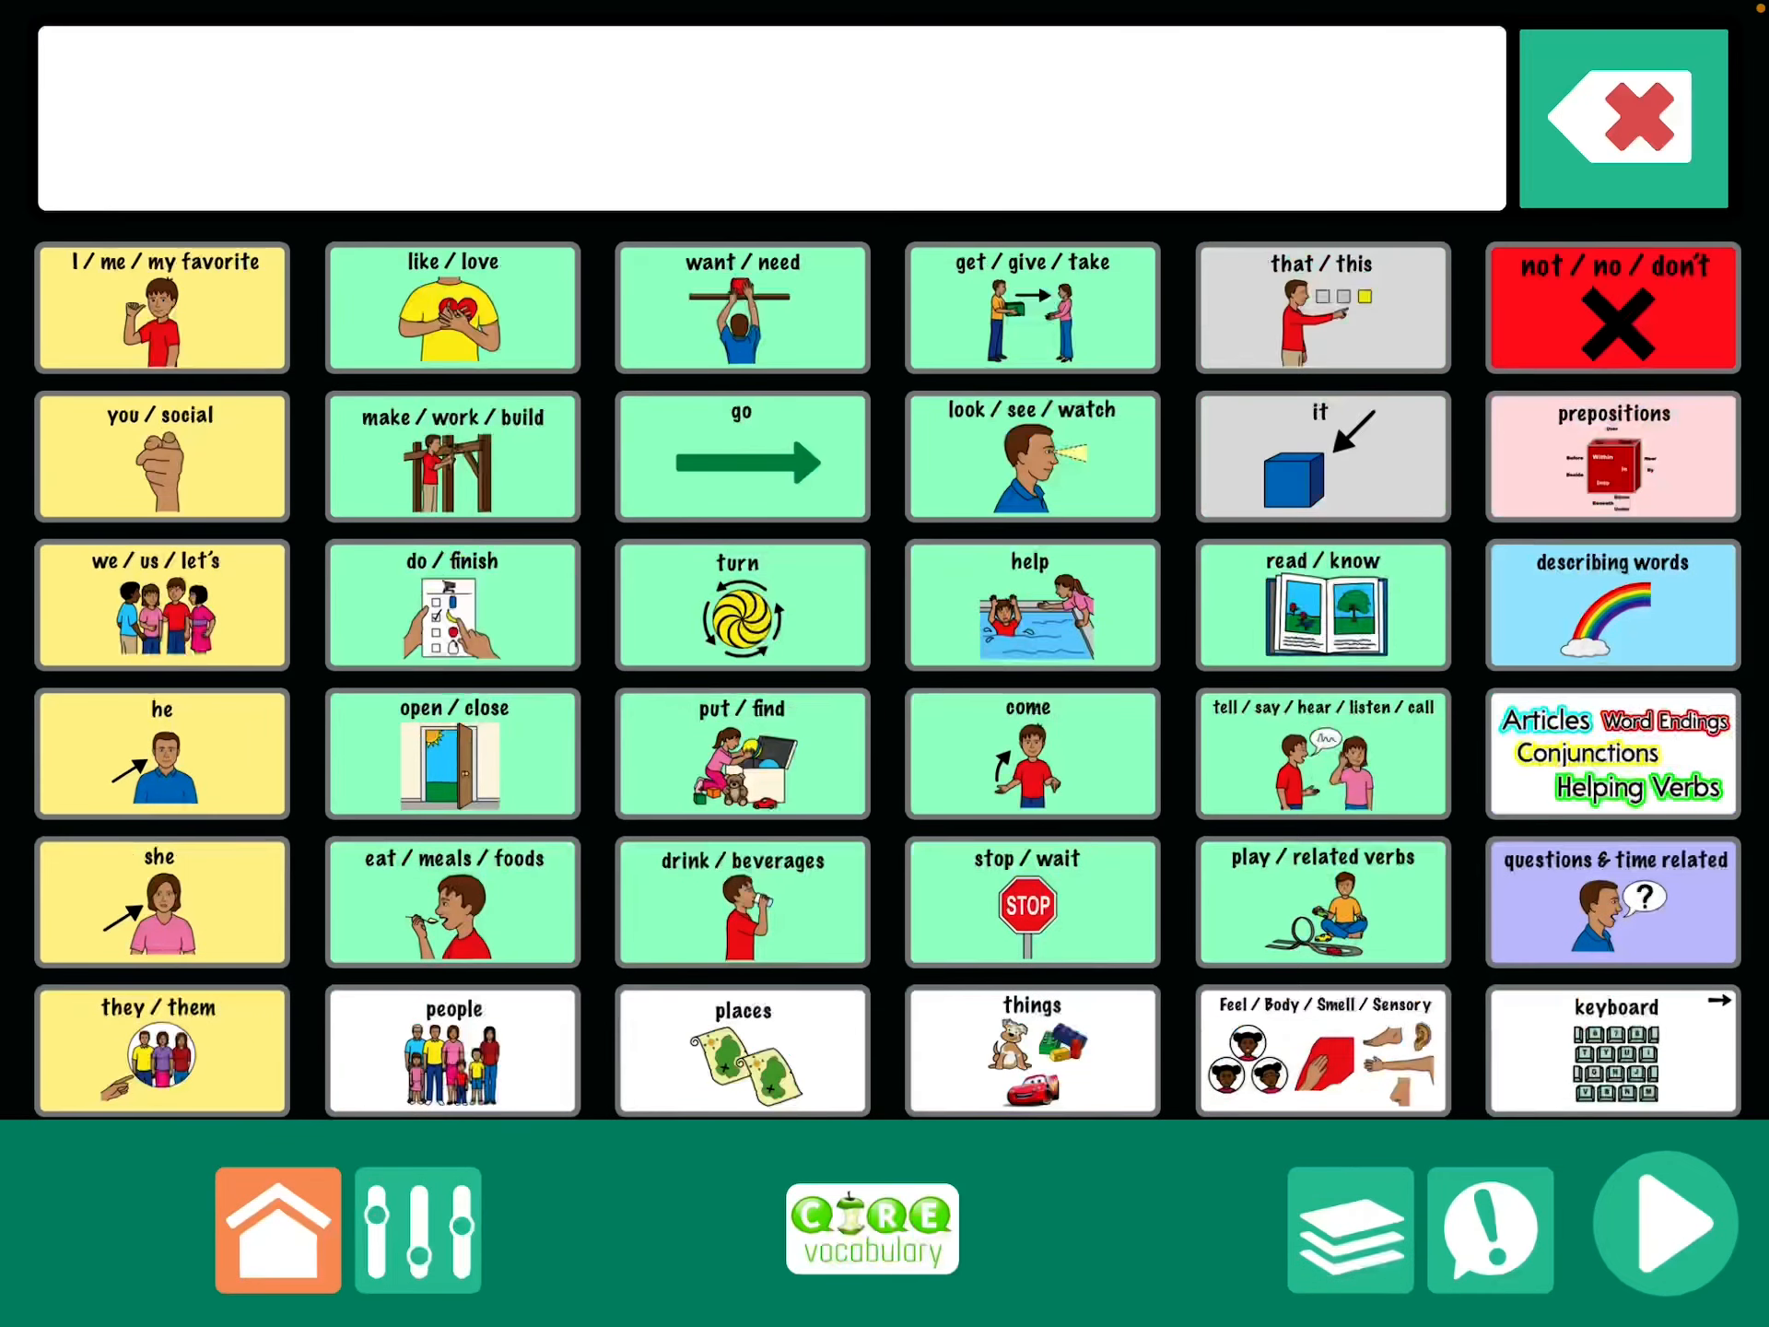
# Blank the leave me alone! button's TTS phrase, then switch to Acapela's exclamation lists in Safari.
pyautogui.click(1349, 1229)
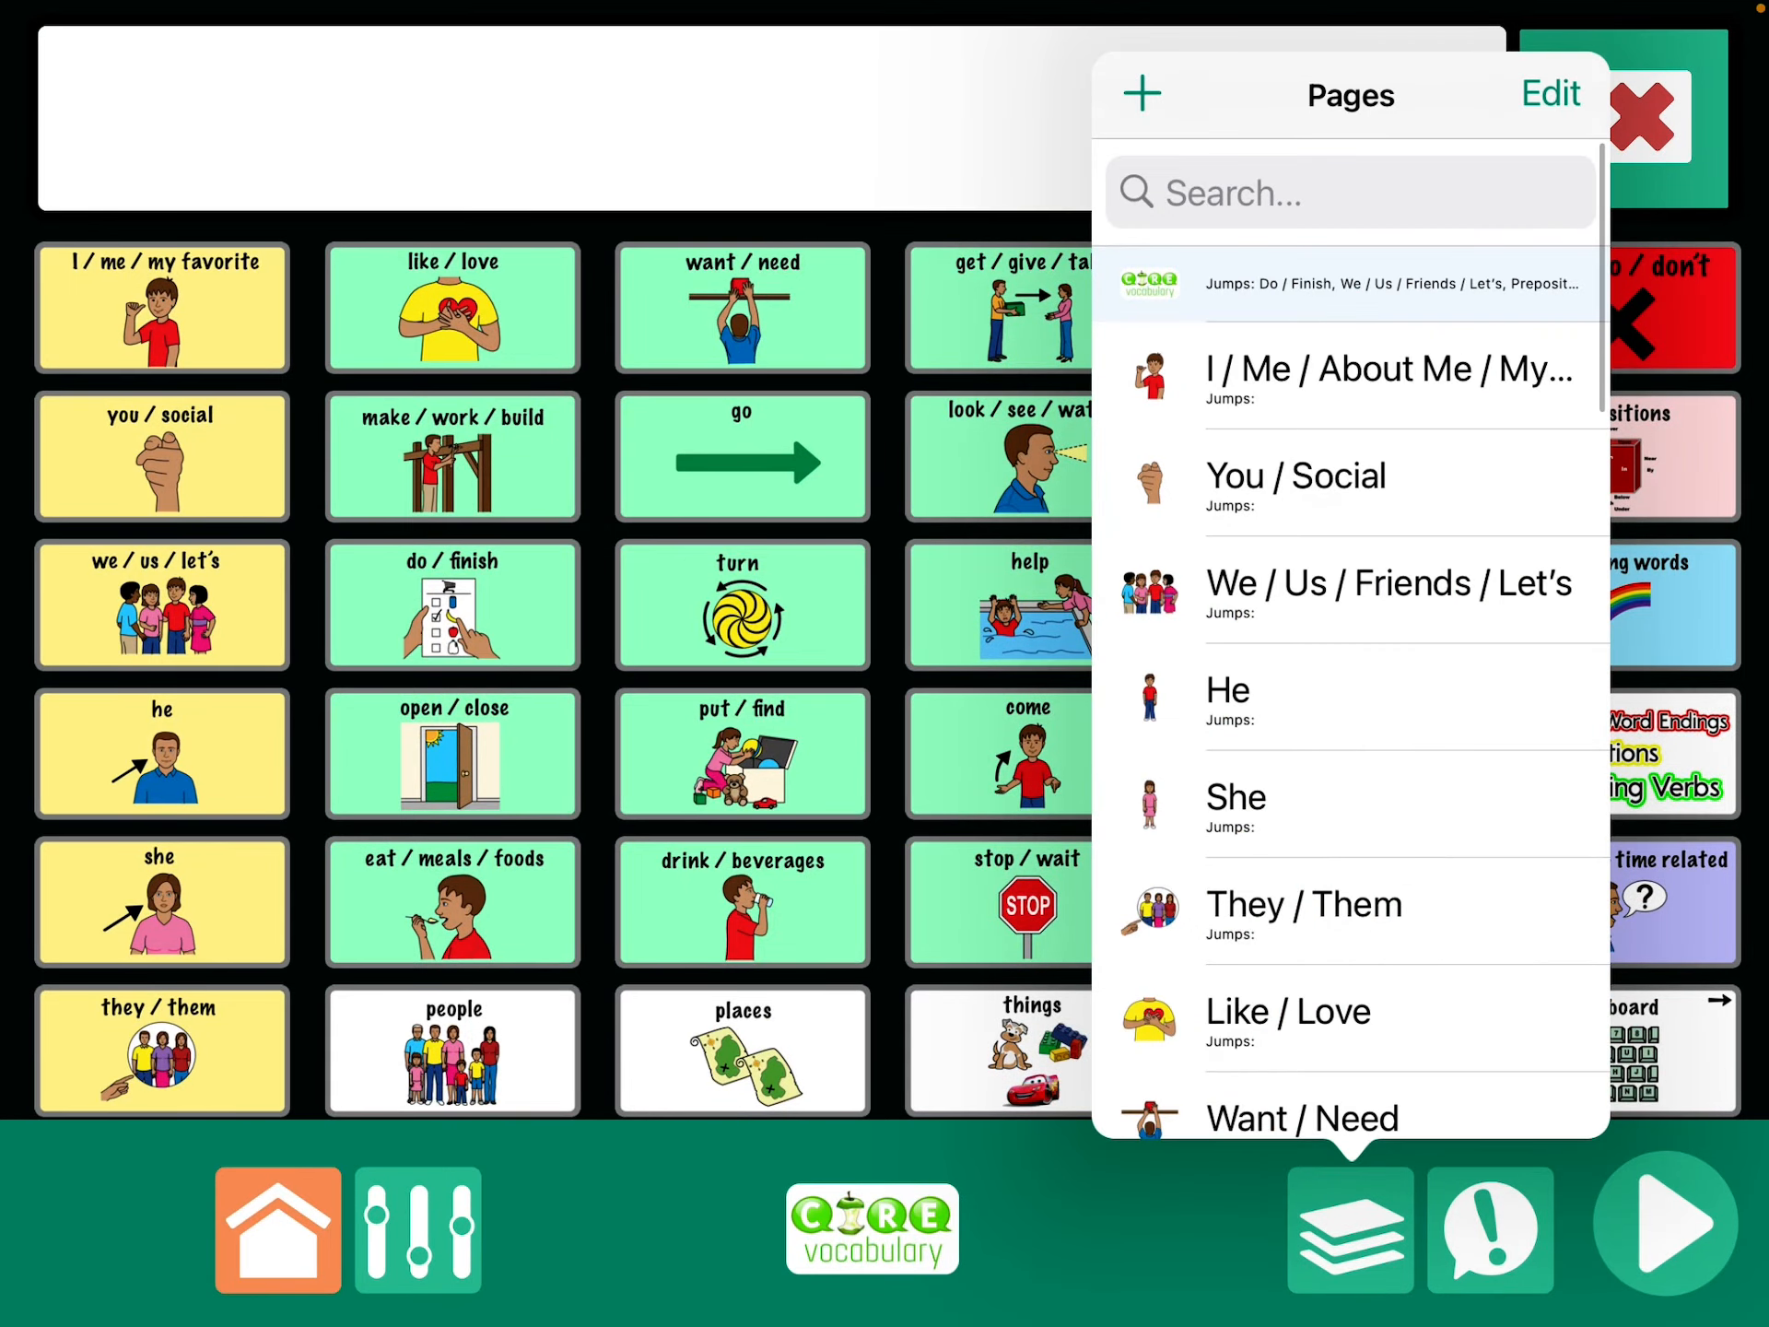
pyautogui.scroll(3)
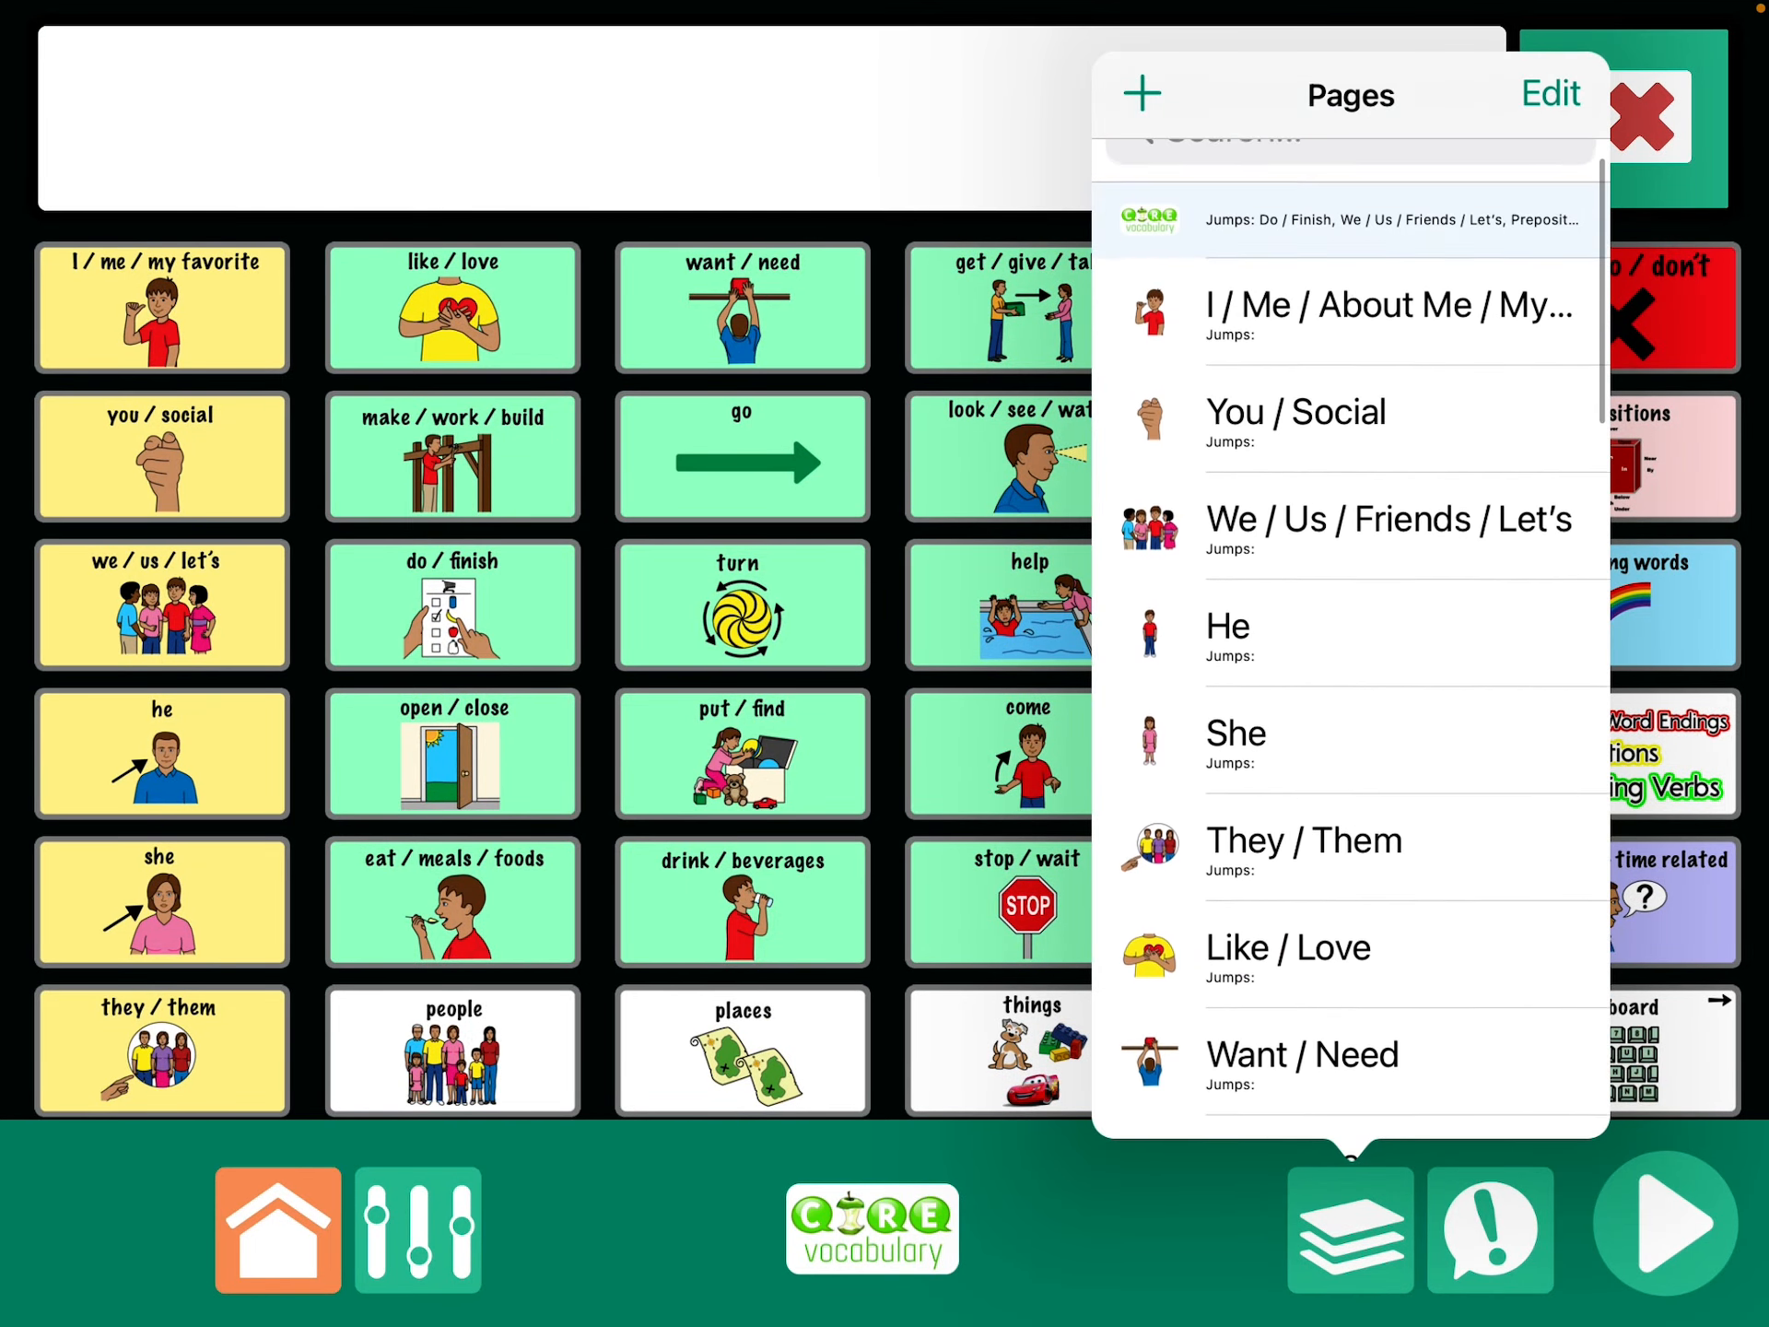
pyautogui.click(1295, 410)
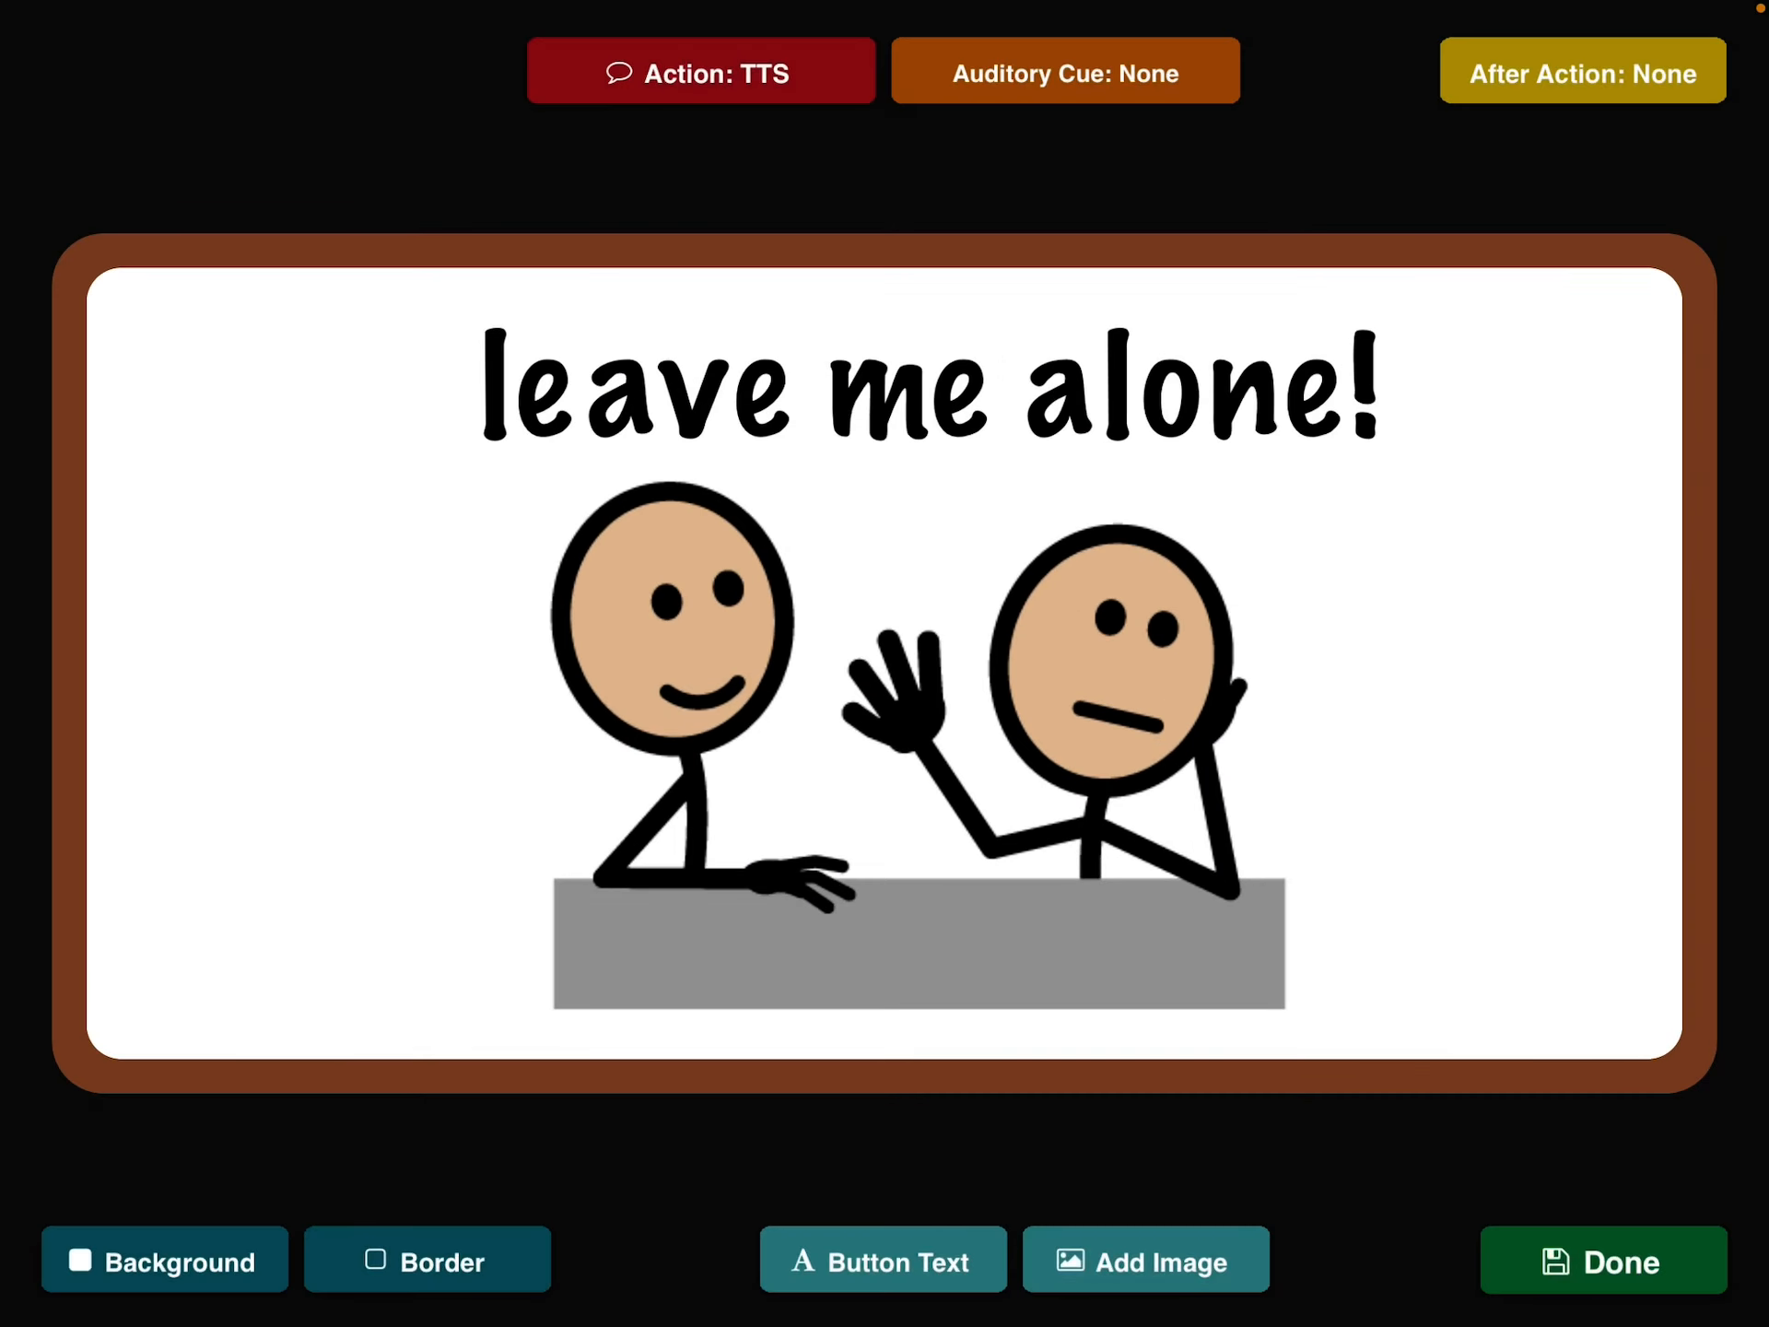
pyautogui.click(700, 70)
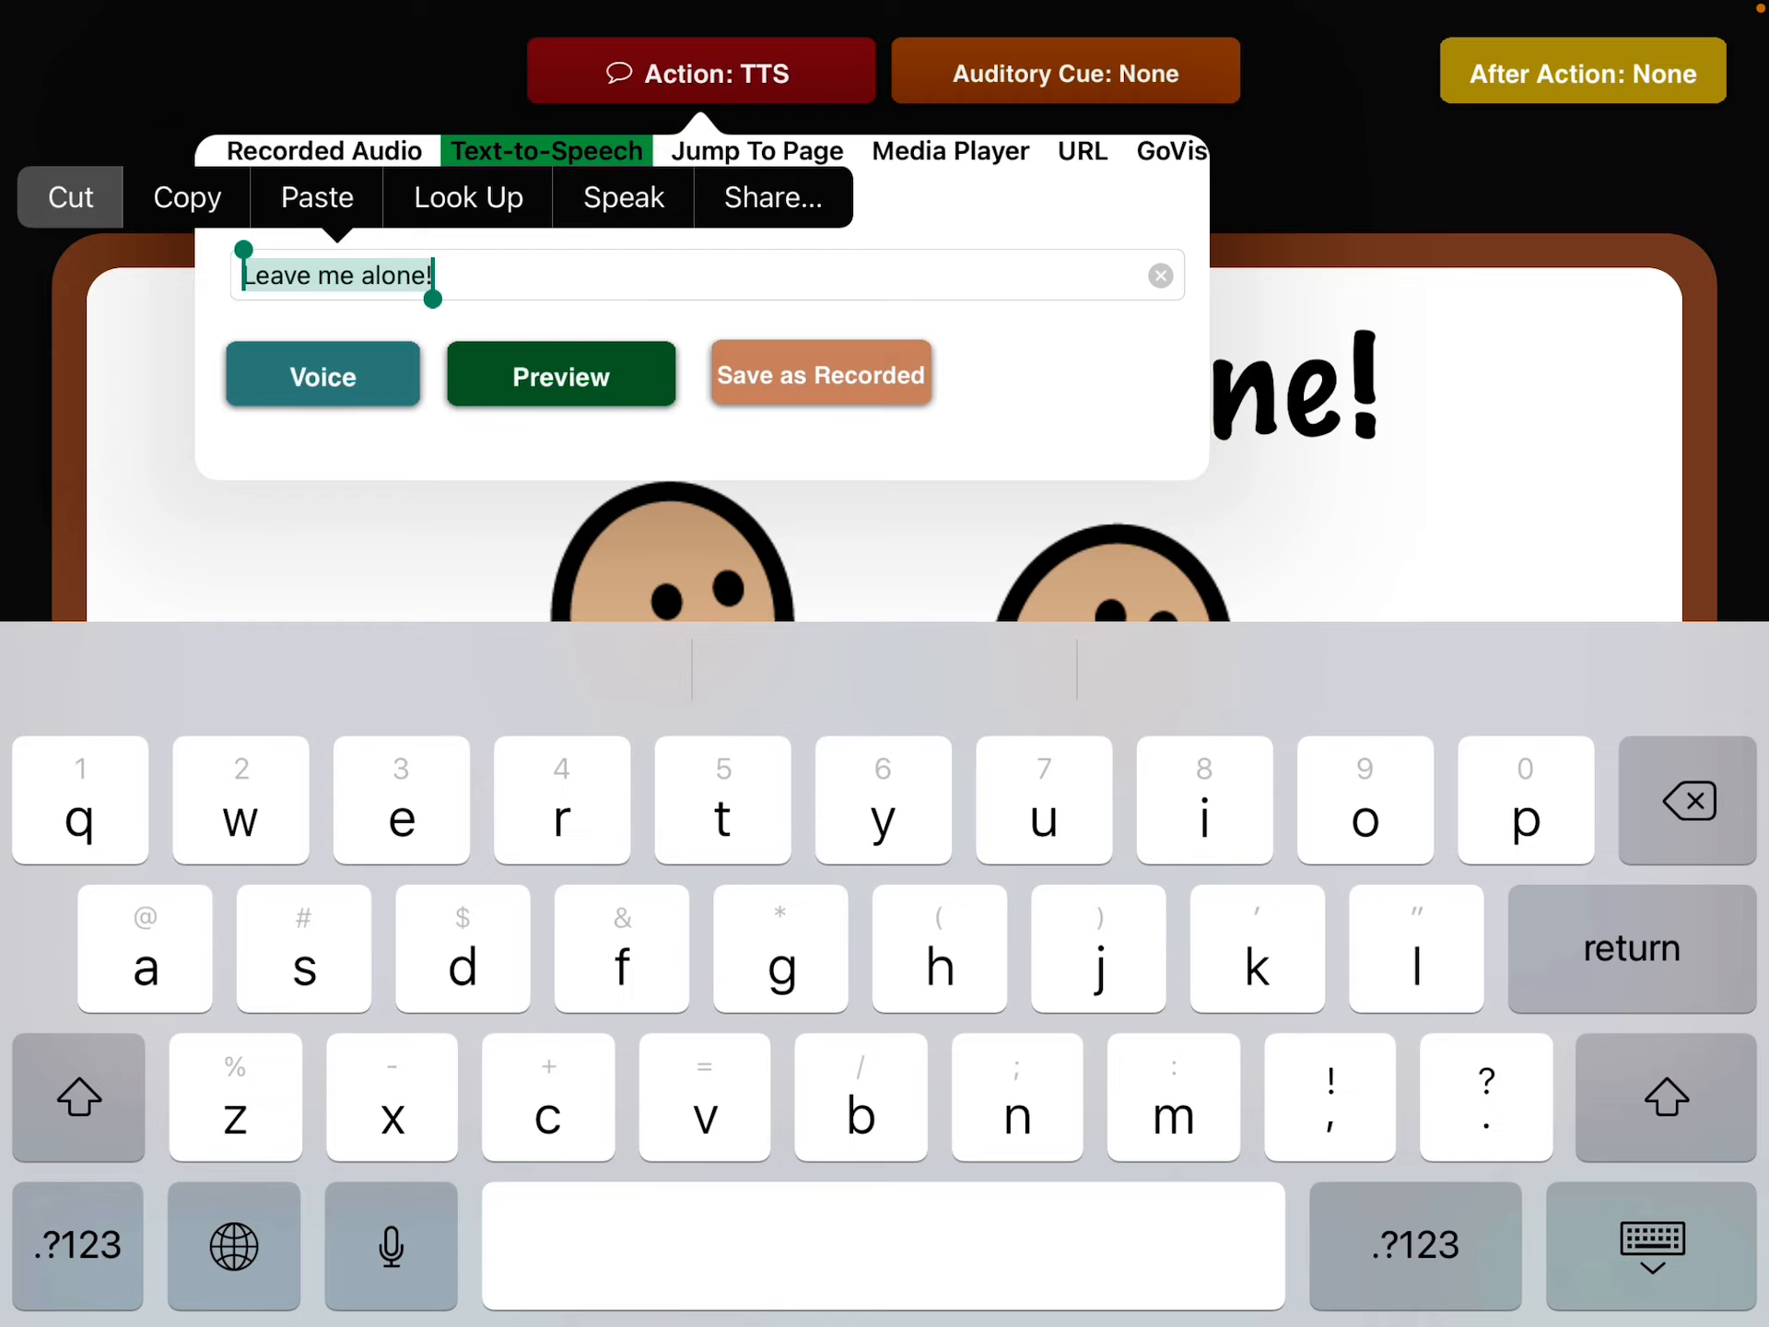
pyautogui.click(1159, 275)
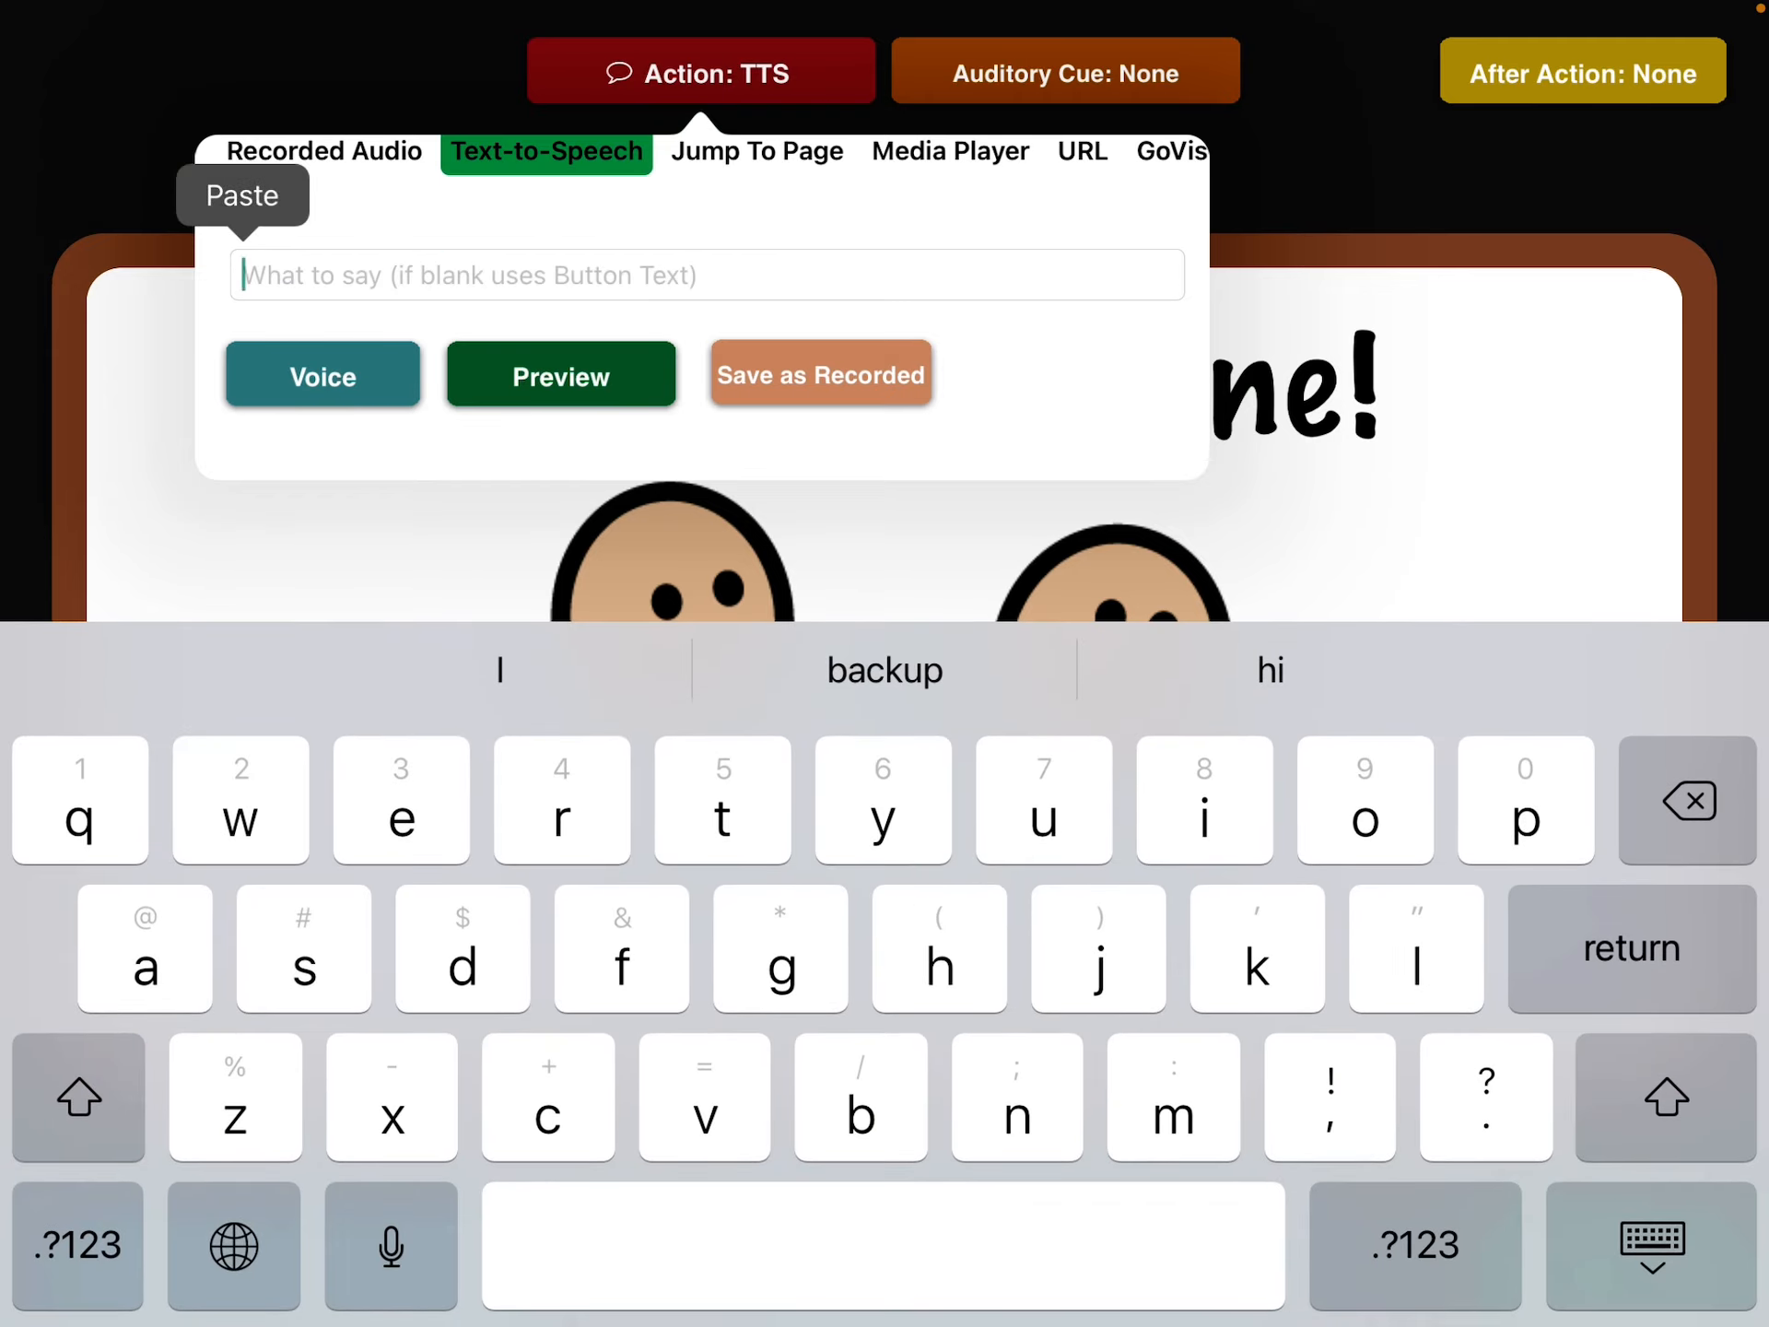
pyautogui.click(242, 195)
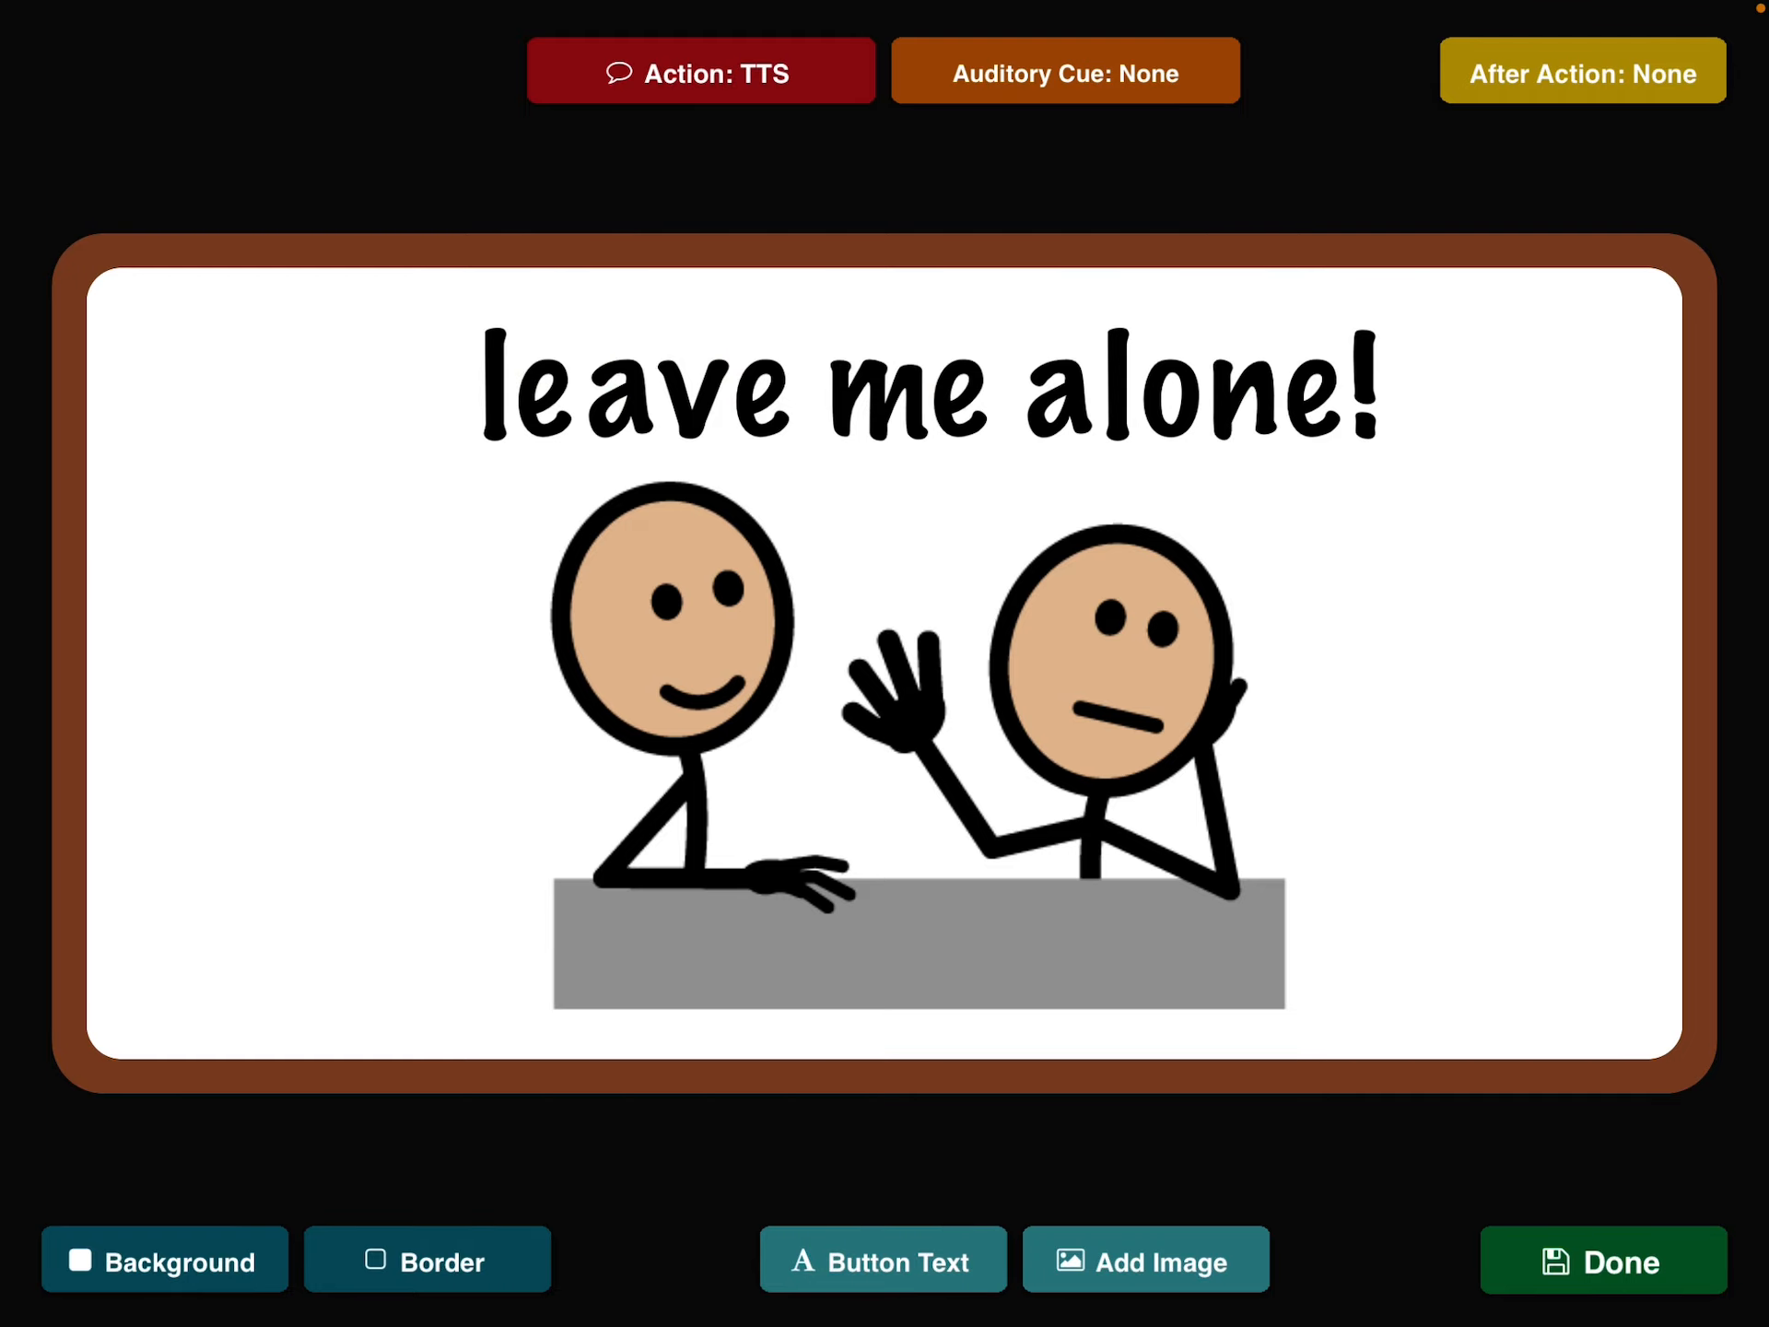
pyautogui.click(1601, 1259)
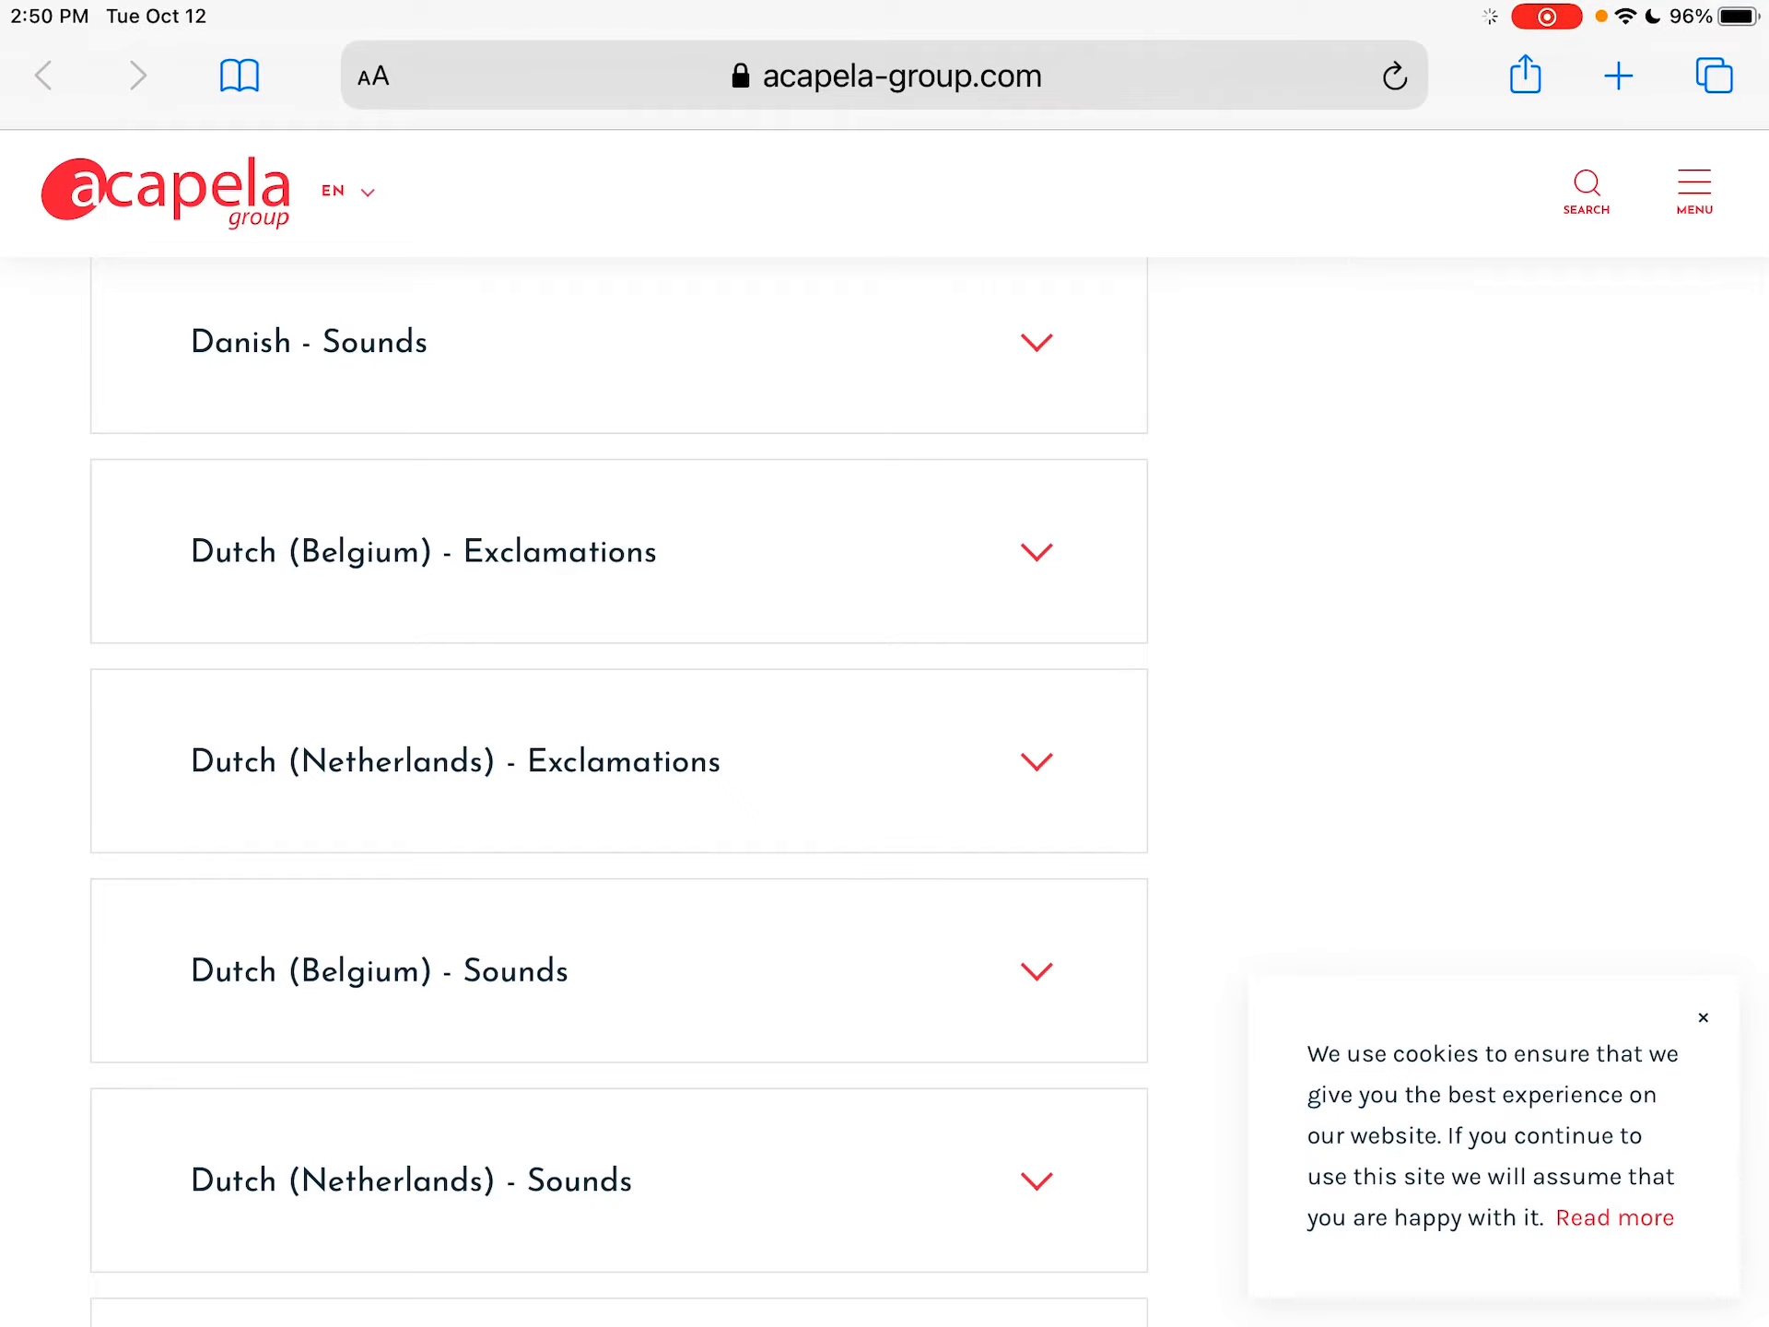
# Scroll the Acapela language list to the English (US) - Exclamations section.
pyautogui.scroll(3)
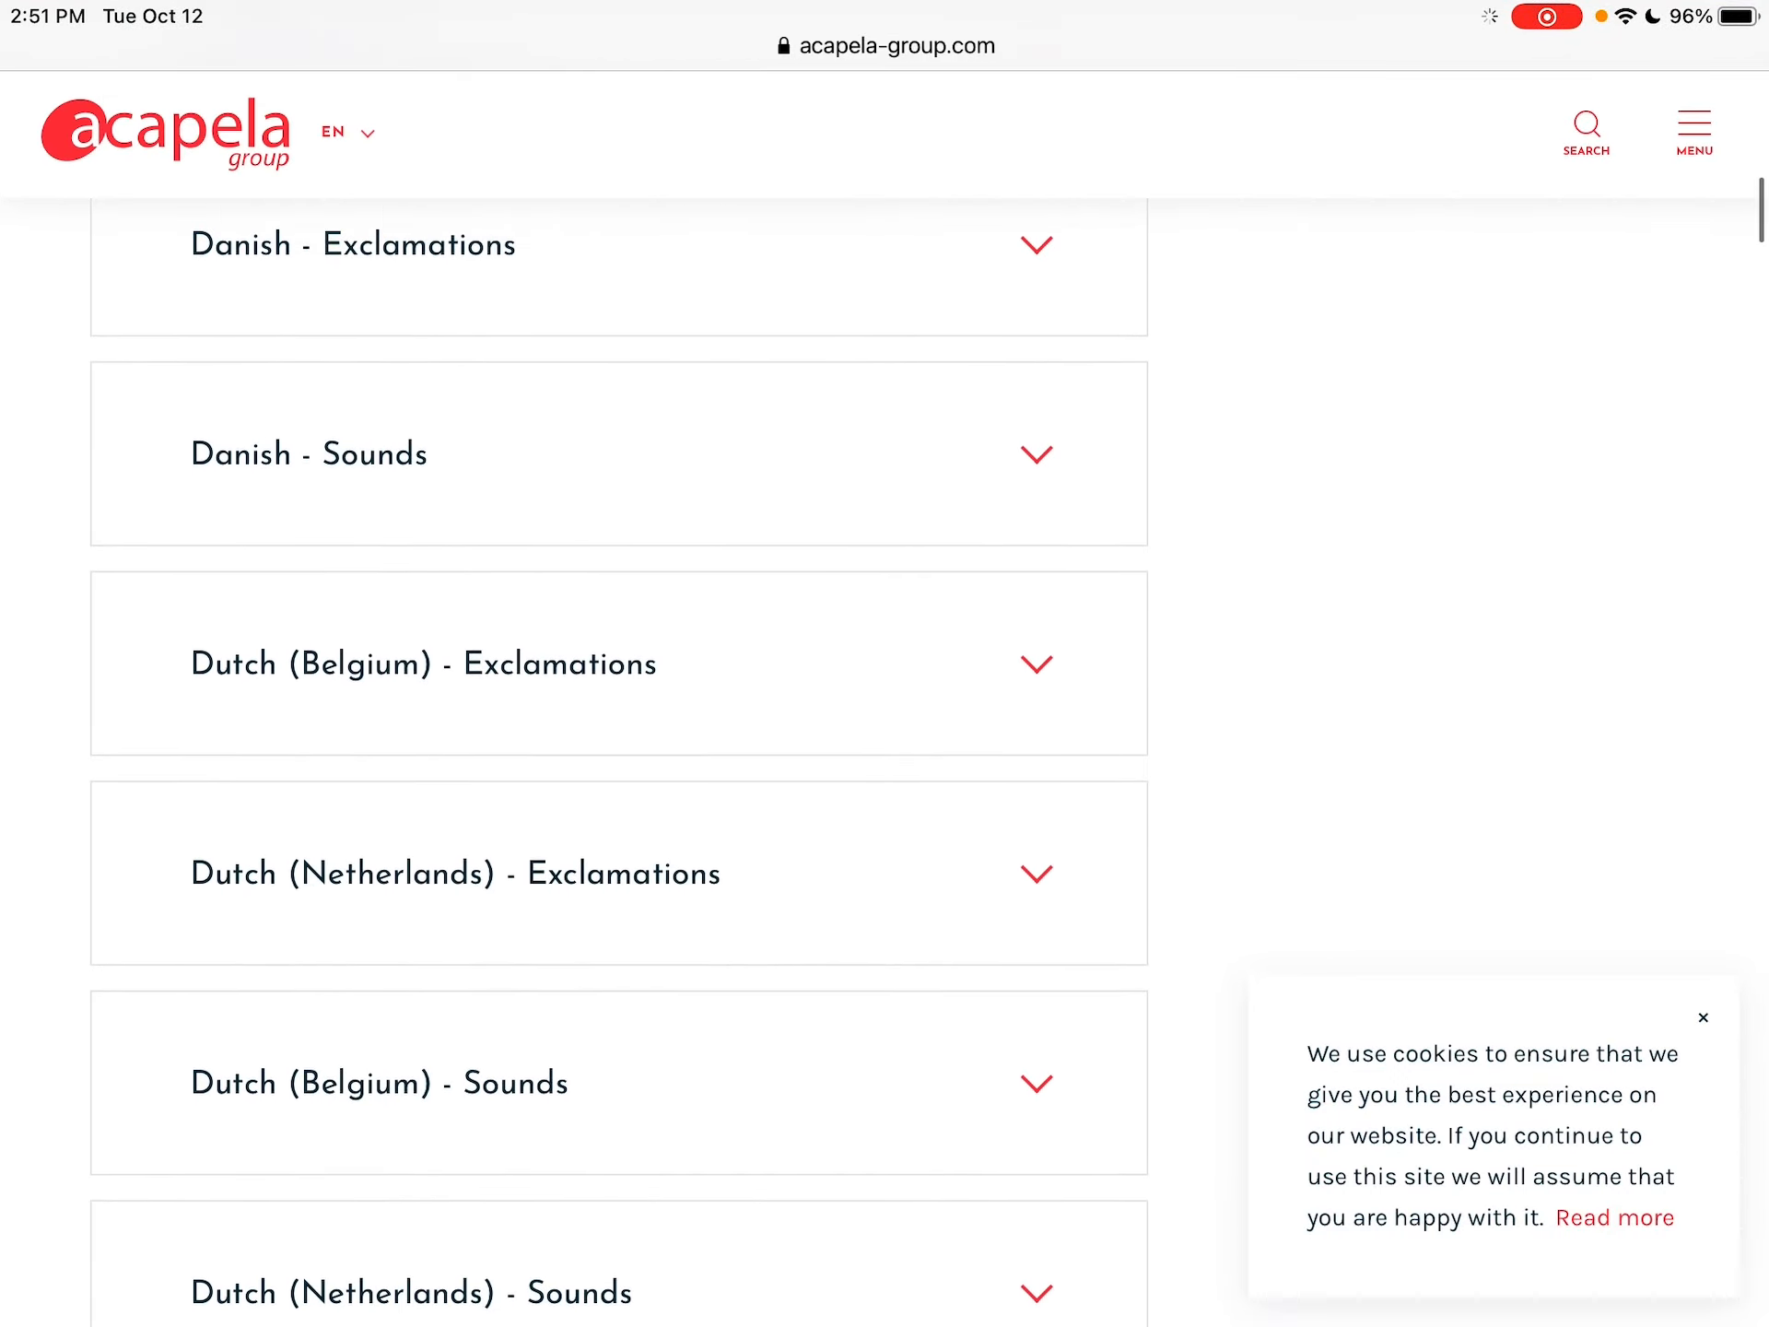
pyautogui.scroll(3)
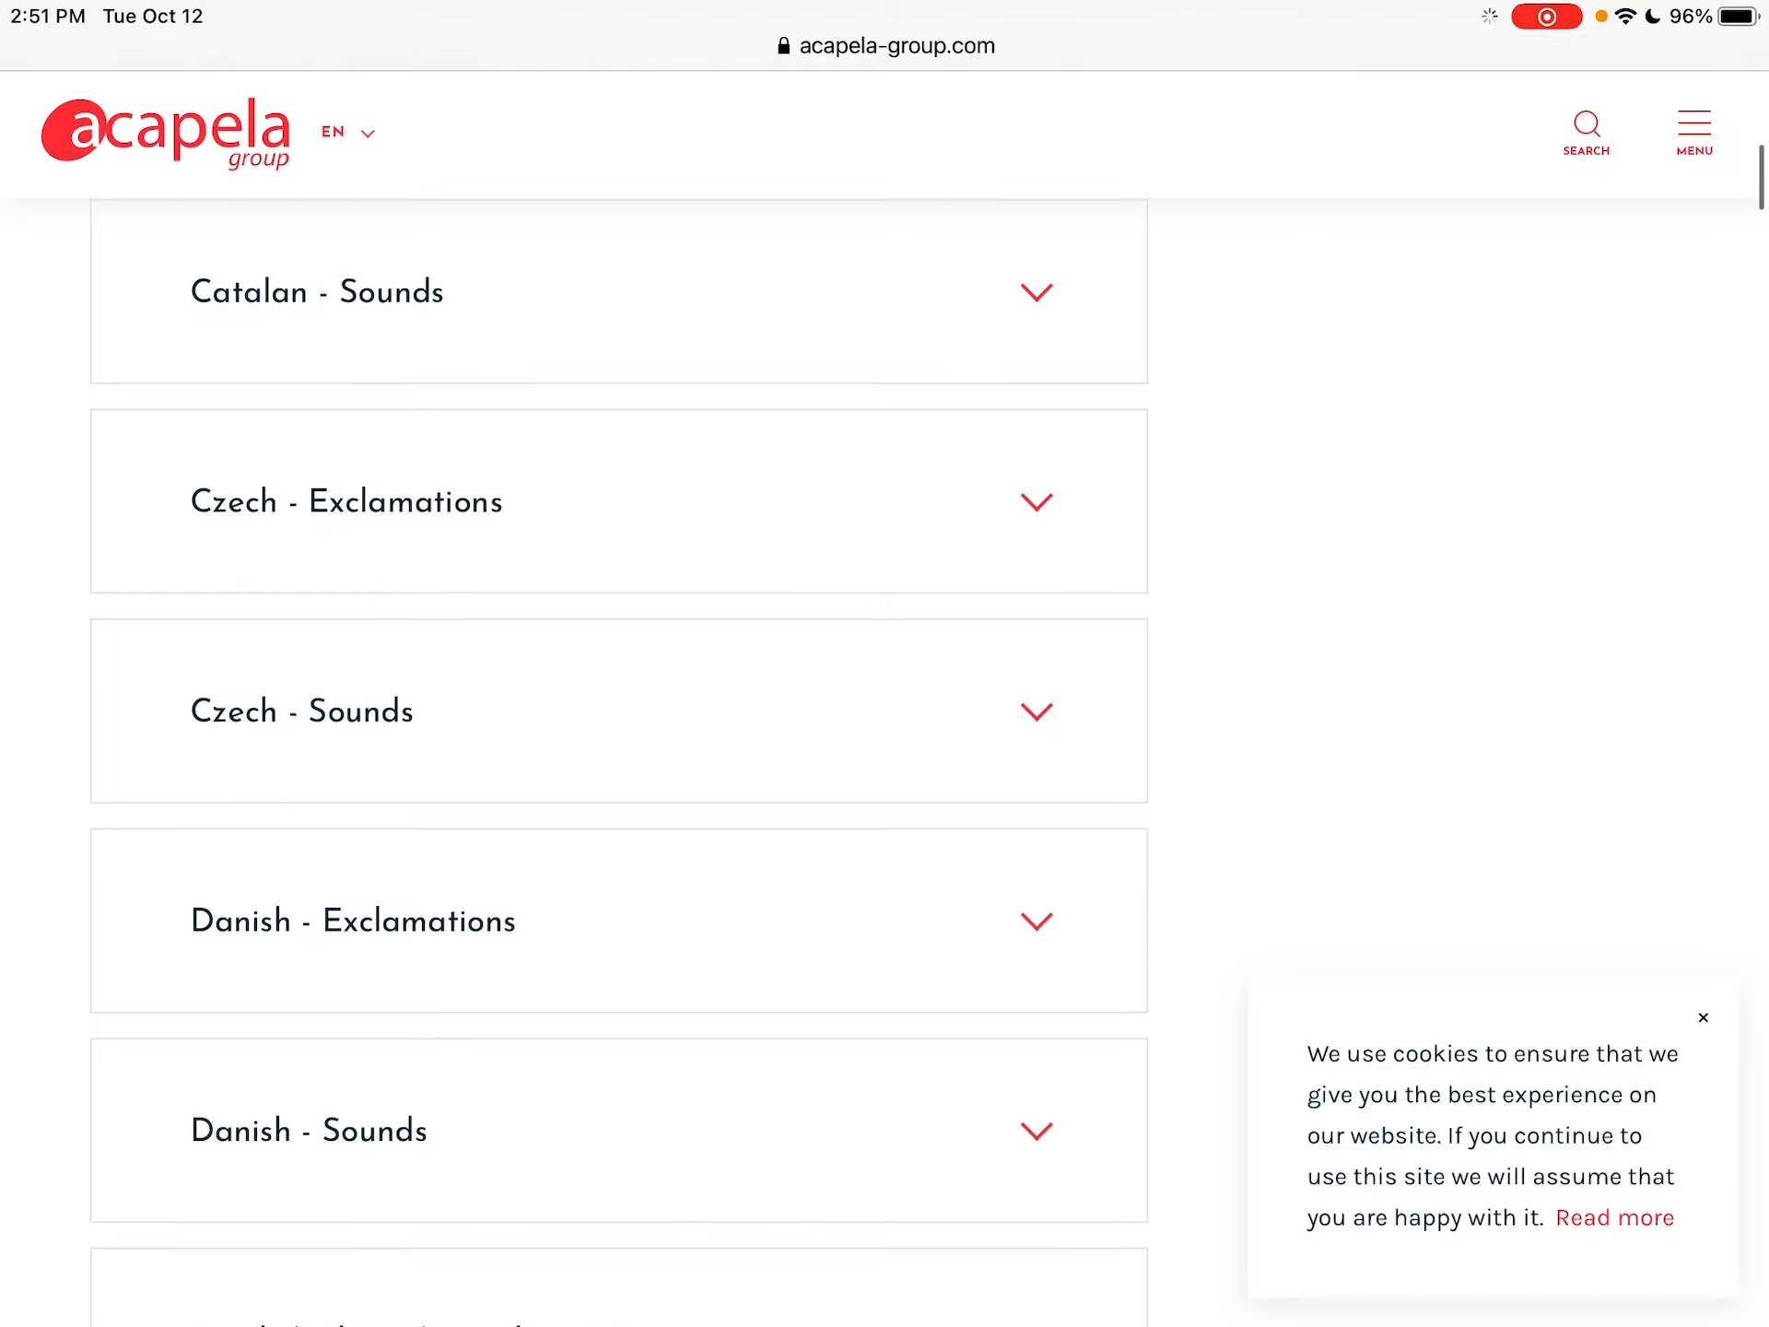
pyautogui.scroll(3)
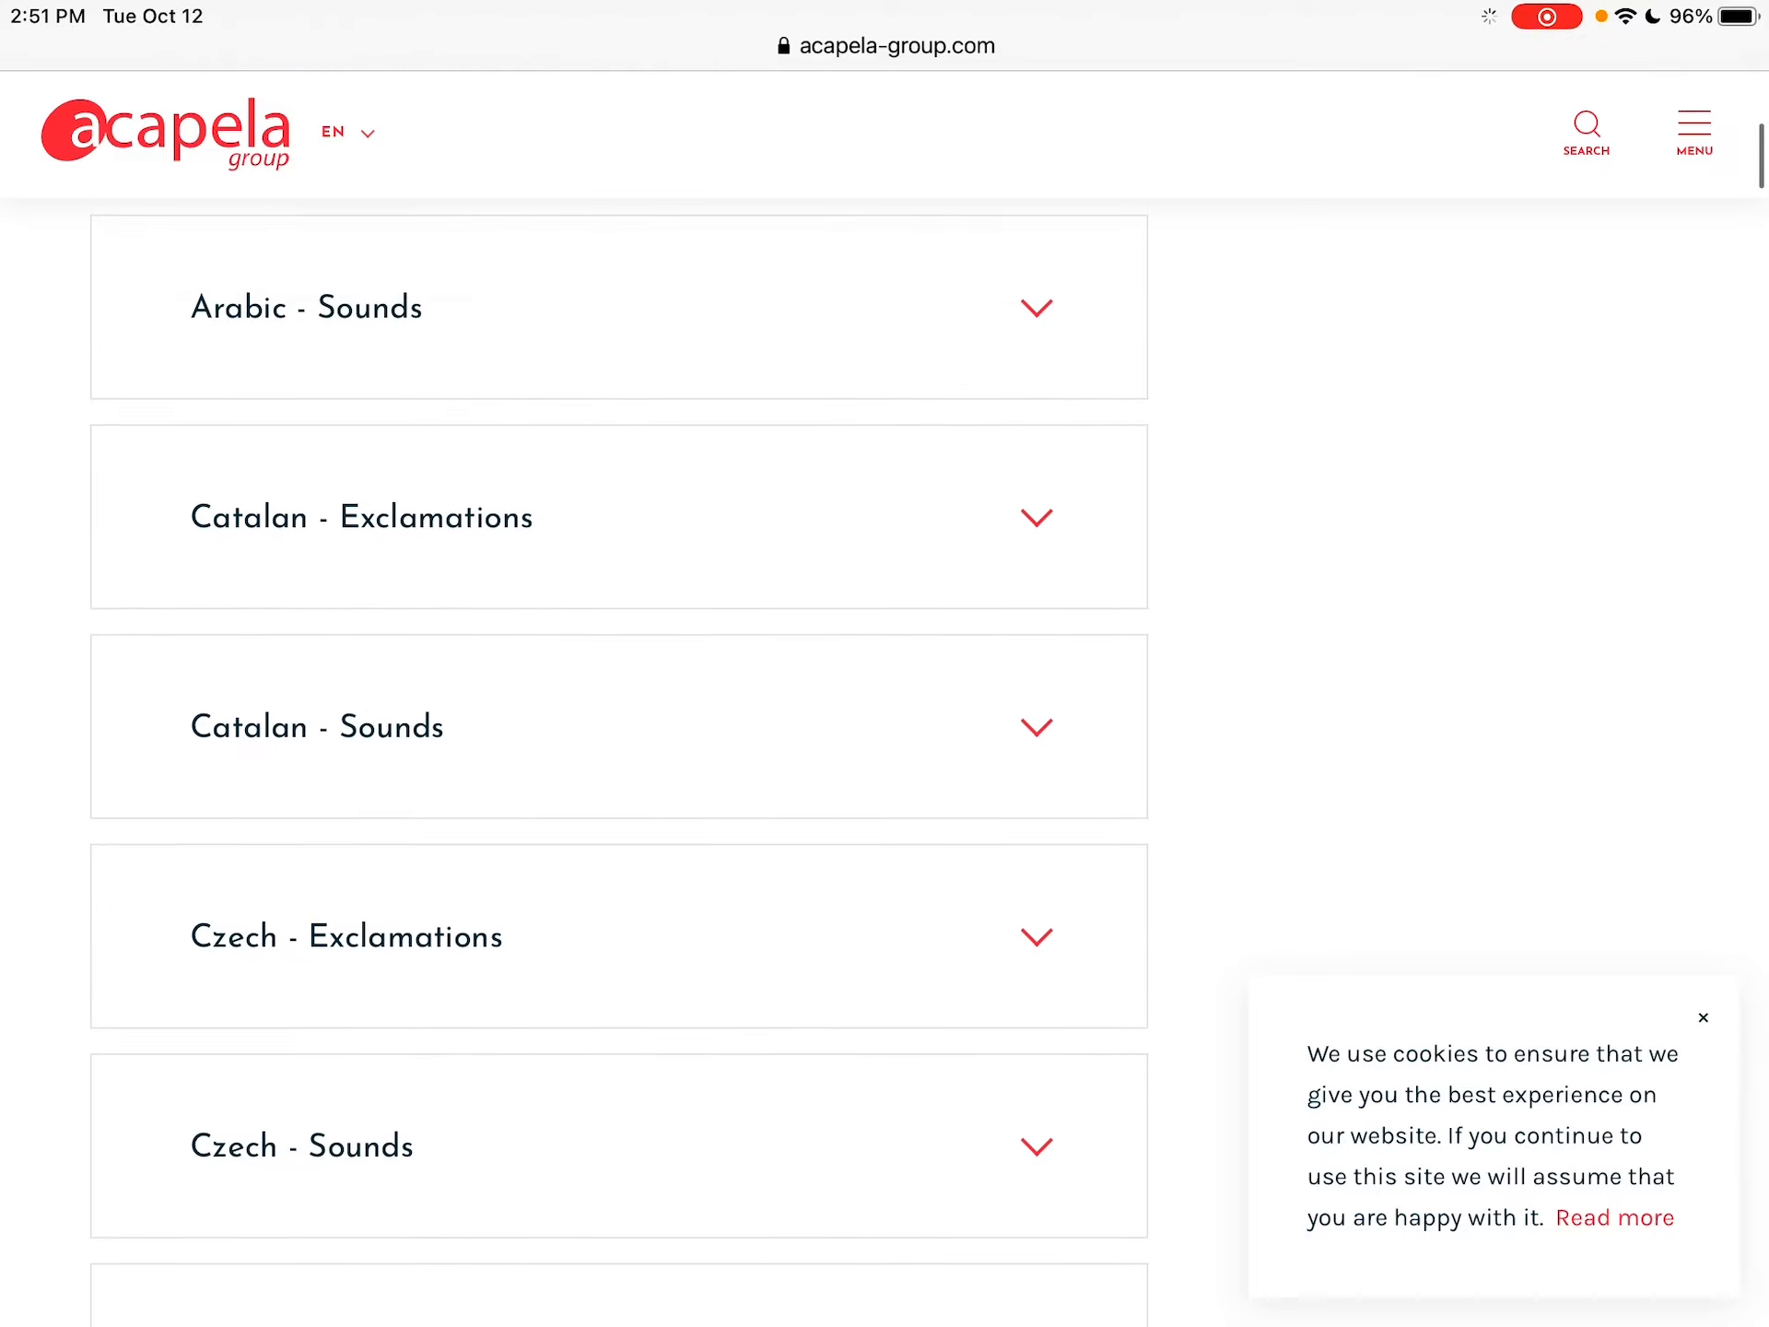
pyautogui.scroll(-3)
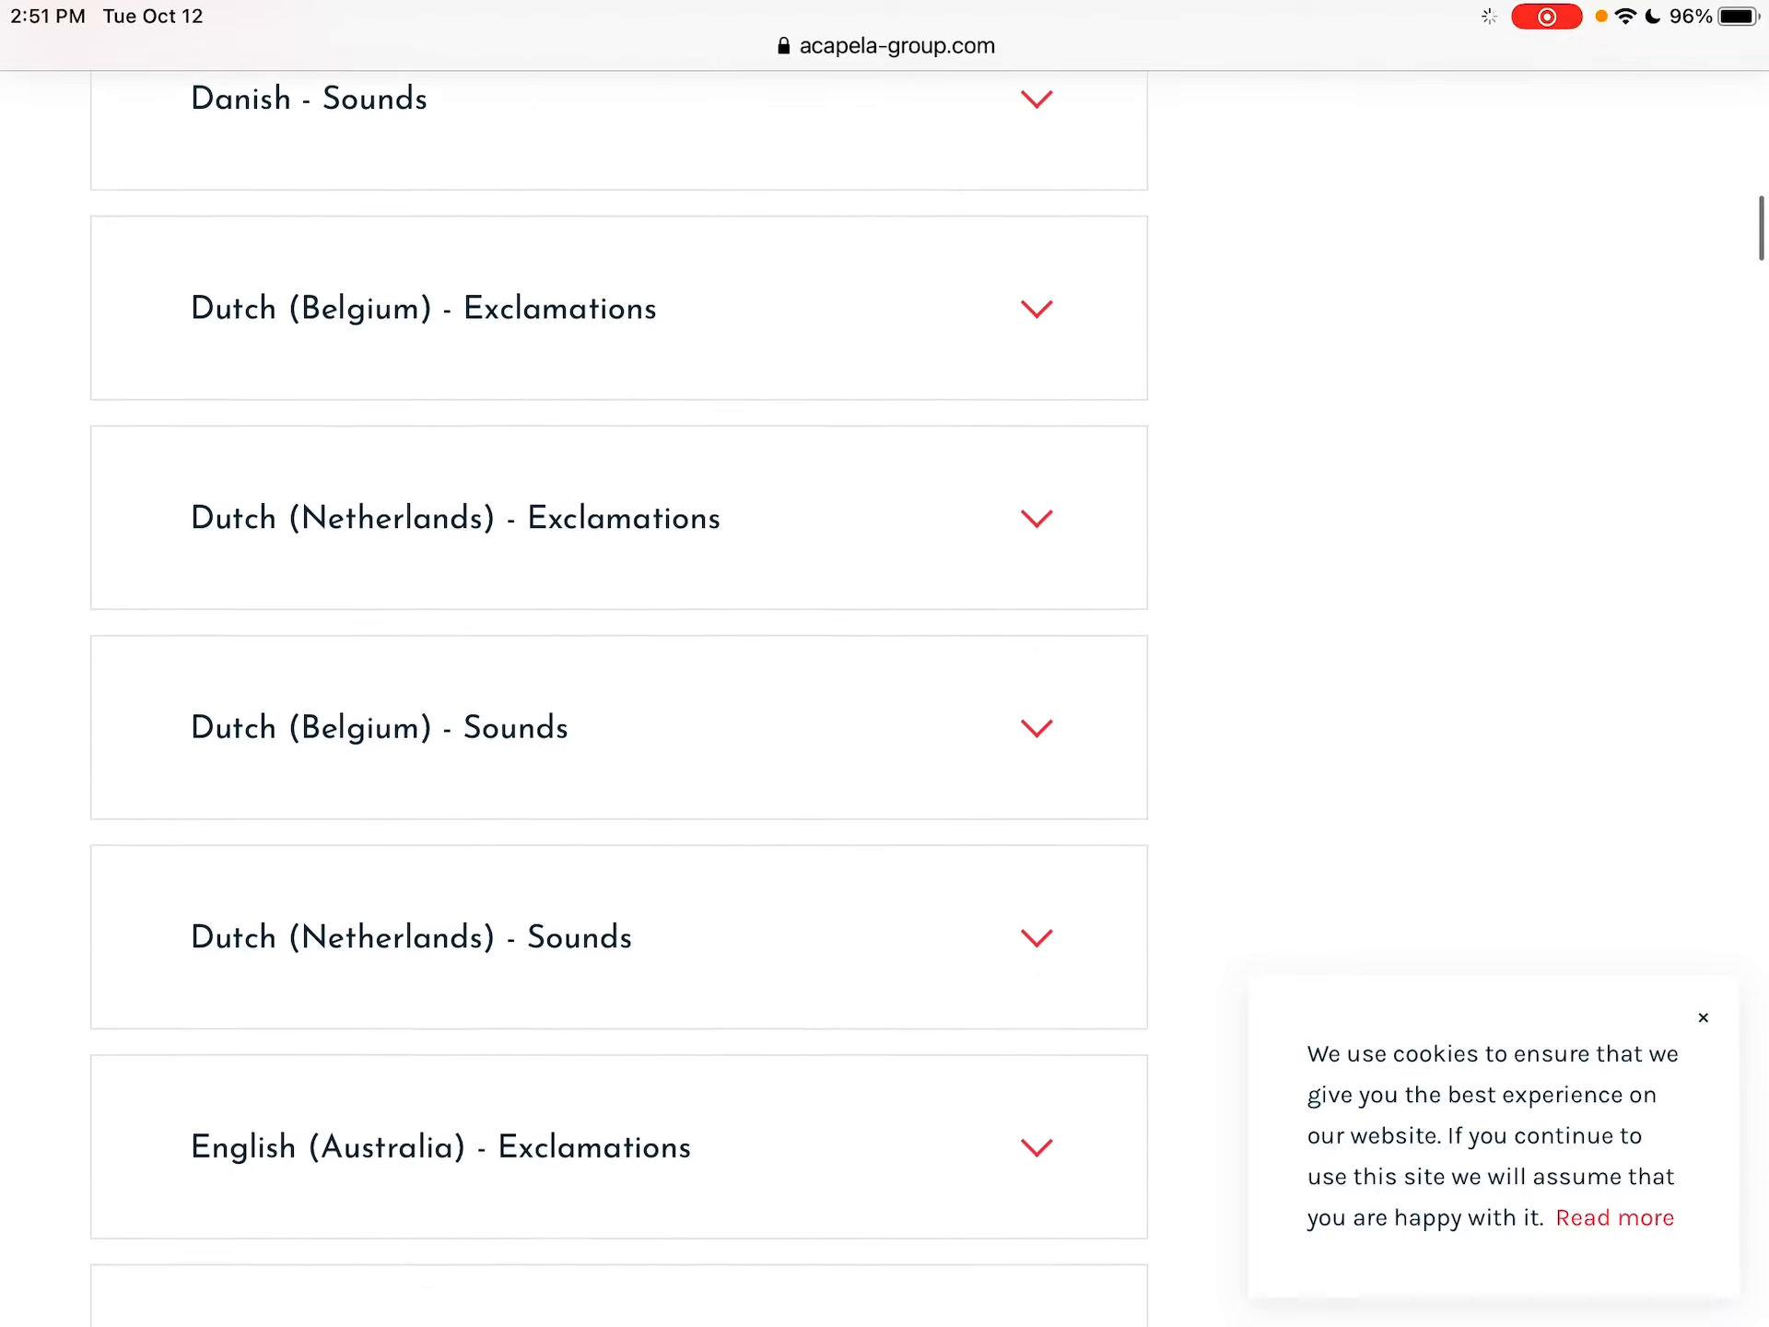
pyautogui.scroll(-3)
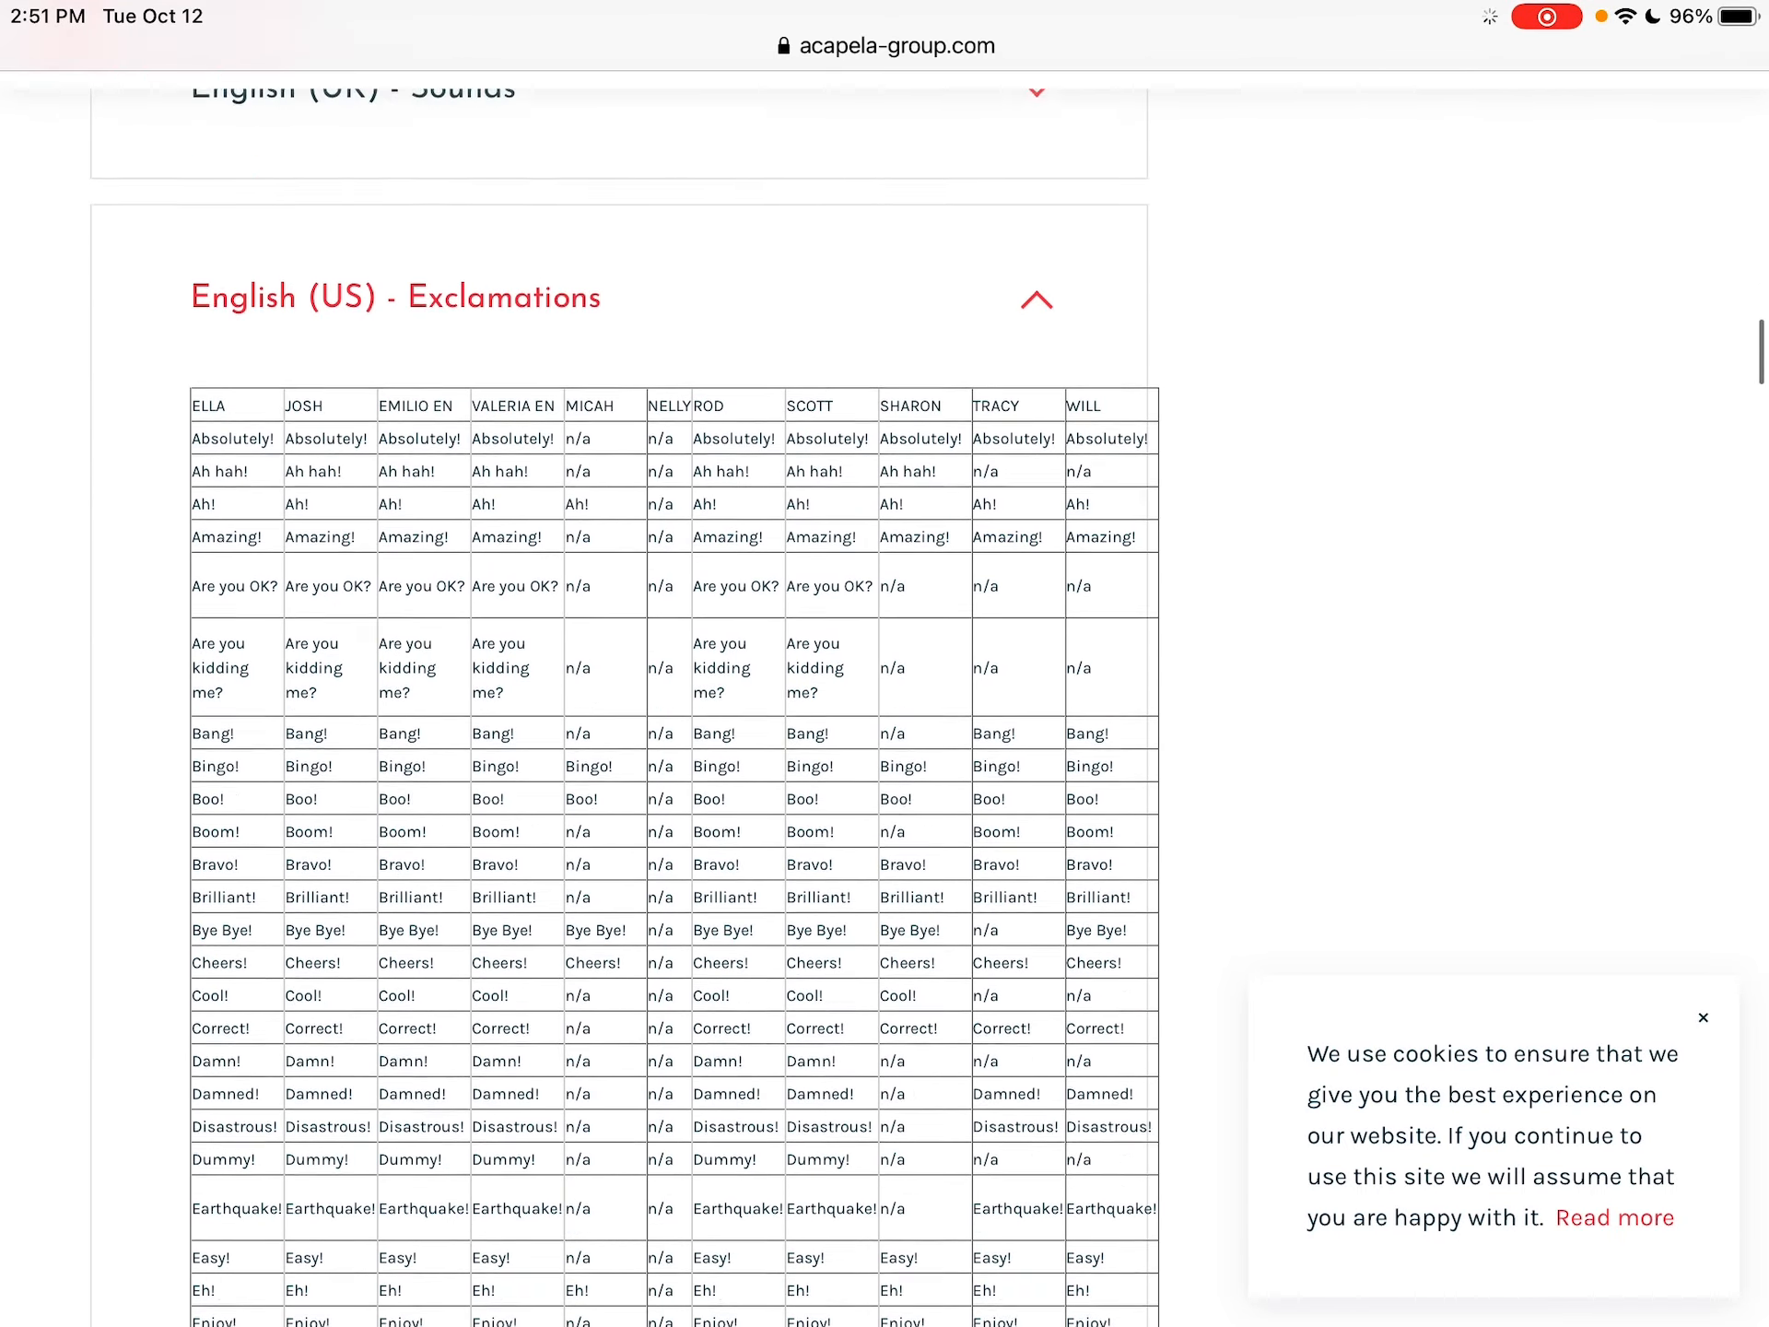
pyautogui.scroll(3)
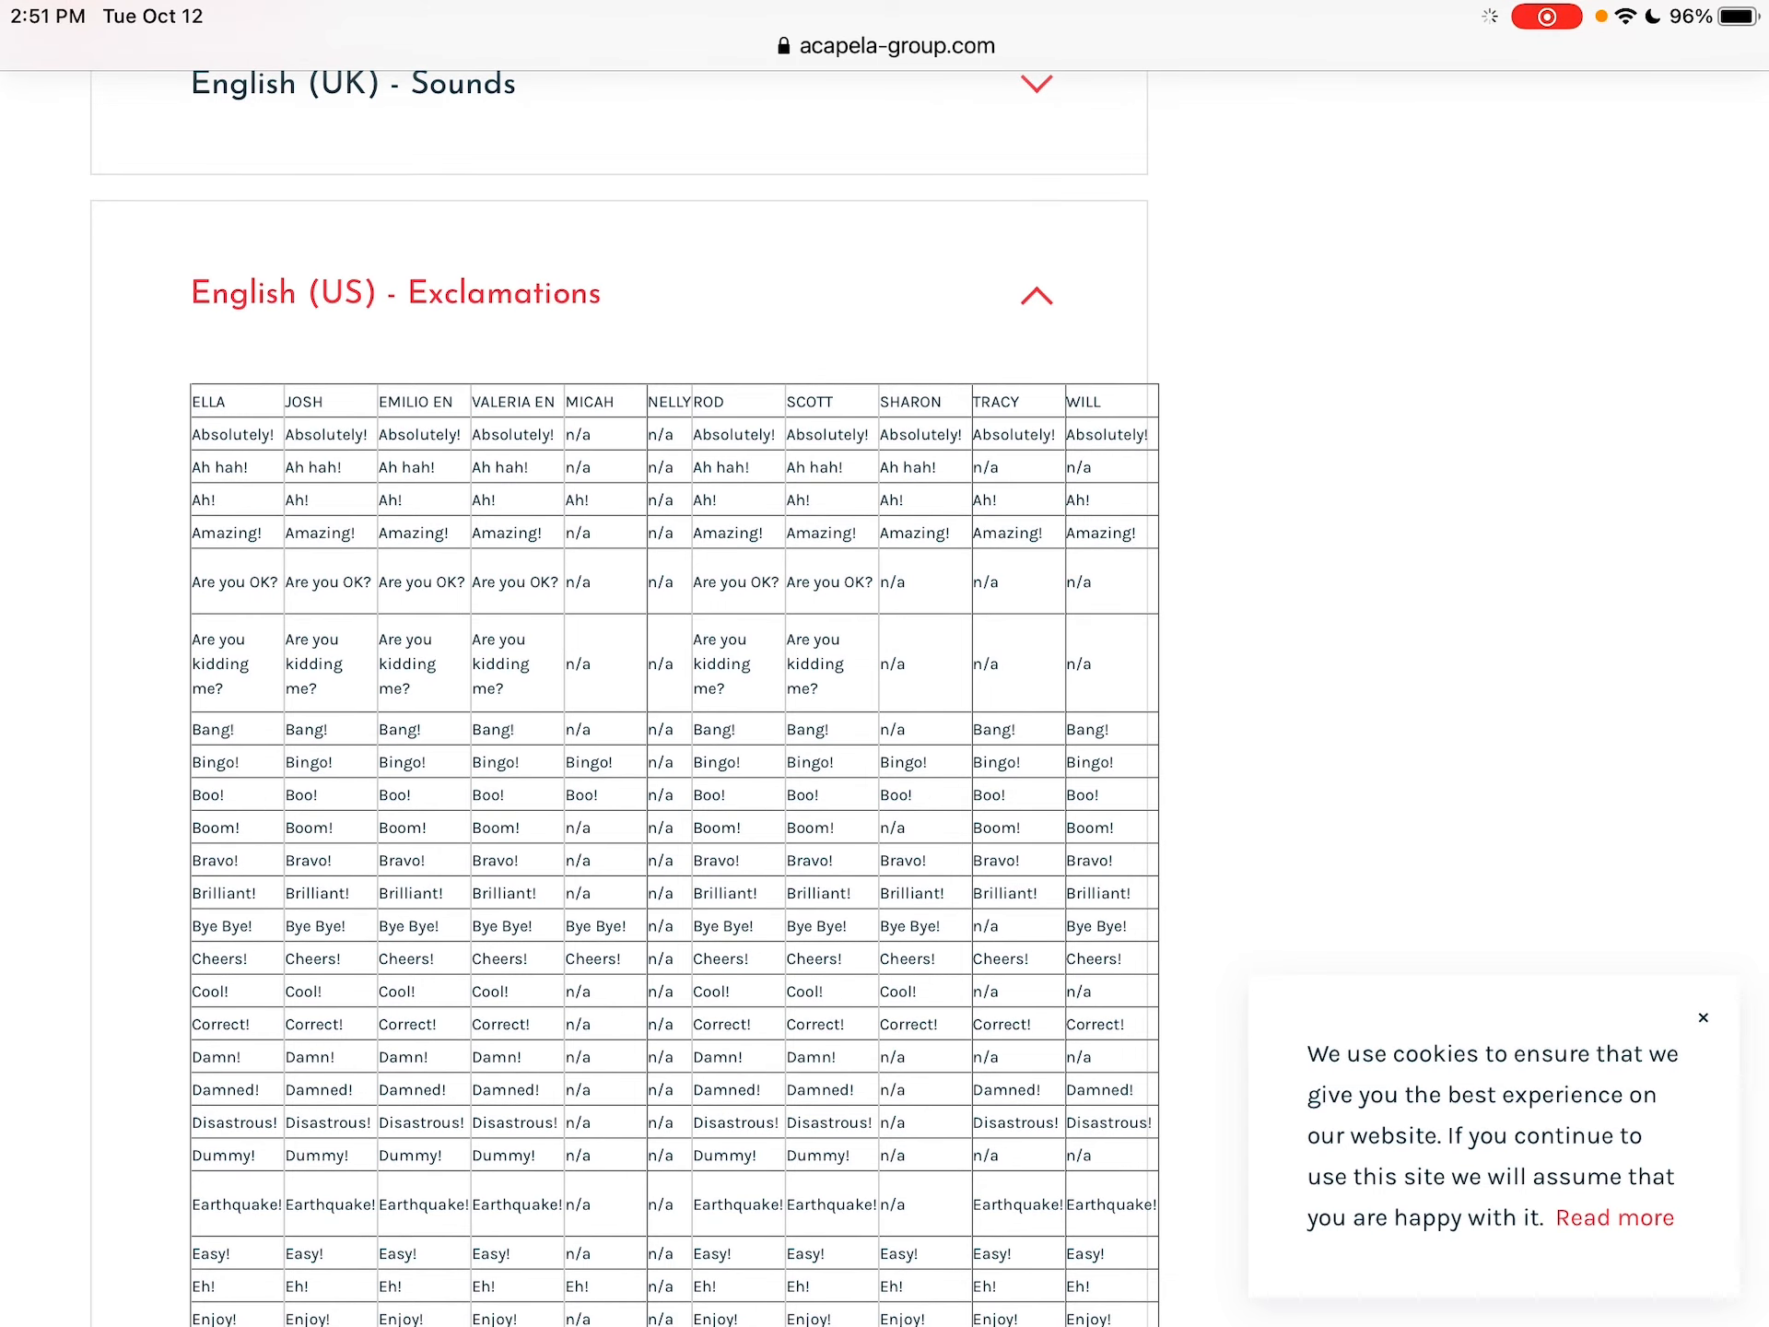
pyautogui.scroll(-3)
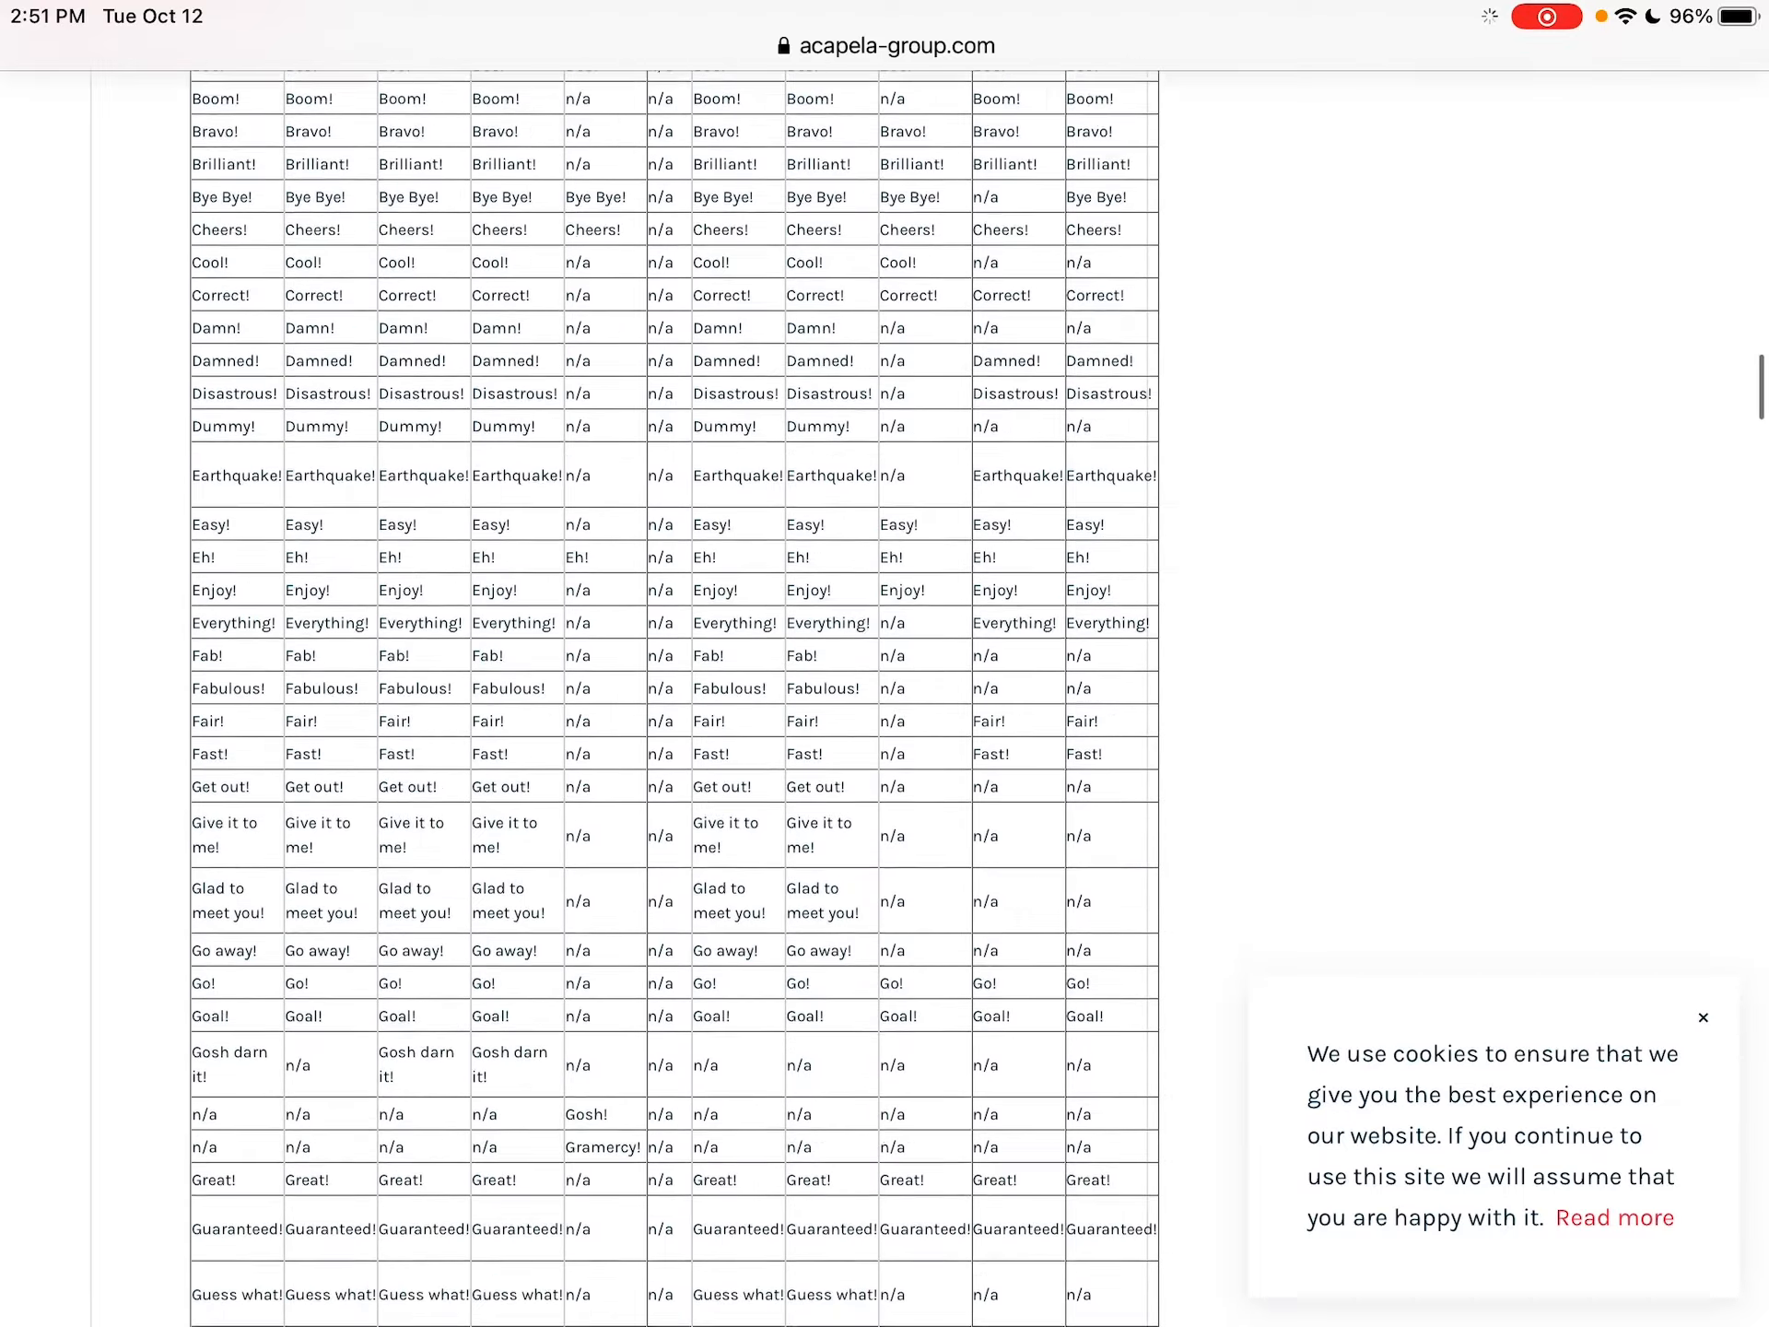
pyautogui.scroll(3)
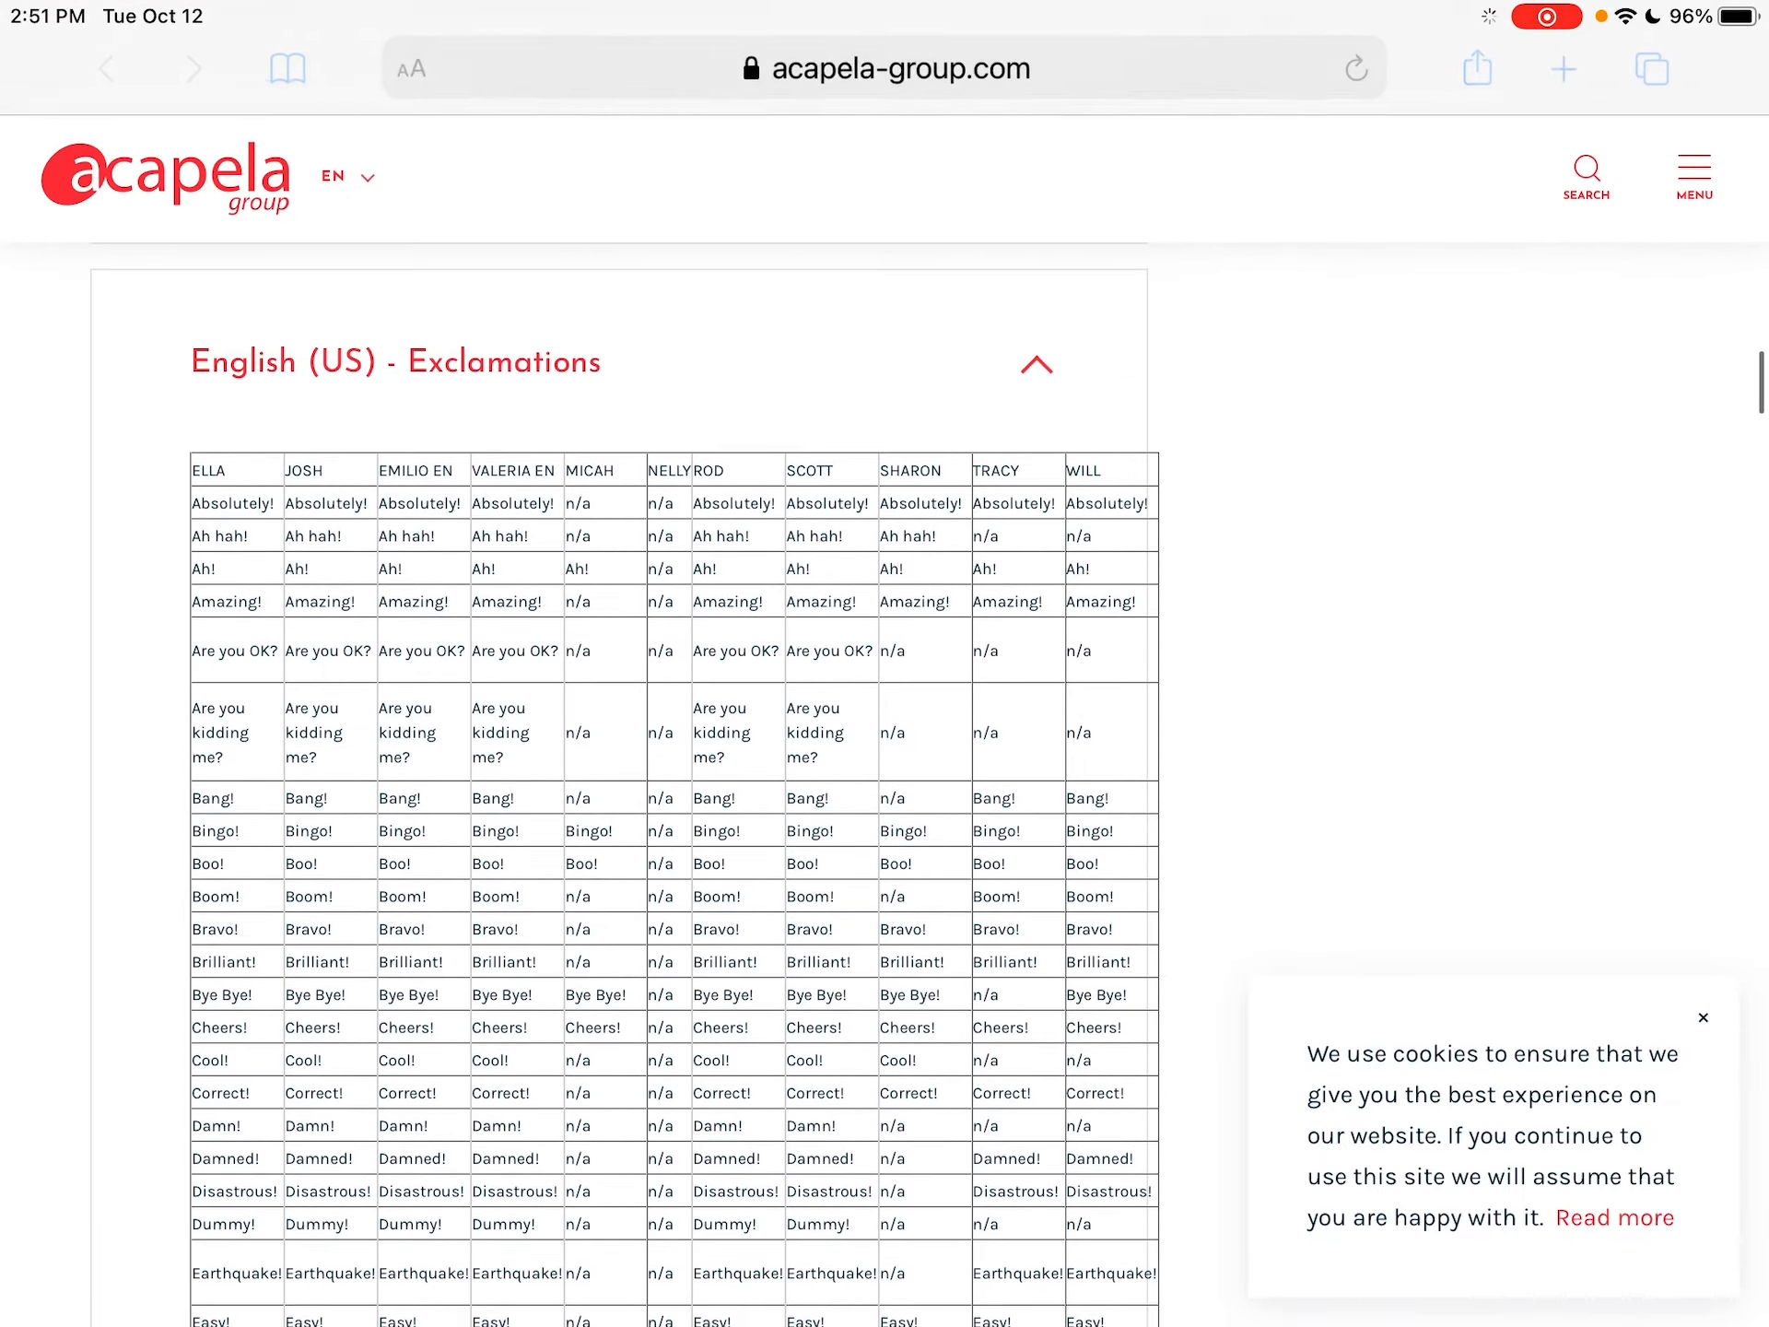
# Scroll through the English (US) exclamations table to the Sounds list starting with #AARGH01#.
pyautogui.scroll(-3)
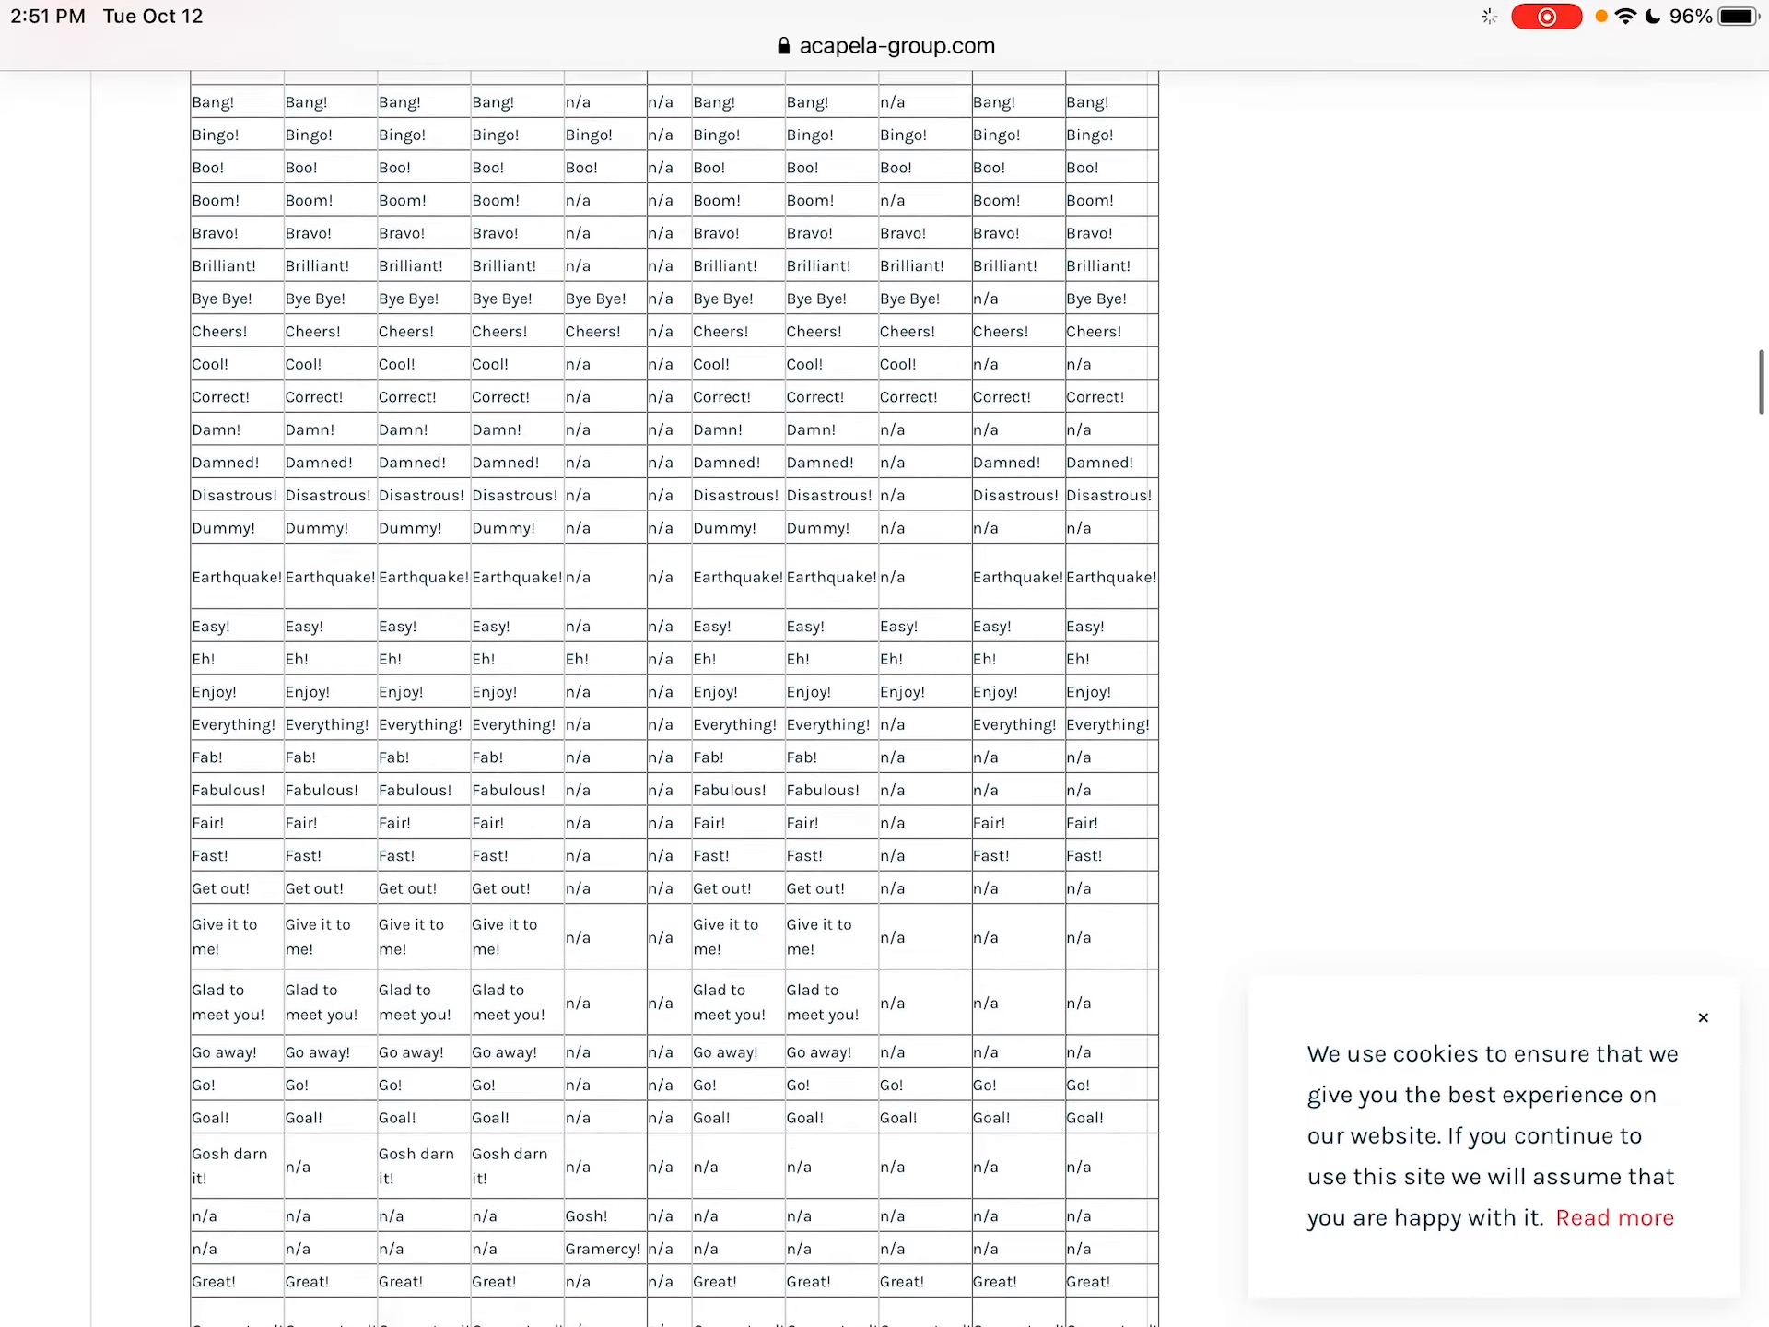
pyautogui.scroll(-3)
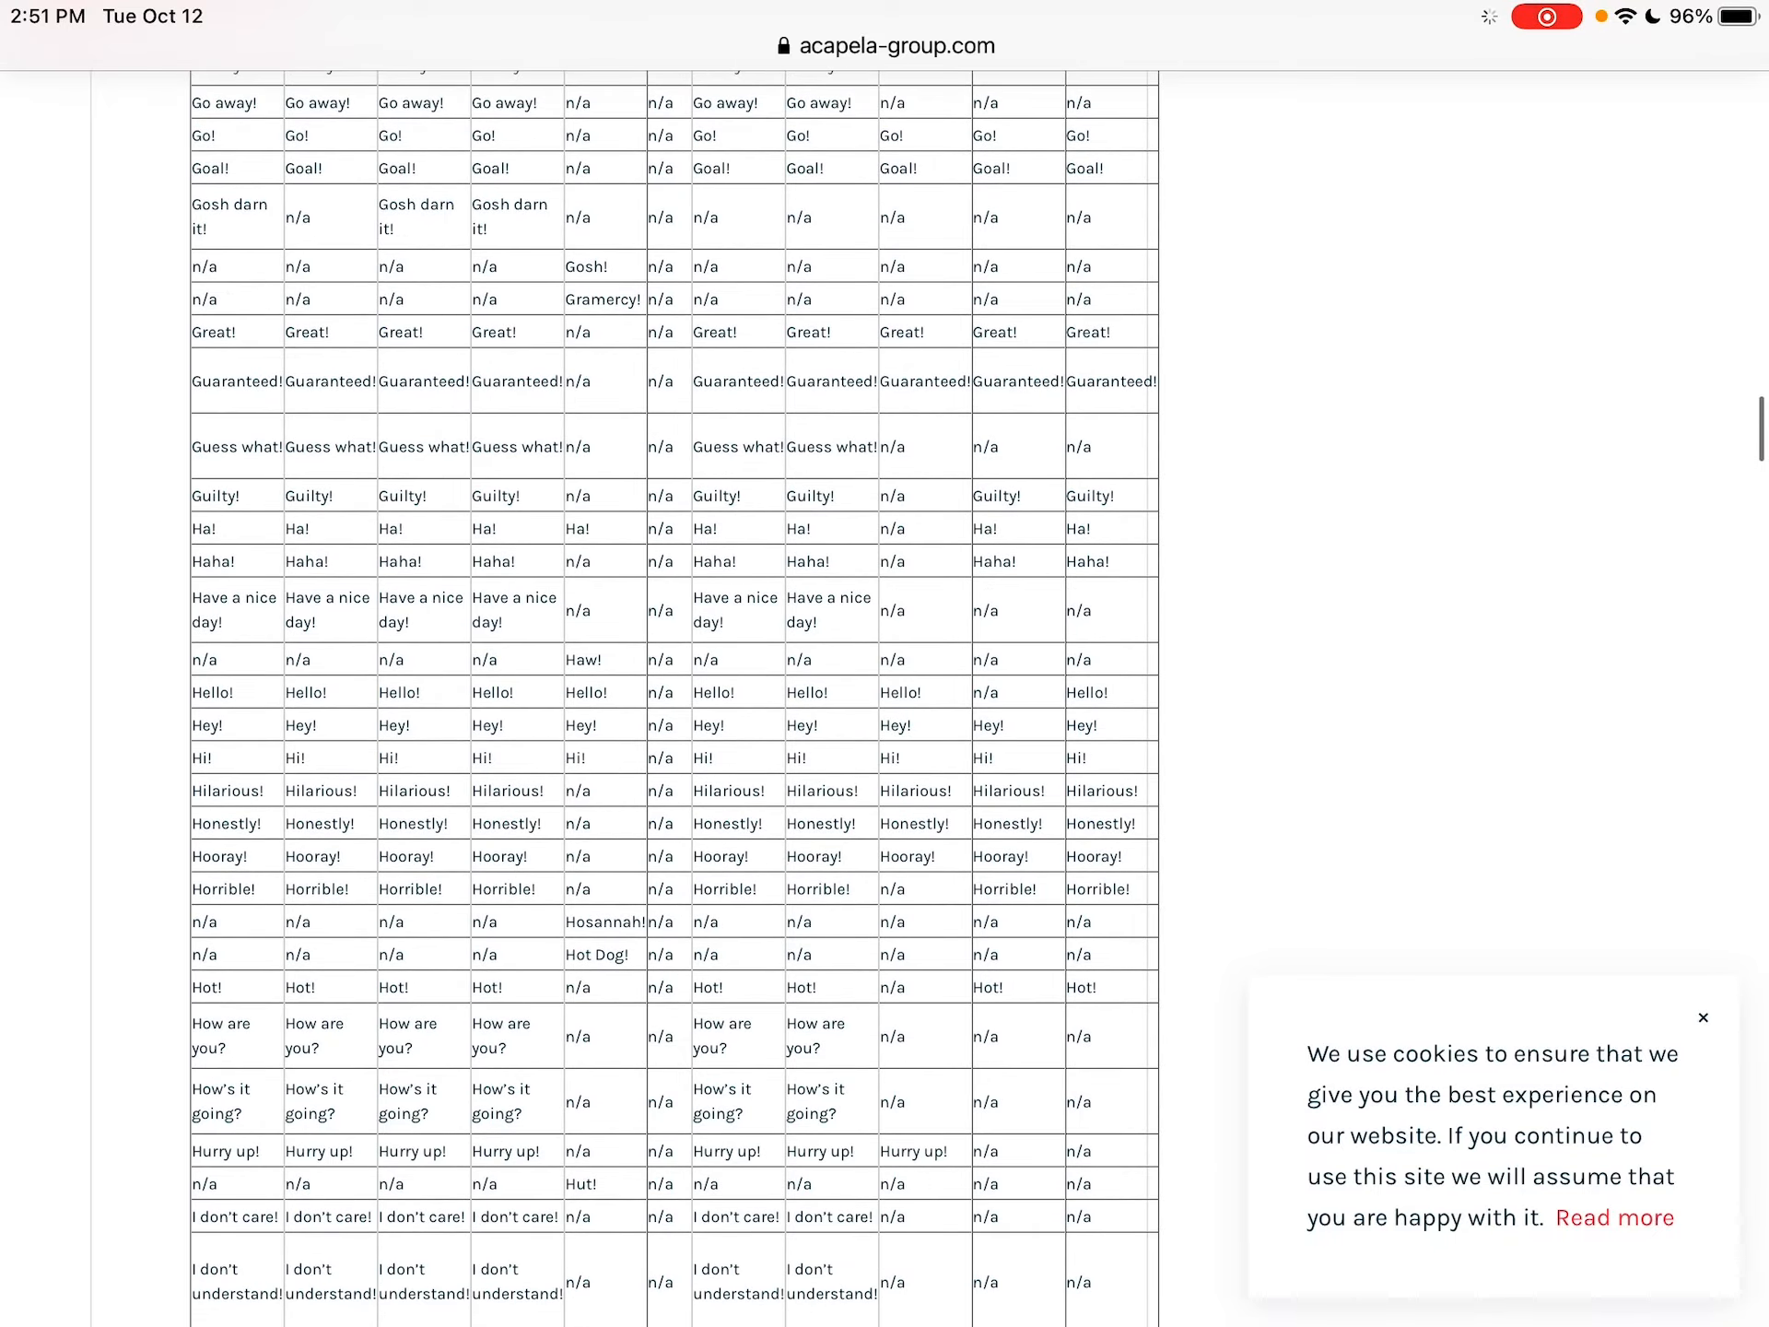
pyautogui.scroll(-3)
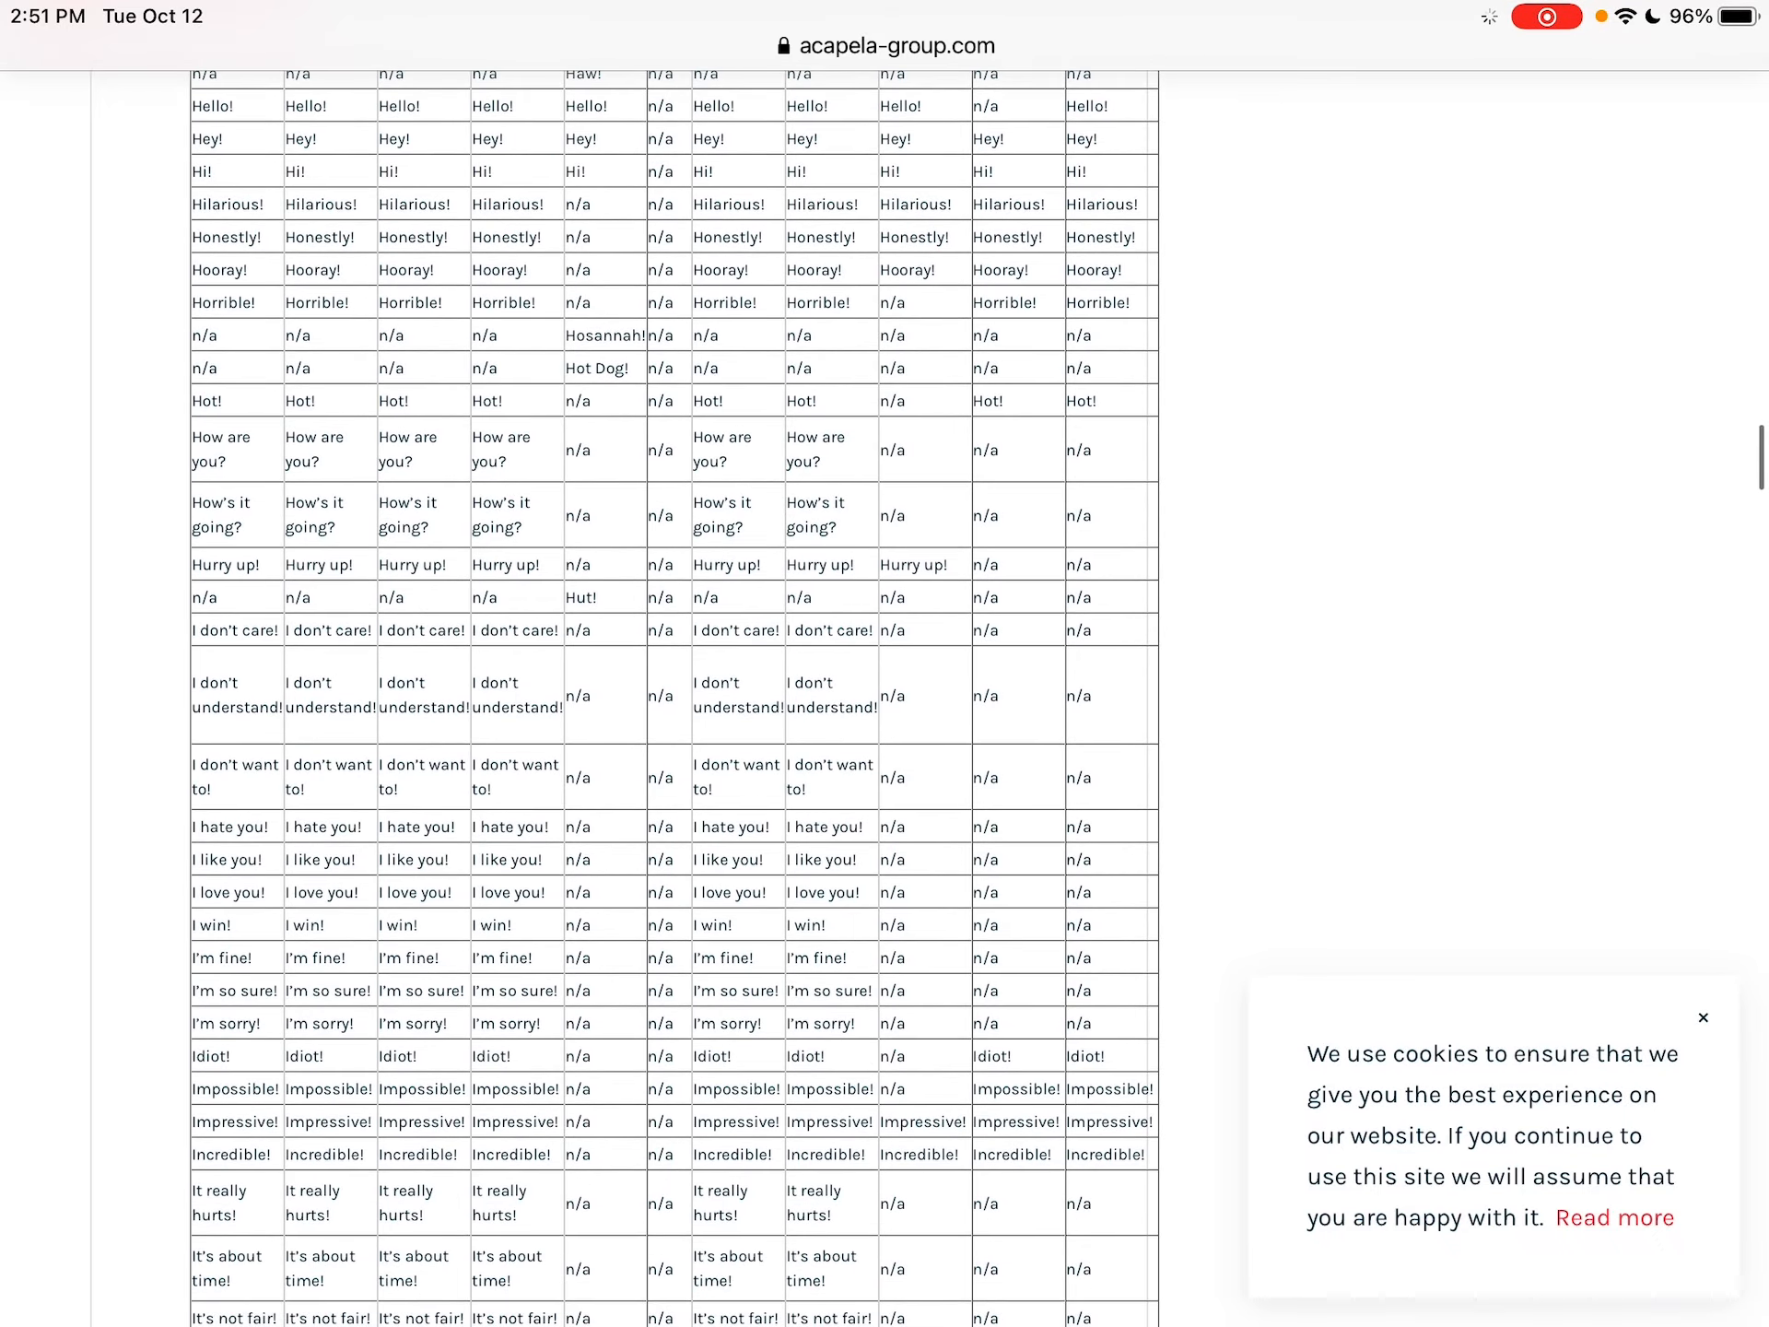
pyautogui.scroll(-3)
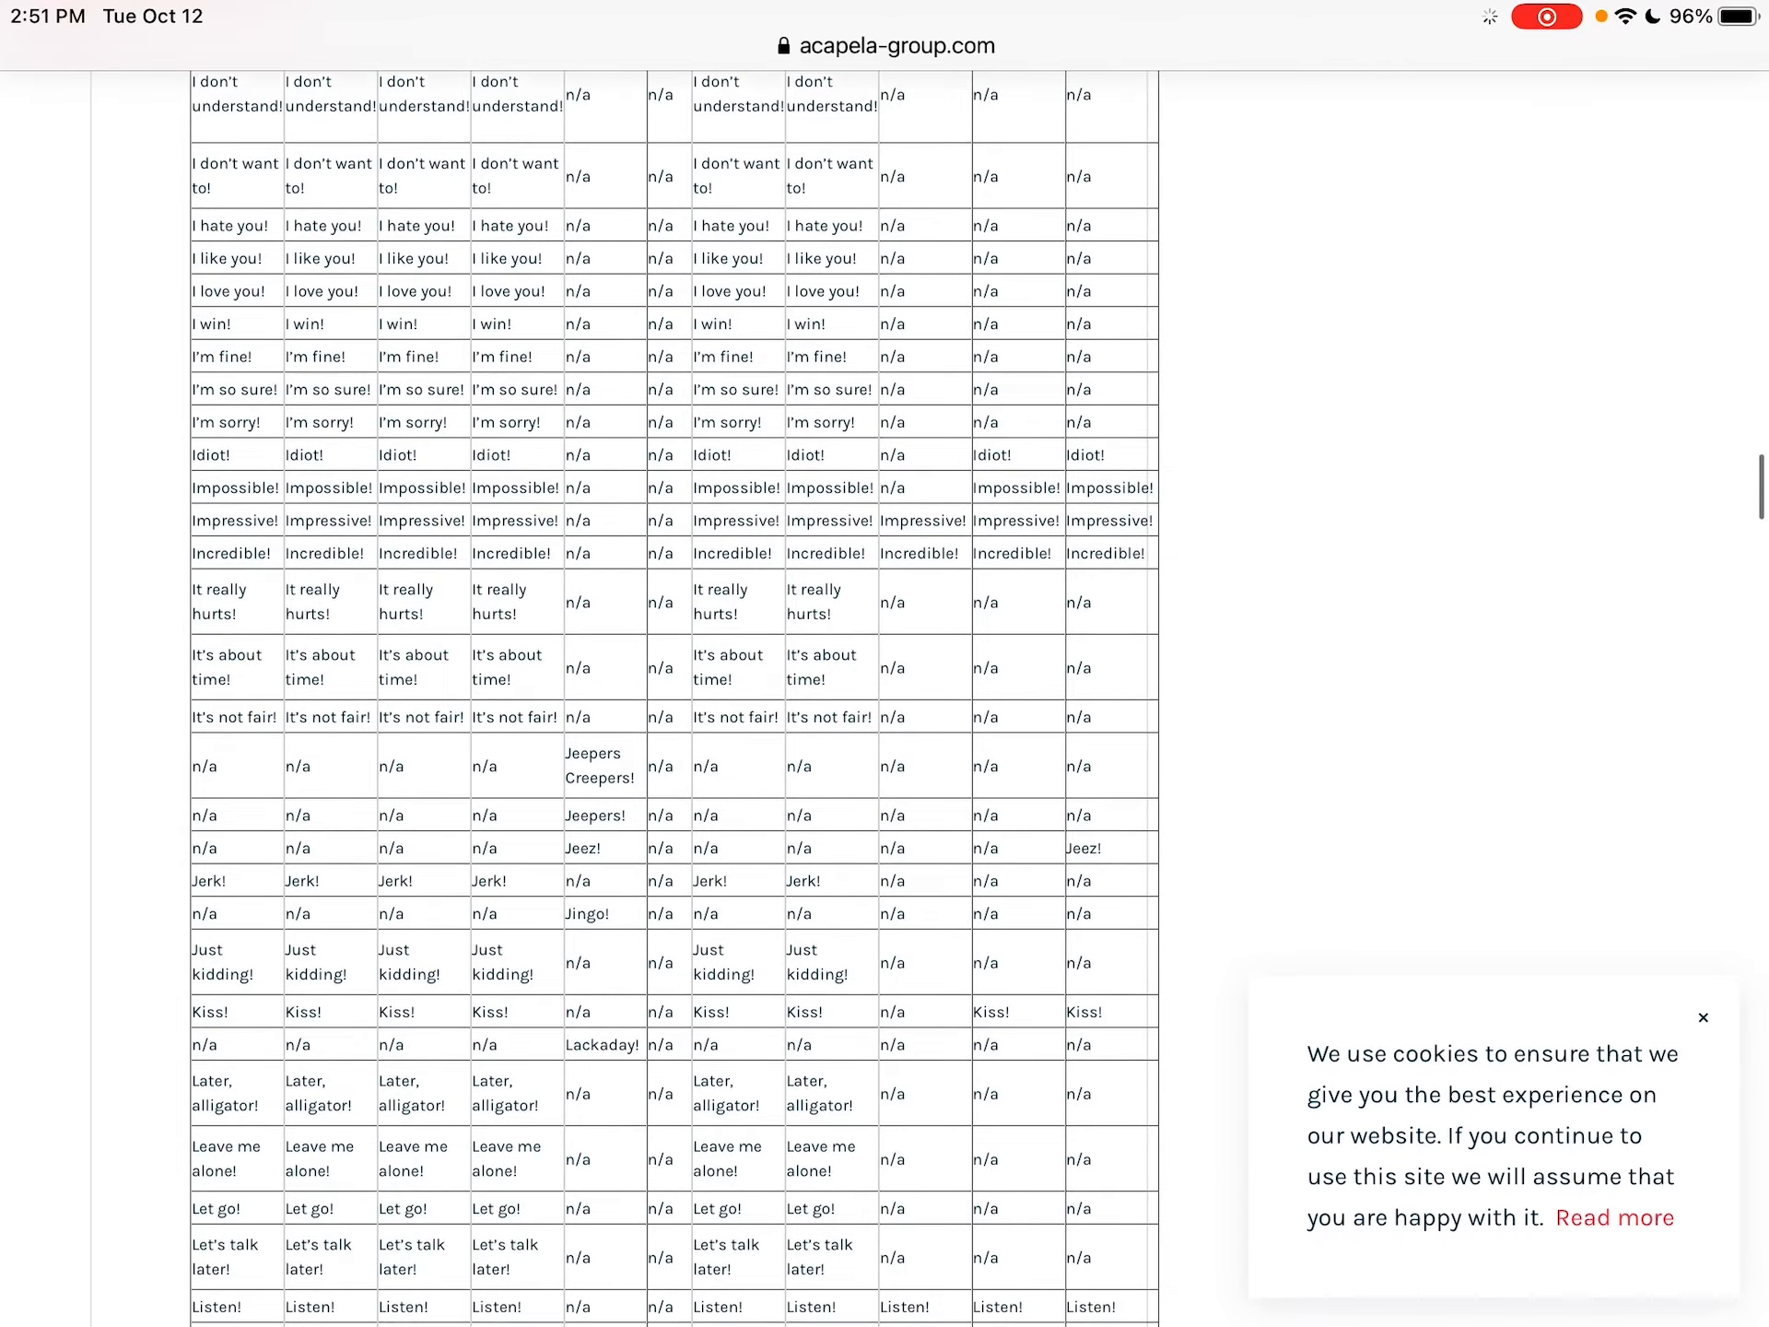
pyautogui.scroll(-3)
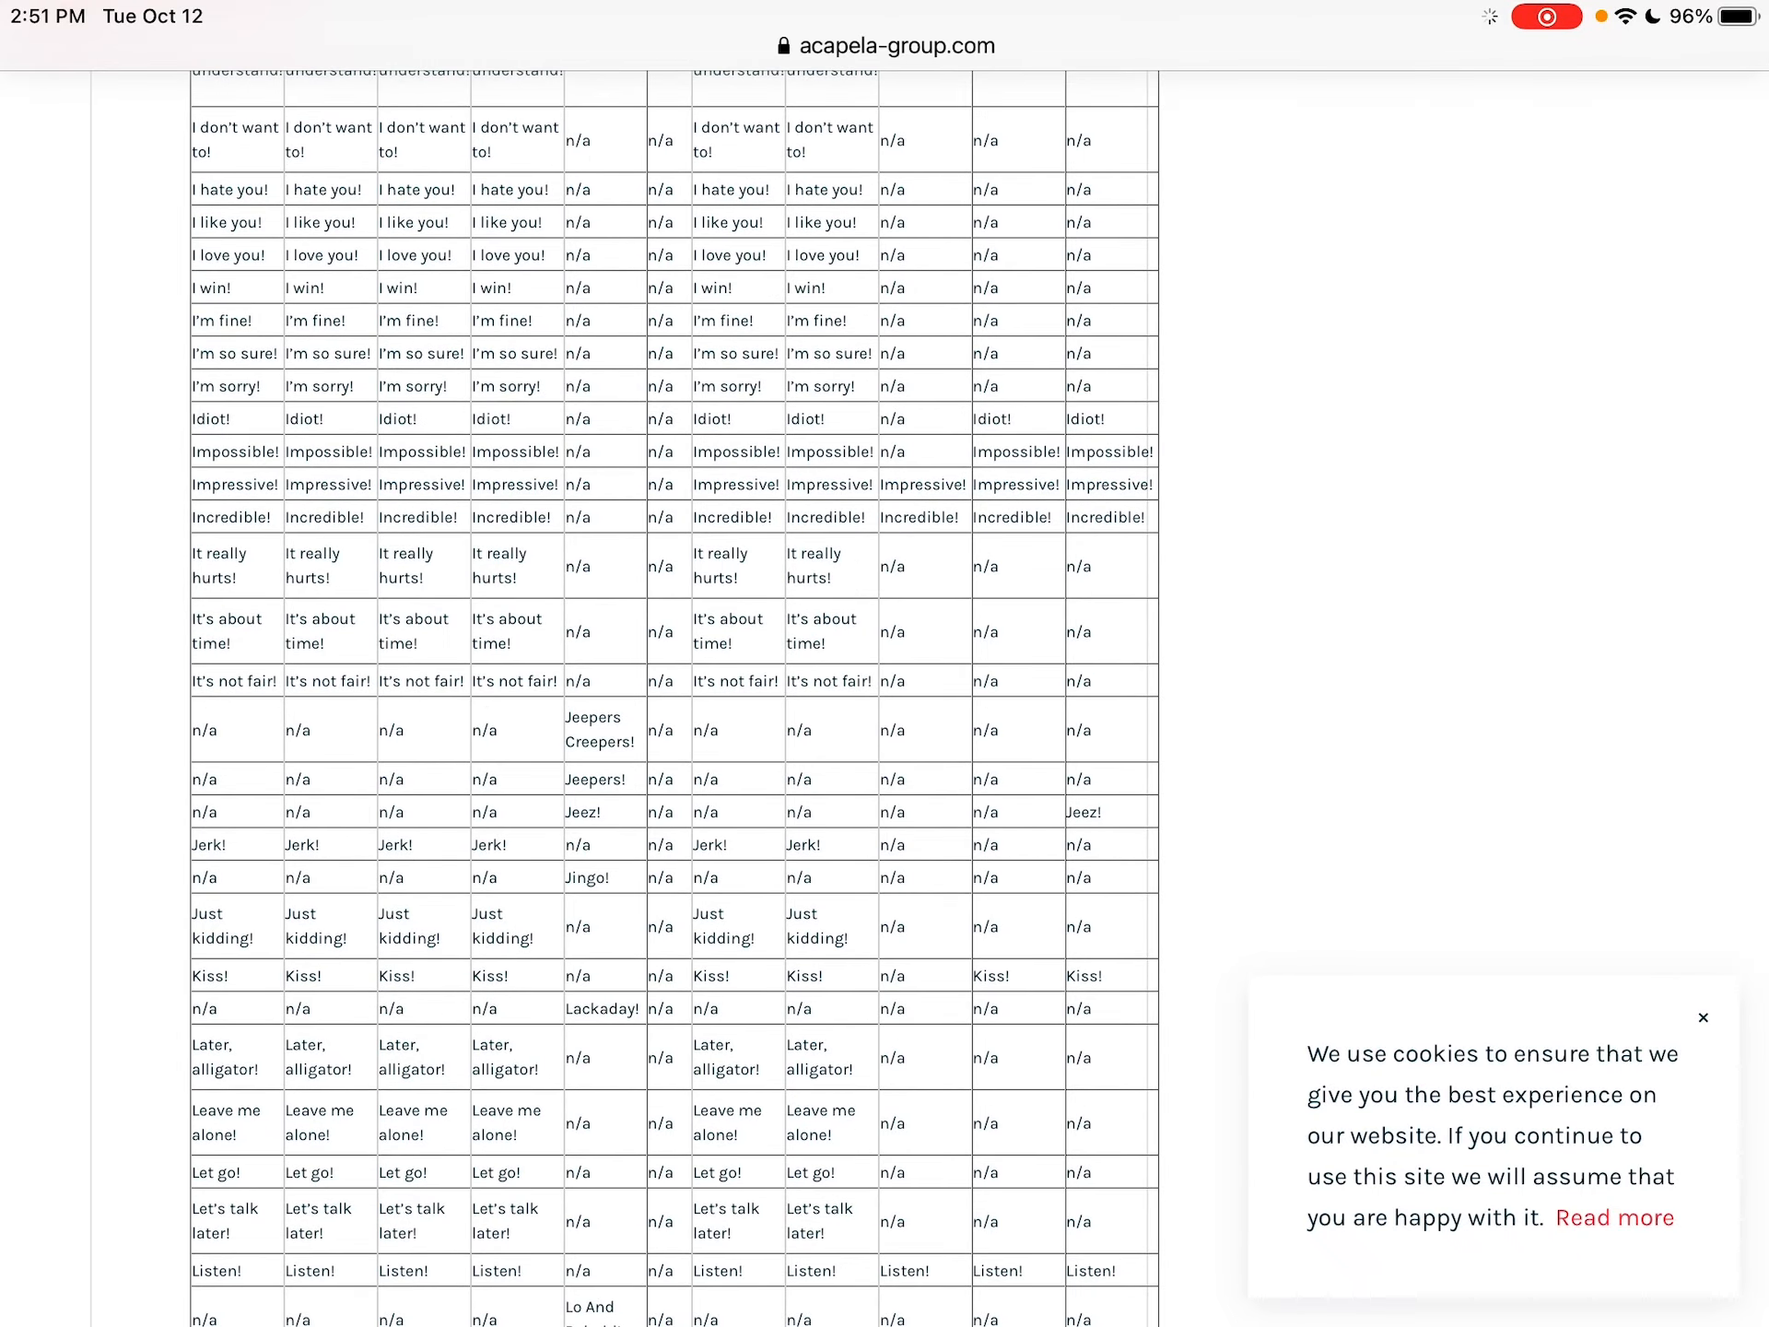
pyautogui.scroll(-3)
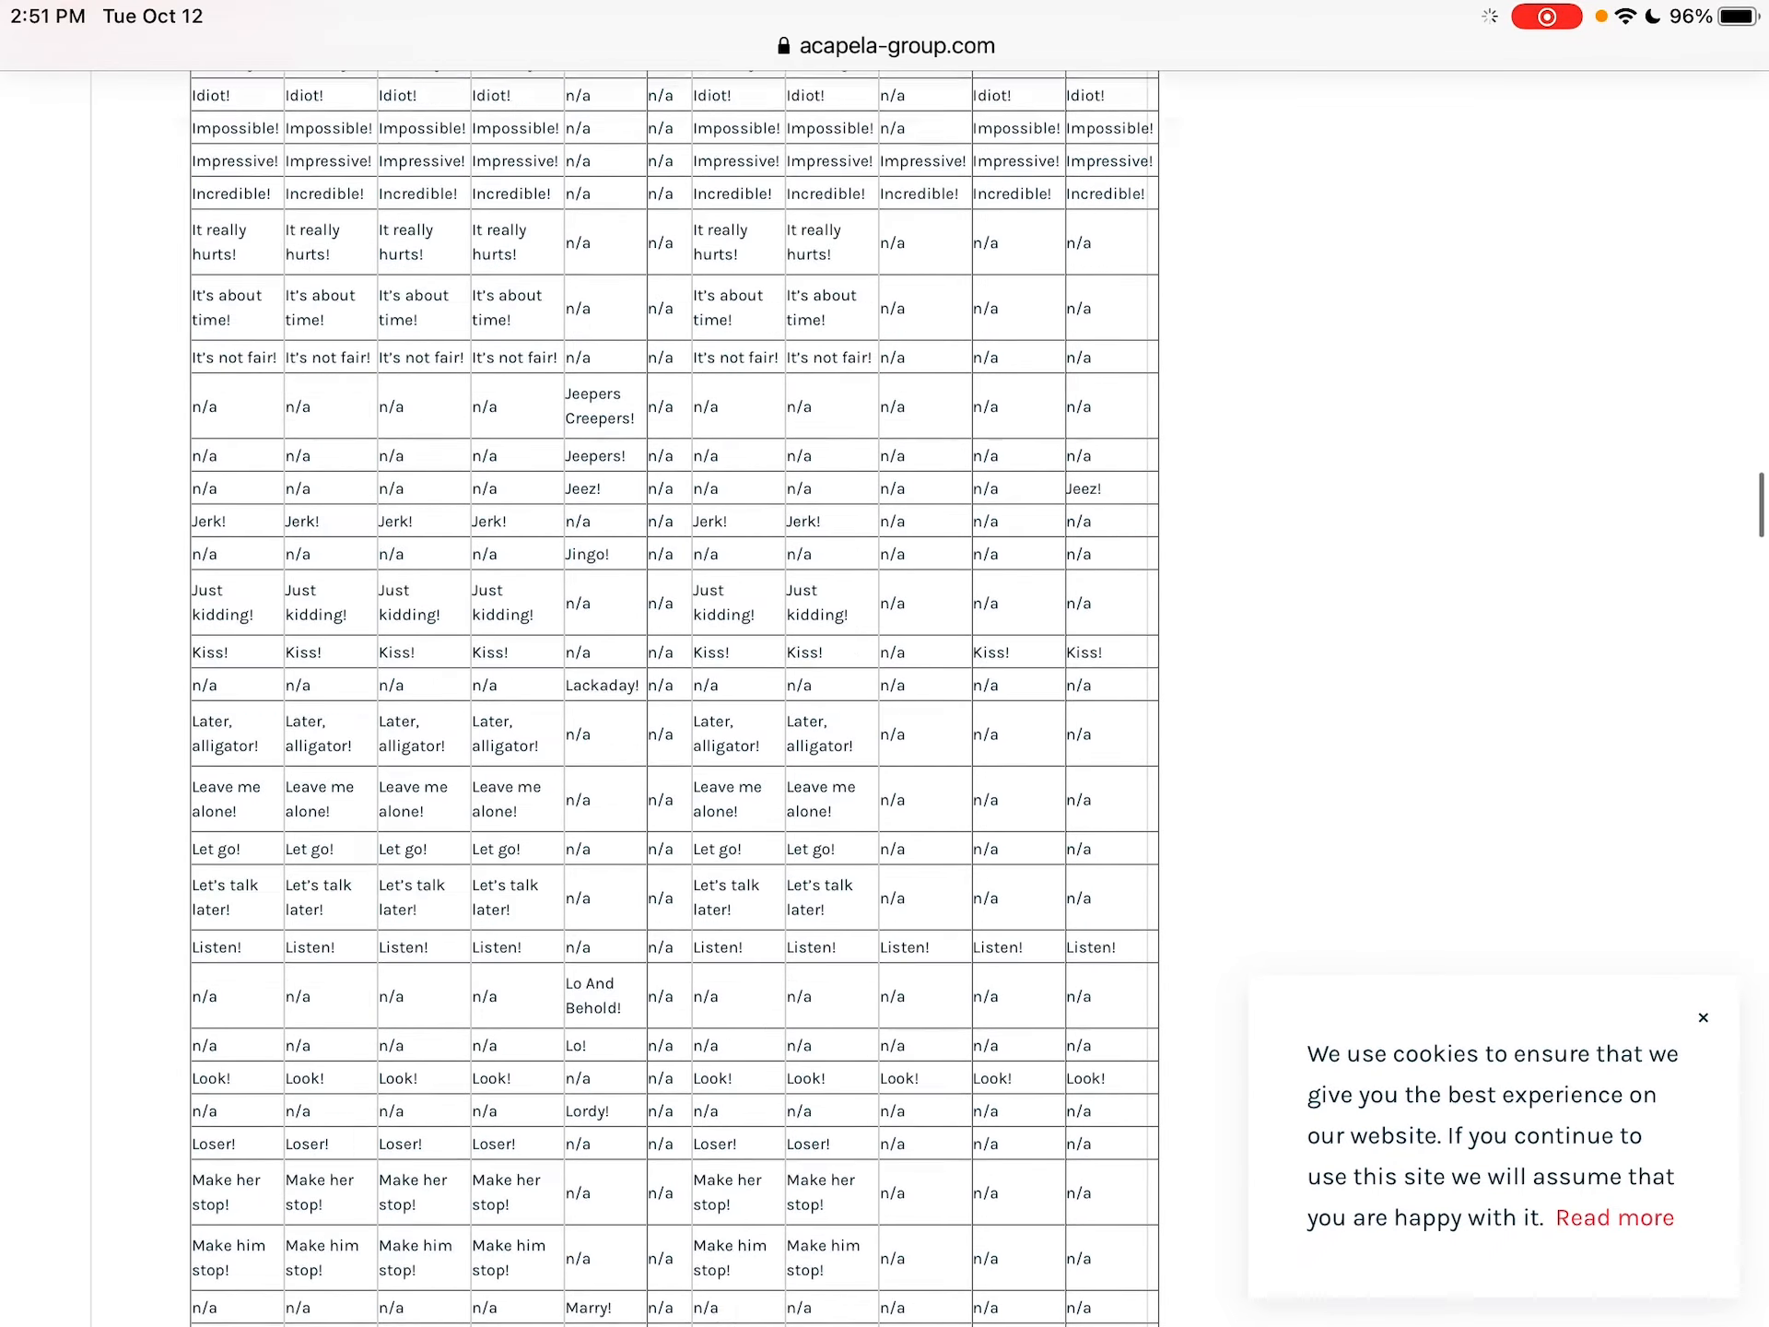
pyautogui.scroll(-3)
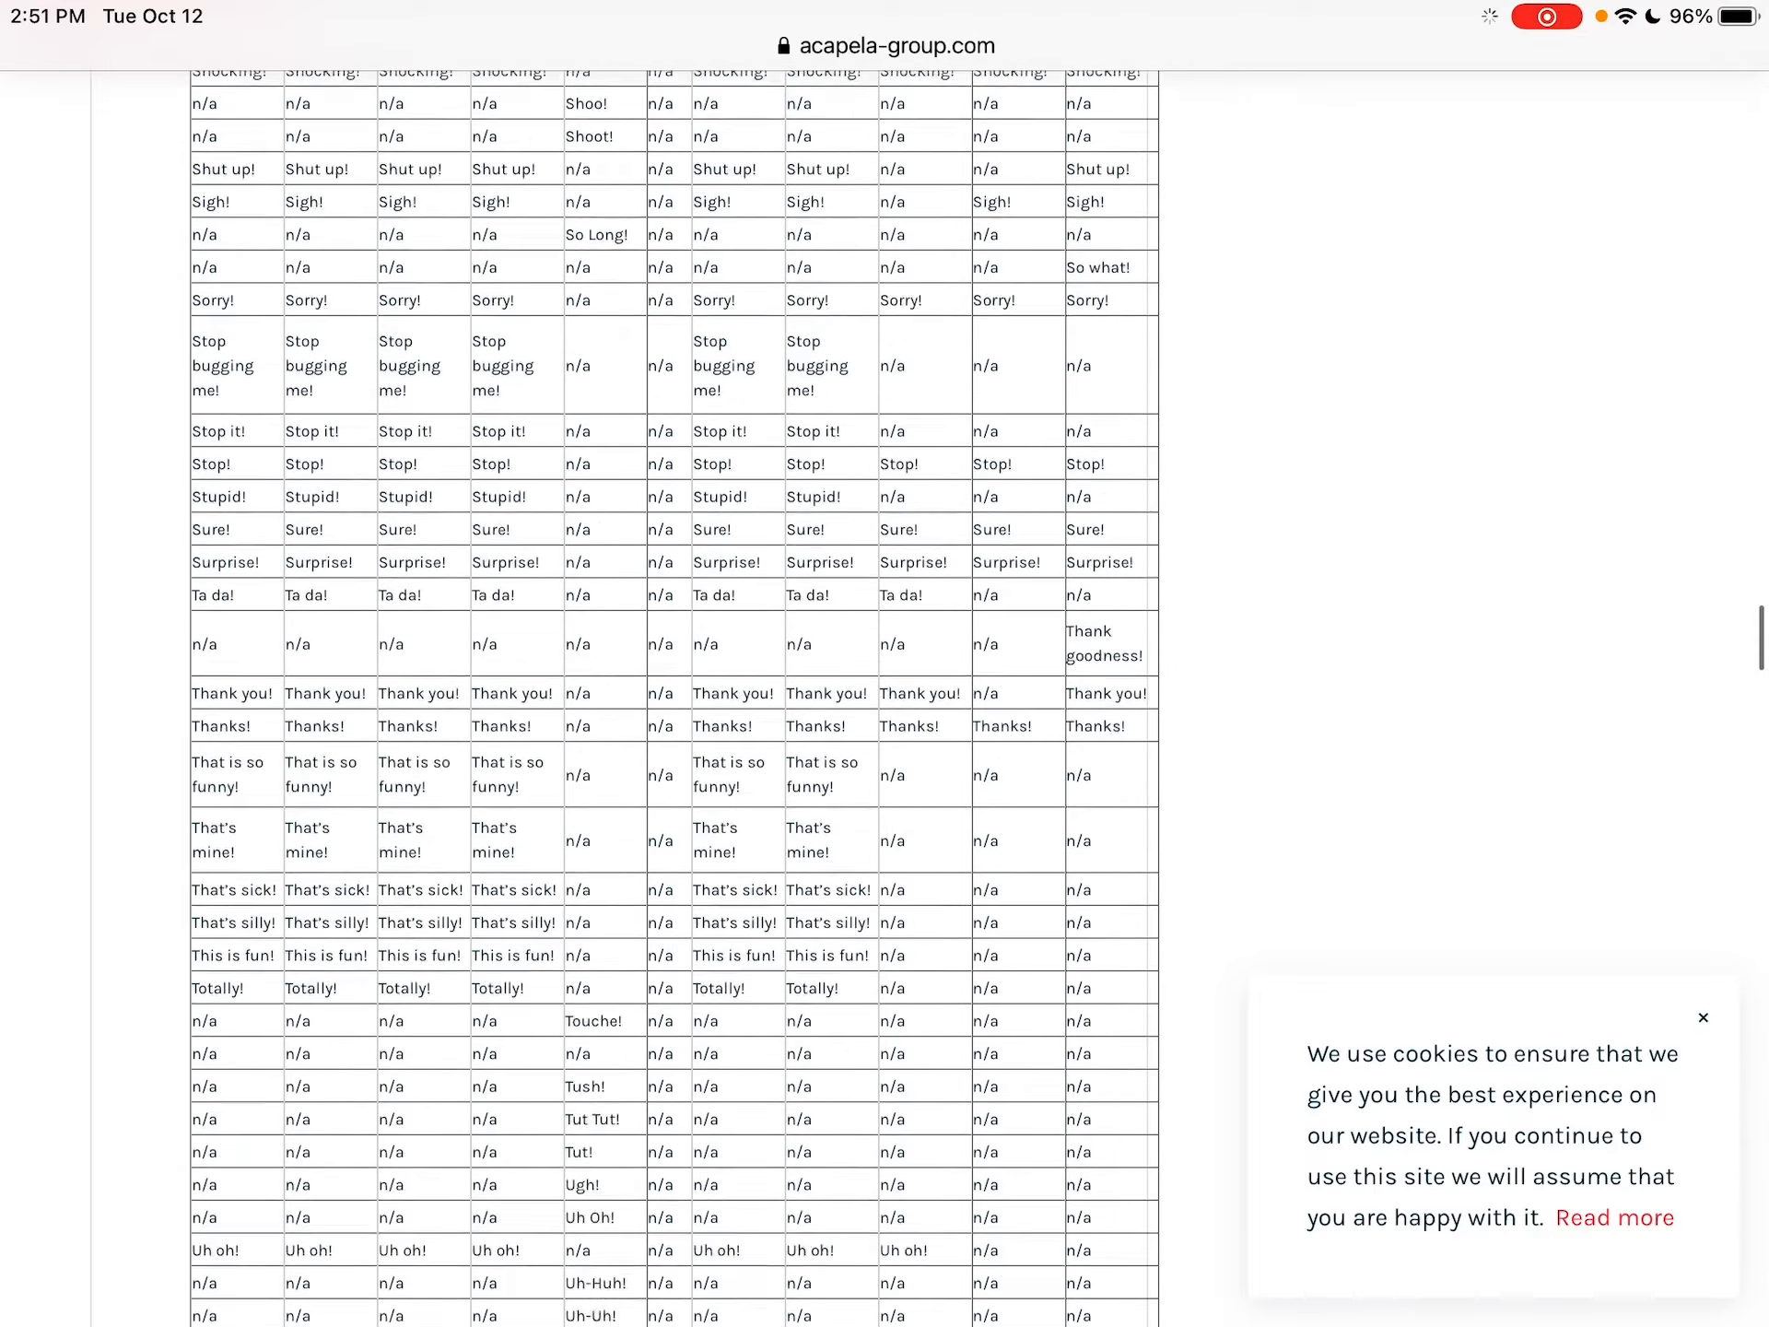
pyautogui.scroll(-3)
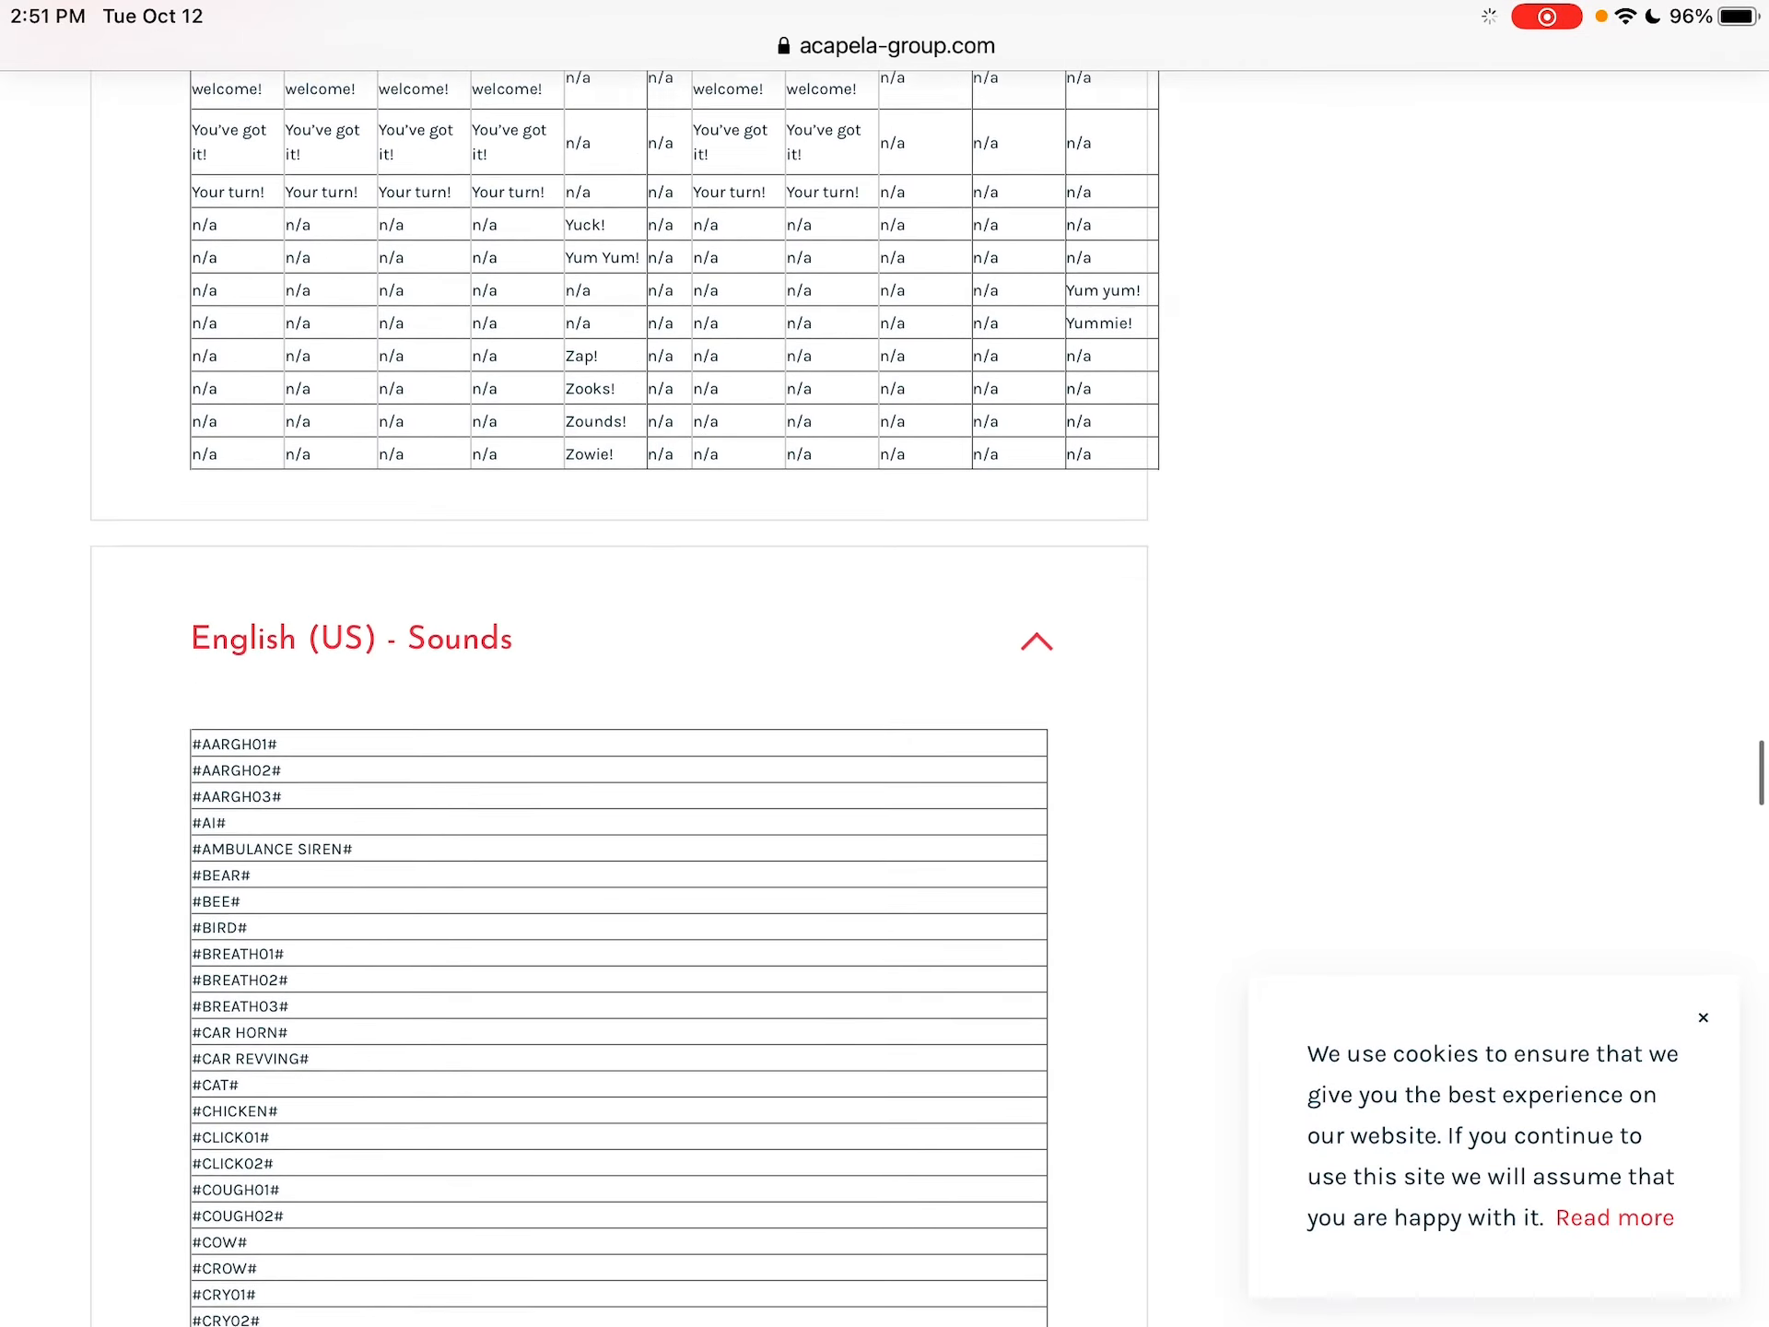
pyautogui.scroll(-3)
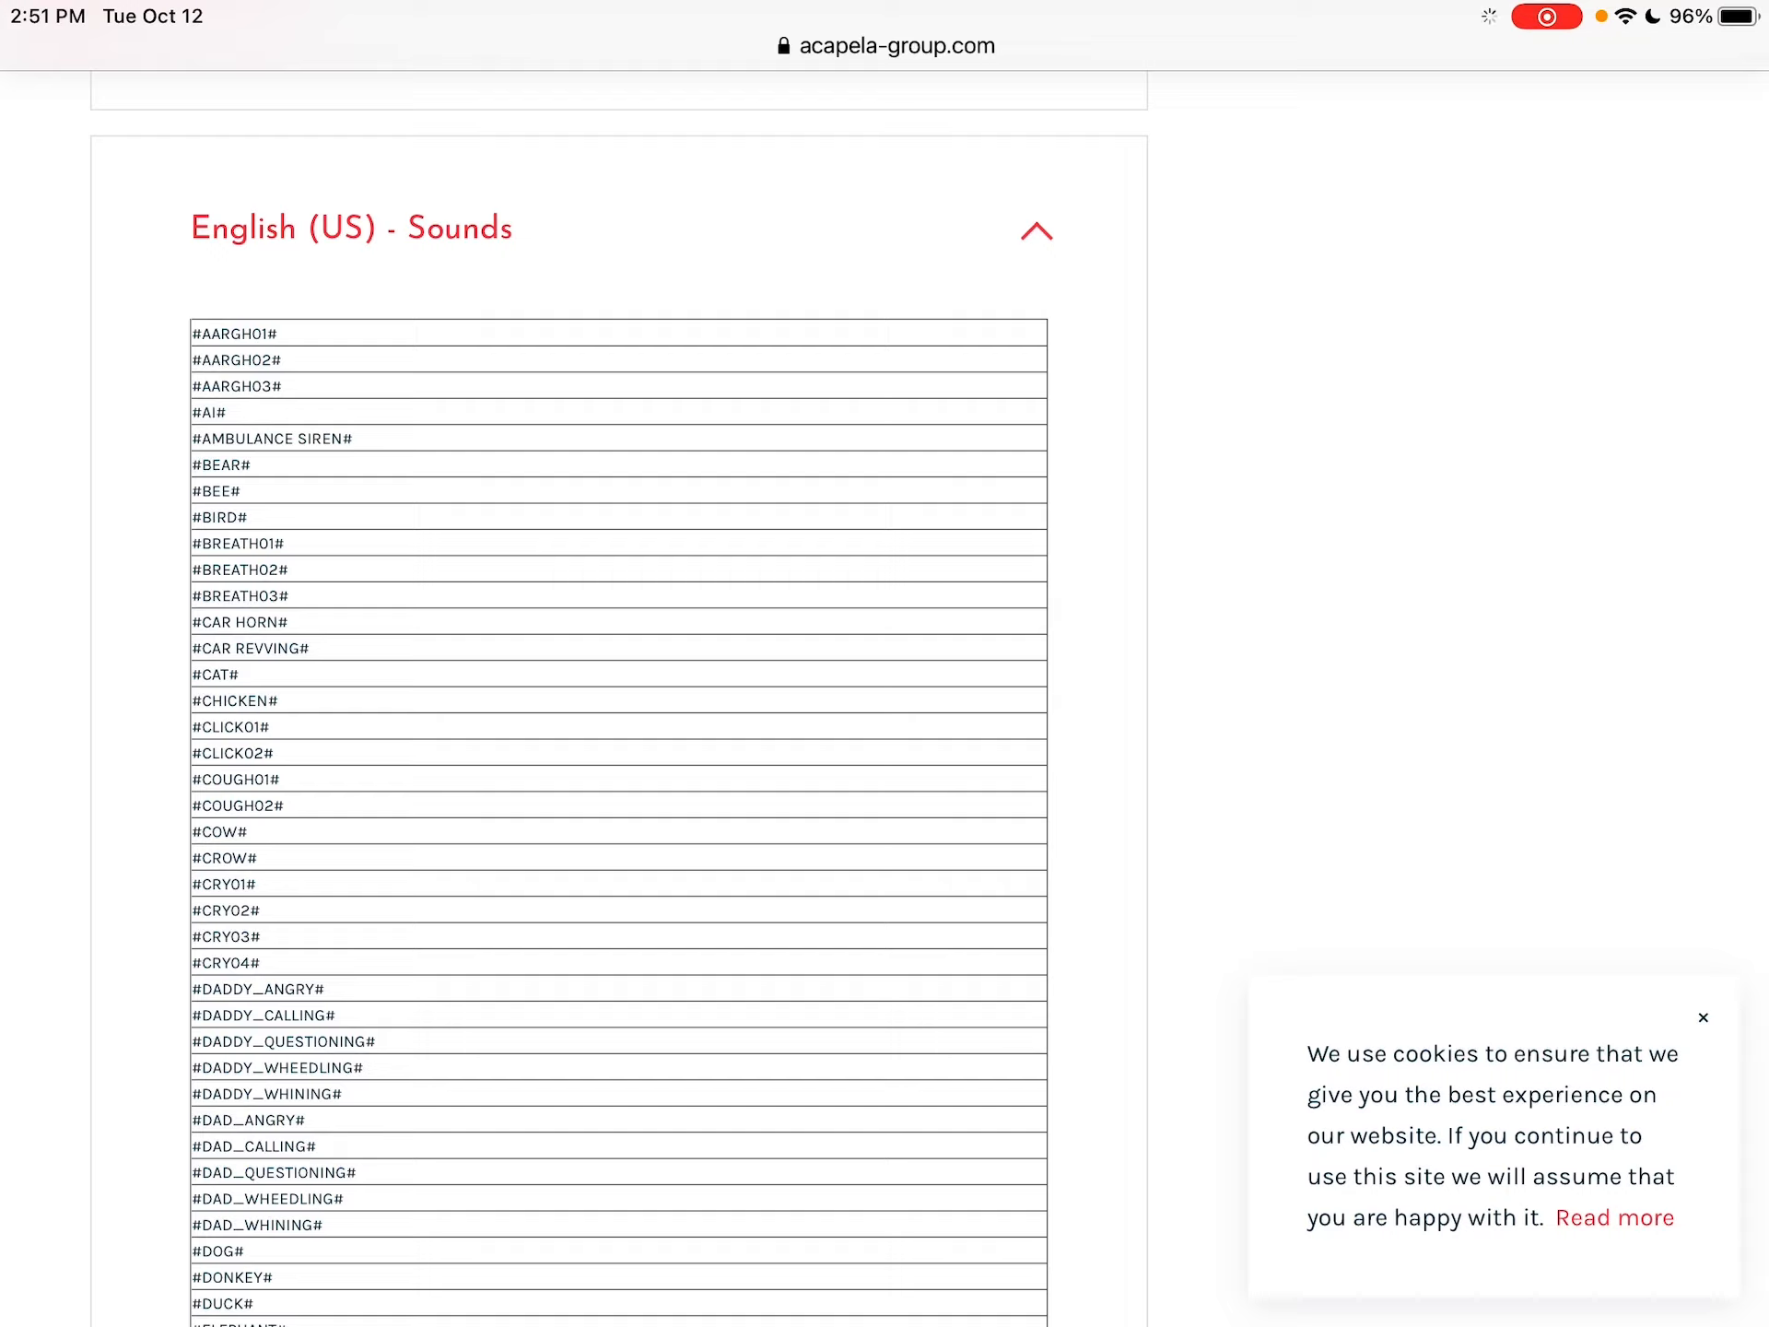
pyautogui.scroll(-3)
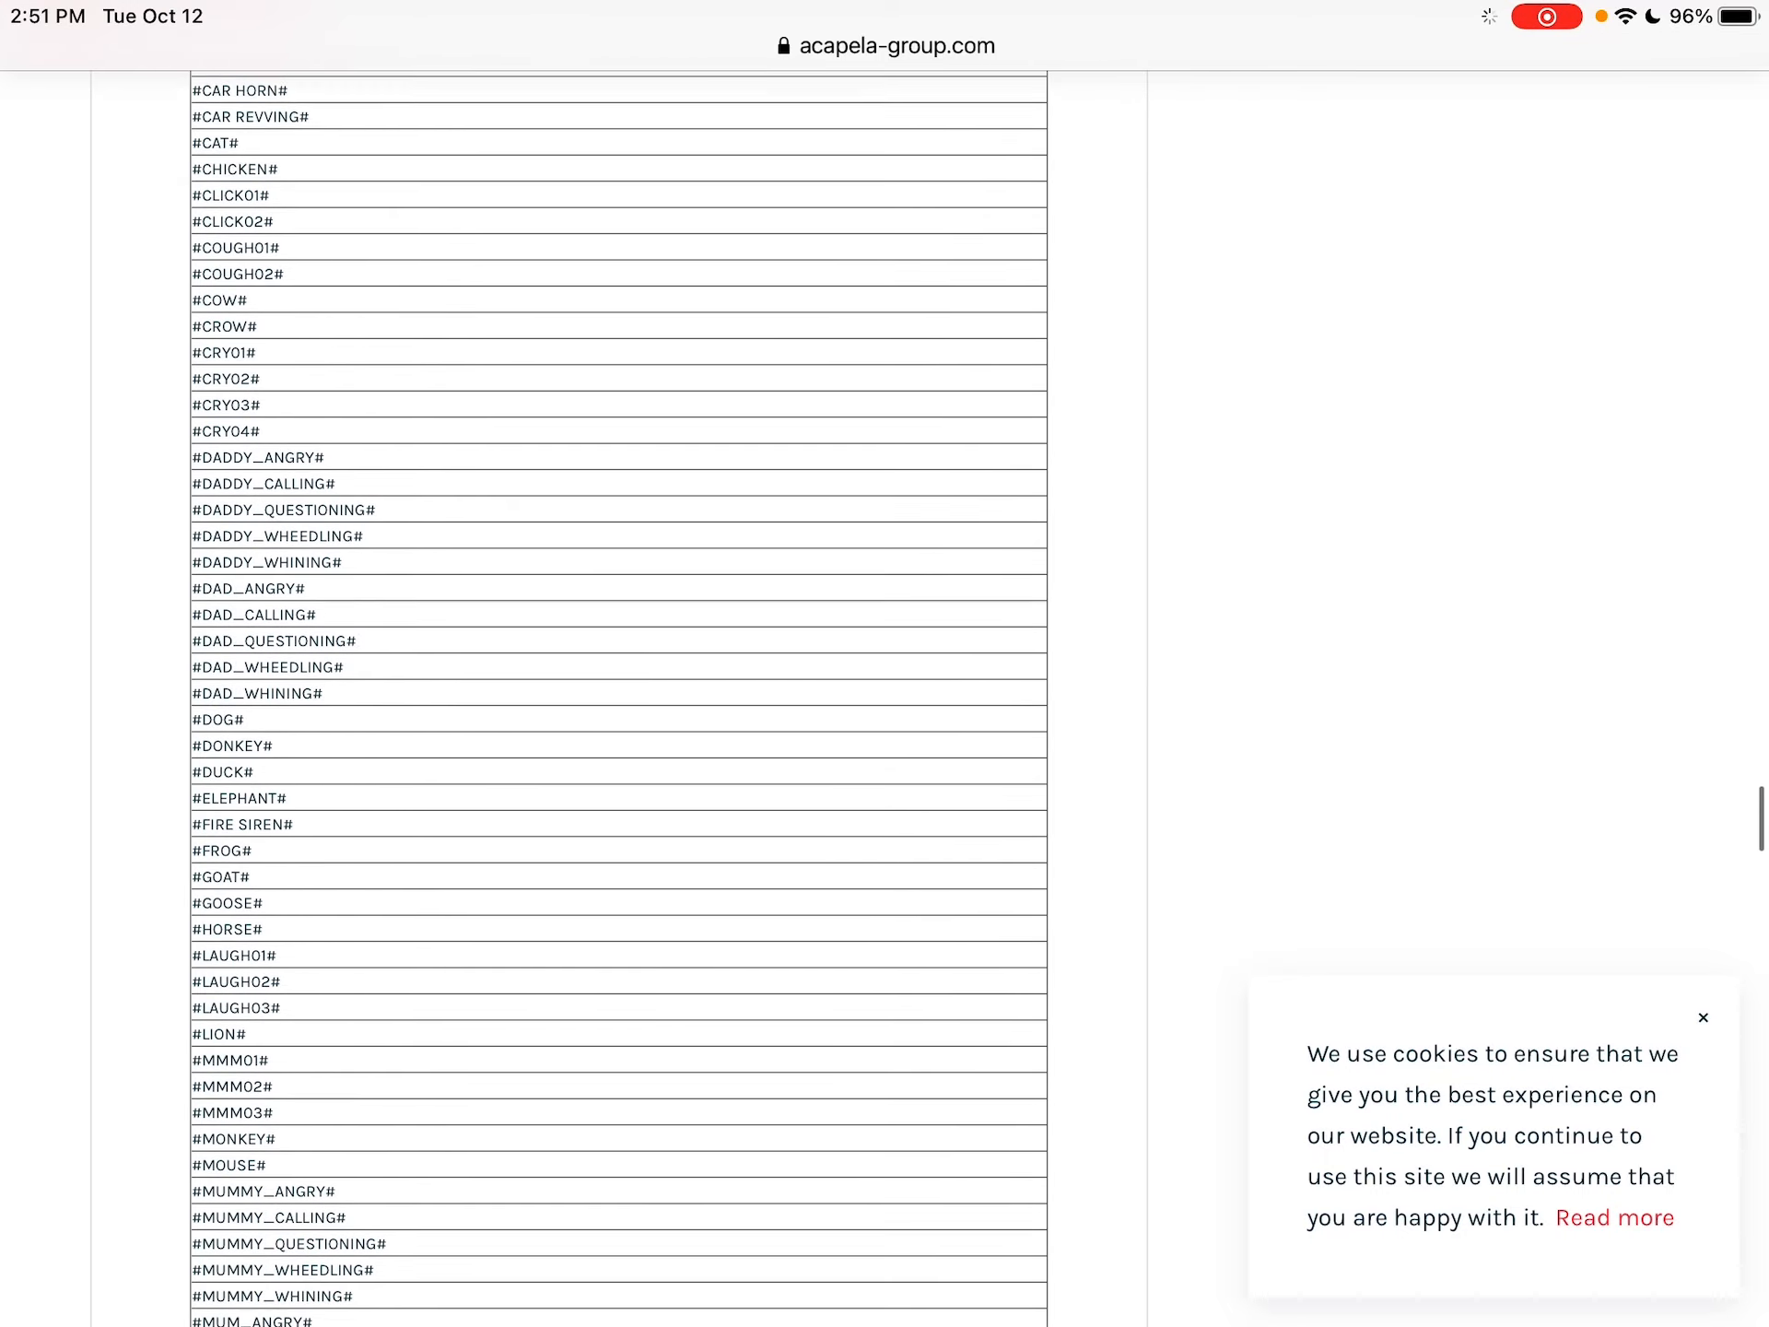
pyautogui.scroll(-3)
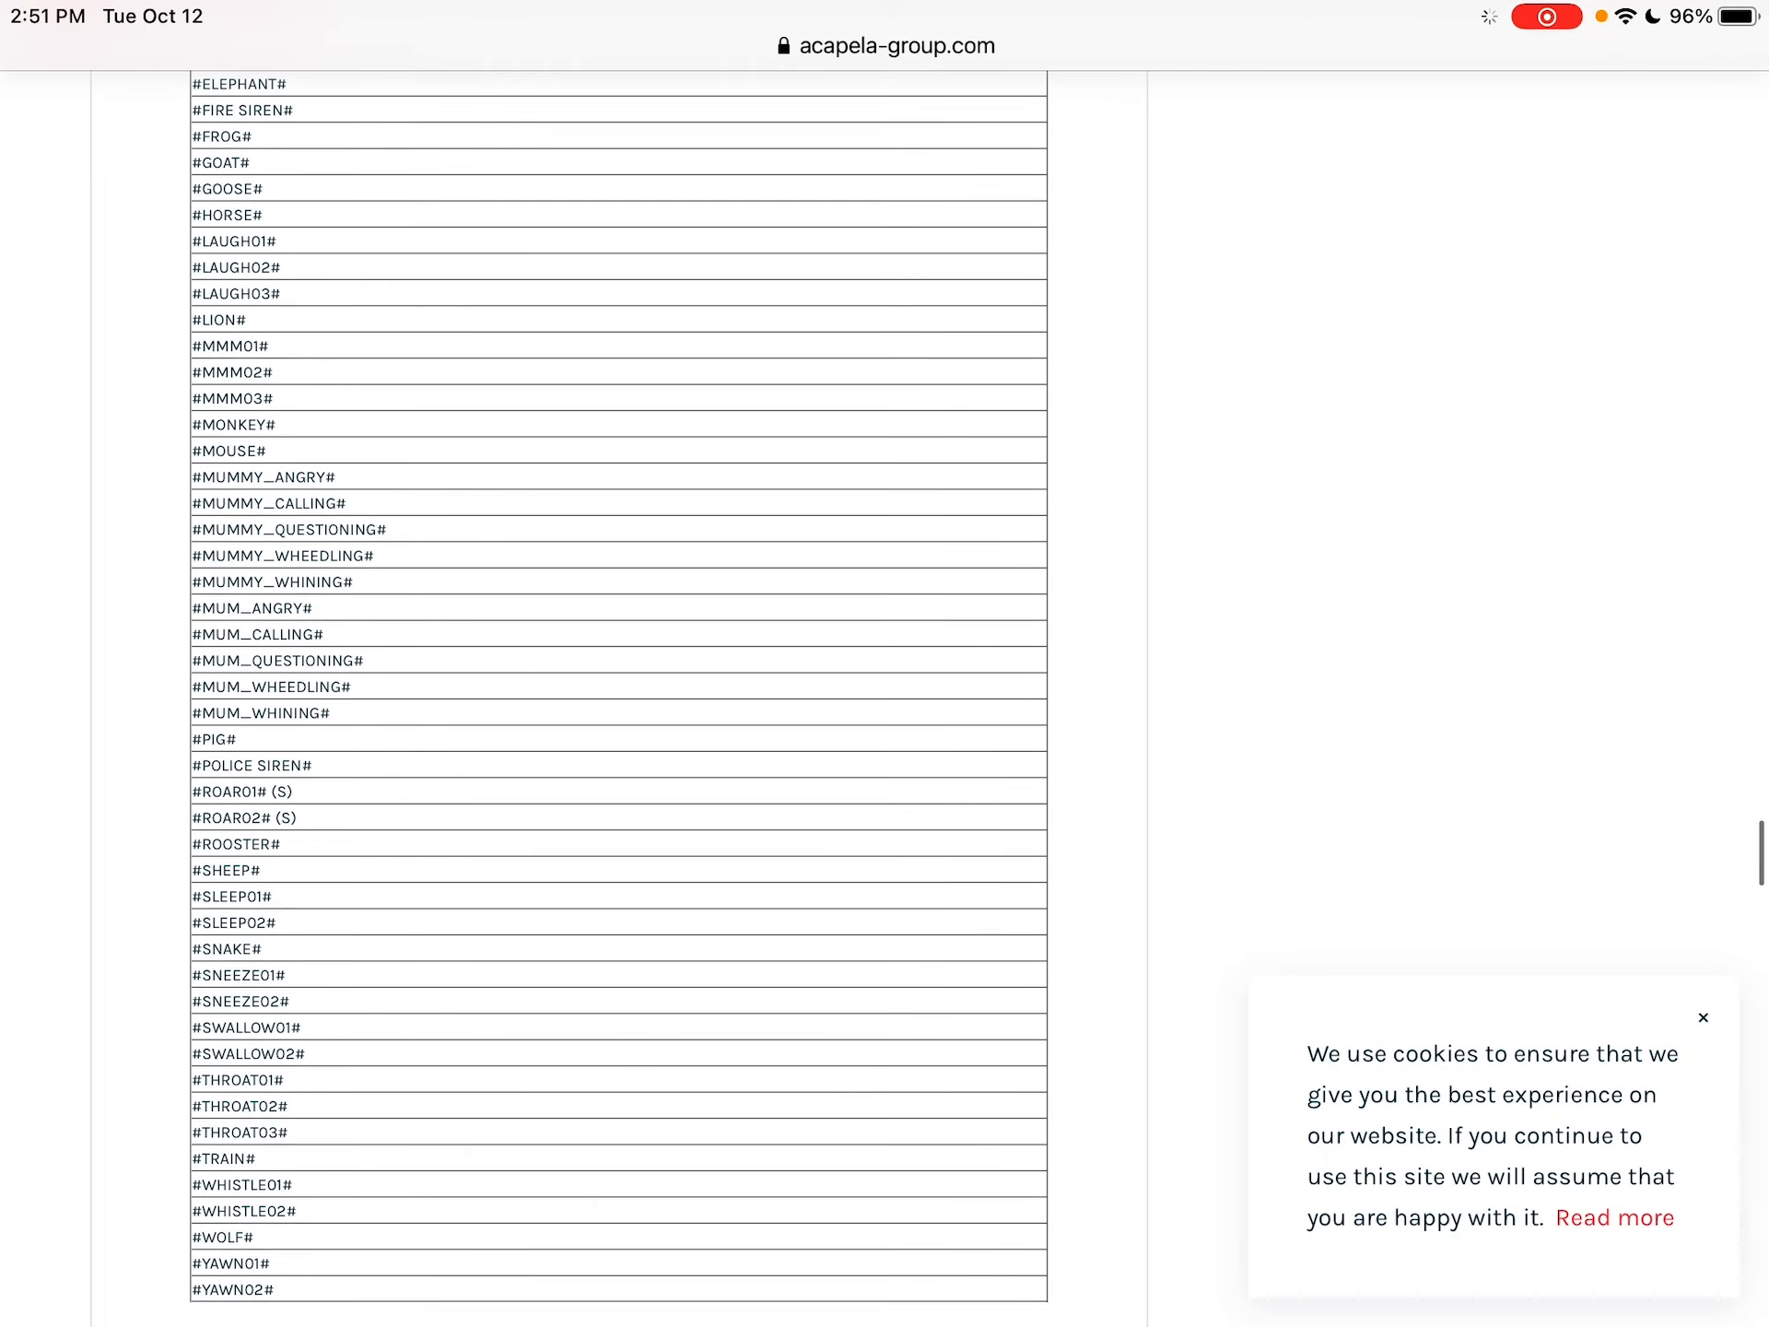